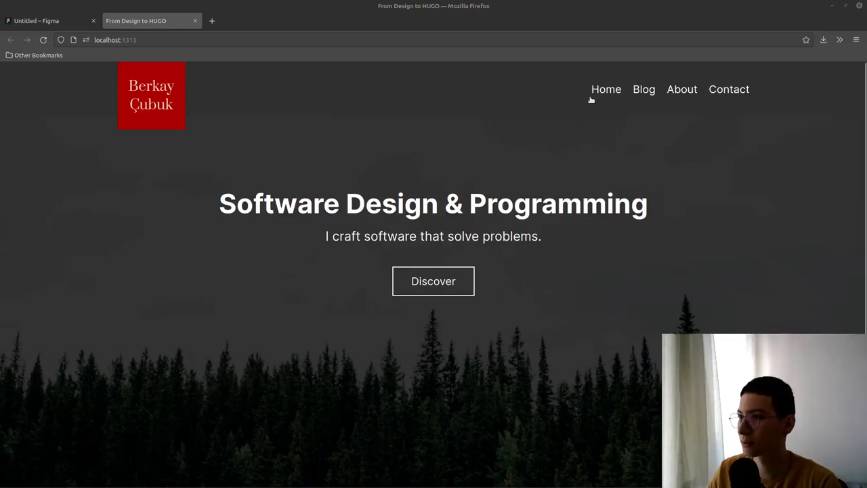
mouse_move(407, 103)
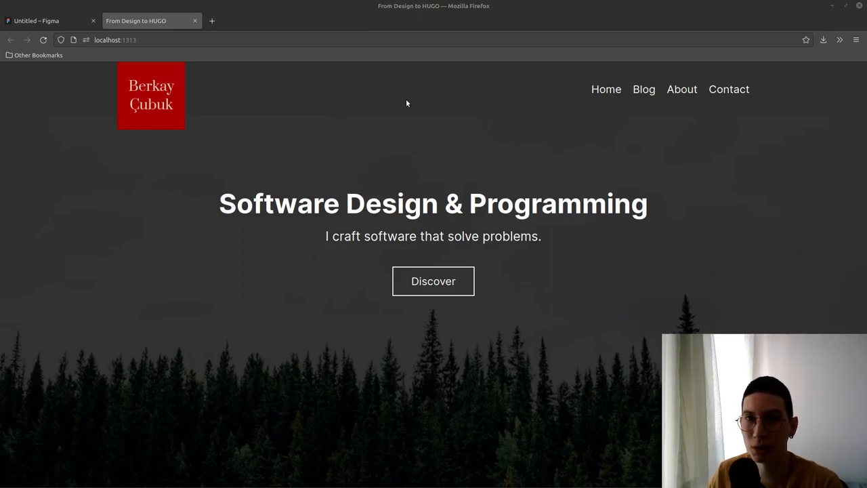
mouse_move(391, 102)
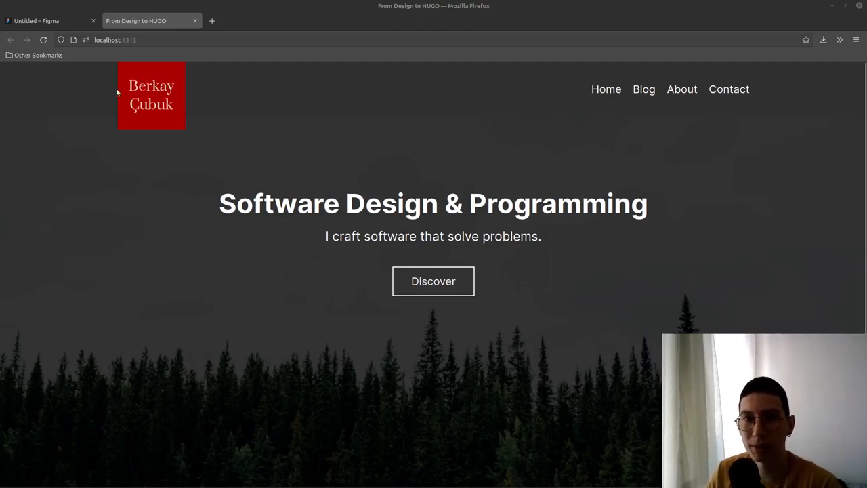
Scroll the localhost:1313 preview, then bring the Neovim terminal with NERDTree to the front
scroll("down", 3)
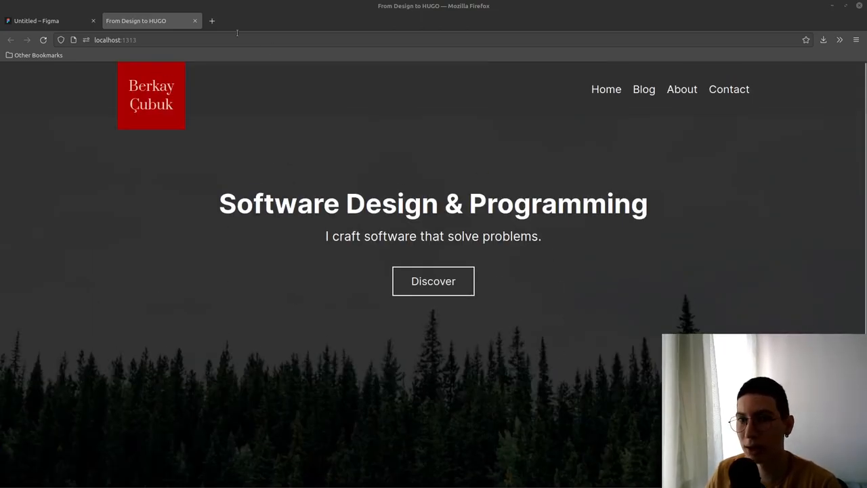
left_click(51, 21)
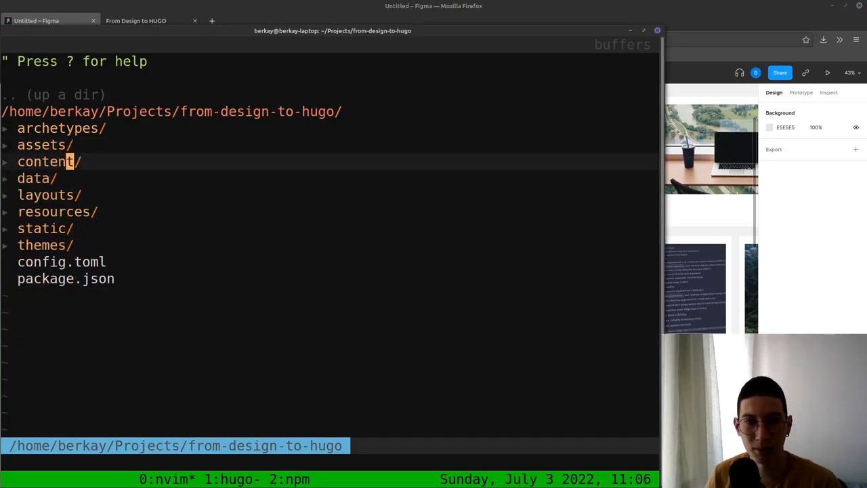
Add layouts/partials/home/about.html through NERDTree and open it for editing
left_click(46, 195)
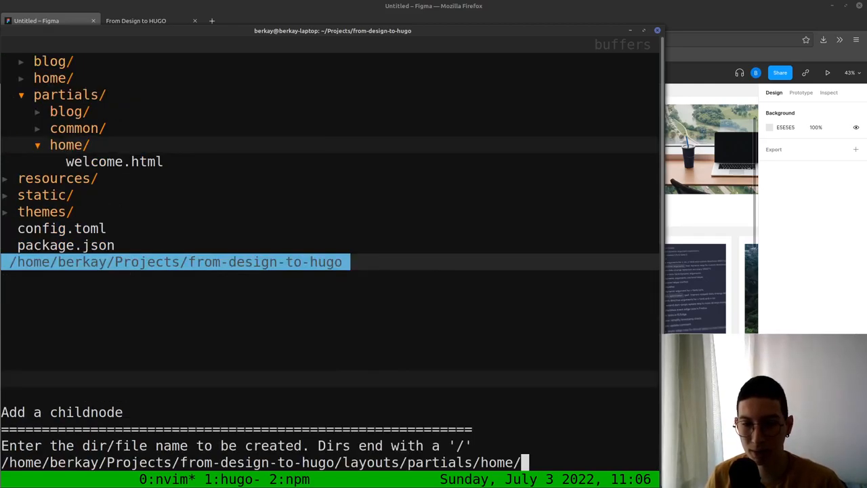
type("welcome.")
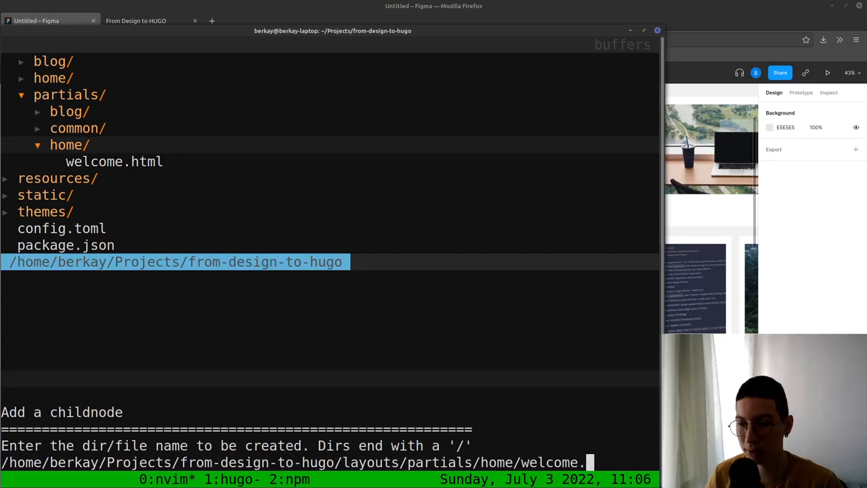
type("about.j")
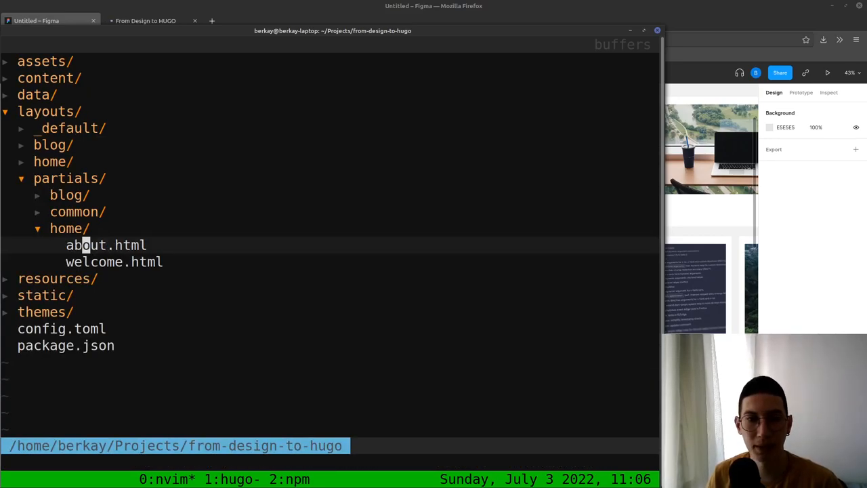
left_click(106, 245)
type("<")
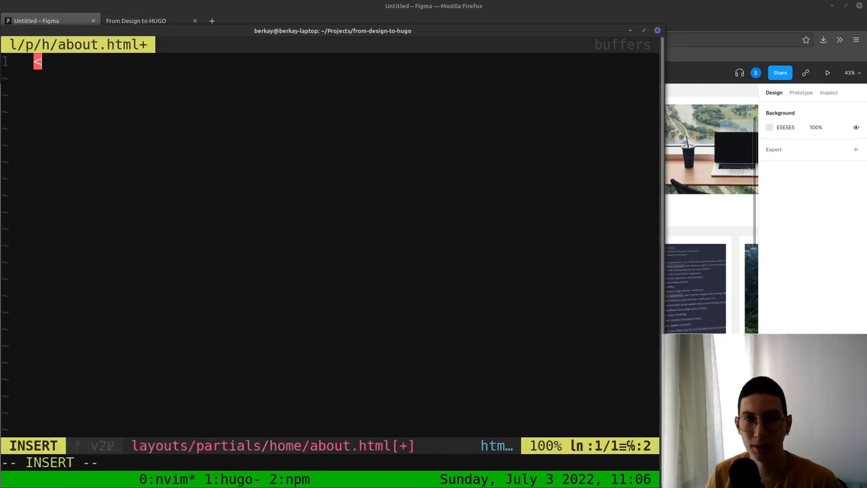
Write a section with class "about" wrapping a div with class "about-container"
type("section>")
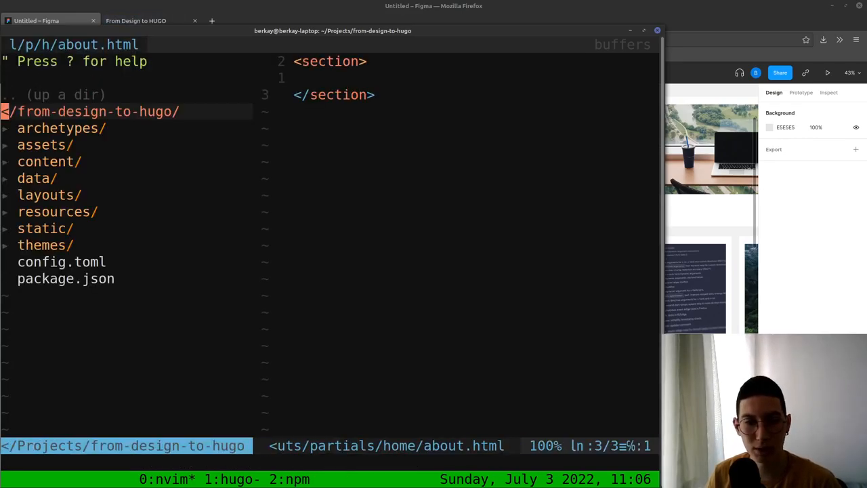
left_click(48, 194)
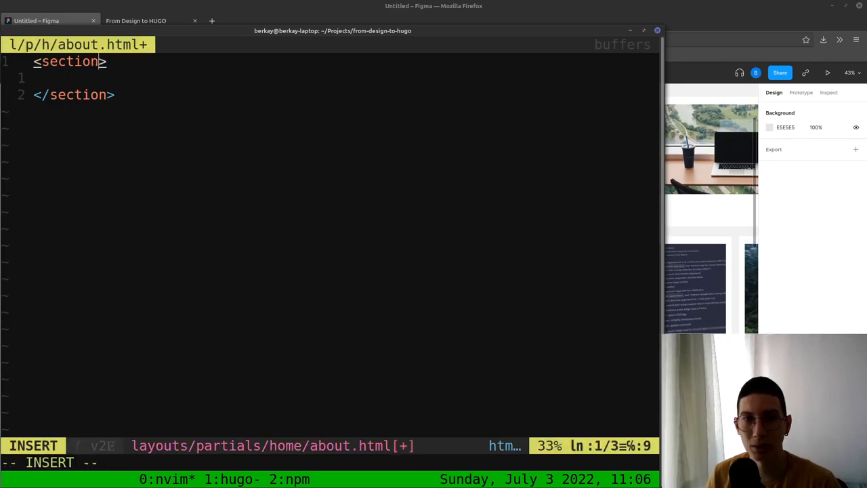
type("class=\"\"")
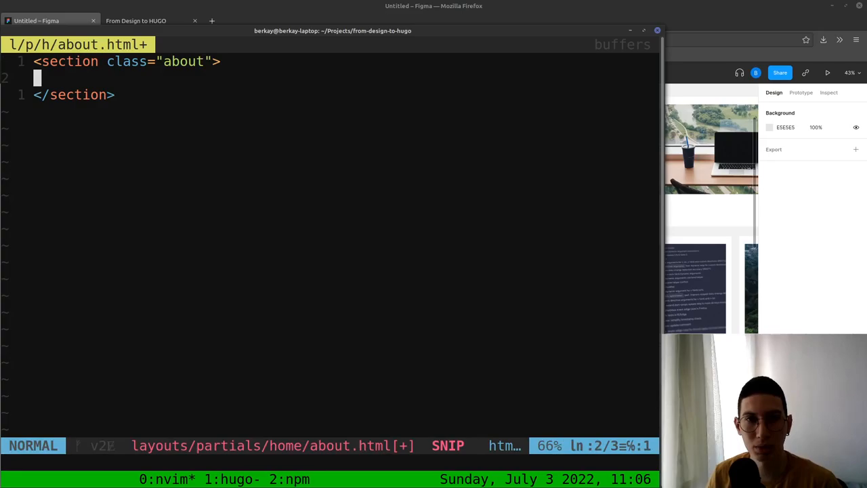
type("<div>")
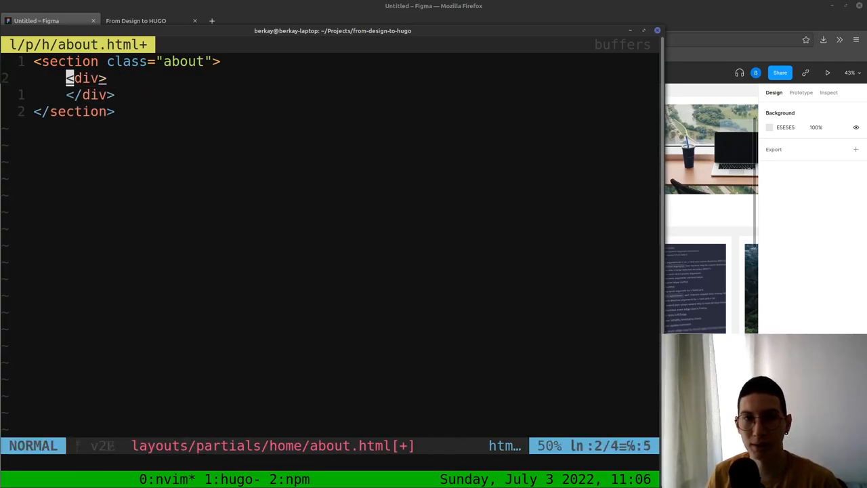
type("class=\"c")
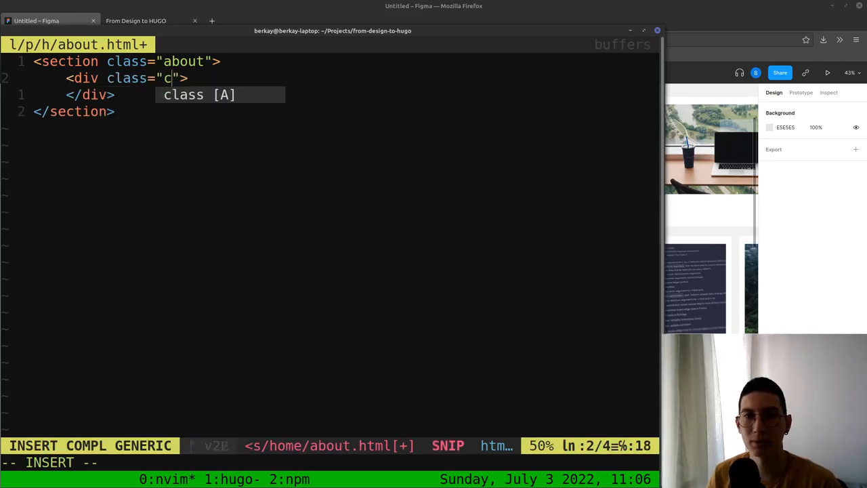
type("about-container")
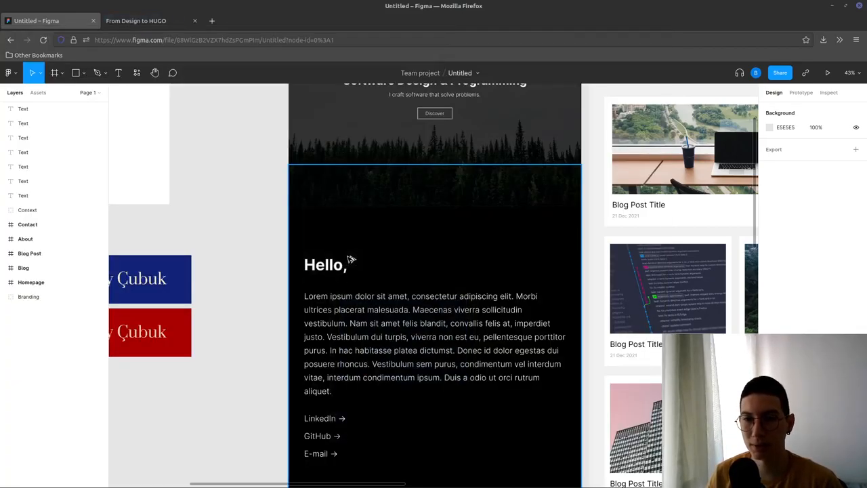
Add the "Hello," h2 title and a paragraph with class about-paragraph
scroll("down", 3)
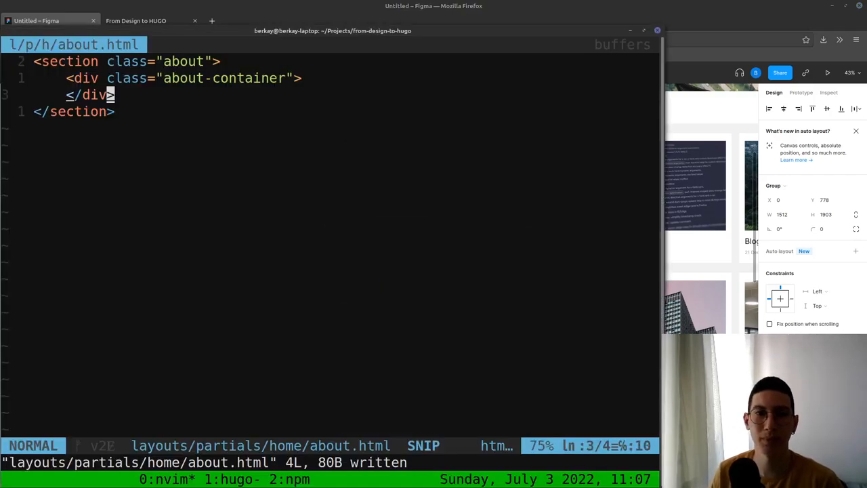
type("<h2>")
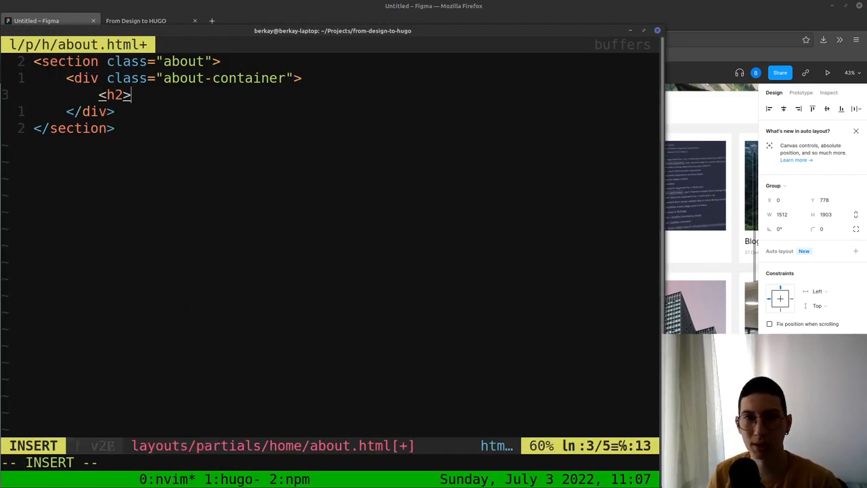
type("></h2>")
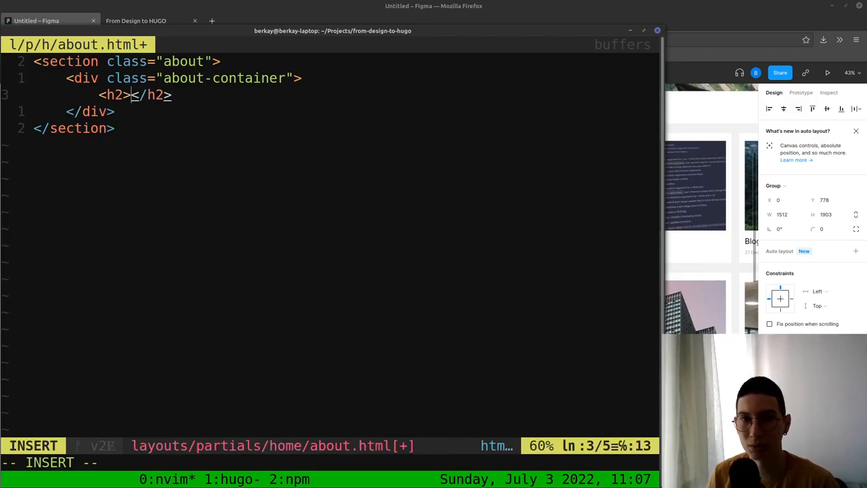
key("Escape")
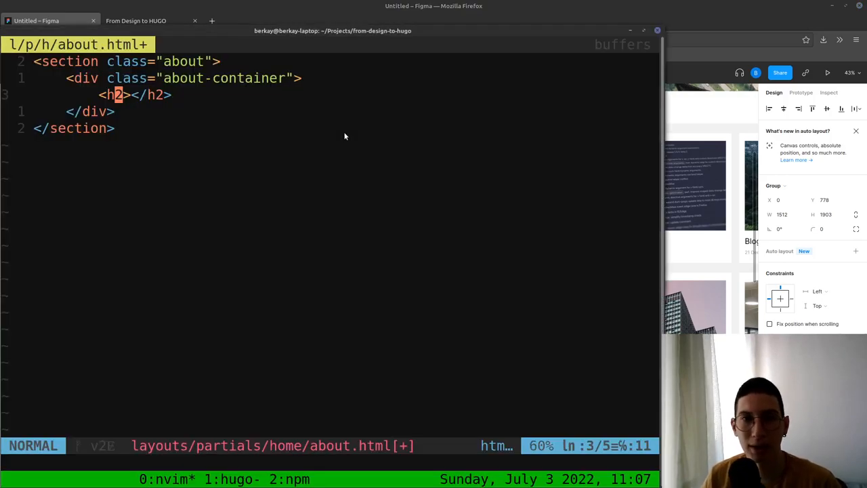
type("H")
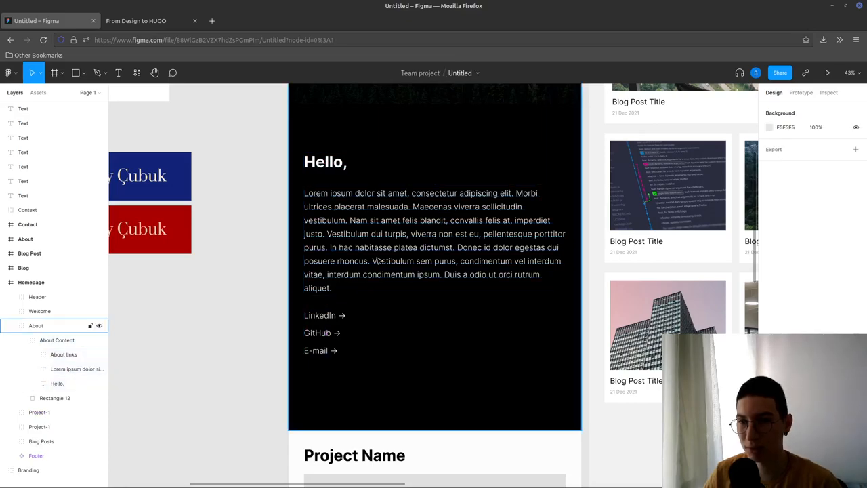
left_click(434, 240)
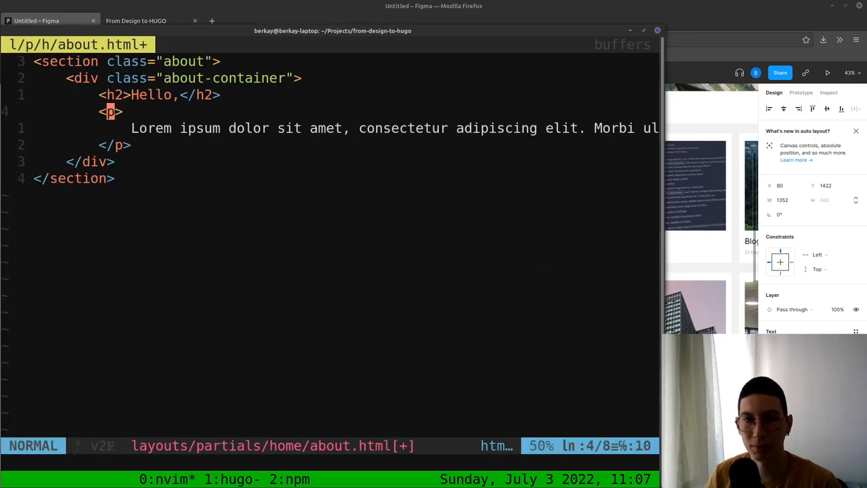
type("class=\"")
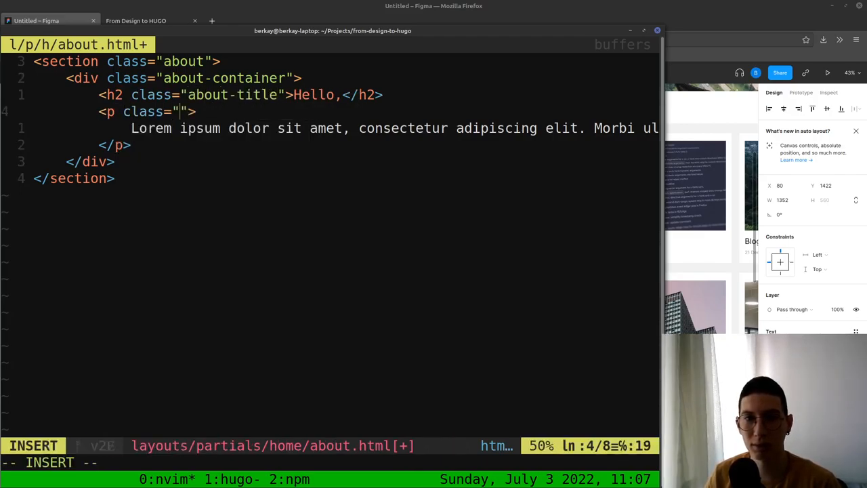
type("about-paragraph")
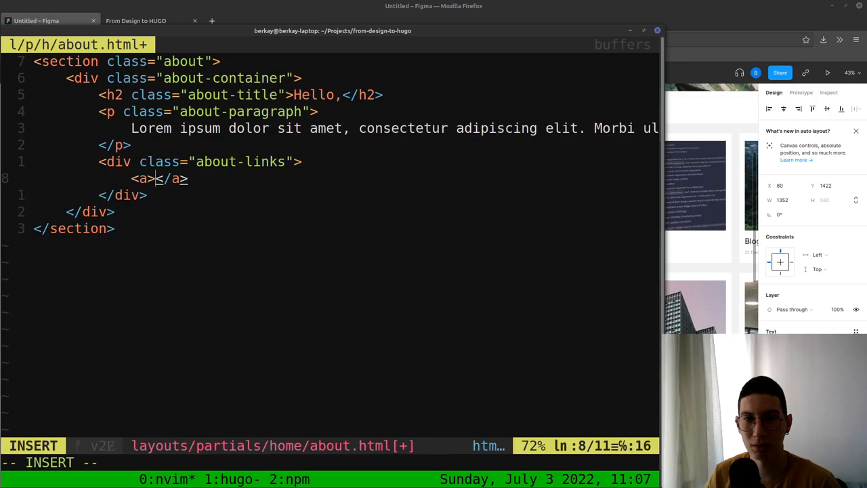
Add LinkedIn, GitHub and E-mail links with class about-link and href attributes
key("Escape")
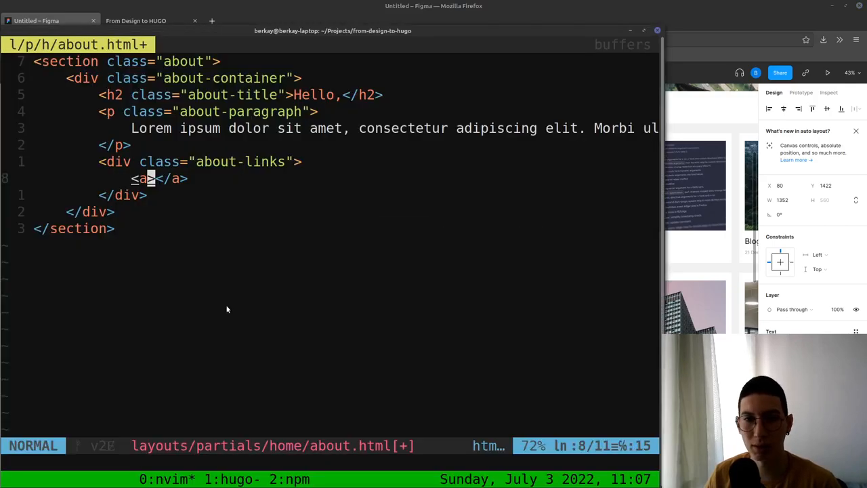
type("Linked")
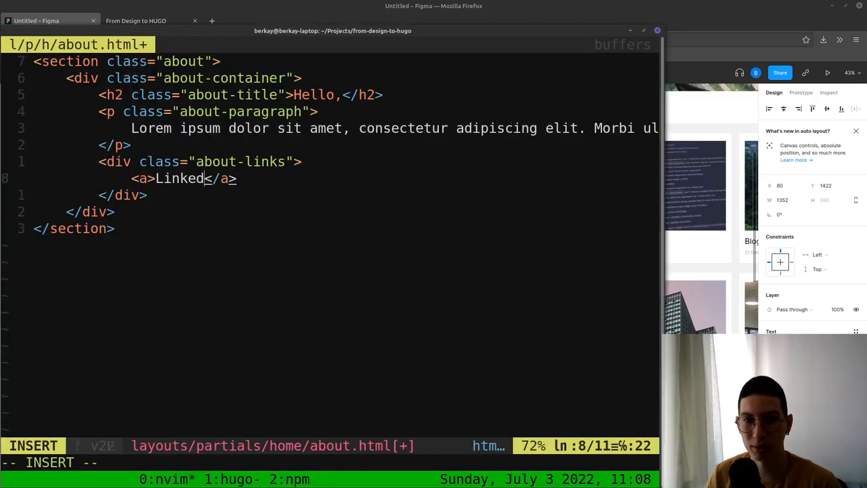
type("In")
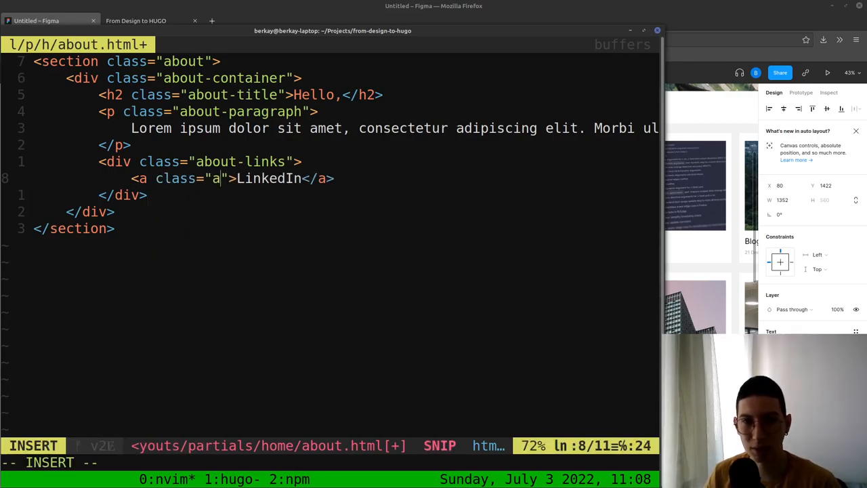
type("bout-link")
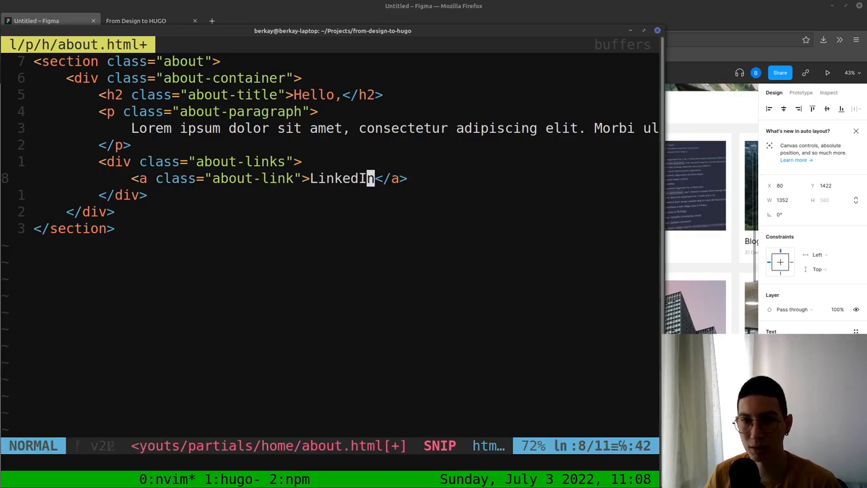
key("alt+Tab")
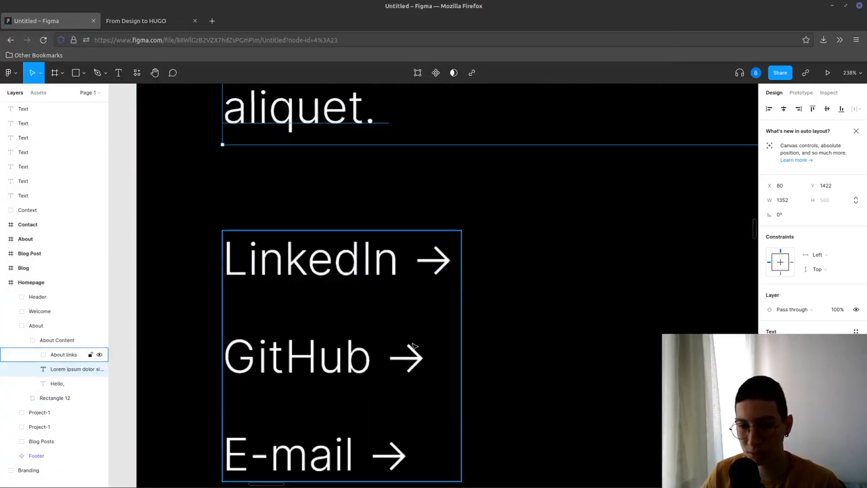
left_click(310, 259)
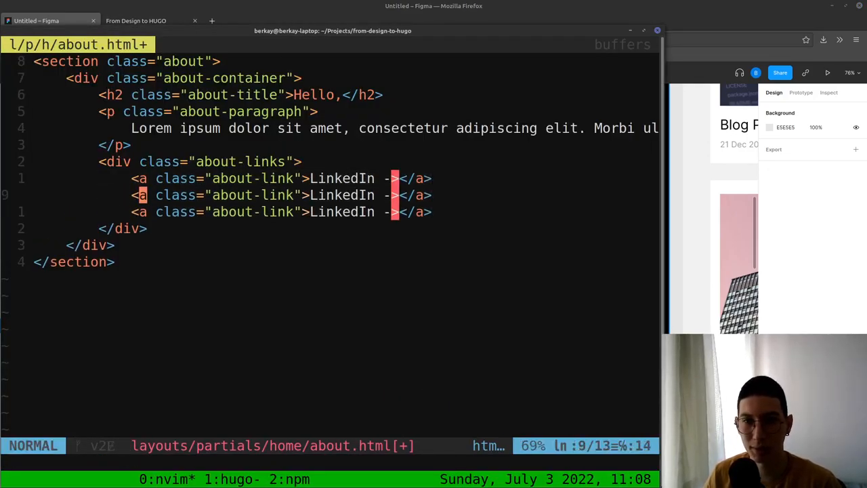
type("G")
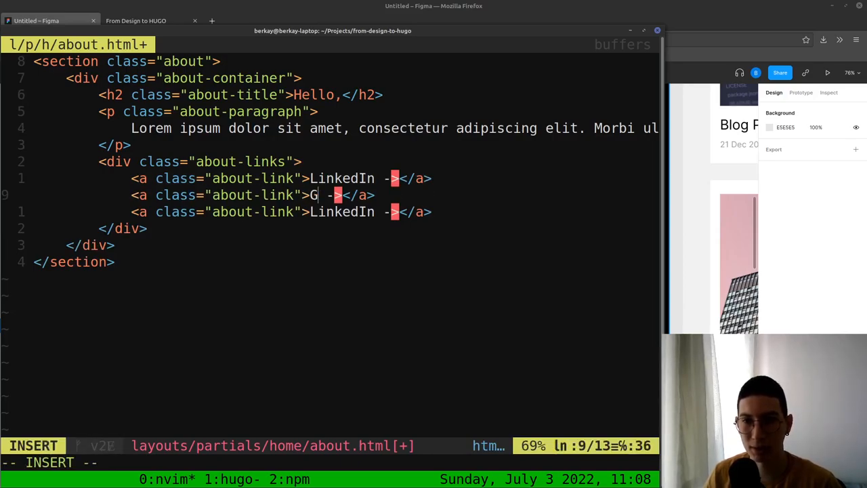
type("itHub")
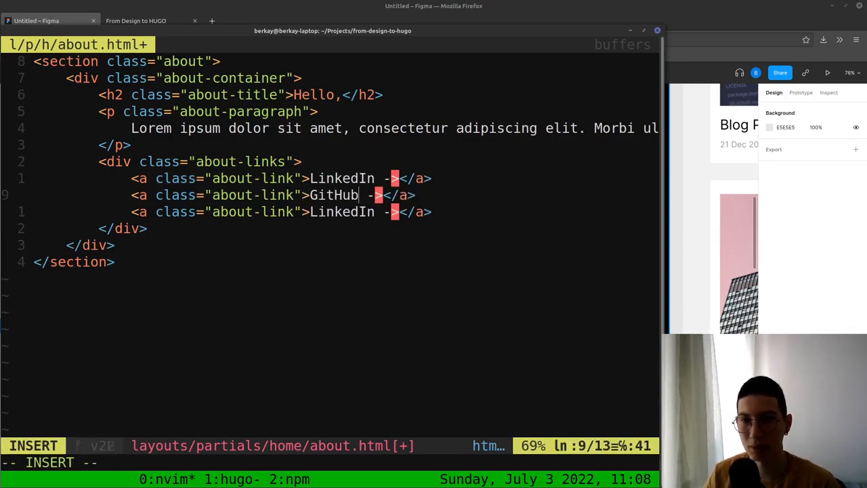
type("E-mail")
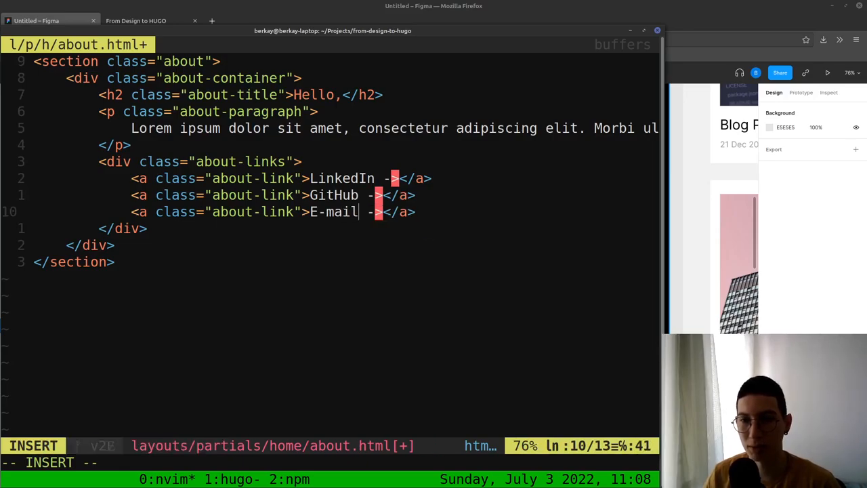
key("Escape")
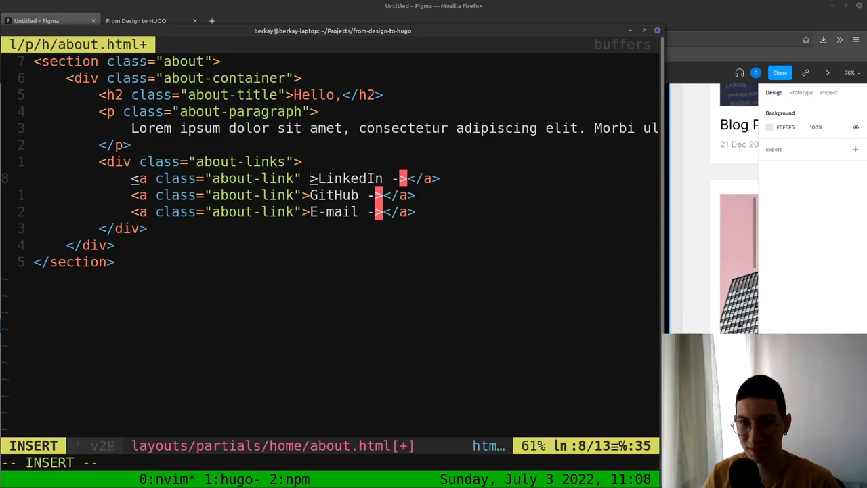
type("href=")
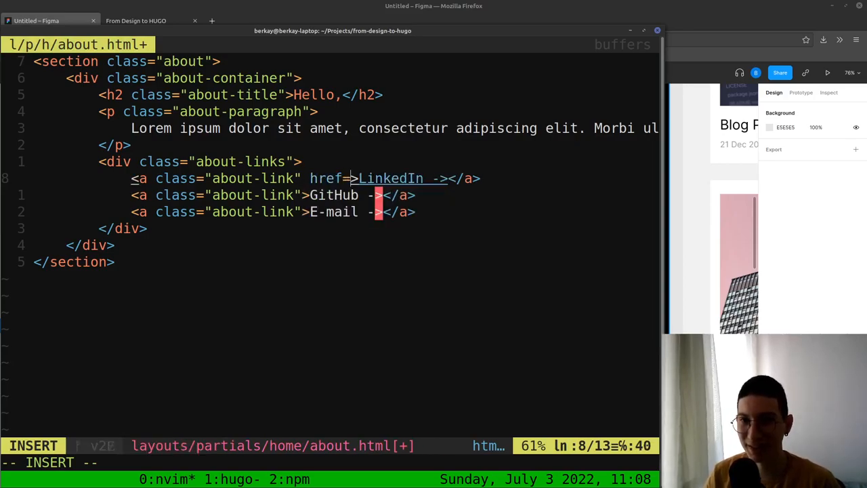
type("\"")
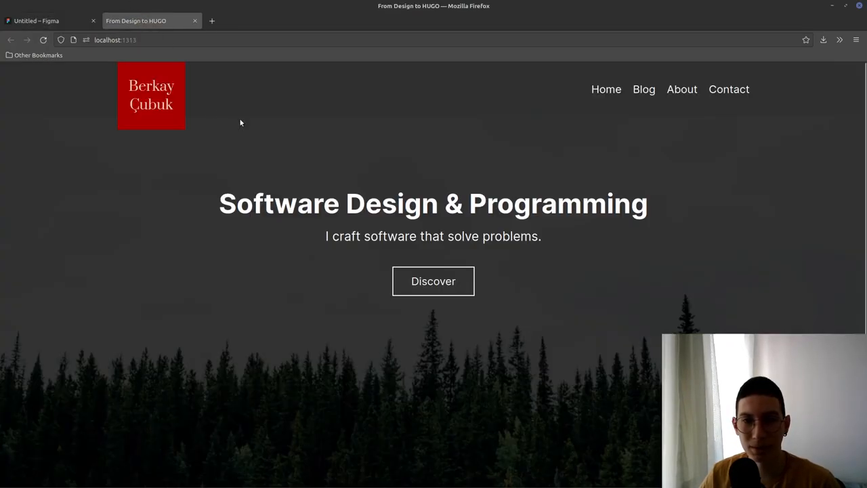
In list.html, wrap the welcome partial in <!-- welcome --> comments and include home/about.html
scroll("down", 3)
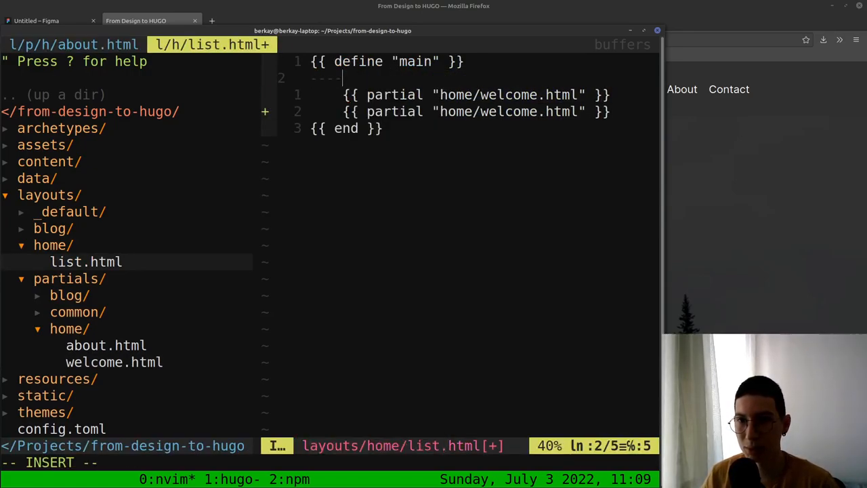
type("<!---")
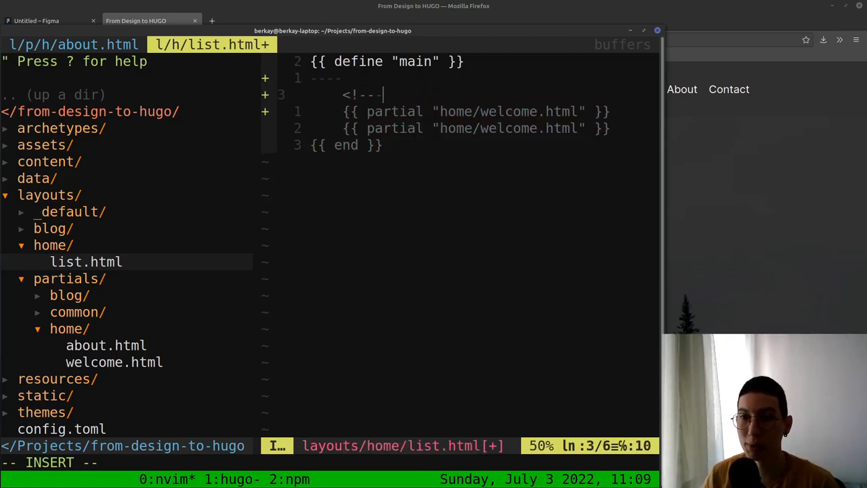
type("we")
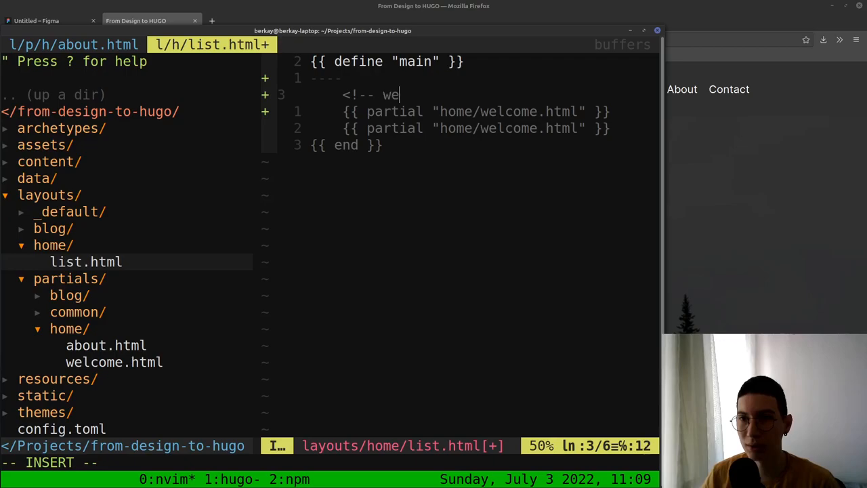
type("lc")
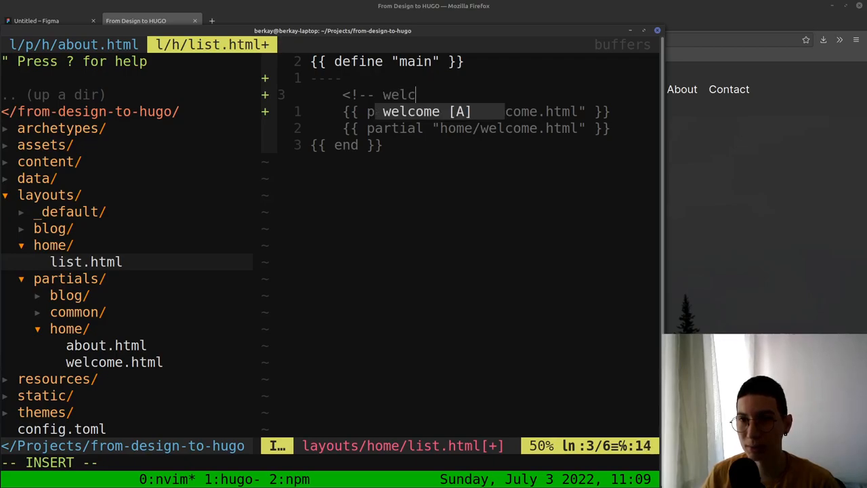
type("ome -->")
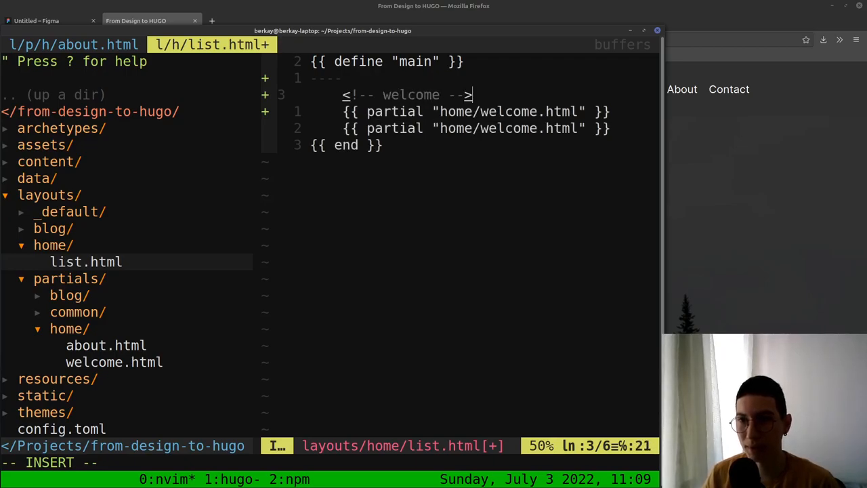
type("<!-- /welcome -->")
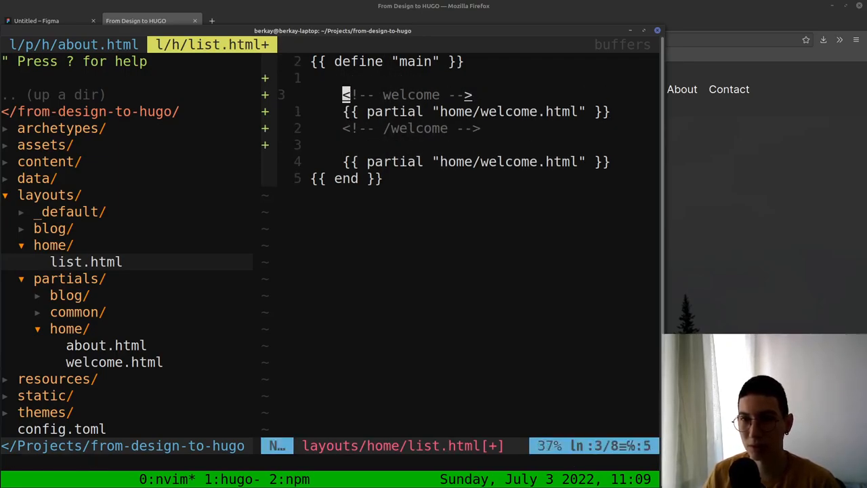
type("<!--")
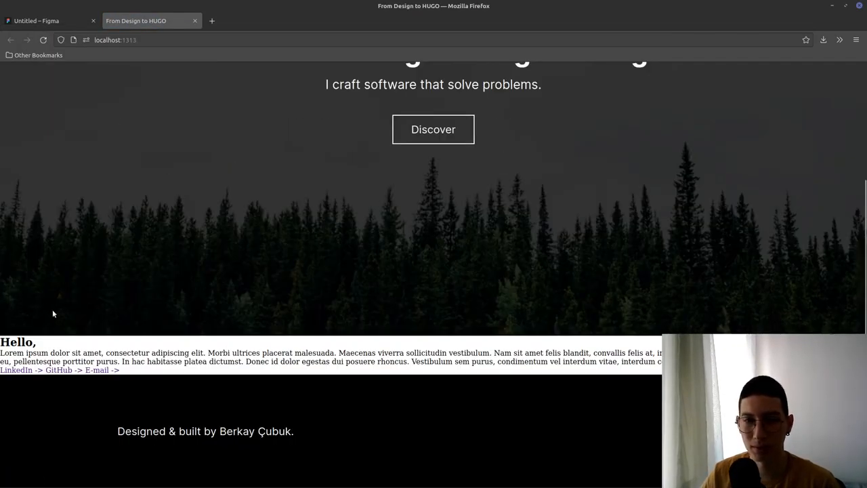
mouse_move(149, 156)
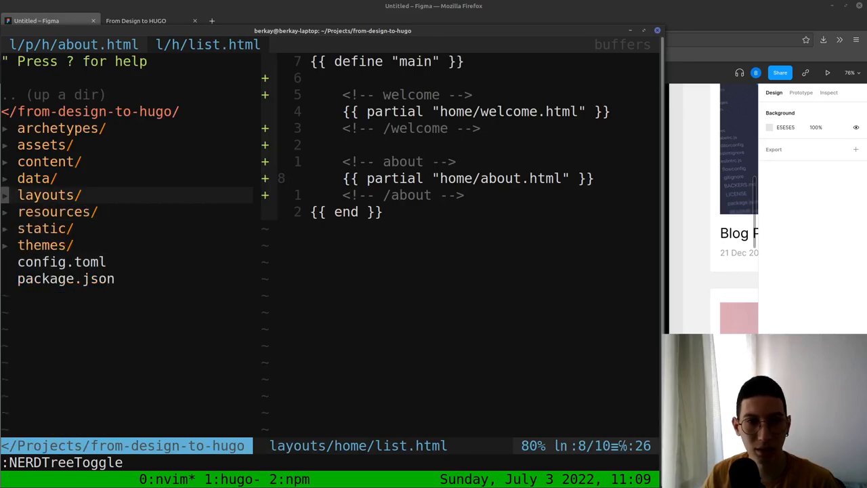
Add empty .about, .about-container, .about-title, .about-paragraph, .about-links and .about-link blocks to about.scss, then save
left_click(44, 144)
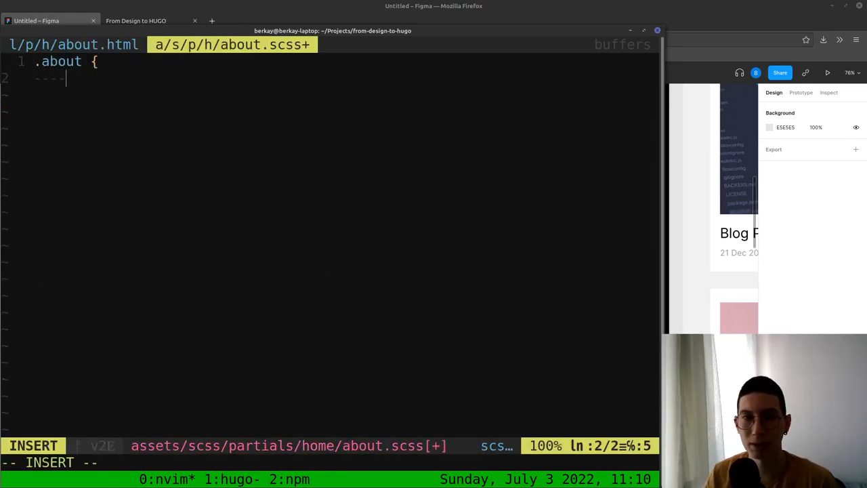
type(".about-c")
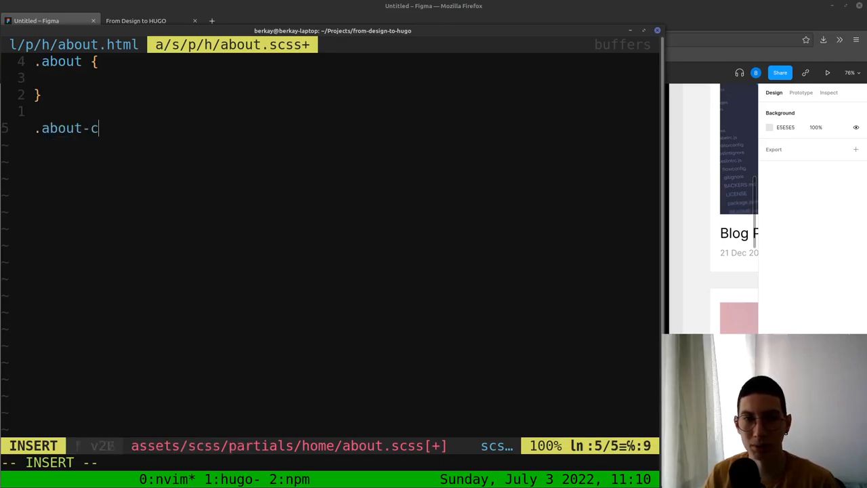
type("ontainer {")
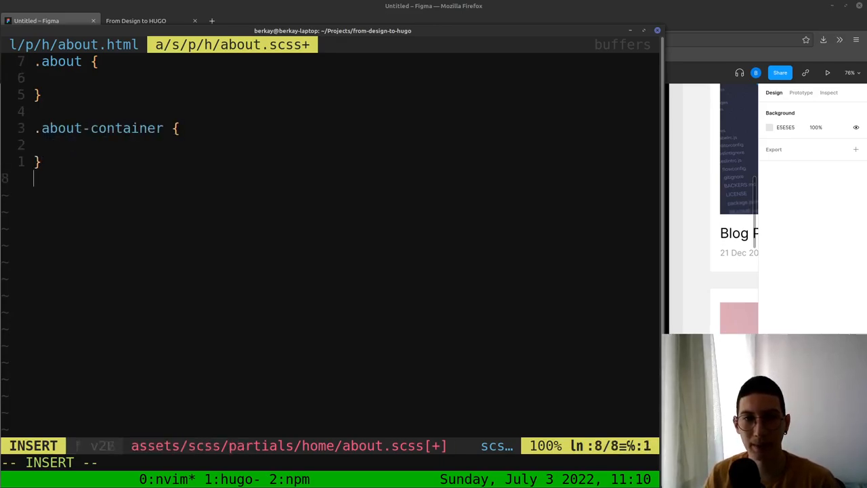
type(".about-tit")
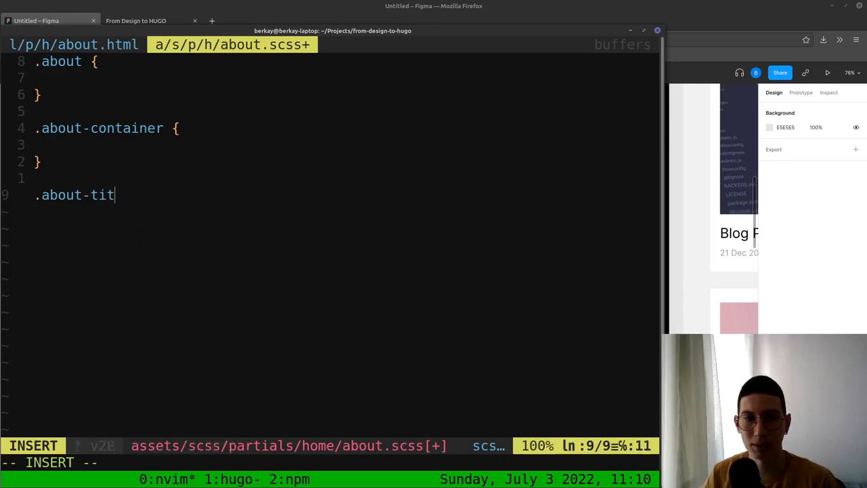
type("le {")
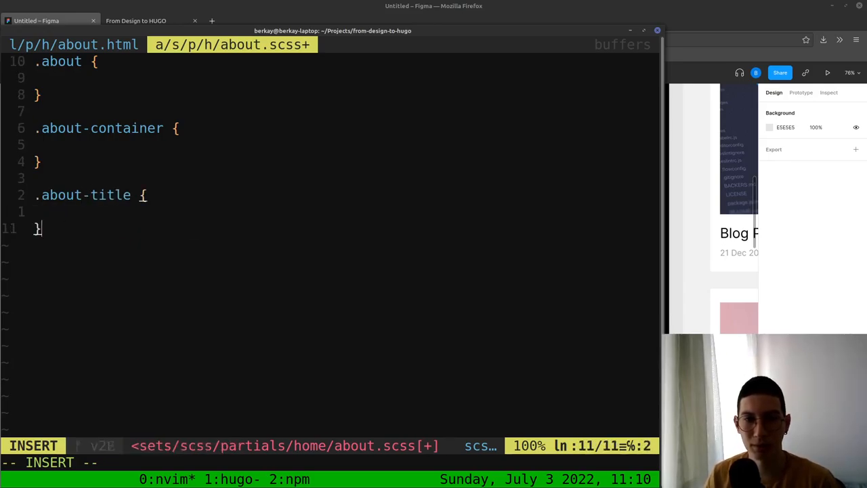
type(".ab")
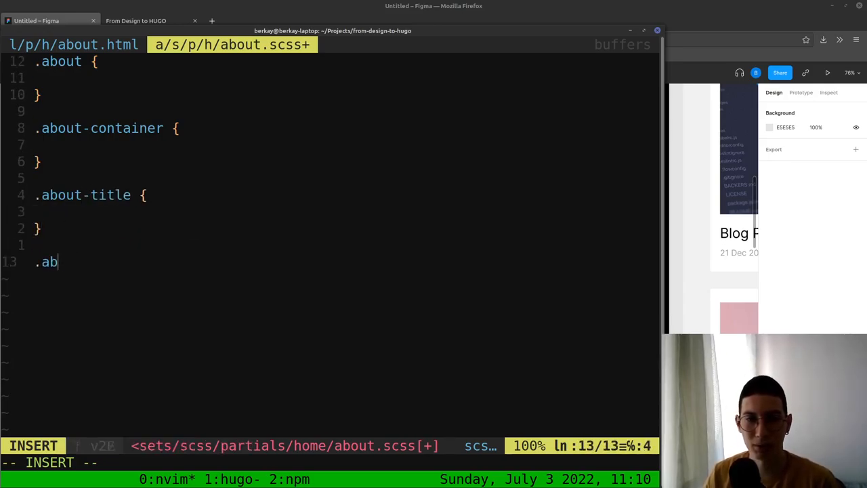
type("out-paragraph {")
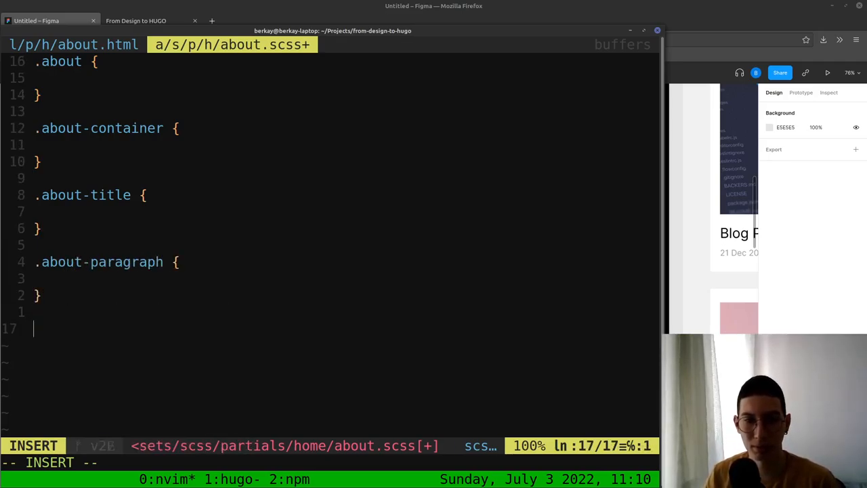
type(".about-links")
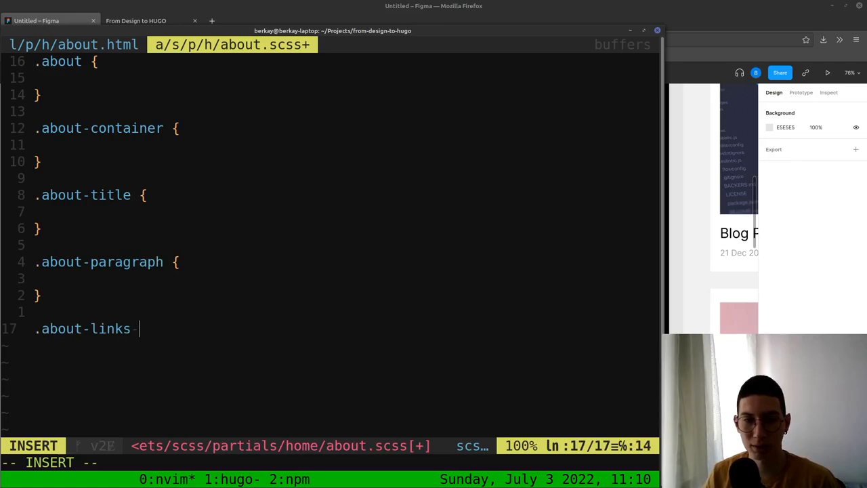
type("{")
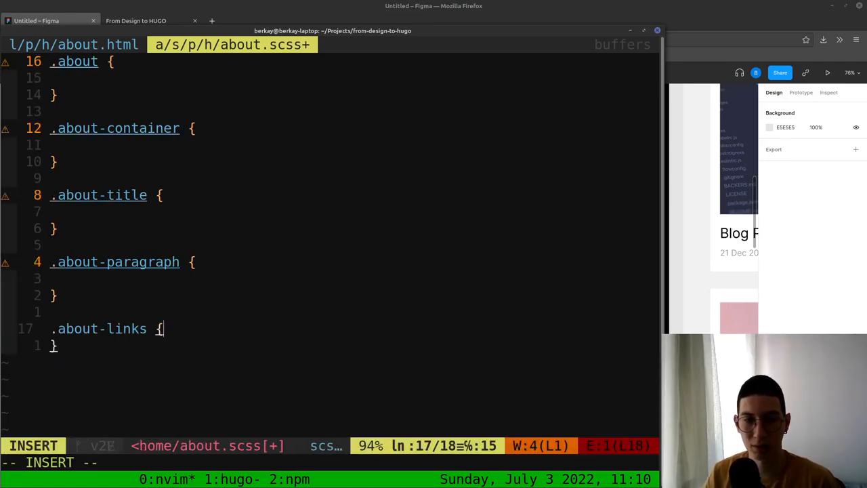
type(".about-link-")
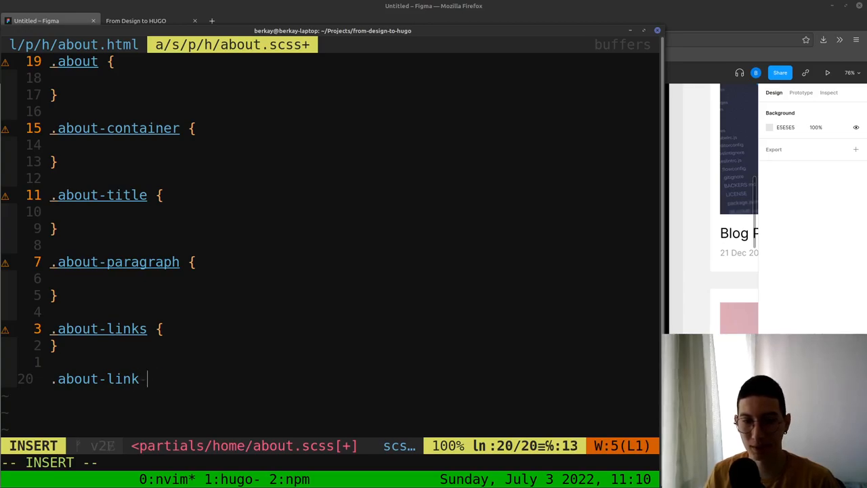
type("{")
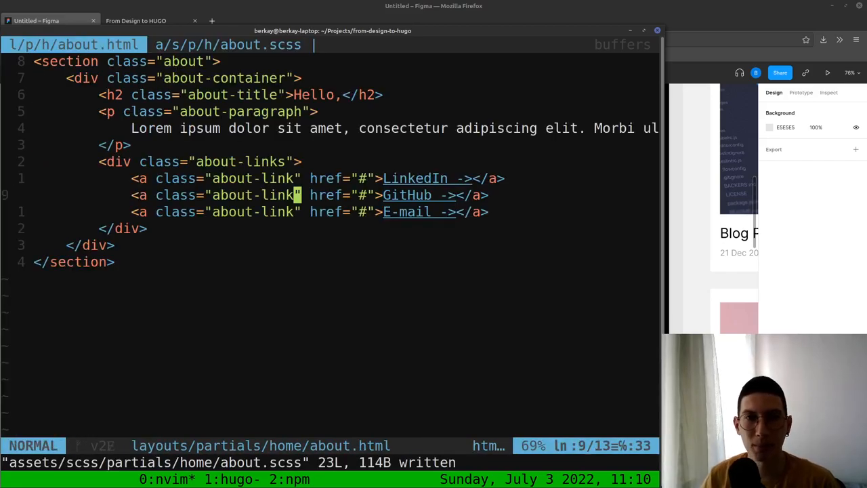
Add a $size-screen-xl: 1400px variable to variables.scss
left_click(229, 44)
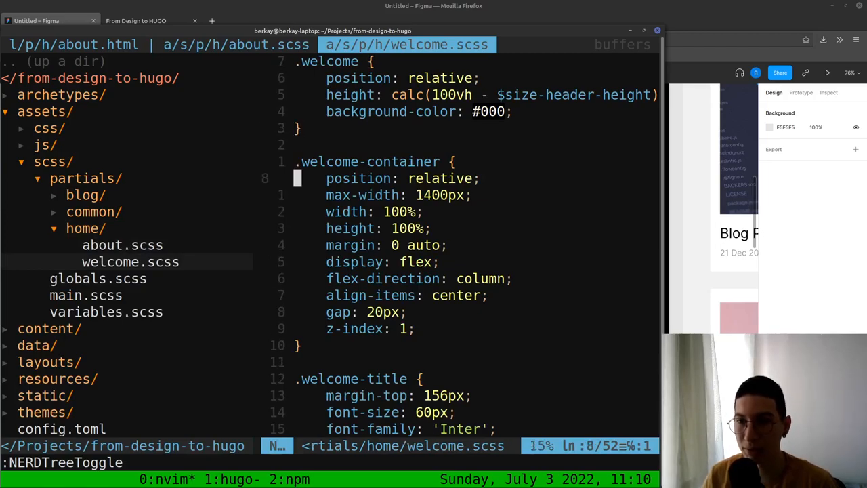
type(":q")
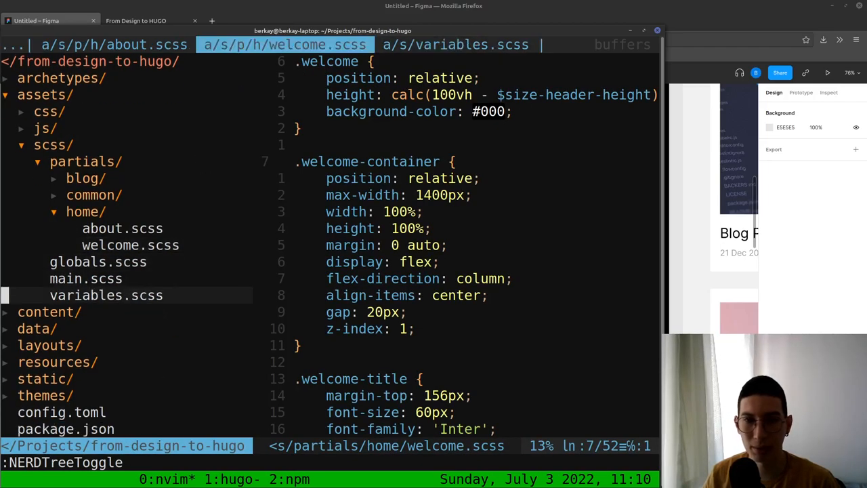
left_click(464, 45)
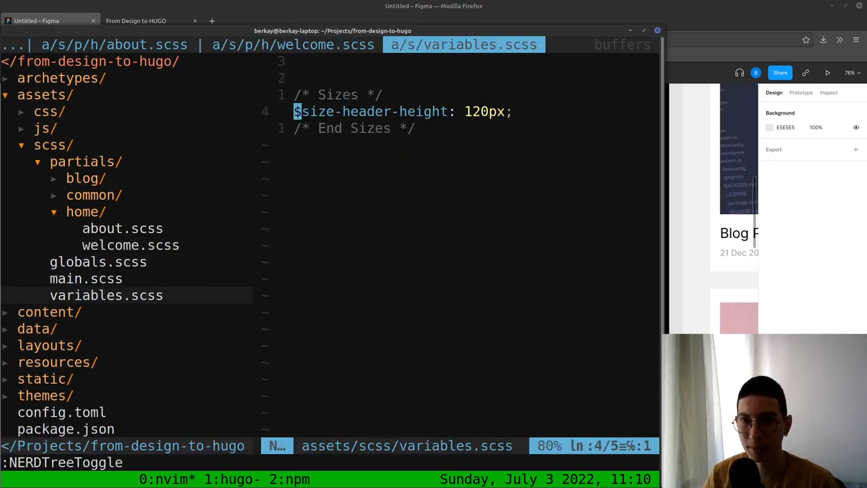
type("$size-")
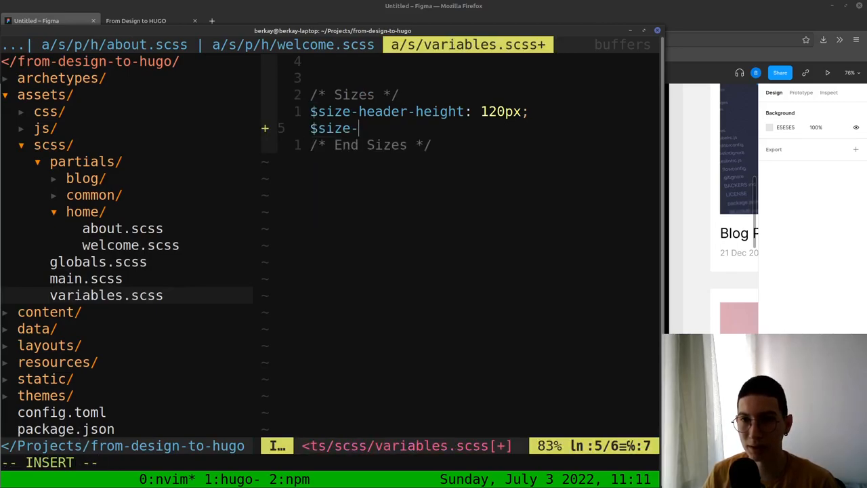
type("screen-")
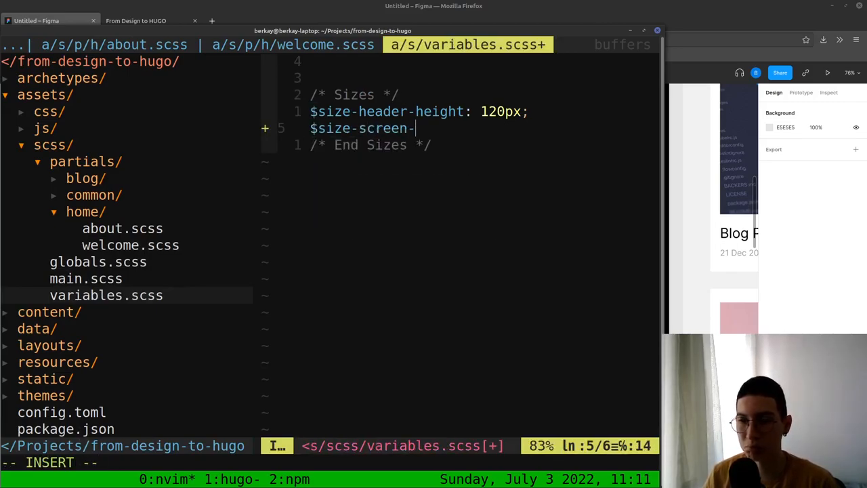
type("lg")
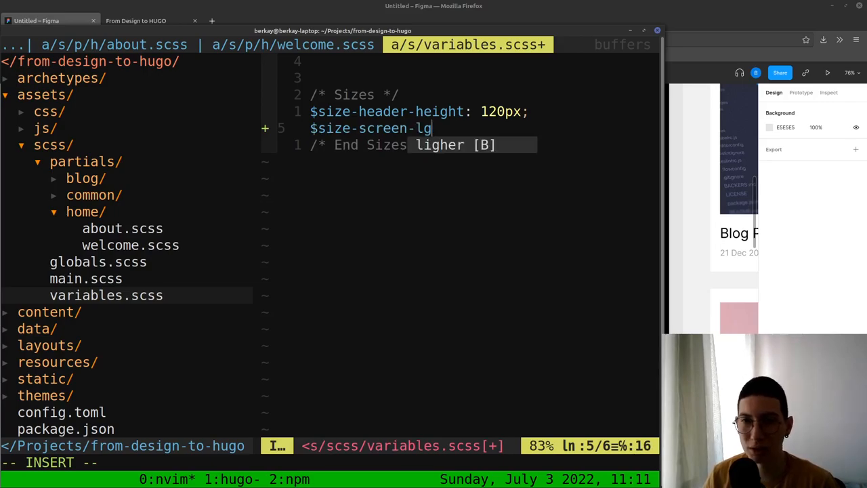
type(":")
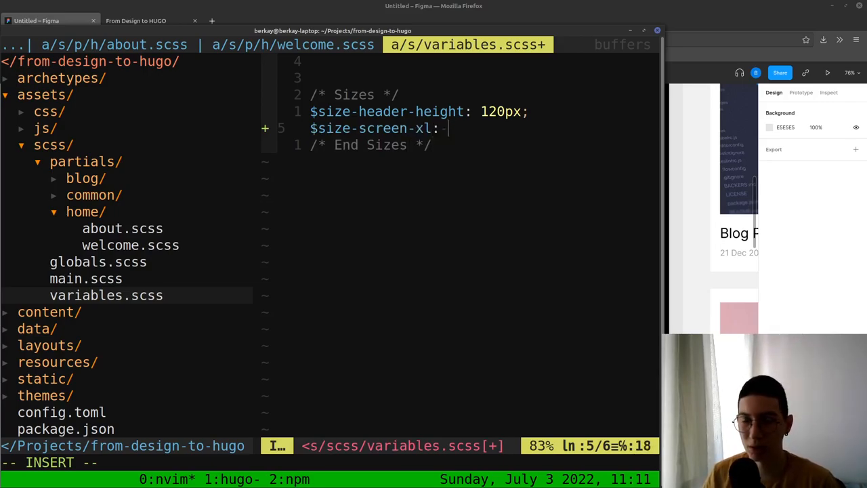
type("1400px;")
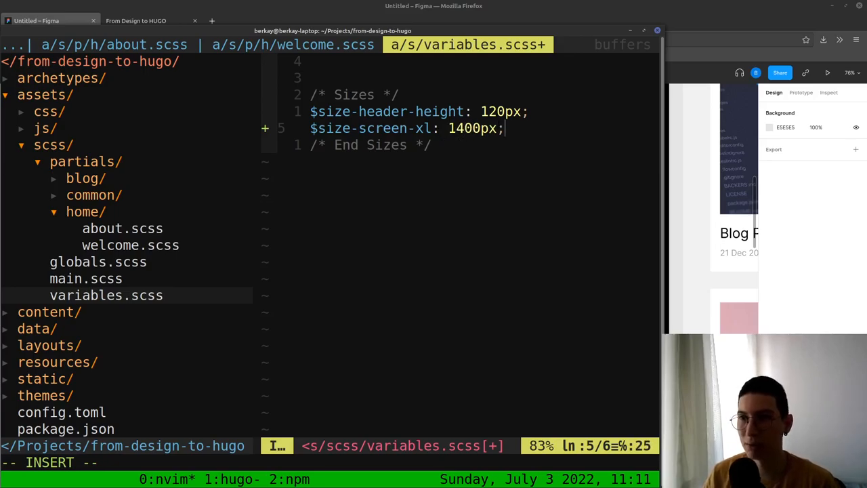
key("Escape")
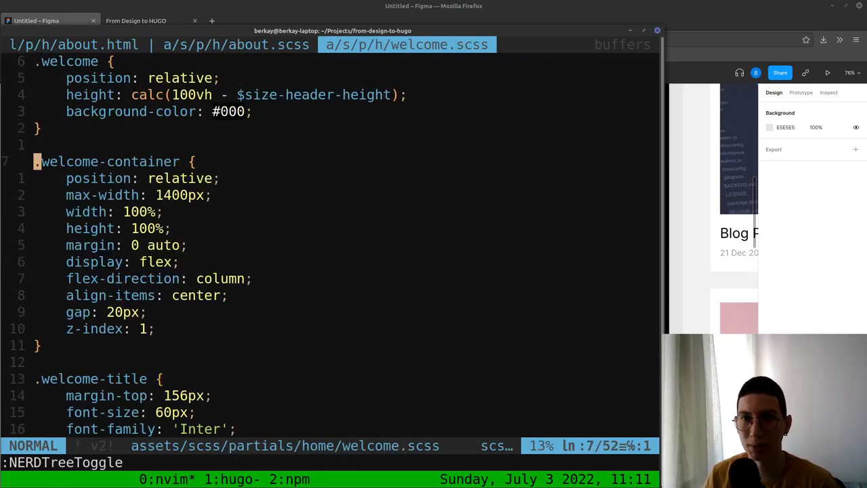
Give .about-container max-width $size-screen-xl, width 100% and margin 0 auto
left_click(228, 44)
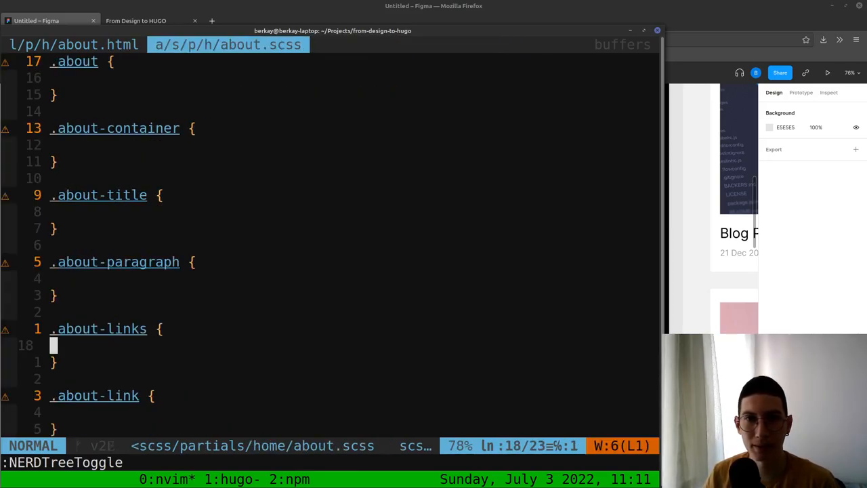
key("i")
type("max-width:")
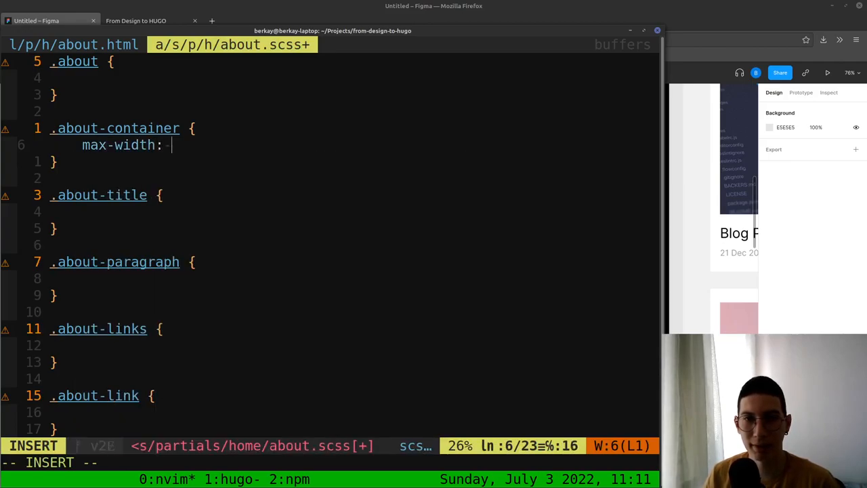
type("$size-screen-xl;")
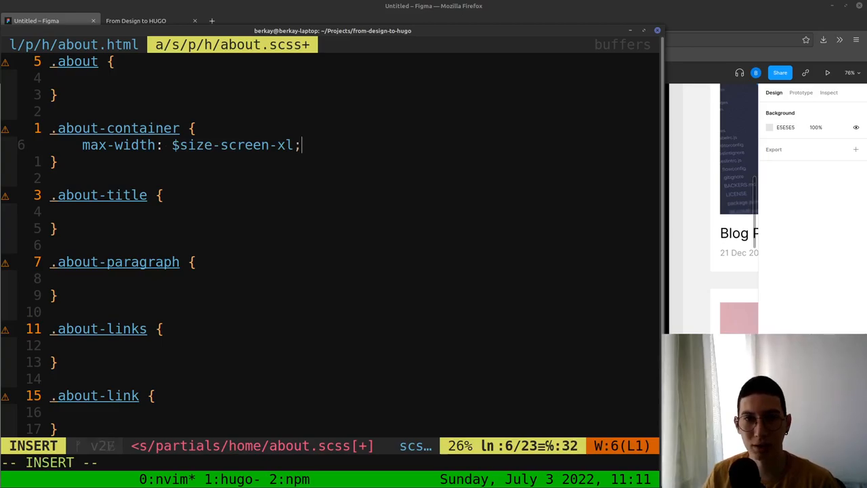
type("width: 100%")
type("margin:")
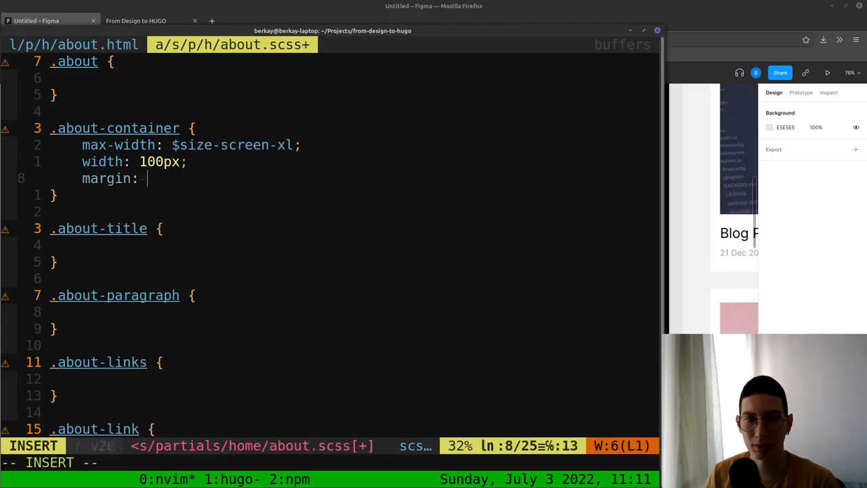
type("0 auto")
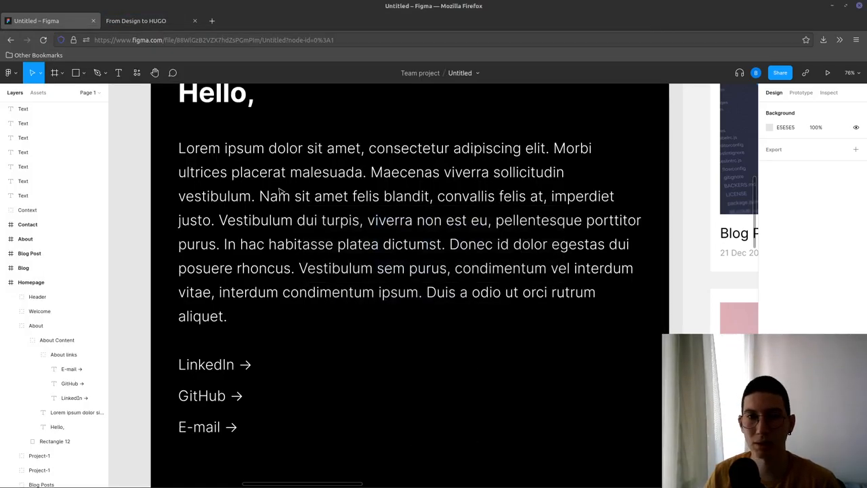
Check the localhost:1313 preview showing unstyled serif about text, then switch back
left_click(135, 21)
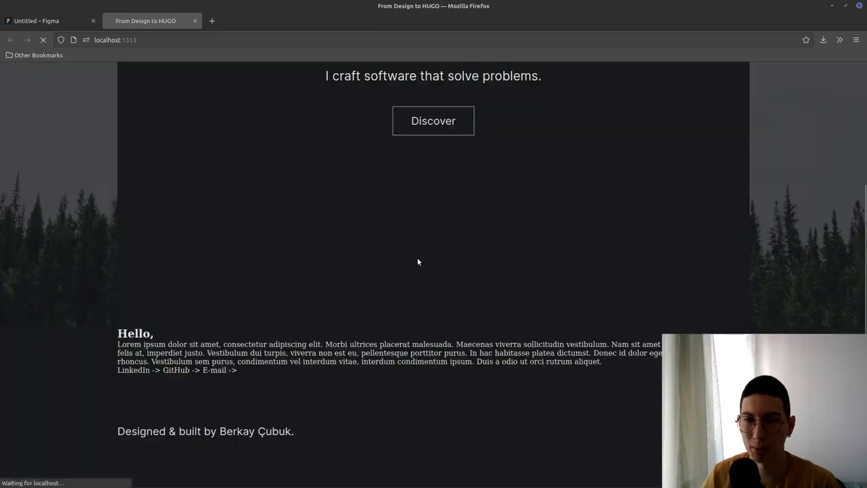
left_click(51, 20)
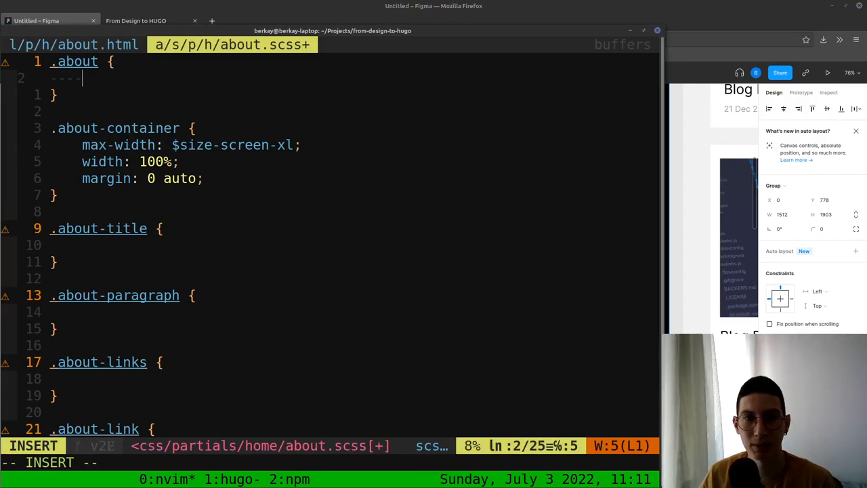
Set .about background-color to #000000 and compare the Figma design with the preview
type("background-color: 3")
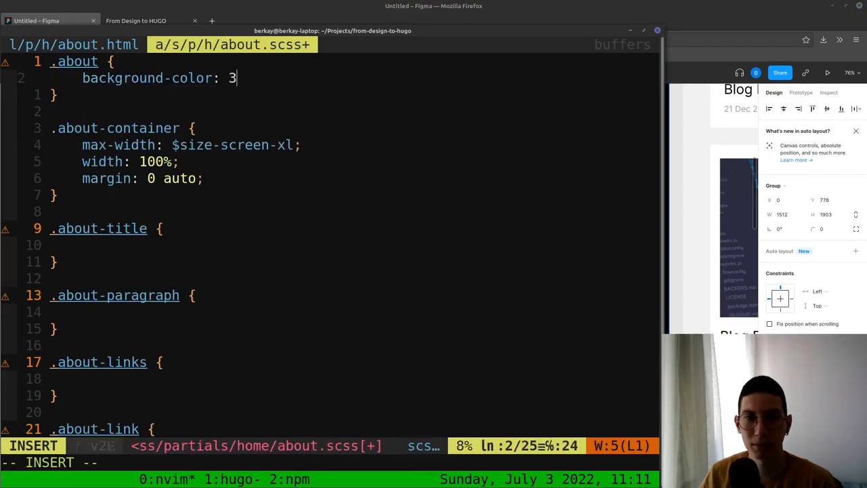
type("#000000")
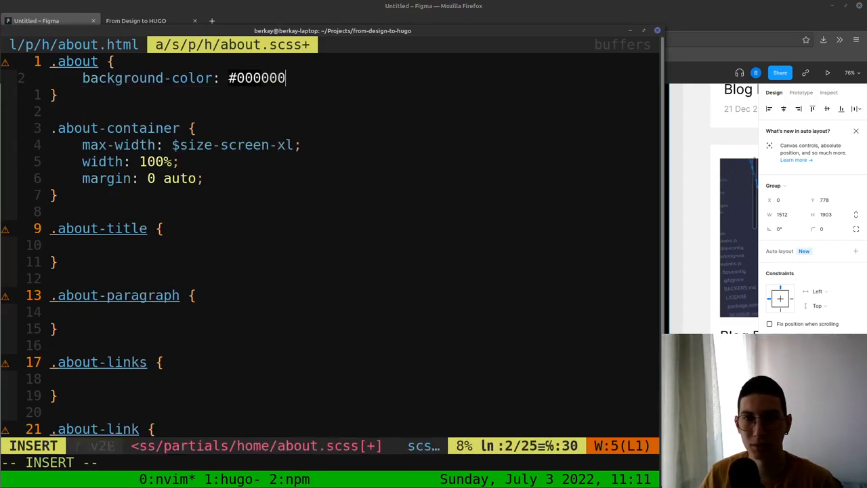
left_click(145, 20)
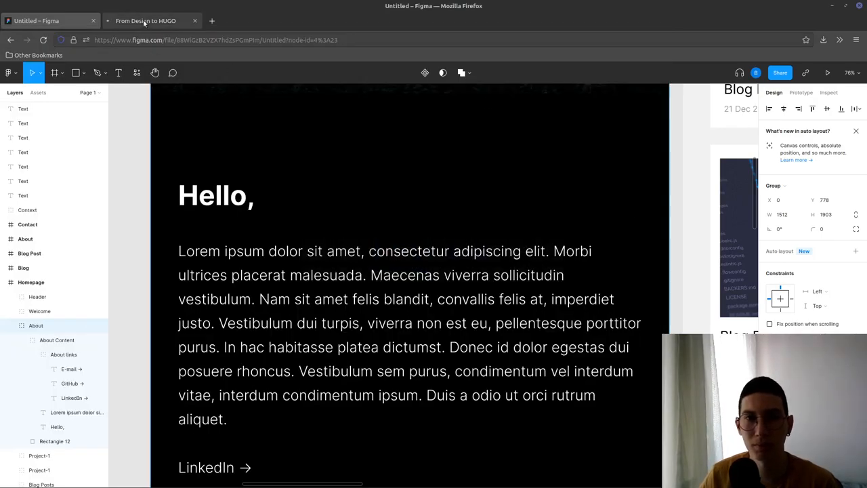
left_click(145, 21)
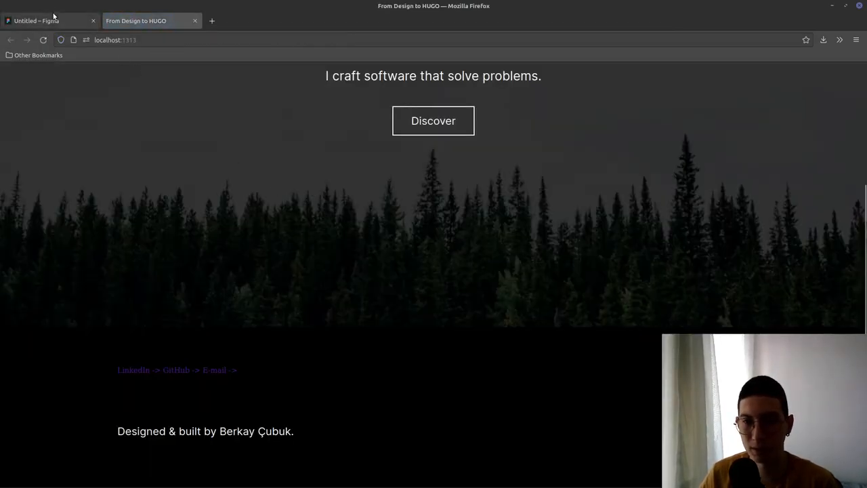
left_click(47, 20)
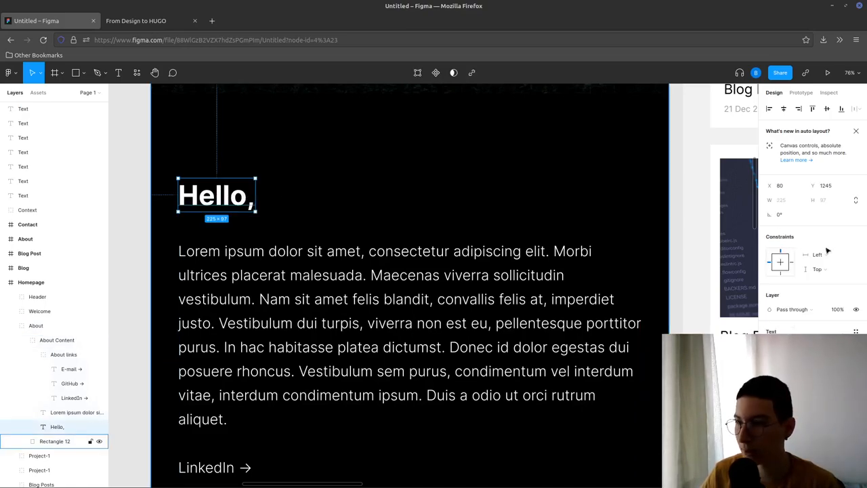
mouse_move(510, 186)
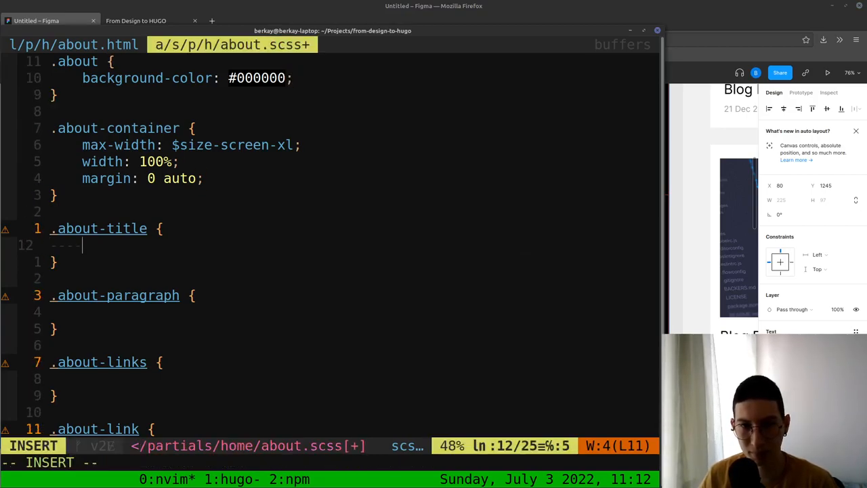
Style .about-title with 'Inter' font, 80px size, bold weight and #ffffff color
type("font-famil")
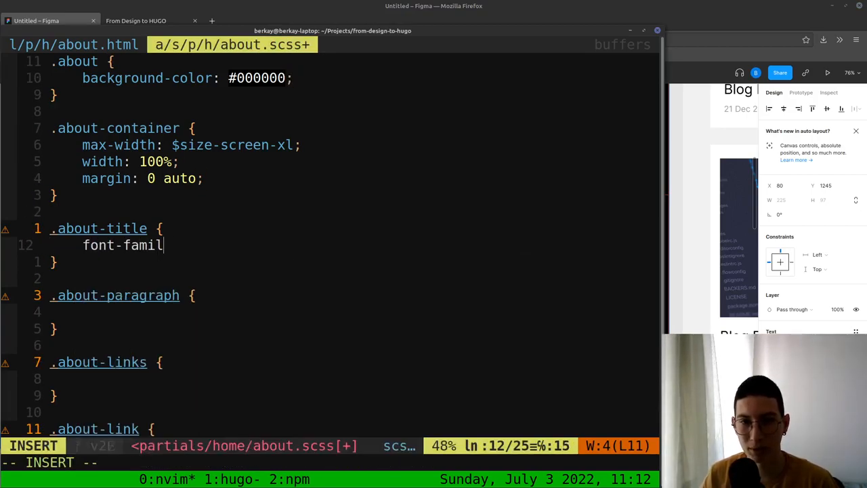
type(": 'Inter';")
type("font-")
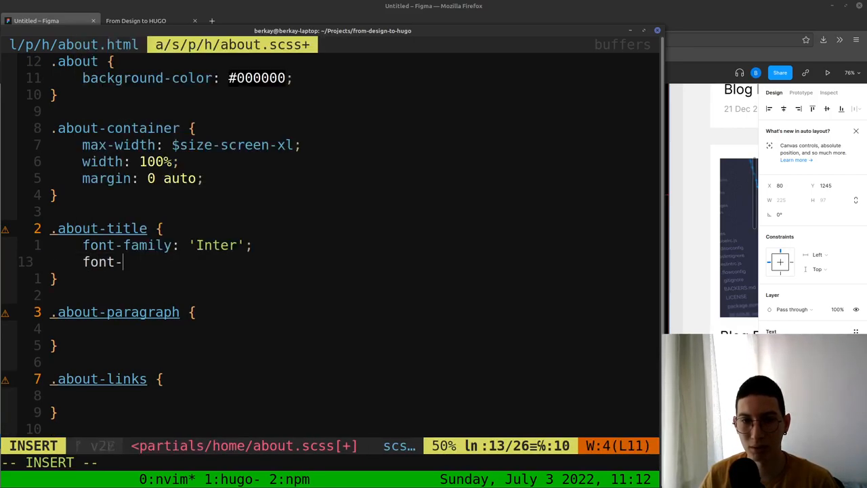
type("size: 80px")
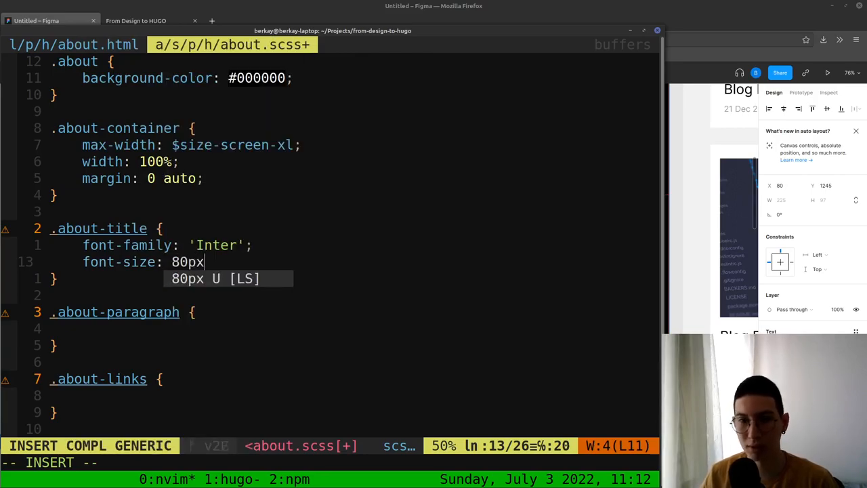
type("font-weight")
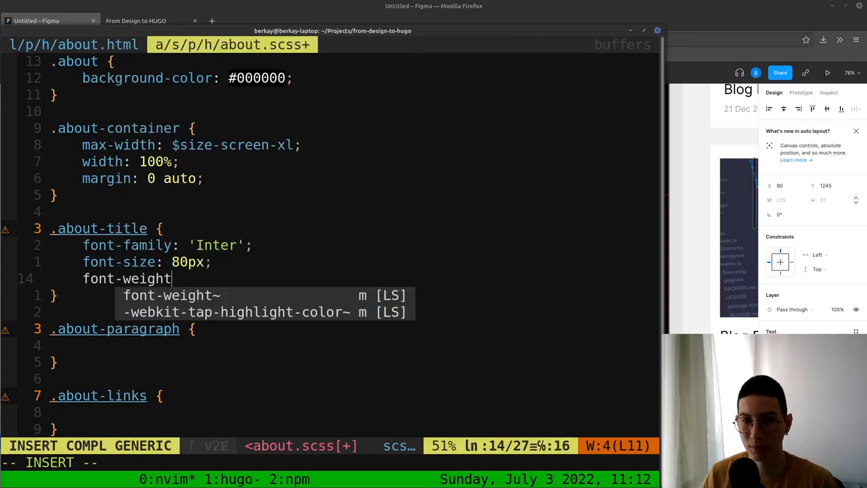
type(": bold;")
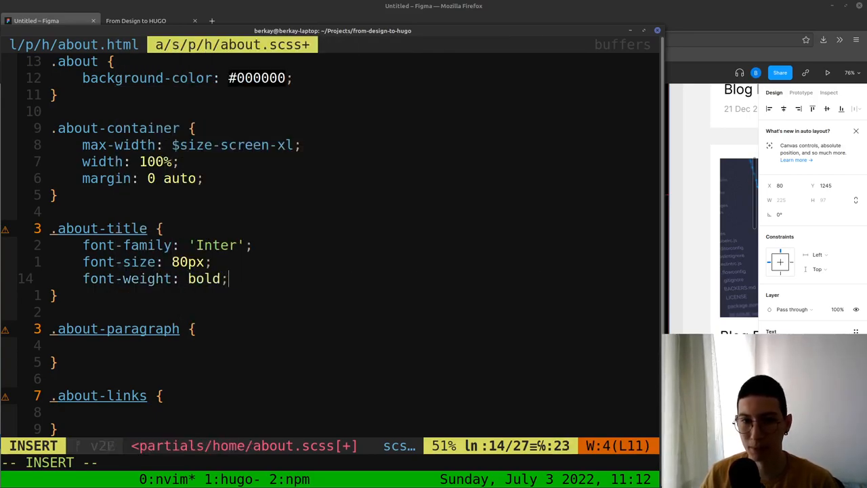
key("Escape")
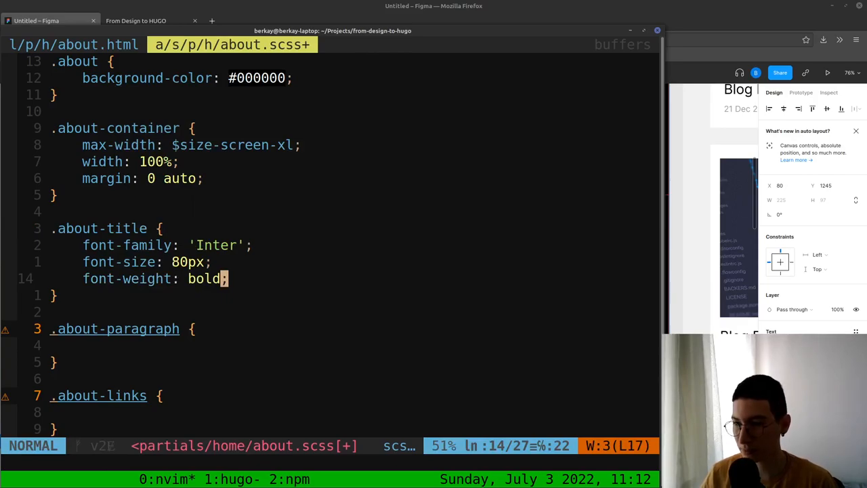
type("colo")
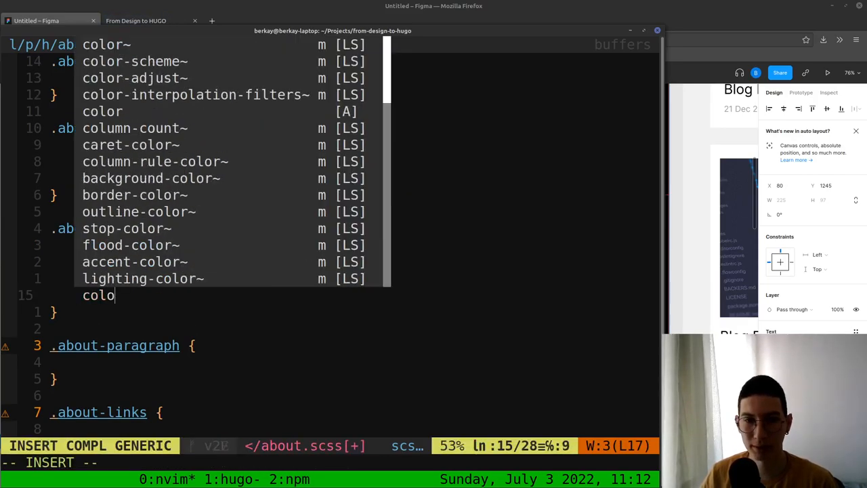
type("r: #ffffff;")
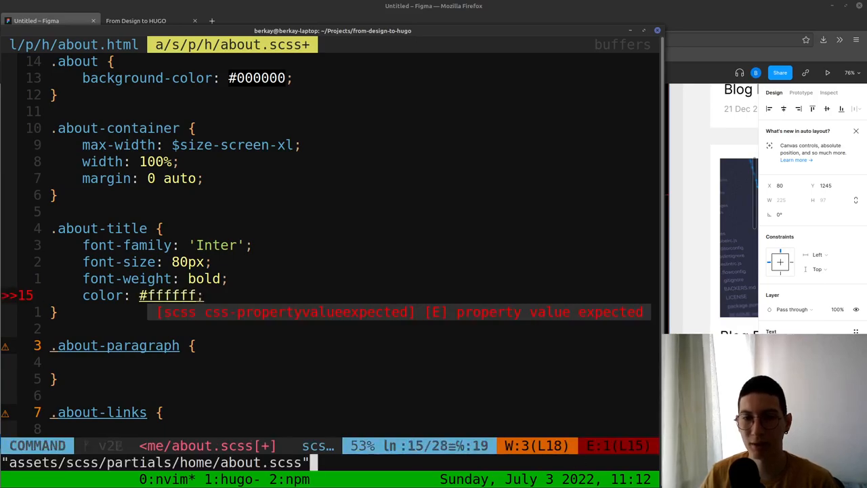
left_click(135, 20)
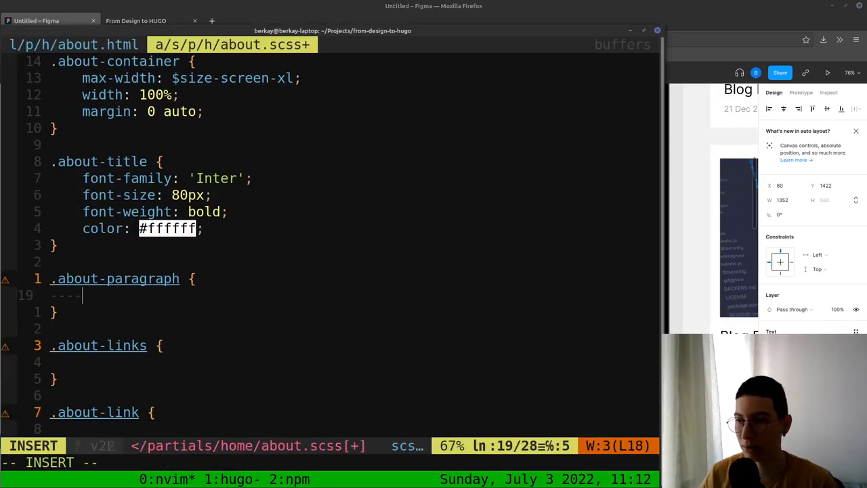
Style .about-paragraph as Inter, 42px, weight 300, #ffffff, and set the title weight to 600
type("font-family: 'Inter';")
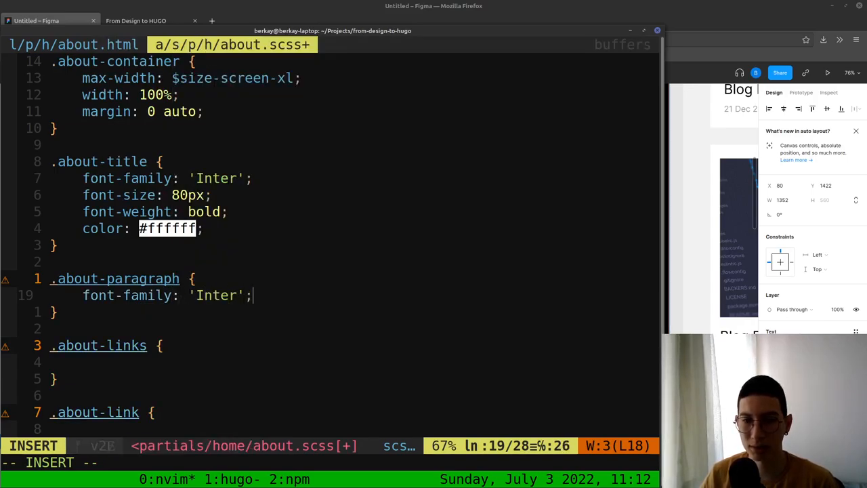
type("font-s")
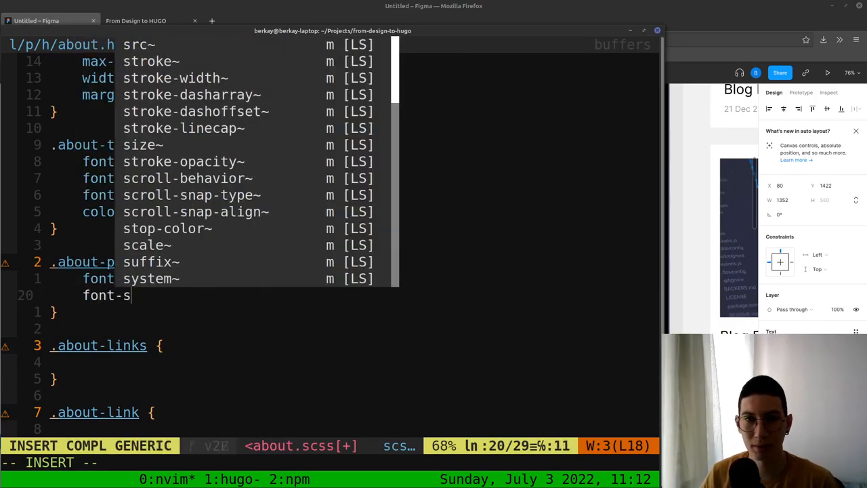
type("42p")
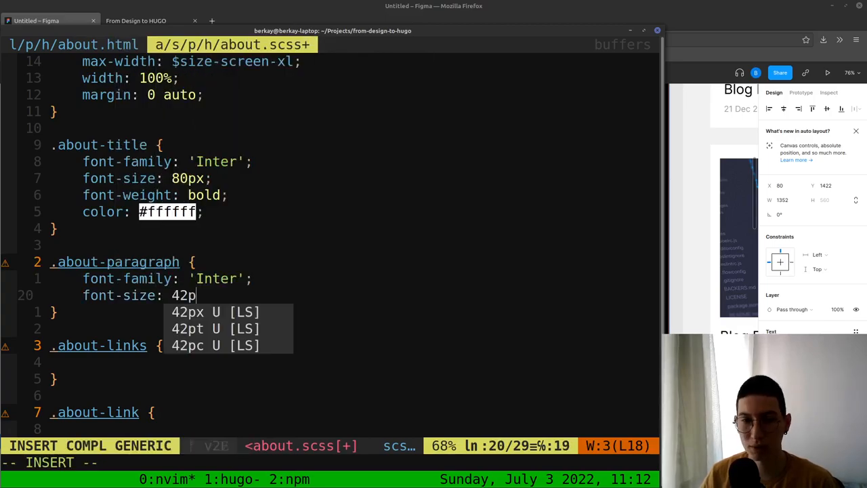
type("fon")
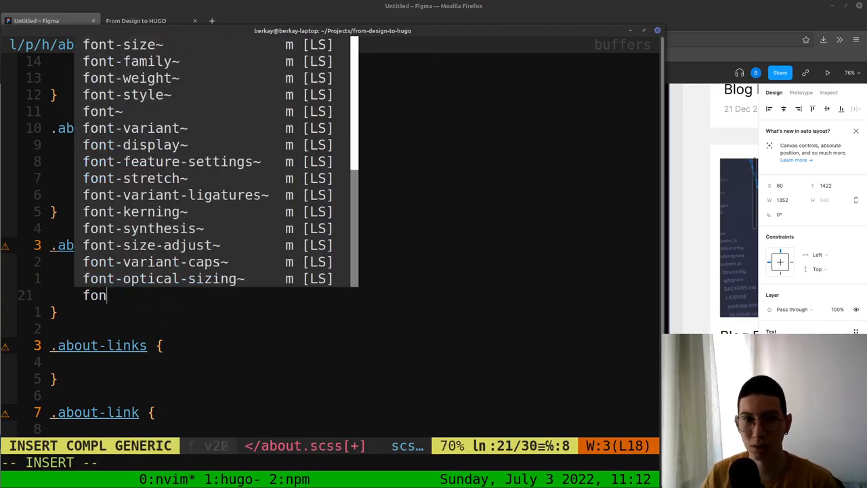
type("t-weight:")
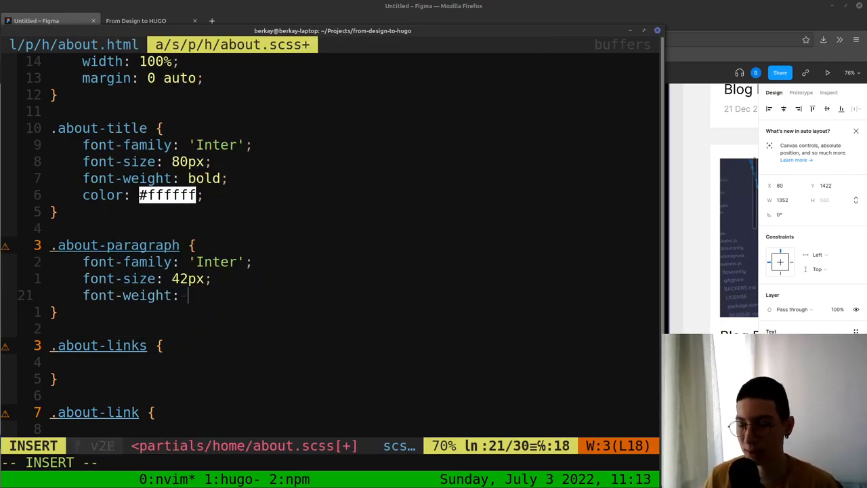
type("300;")
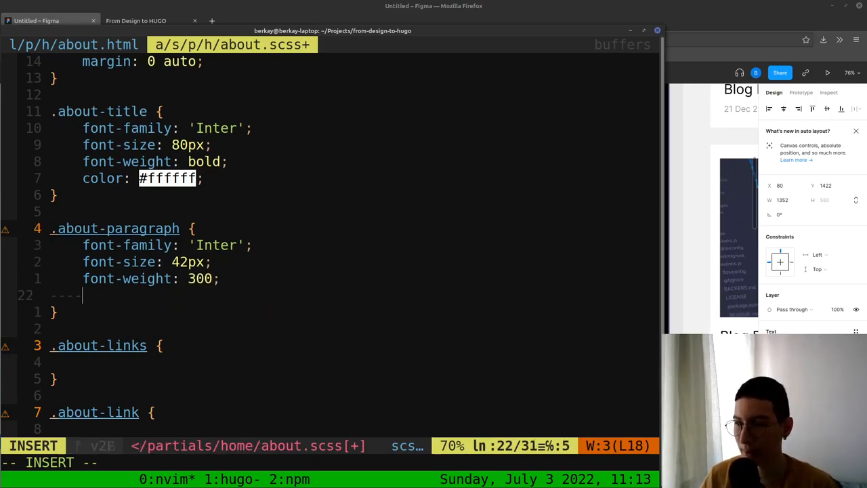
type("color: #")
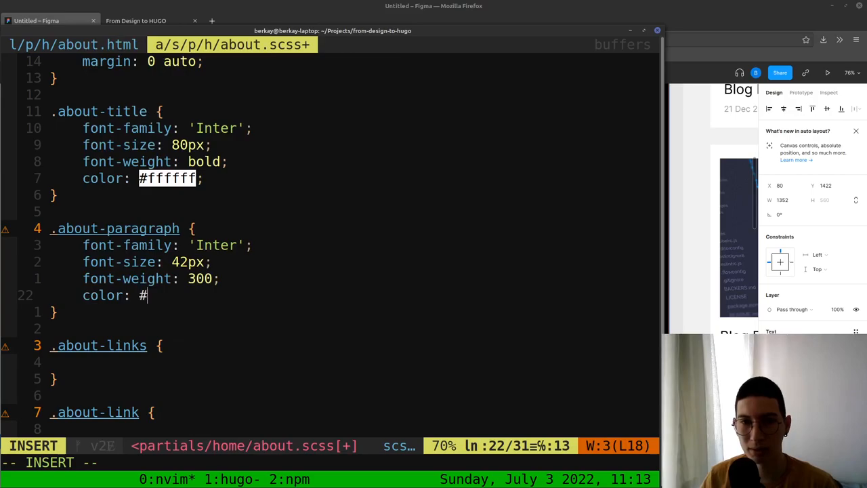
type("ffffff;")
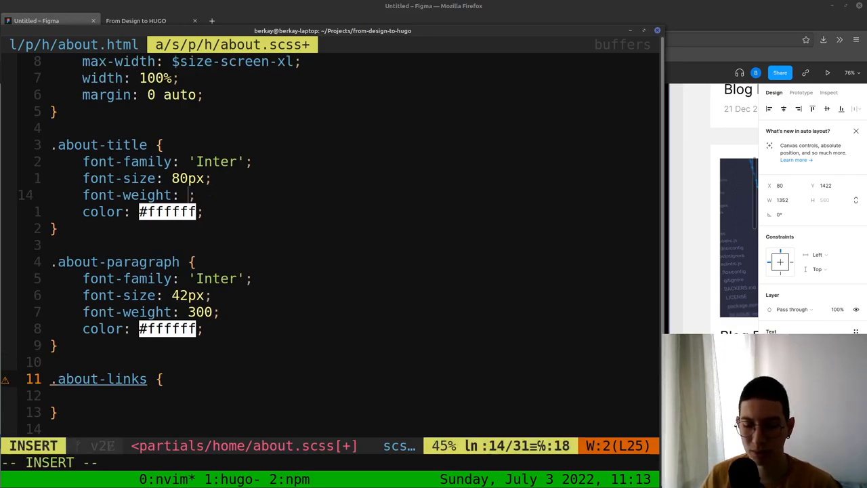
type("600")
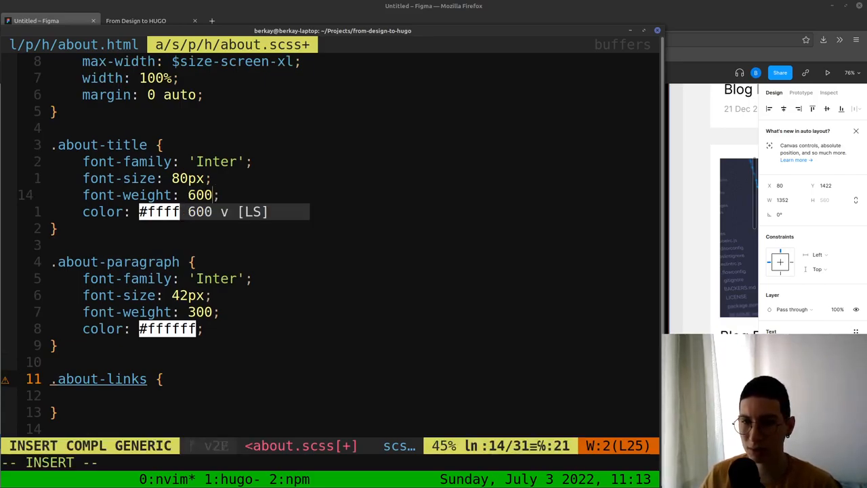
key("Escape")
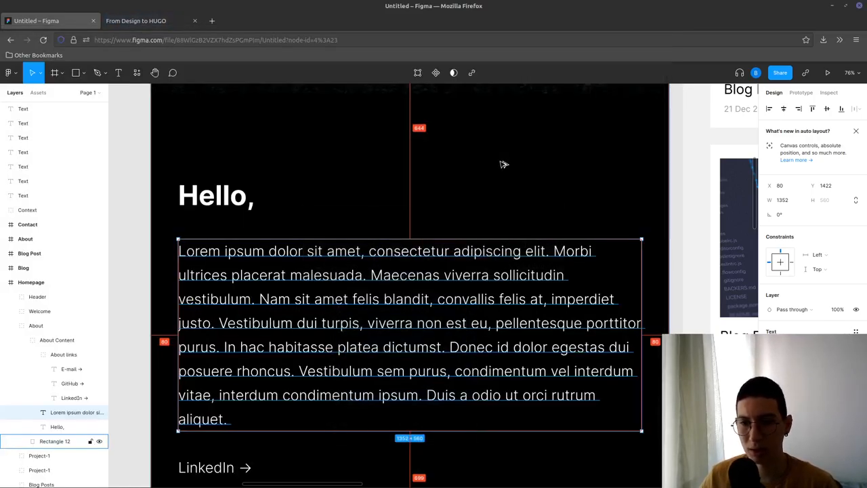
Compare the localhost:1313 preview's about text against the Figma design
left_click(136, 21)
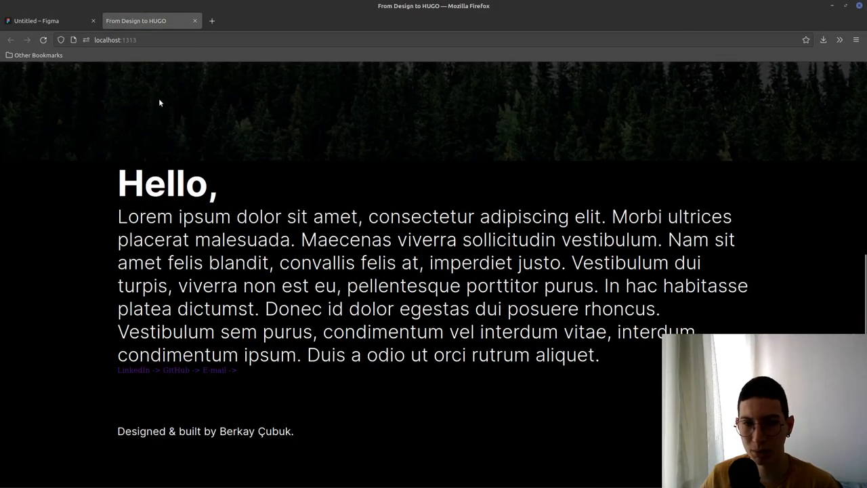
left_click(51, 20)
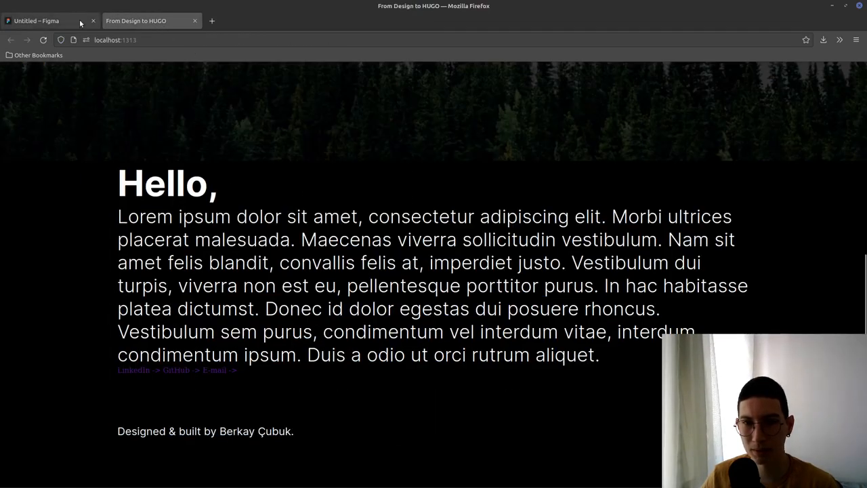
left_click(36, 20)
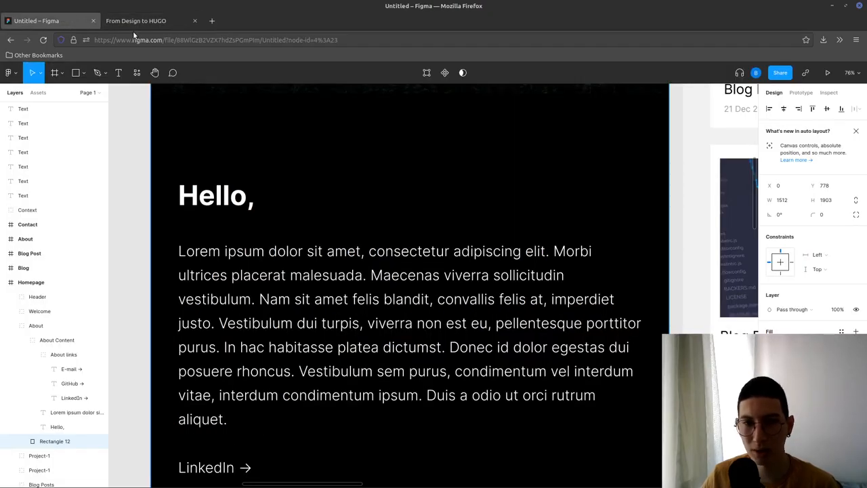
left_click(135, 21)
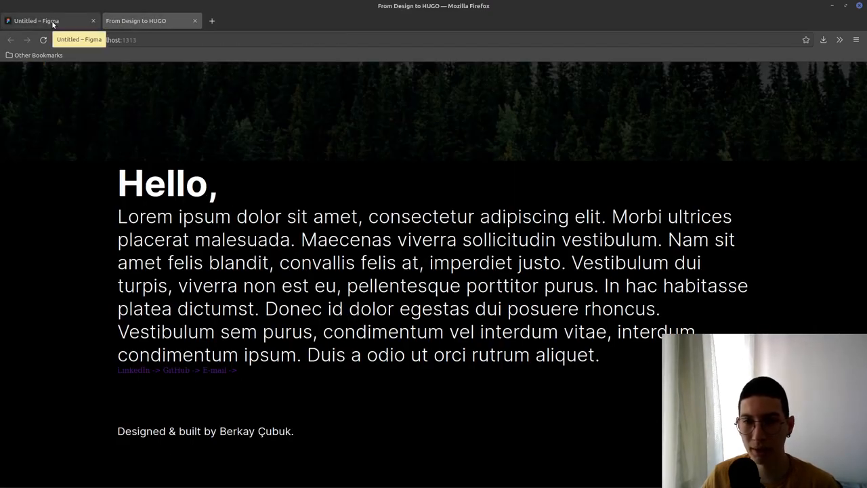
left_click(47, 21)
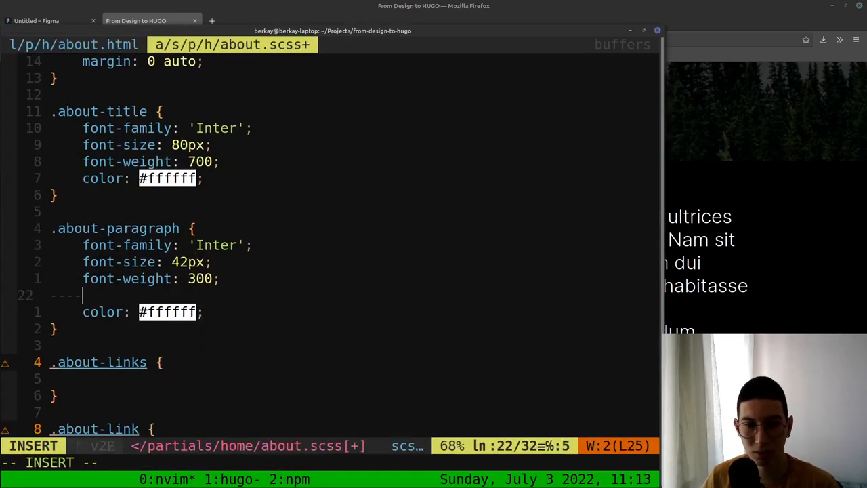
Give .about-paragraph a 70px line-height, checking it against Figma and the preview
type("line-height:")
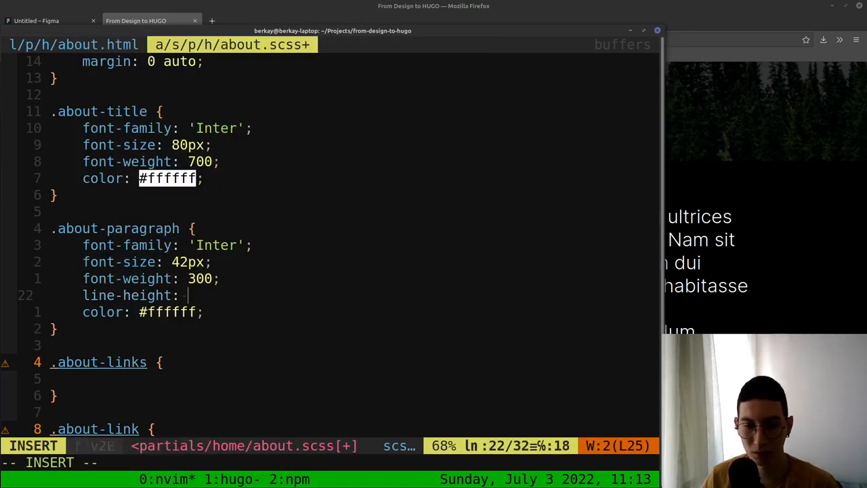
left_click(51, 21)
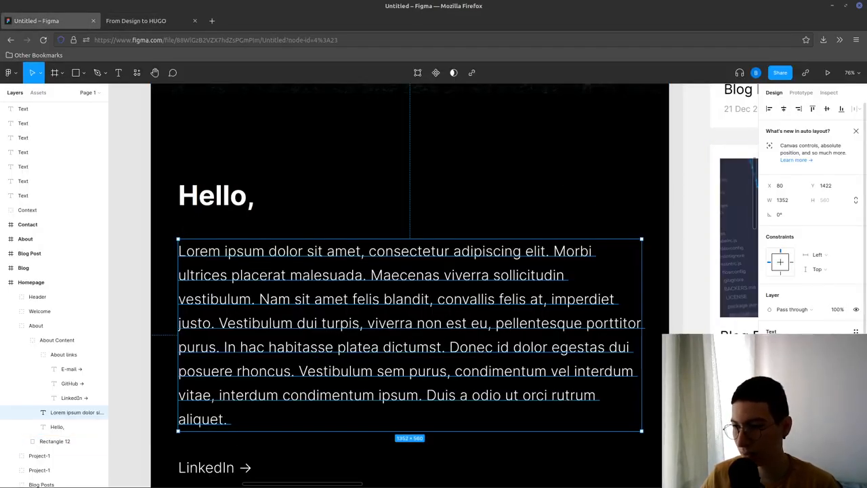
left_click(135, 20)
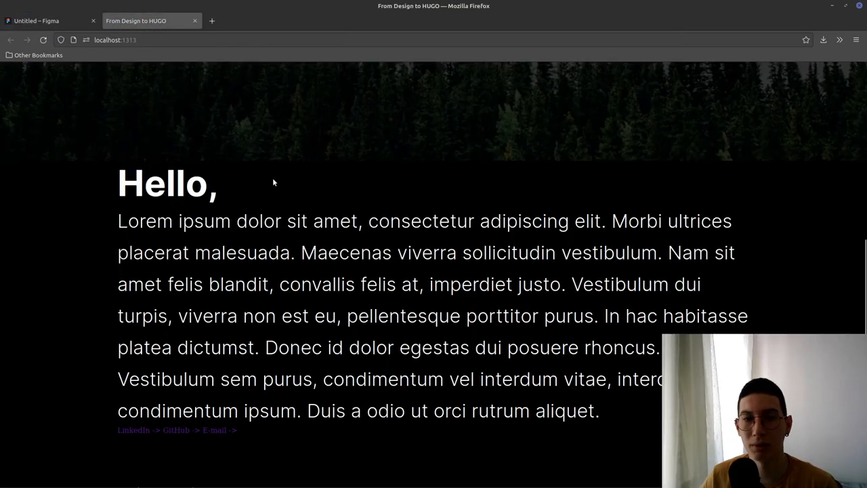
left_click(51, 20)
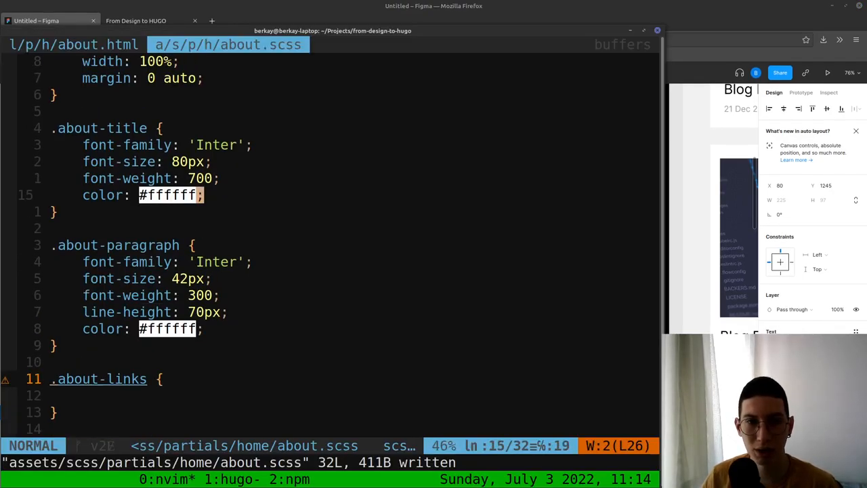
Add an 80px bottom margin to .about-title and check the title spacing in the preview
type("margin")
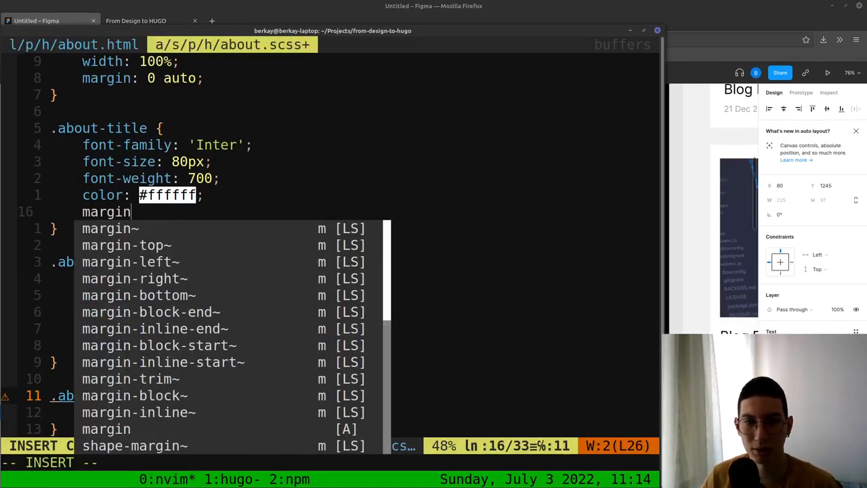
type("-bottom: 80px;")
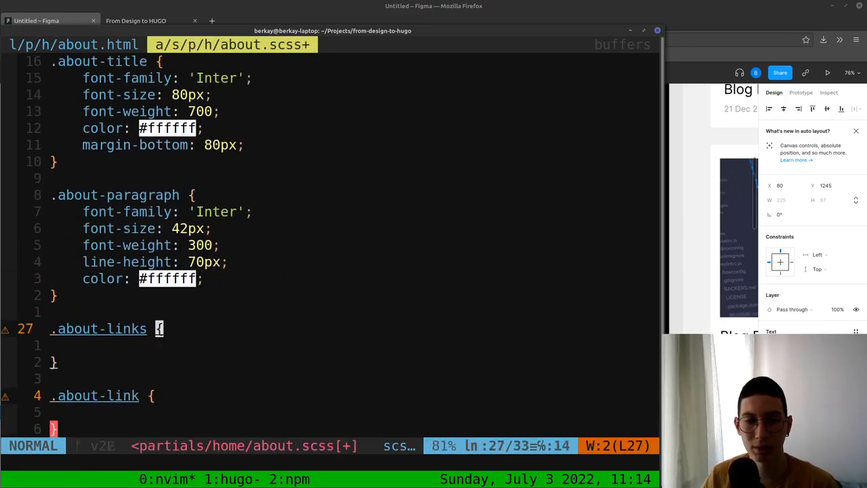
left_click(135, 20)
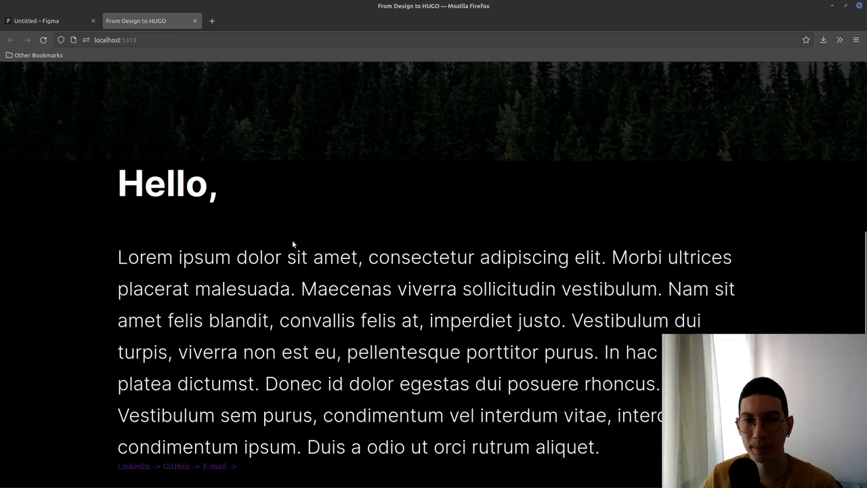
scroll("down", 3)
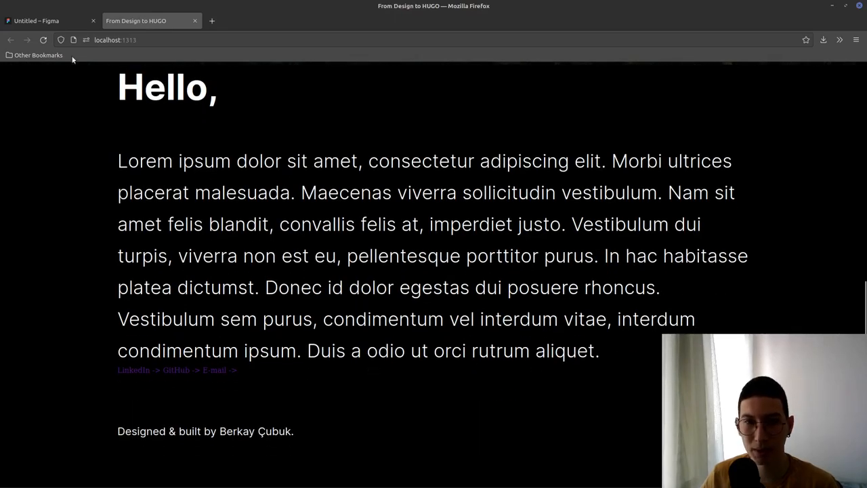
left_click(48, 20)
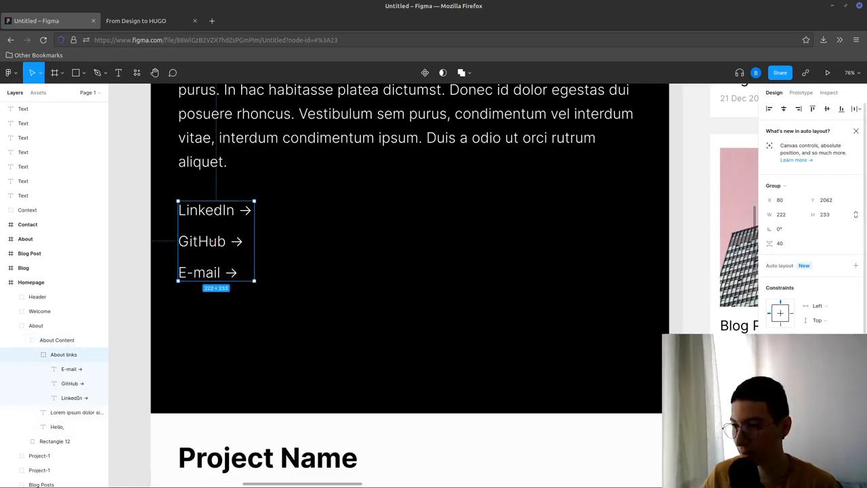
Select the LinkedIn link text in Figma to read its size and spacing
left_click(206, 210)
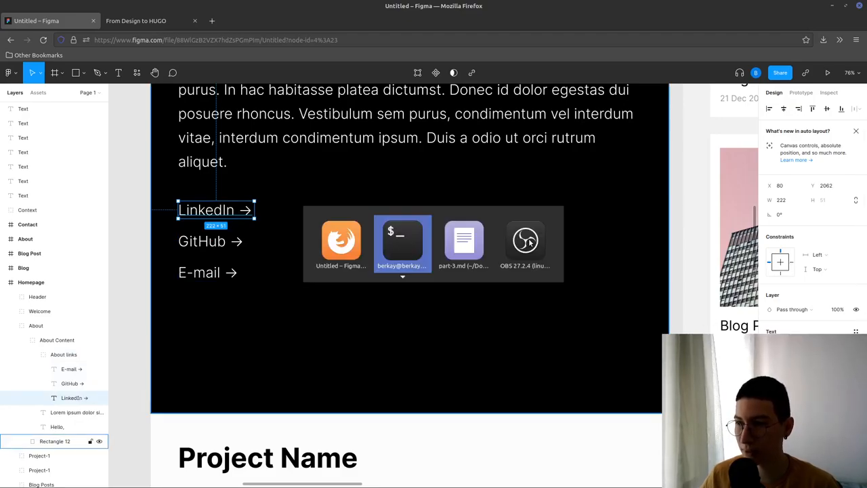
left_click(403, 244)
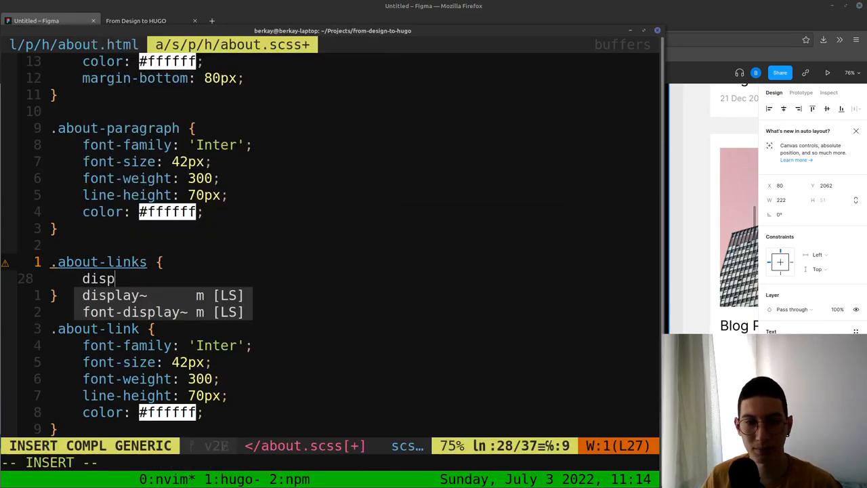
Give .about-links display flex, column direction and a 40px gap
type("la")
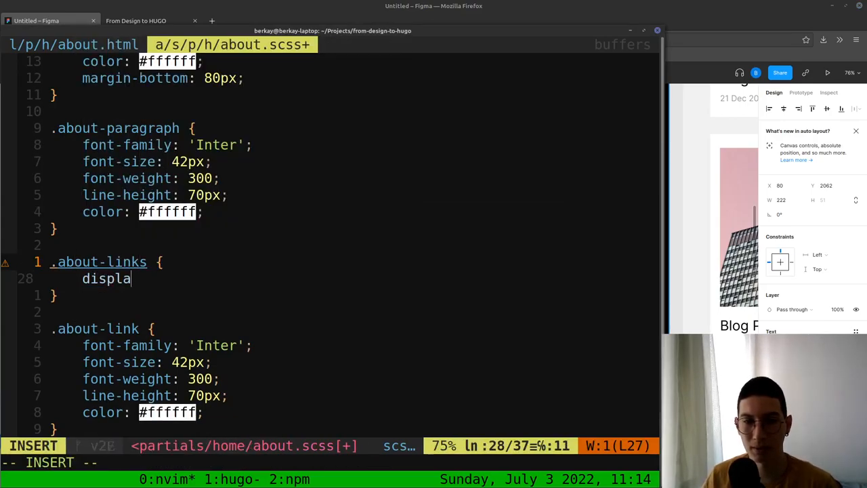
type("y: flex;")
type("flex-direction:")
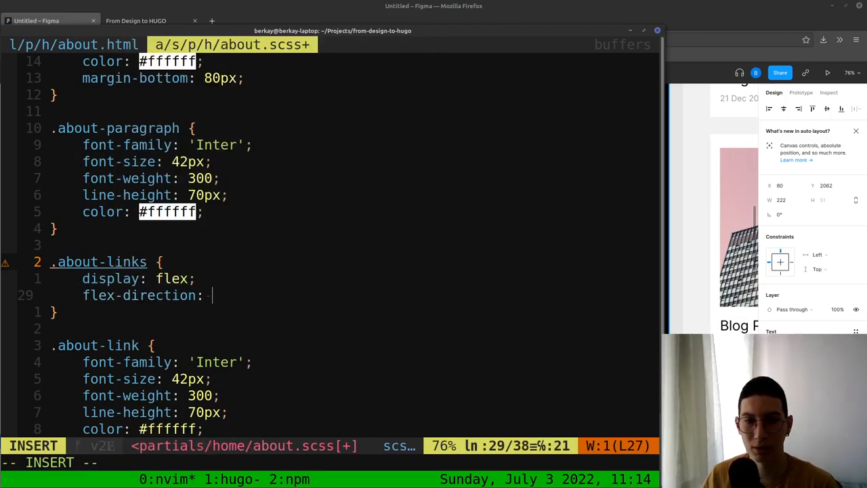
type("column;")
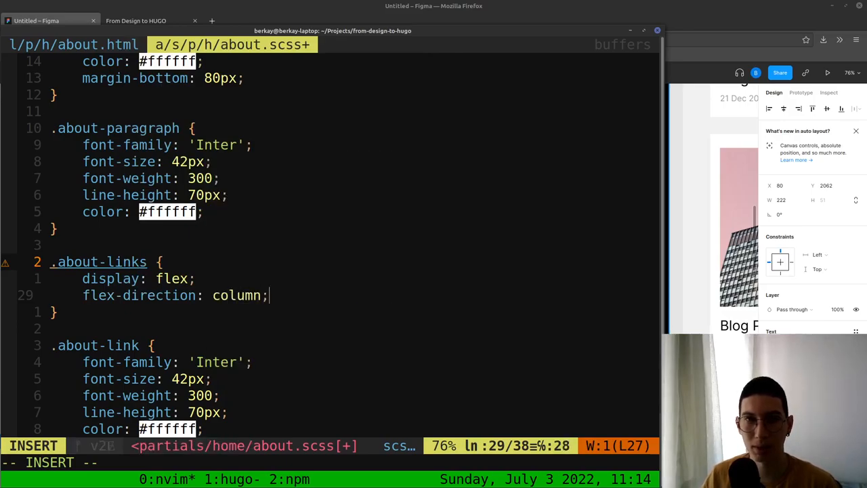
type("g")
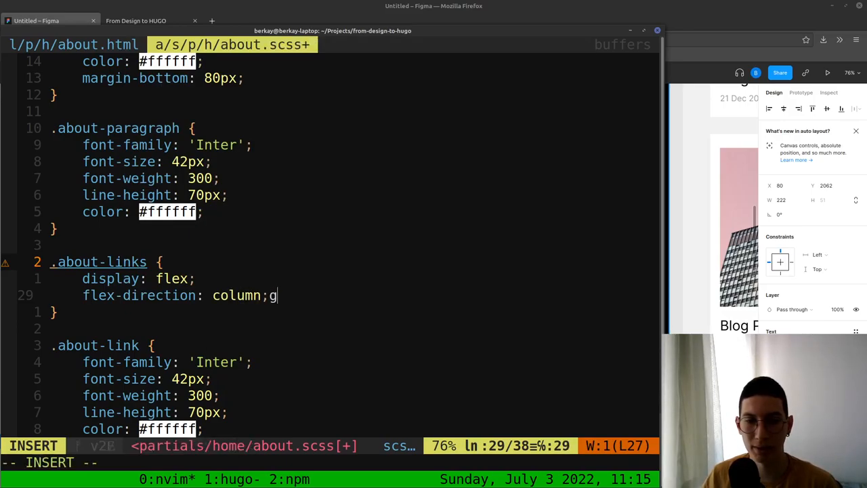
type("ap: 40px;")
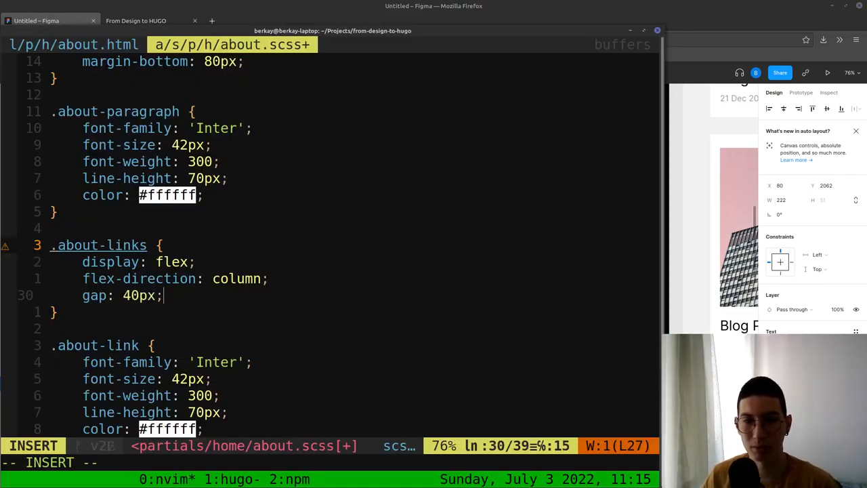
left_click(135, 20)
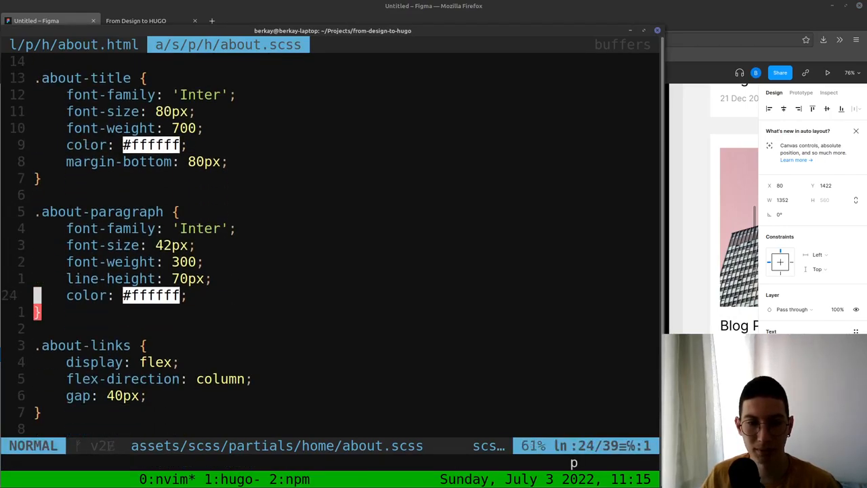
Scroll the preview's about section to check the stacked links against Figma
left_click(136, 20)
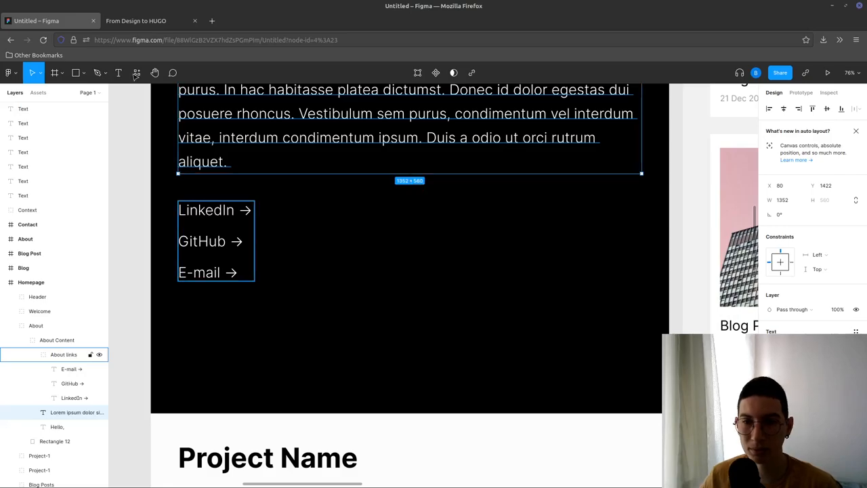
left_click(136, 21)
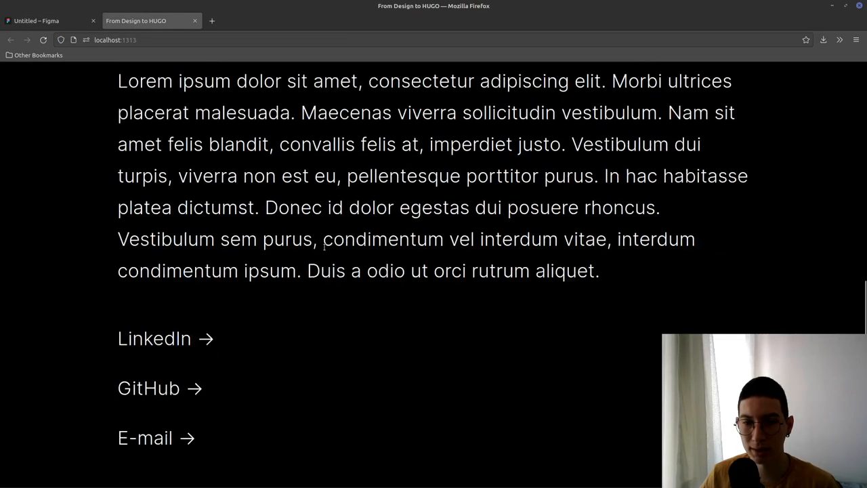
scroll("up", 3)
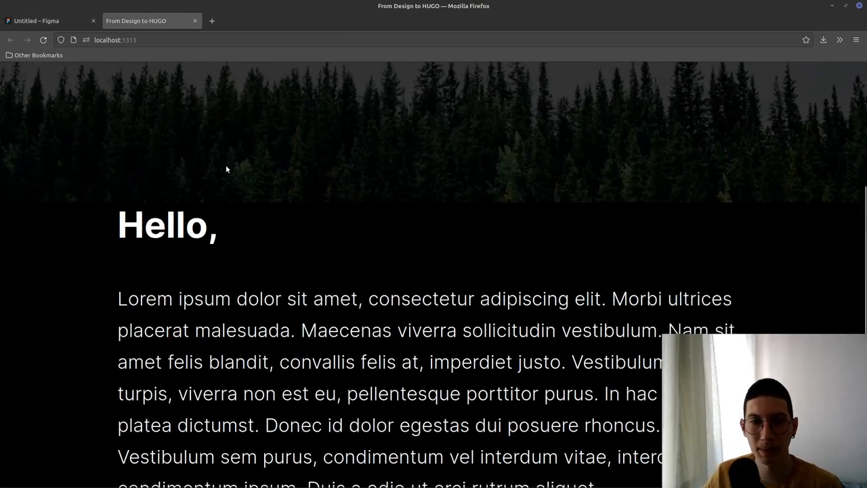
scroll("down", 3)
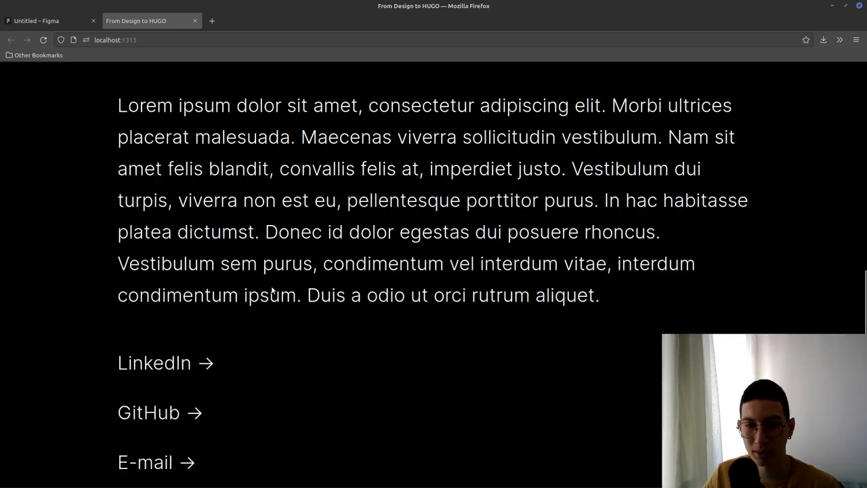
scroll("up", 3)
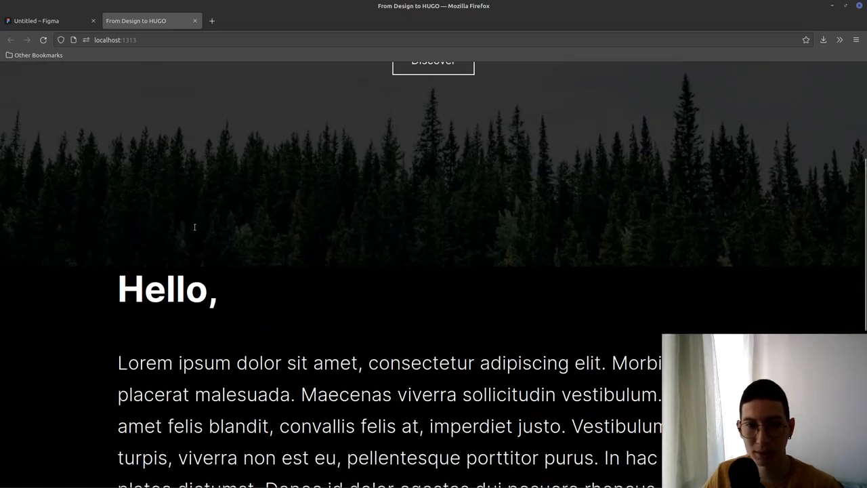
scroll("down", 3)
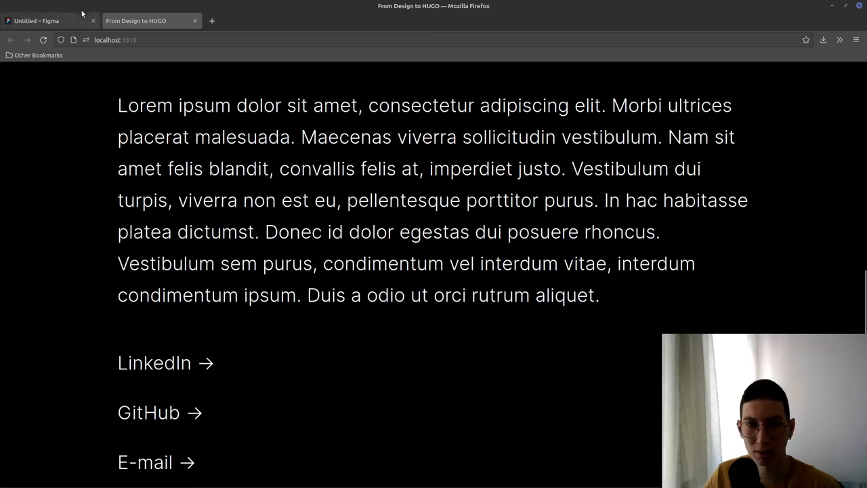
left_click(48, 21)
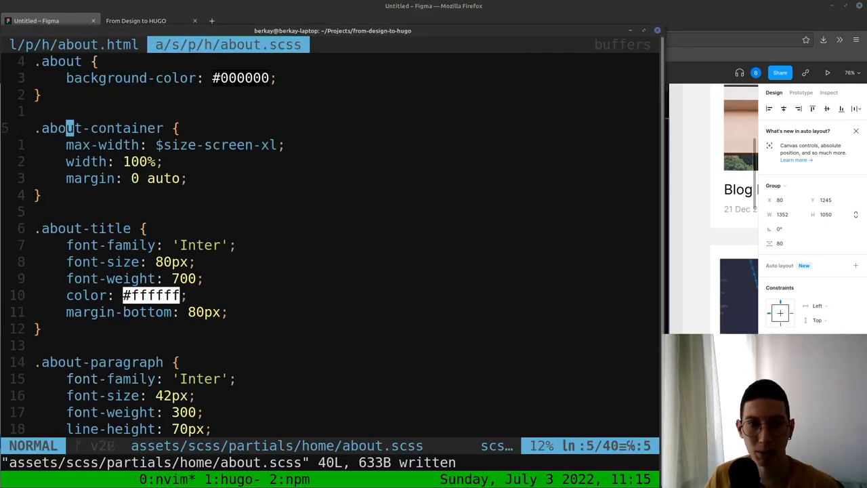
Edit the about container's padding-top in about.scss
type("p")
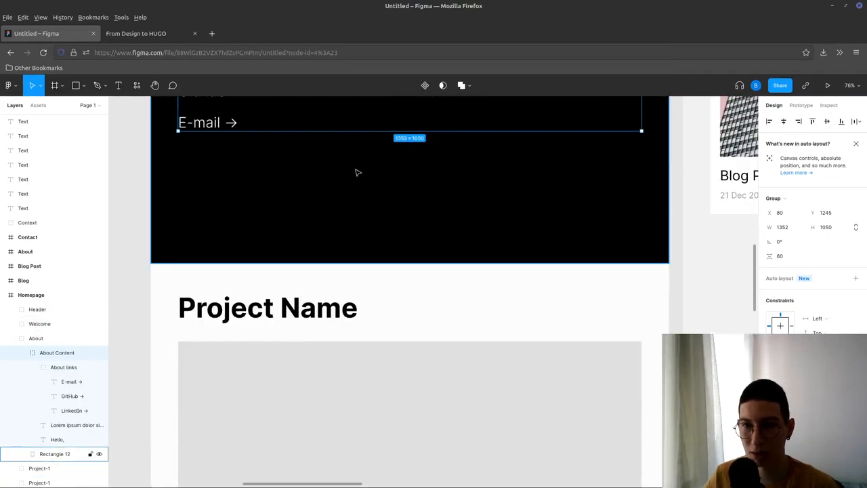
key("alt+Tab")
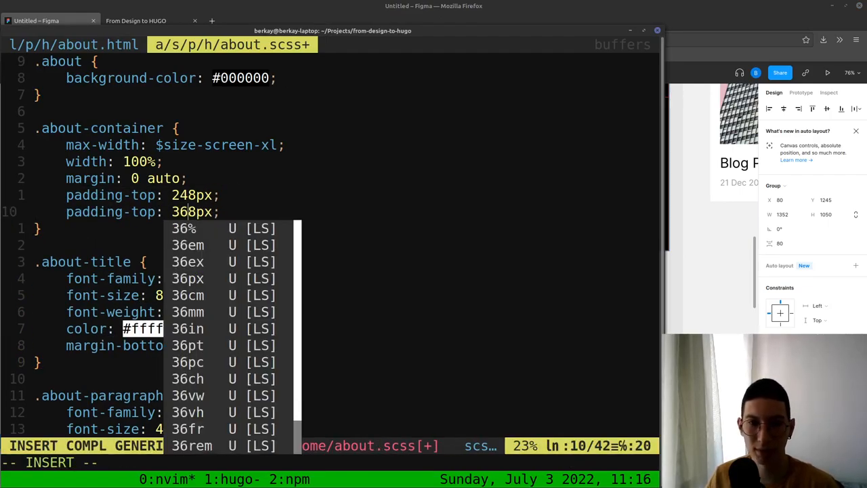
key("Escape")
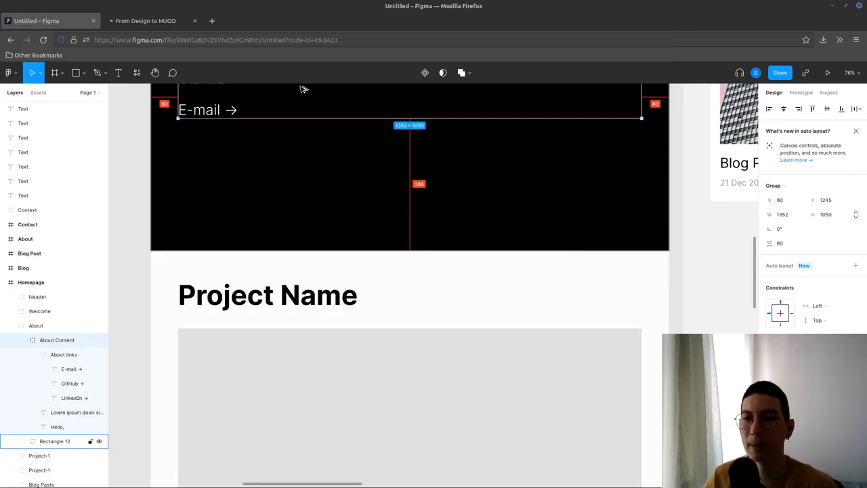
Compare the about spacing and projects area between the localhost preview and Figma
left_click(146, 21)
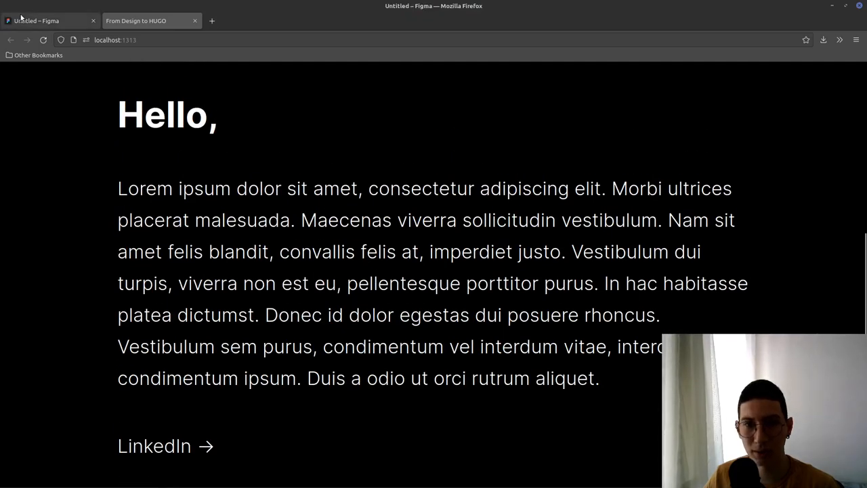
left_click(51, 20)
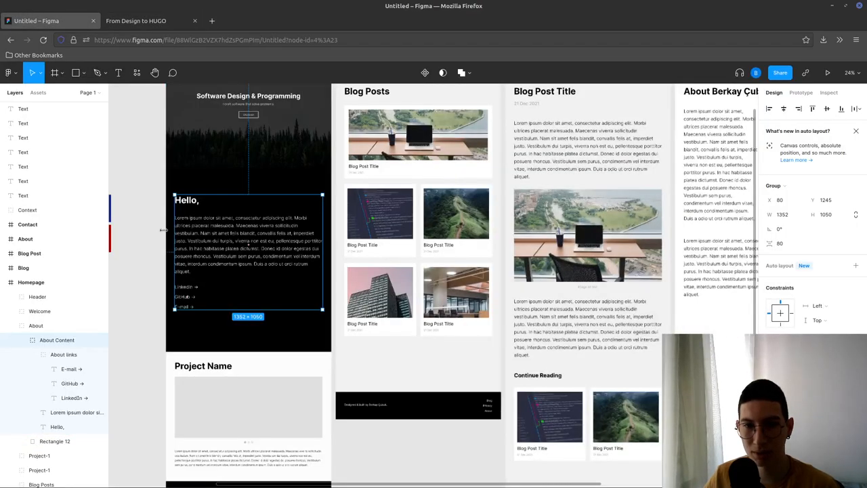
left_click(136, 20)
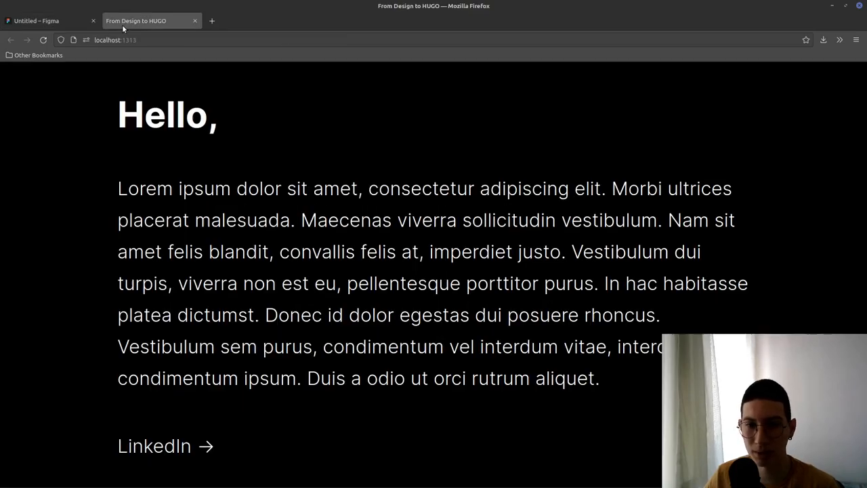
scroll("up", 3)
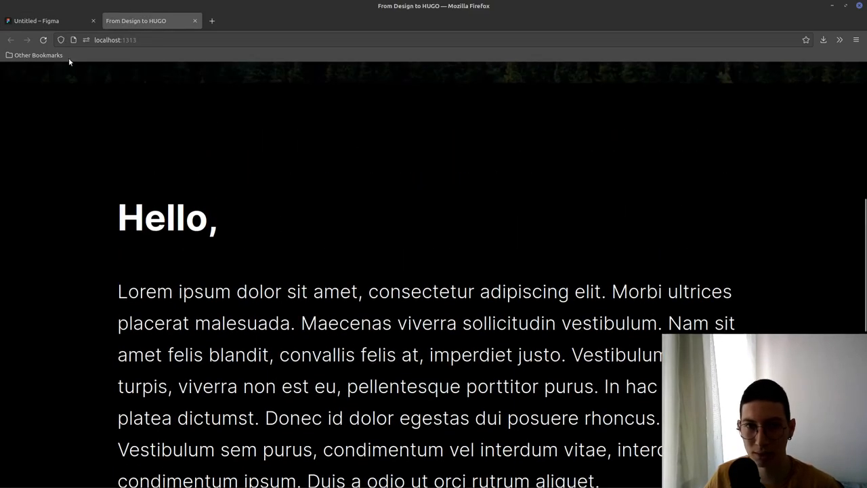
left_click(47, 20)
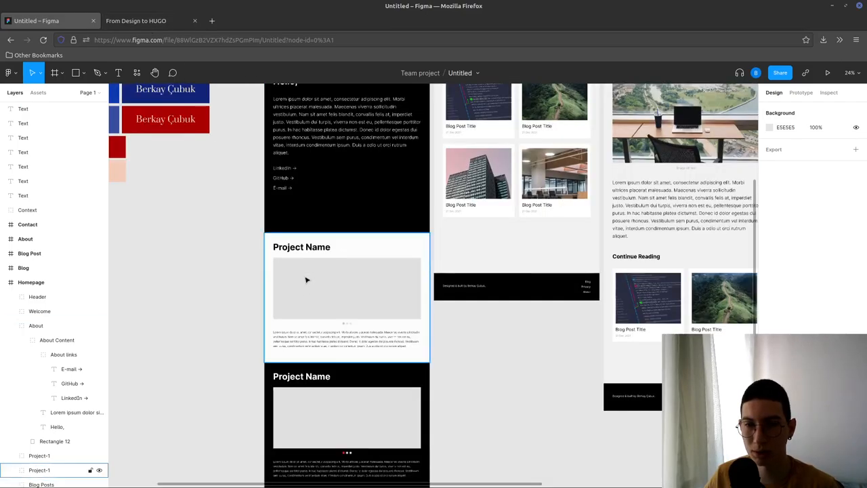
left_click(136, 21)
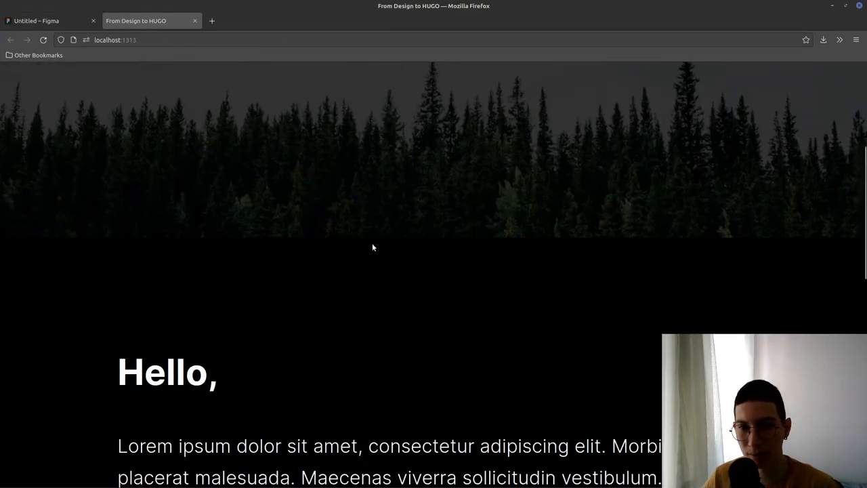
scroll("down", 3)
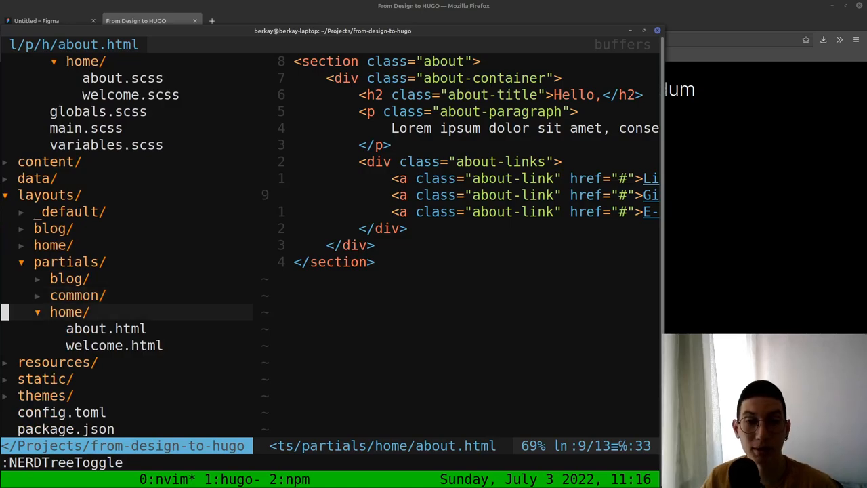
Name the new file projects.html in layouts/partials/home
type("proj")
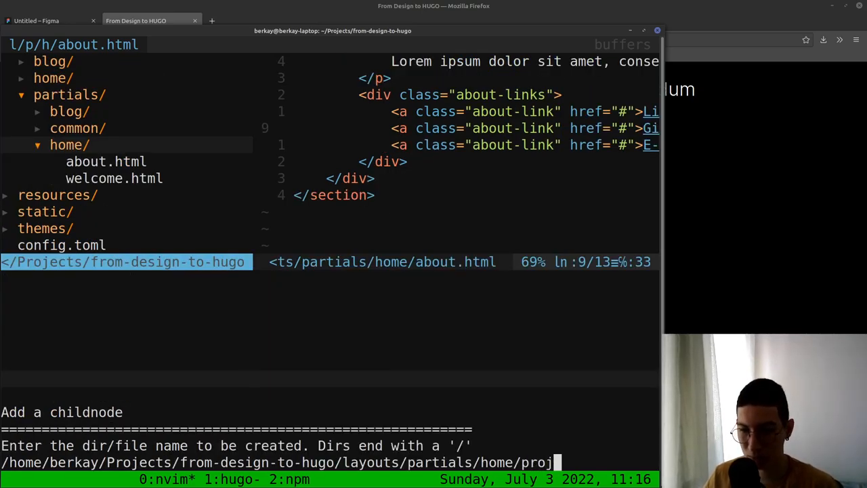
type("ect")
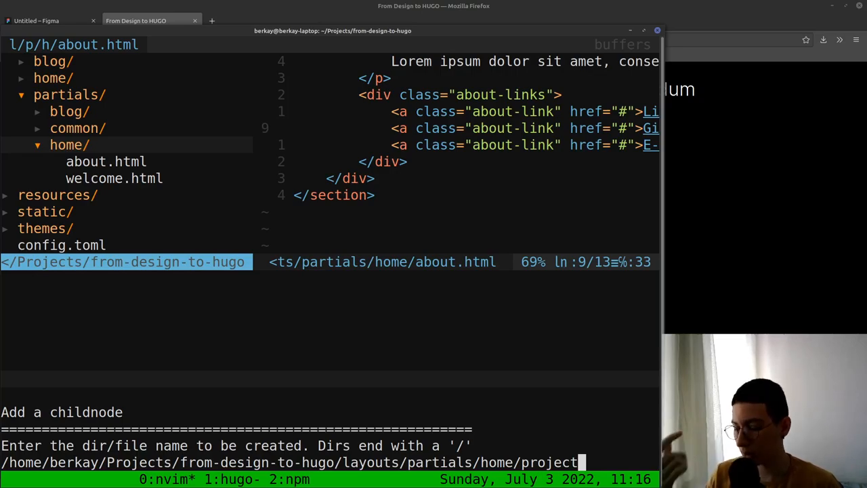
type("s.ht")
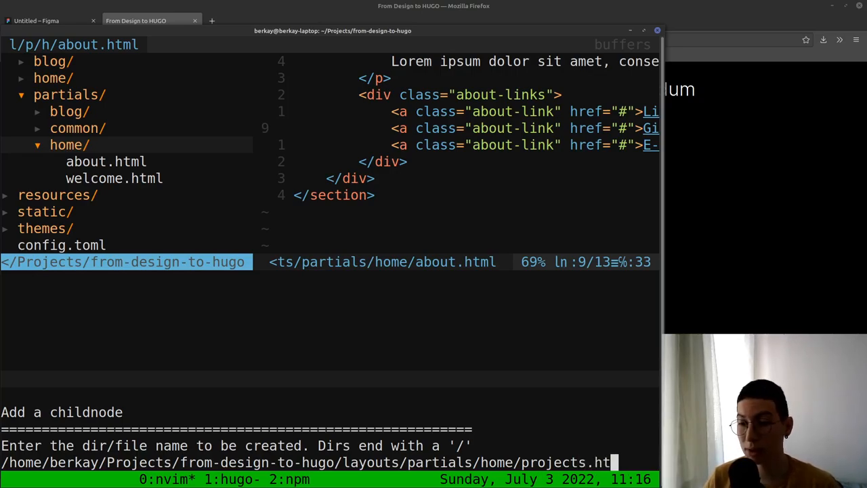
type("ml")
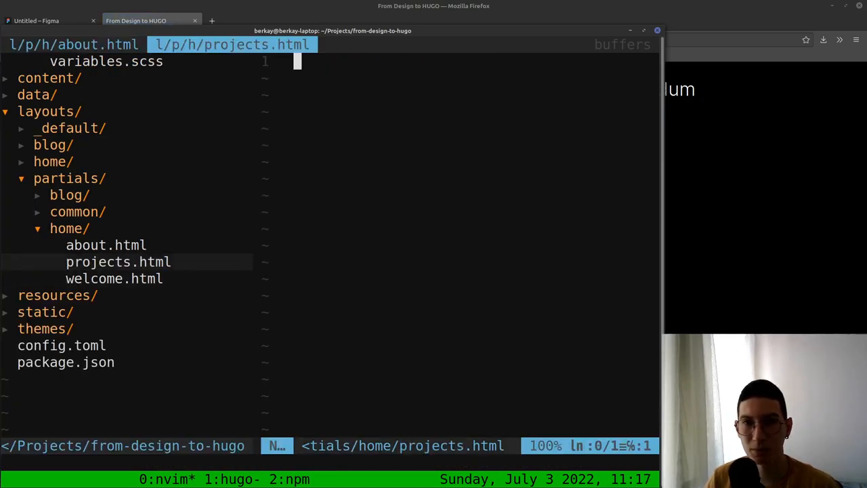
Write a section.projects with a commented project-1 div.project wrapping div.project-container, and save
type("<section>")
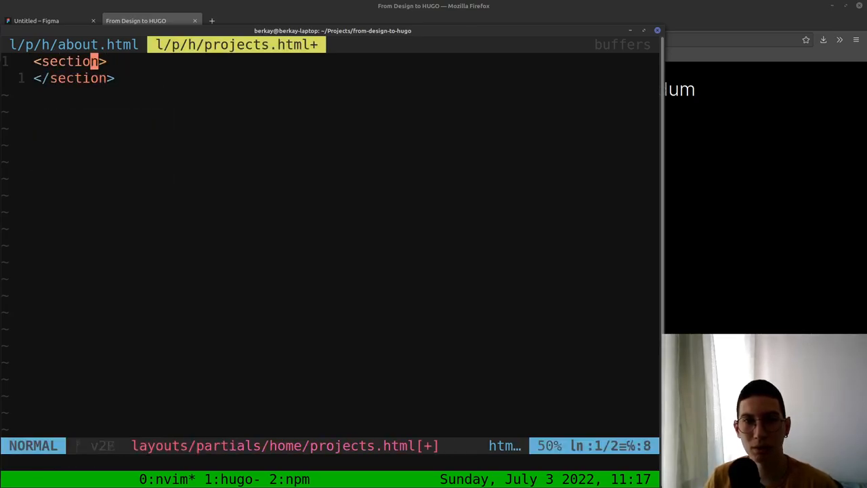
type("class=\"\"")
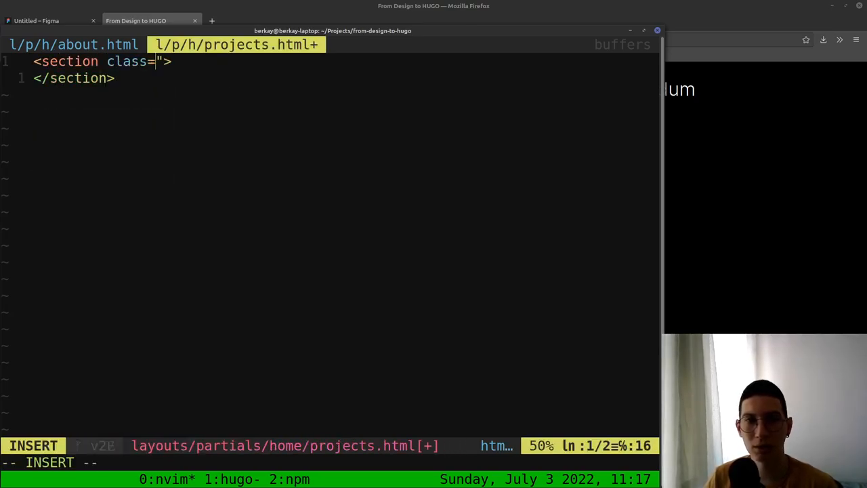
type("p\"")
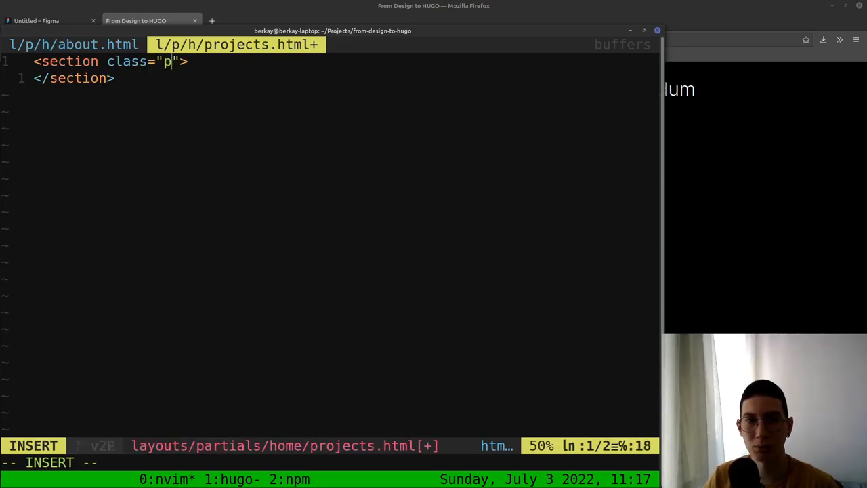
type("rojects")
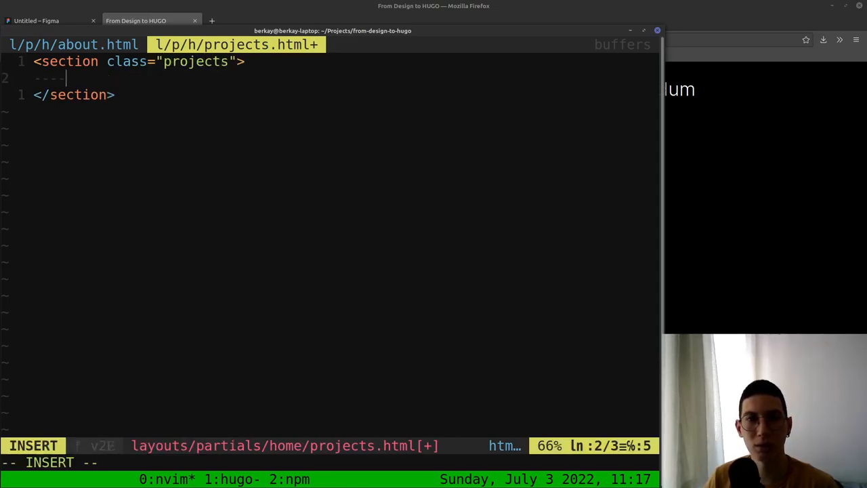
type("<div></div>")
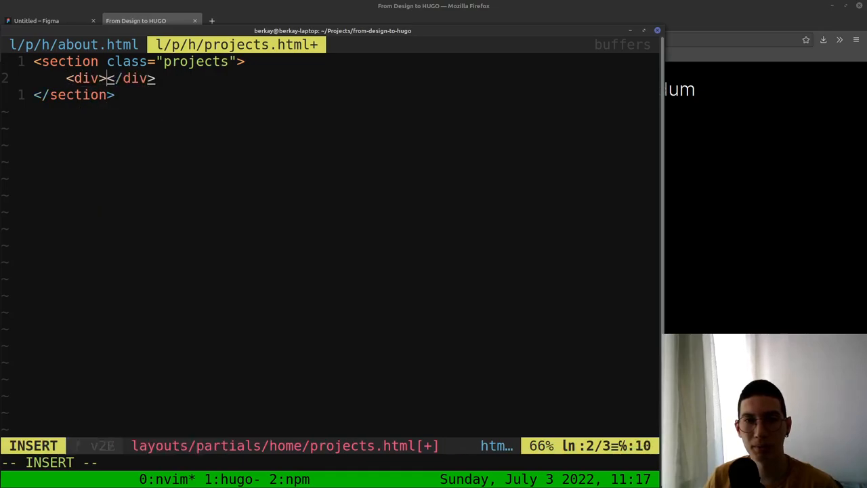
type("class=\"project\">")
type("<div>")
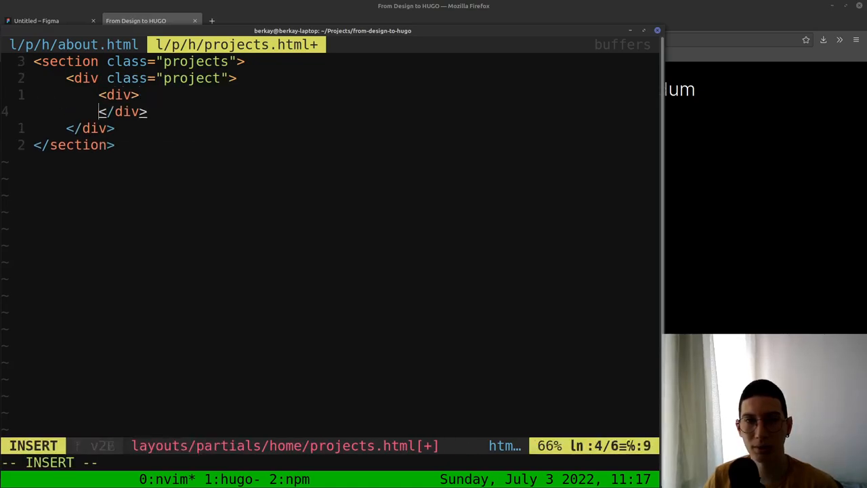
type("class=\"pro")
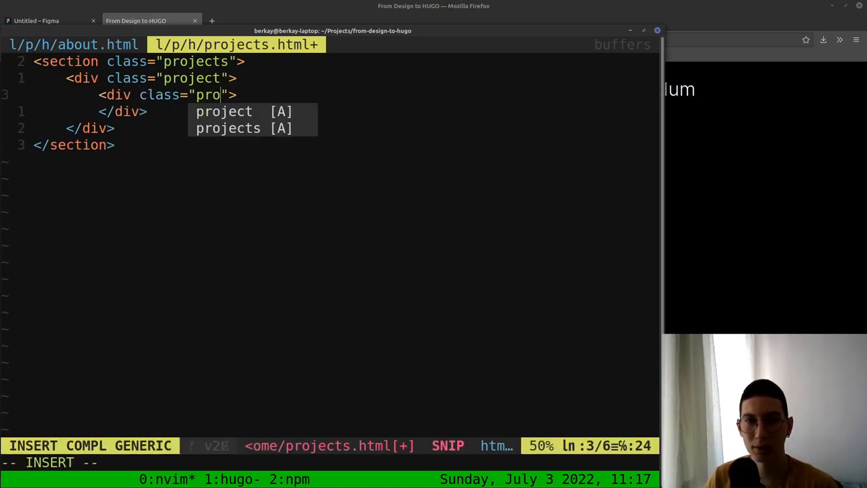
type("ject-container")
type("<!-- pr")
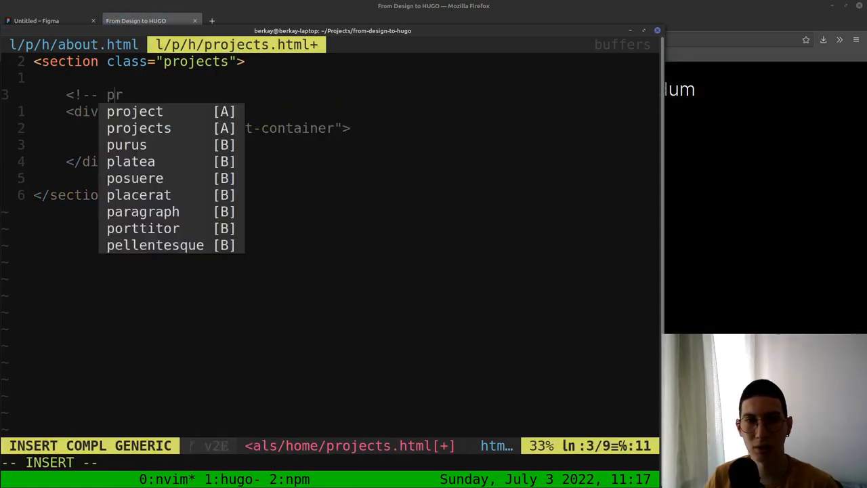
key("Escape")
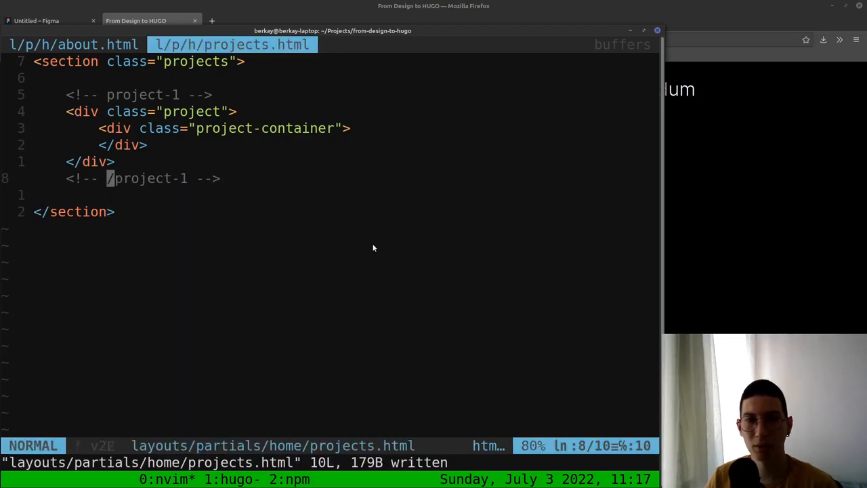
left_click(48, 20)
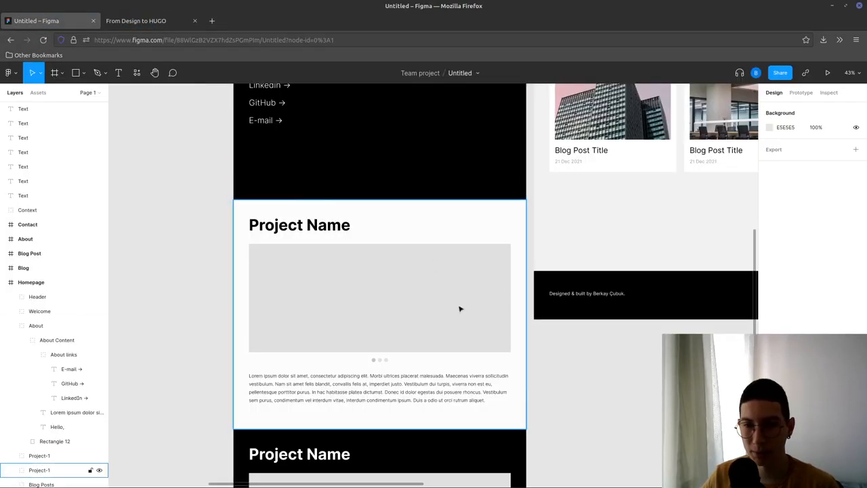
Scroll the Figma canvas over the light and dark Project Name frames
scroll("down", 3)
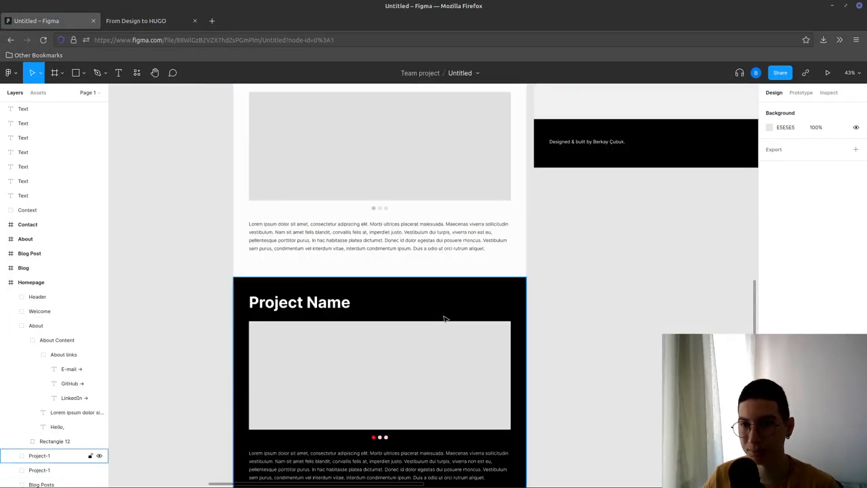
scroll("down", 3)
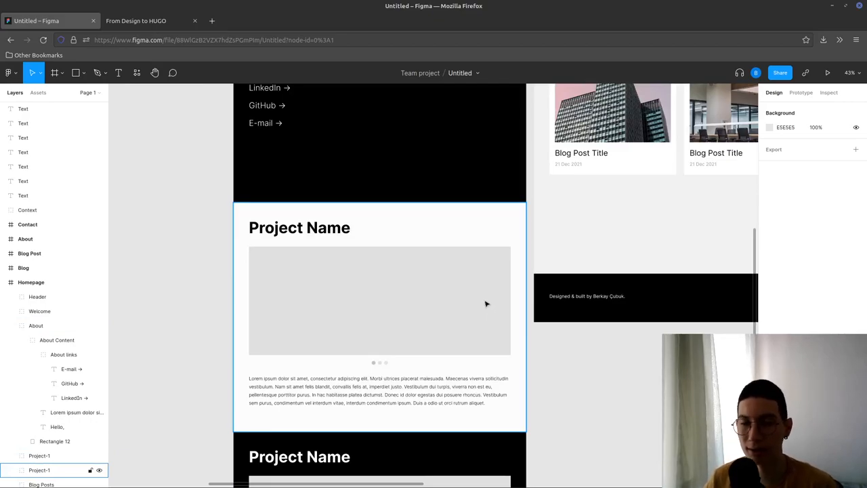
scroll("down", 3)
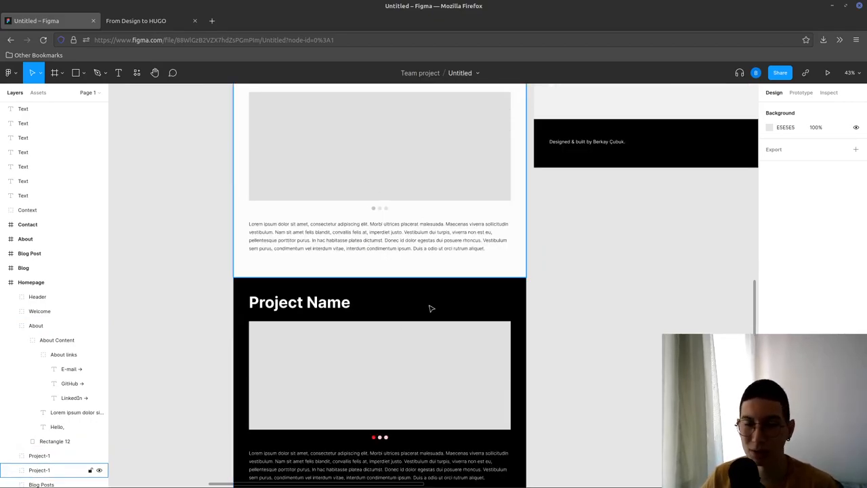
scroll("down", 3)
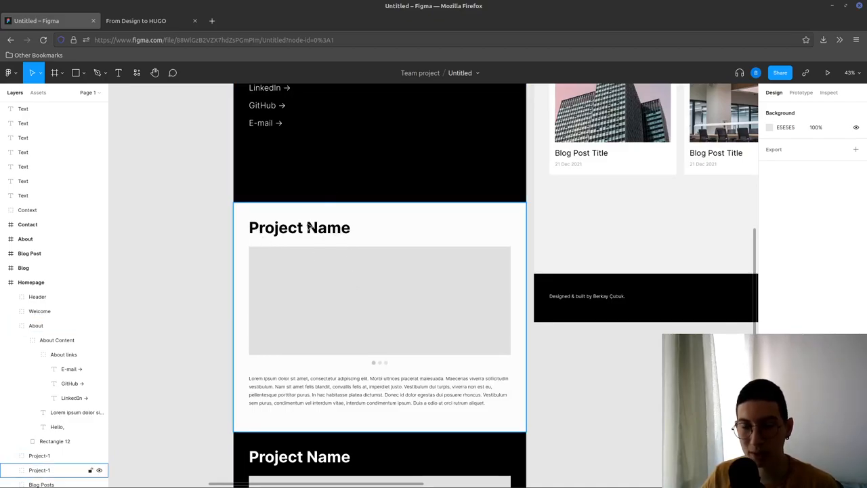
key("alt+Tab")
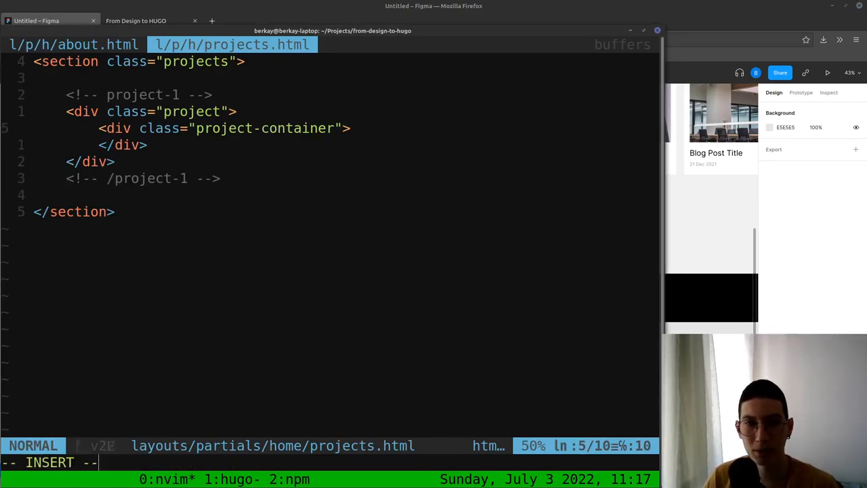
Add a 'Project Name' h3 heading and a lorem ipsum <p> paragraph to the project block
type("<h3></h3>")
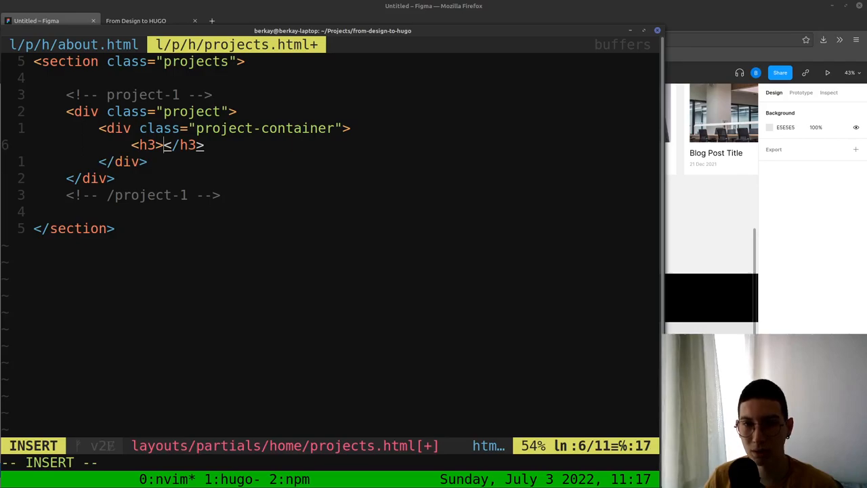
type("P")
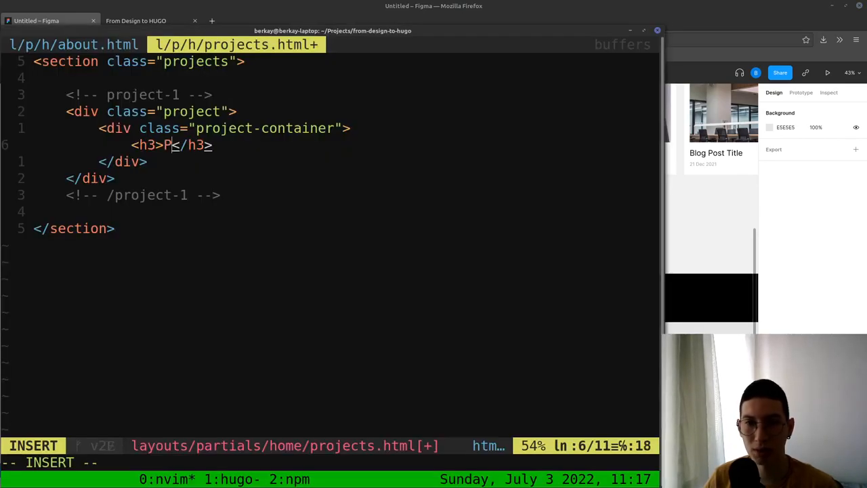
type("roject Nm")
type("<div>")
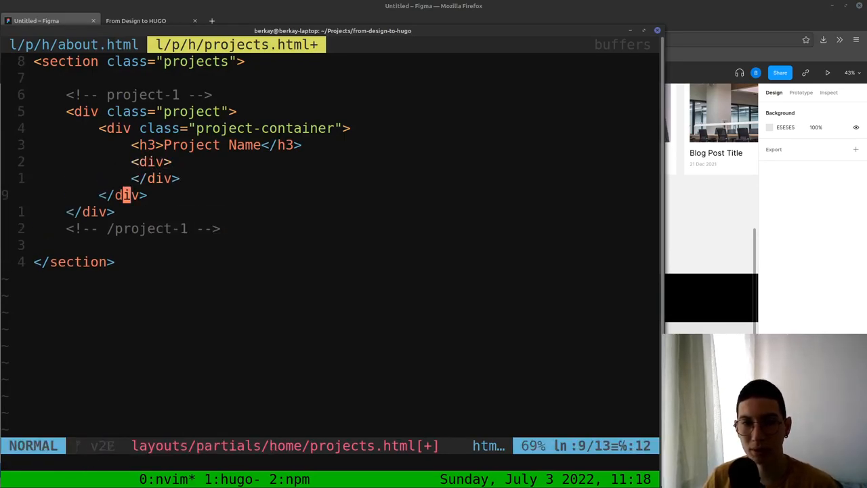
type("<p></p>")
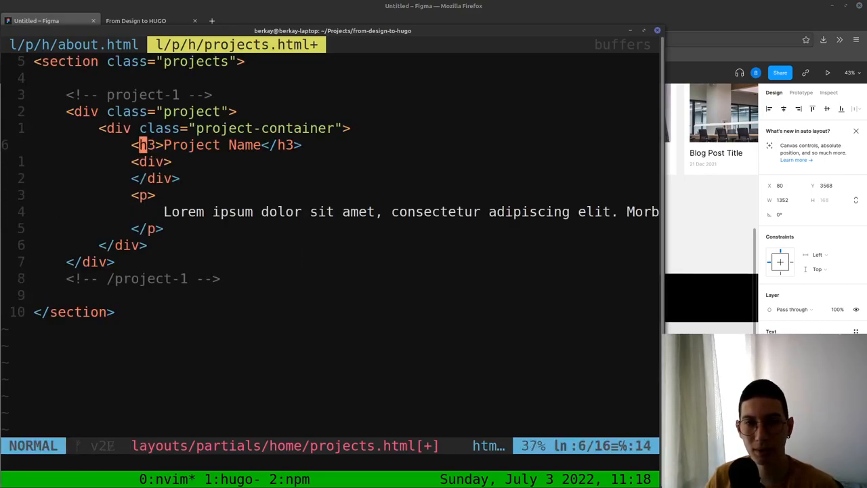
Give the h3, div and p the classes project-title, project-slider and project-paragraph, then save
type("class=\"project-title")
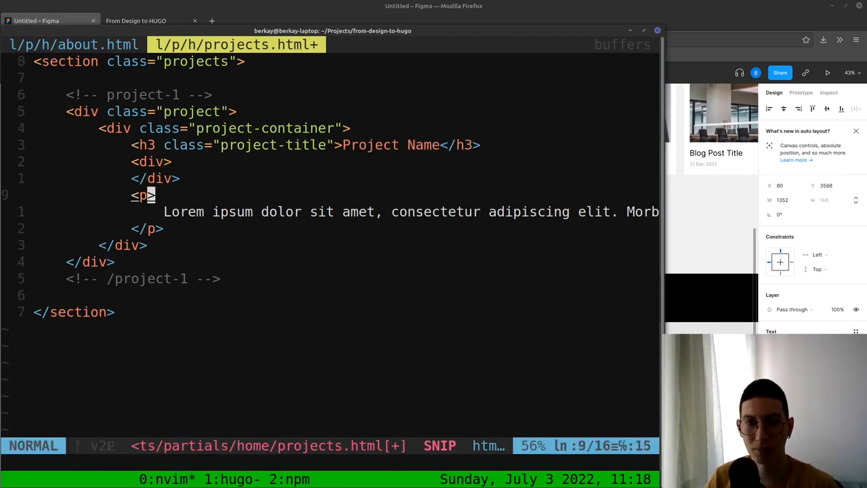
type("class=\"proj\"")
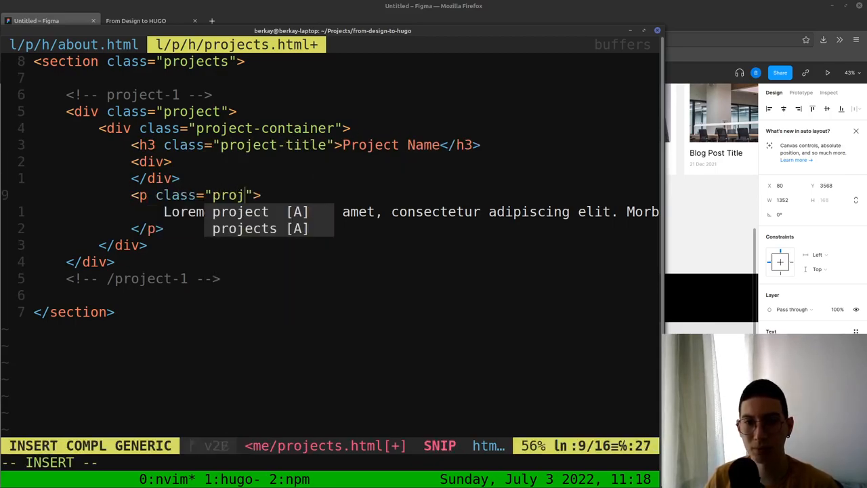
type("ect-paragraph")
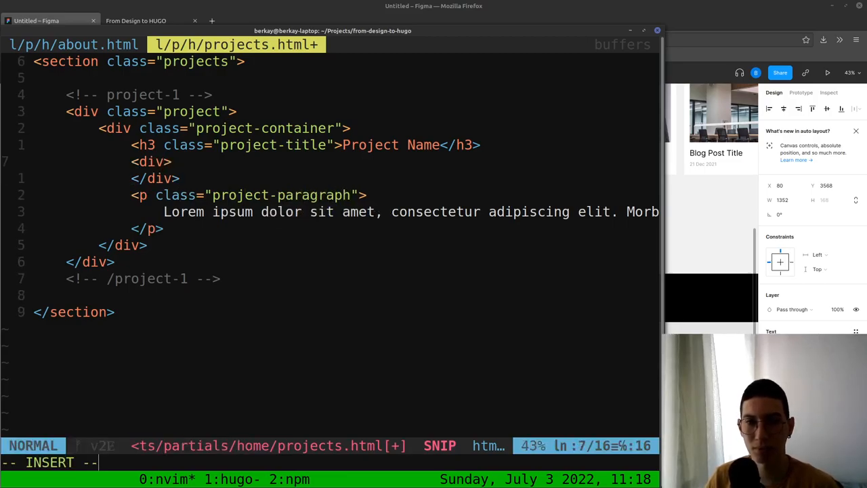
type("project-slider\"")
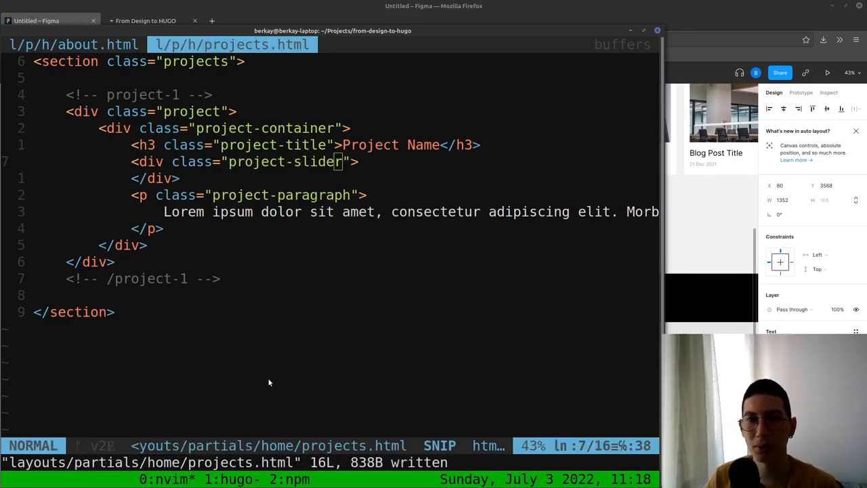
left_click(314, 20)
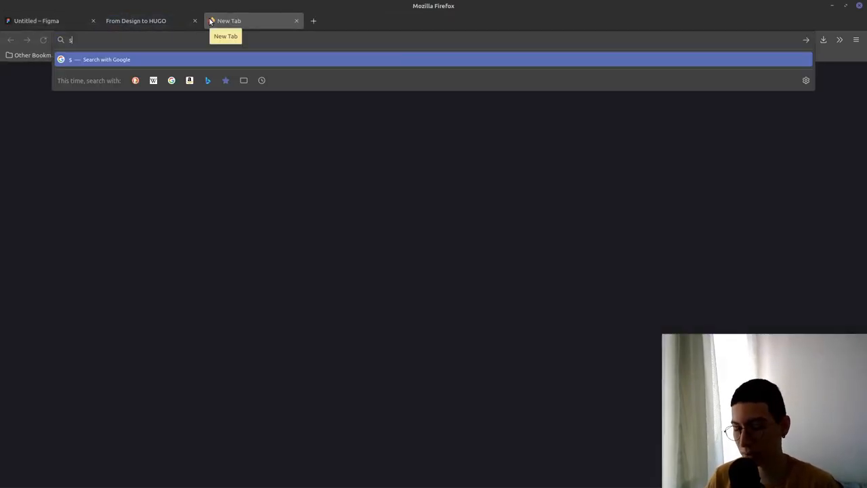
Search 'swiper js', open swiperjs.com, and jump to Get Started's 'Use Swiper from CDN' section
type("wiper+js")
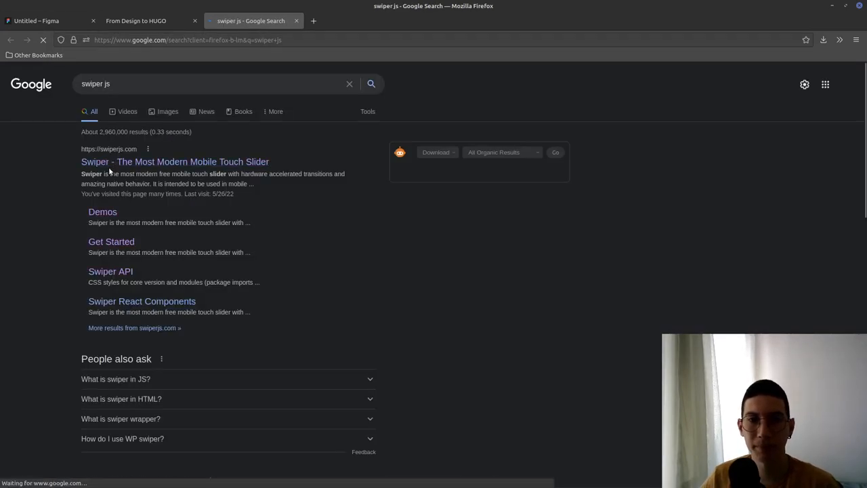
left_click(174, 162)
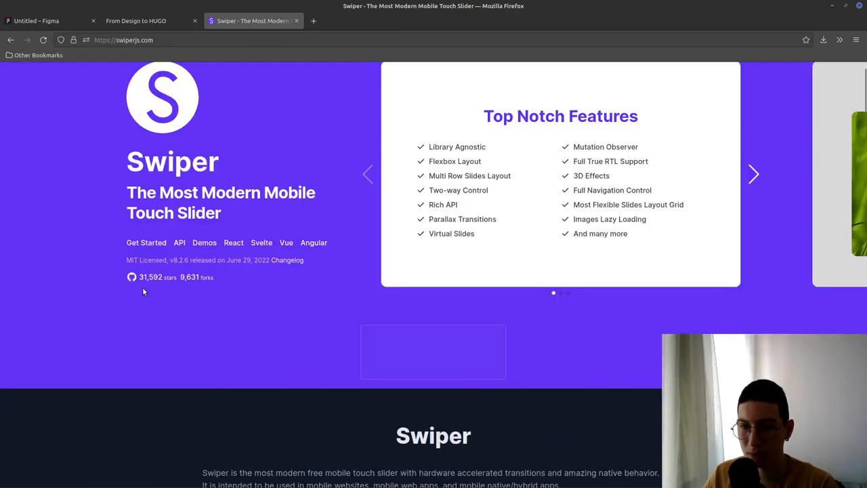
left_click(146, 242)
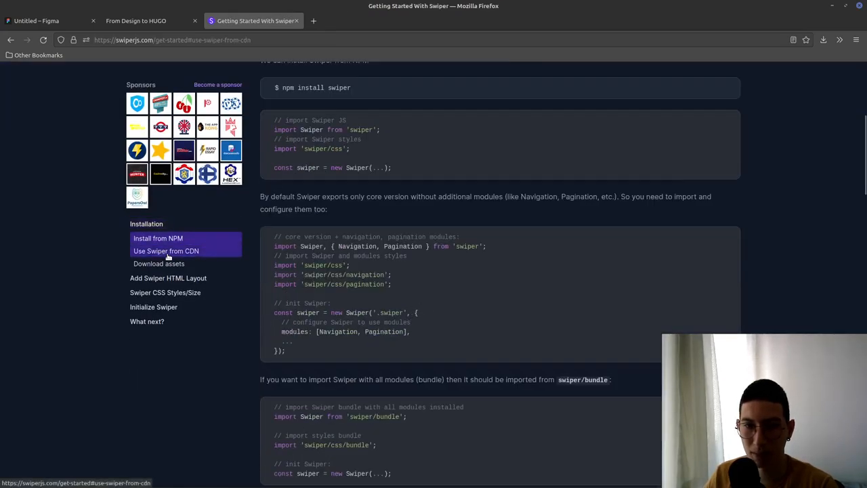
left_click(166, 251)
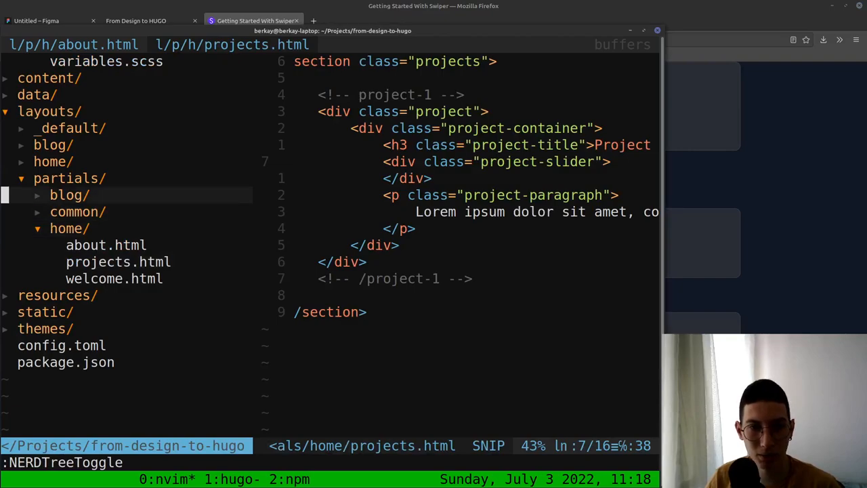
Paste Swiper's bundle CSS link into head.html and its bundle script tag into scripts.html
left_click(78, 212)
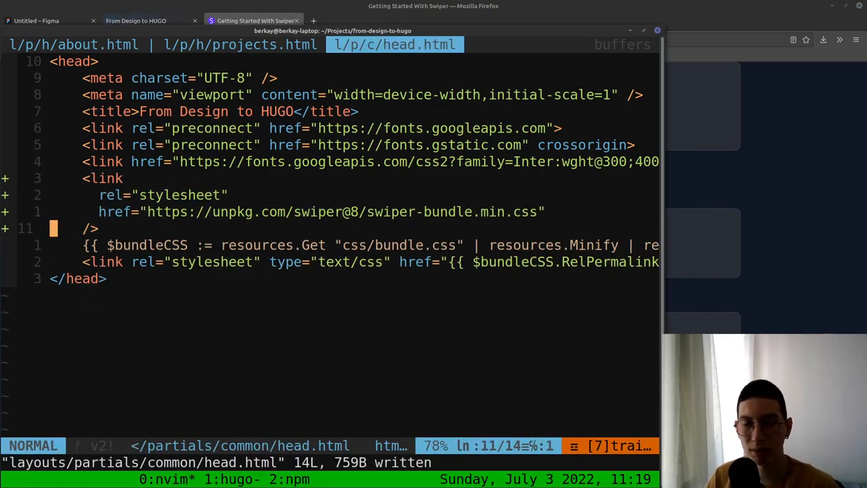
left_click(230, 44)
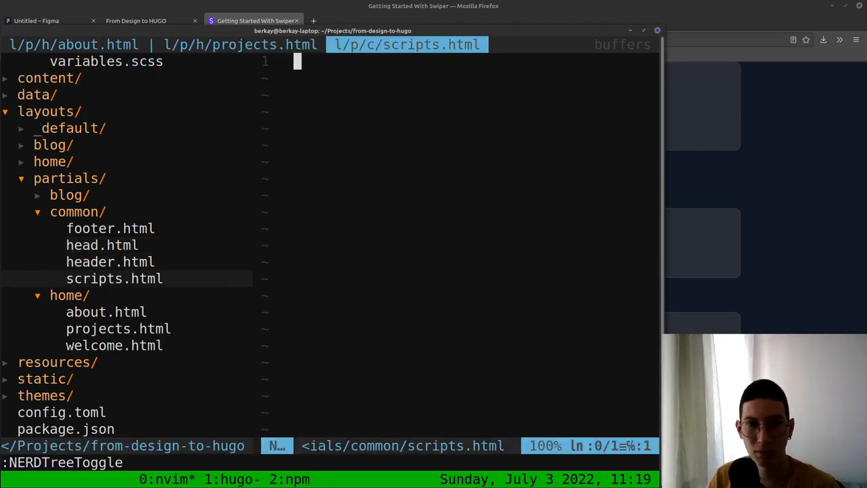
left_click(253, 20)
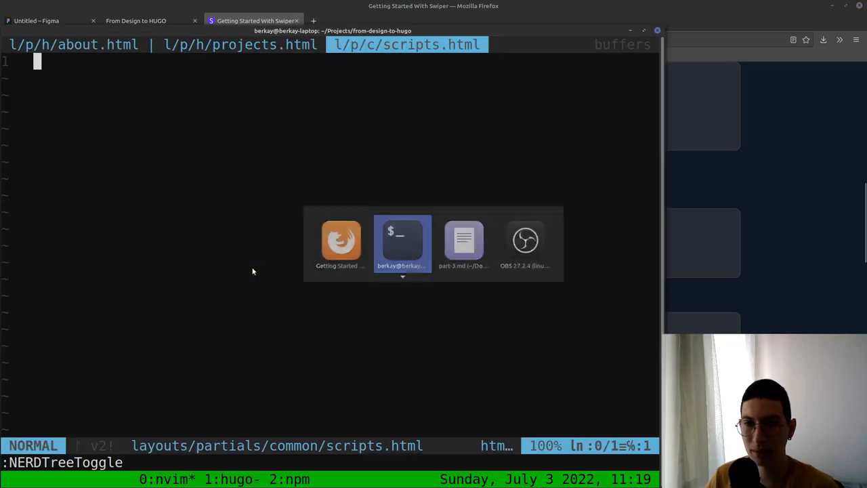
key("i")
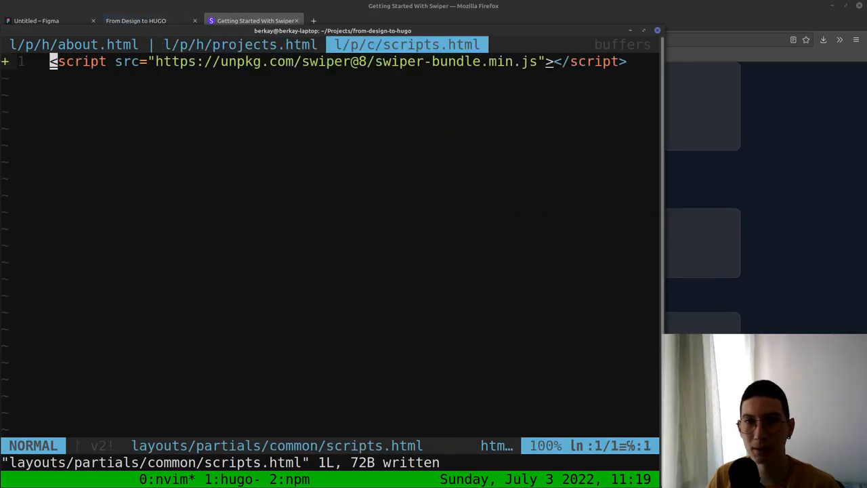
left_click(233, 45)
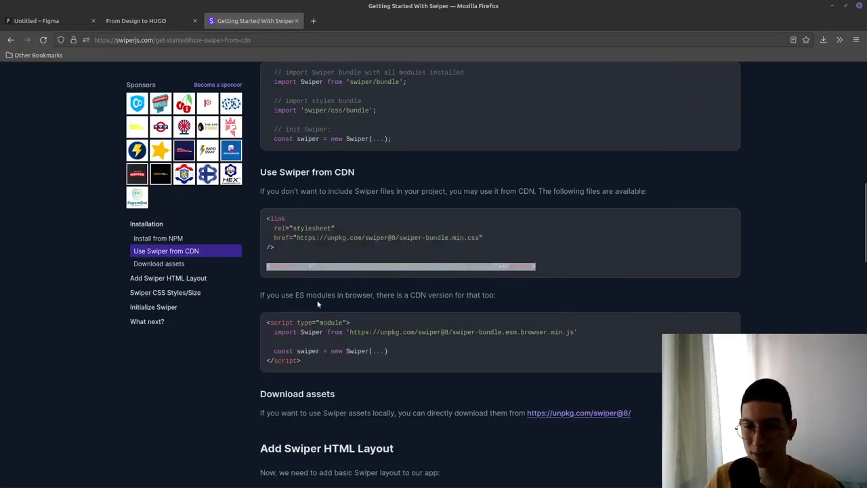
Scroll the Swiper guide down to the 'Add Swiper HTML Layout' section
scroll("down", 3)
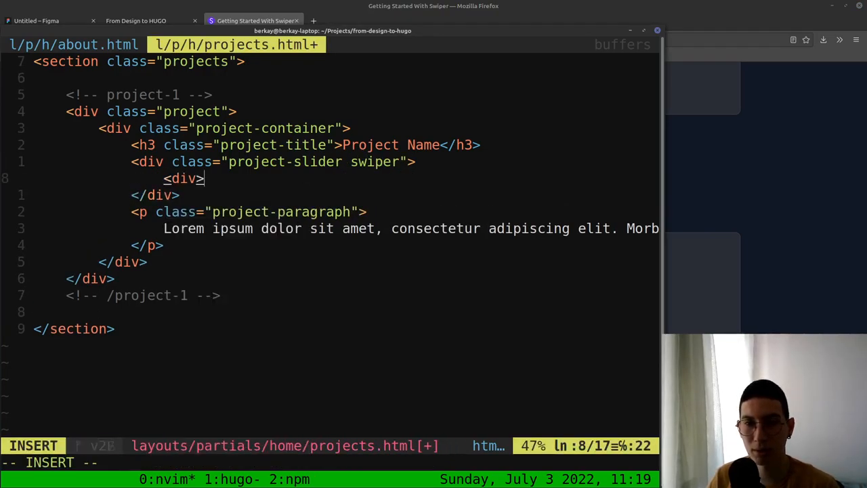
Add the 'swiper' class to the project-slider div and nest a swiper-wrapper div inside
type("div>")
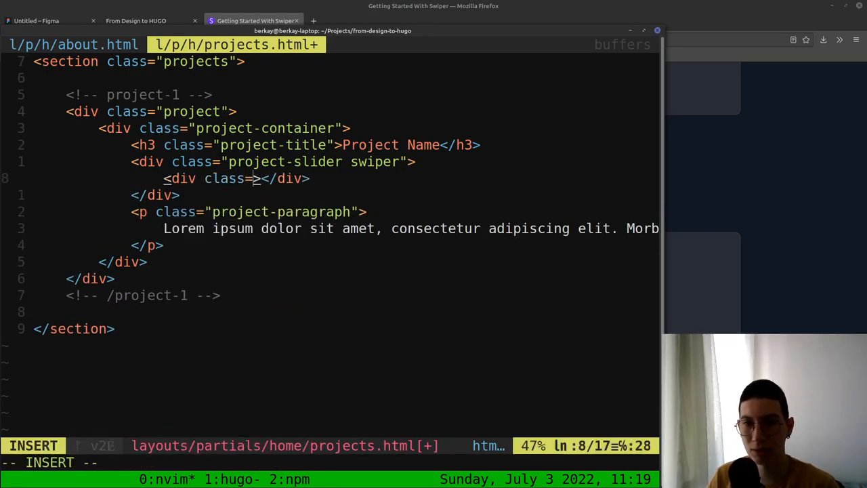
type("swiper-wrapper")
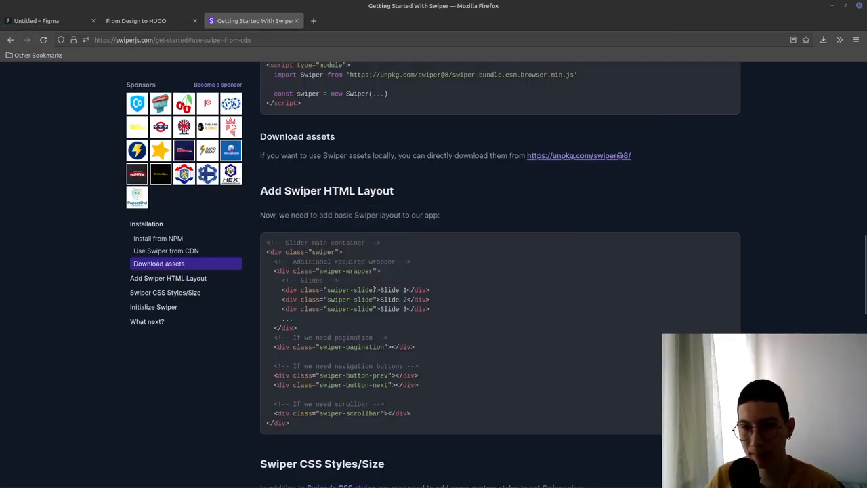
After checking the Swiper docs and Figma, add a swiper-pagination div and swiper-slide divs Slide 1–3
scroll("down", 3)
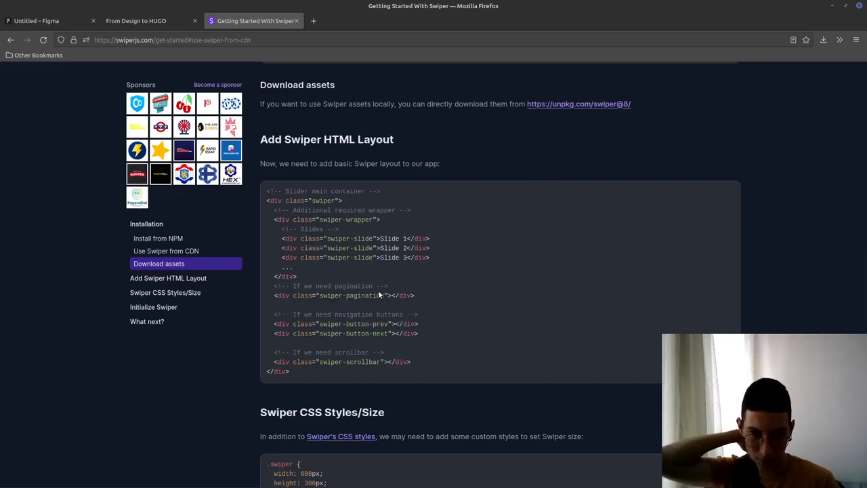
left_click(51, 20)
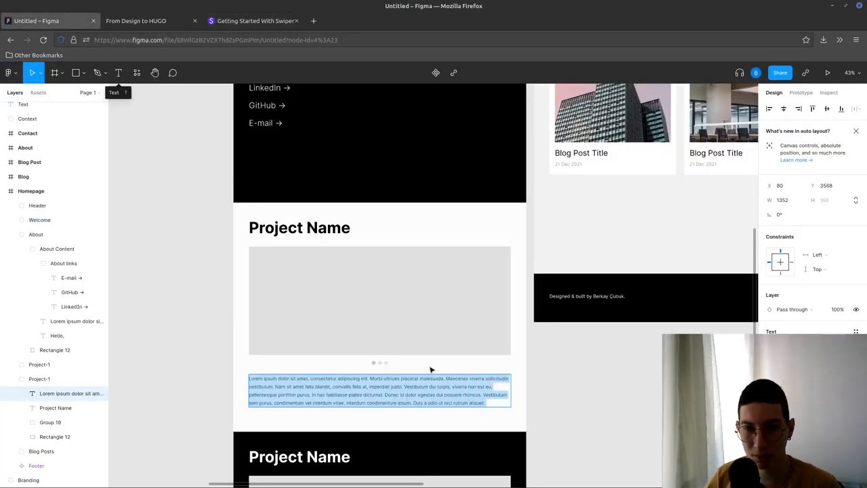
left_click(254, 20)
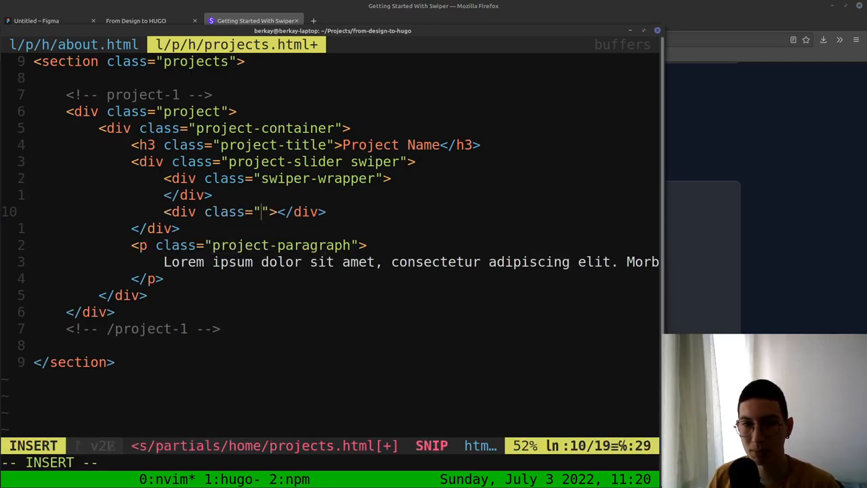
type("swiper-")
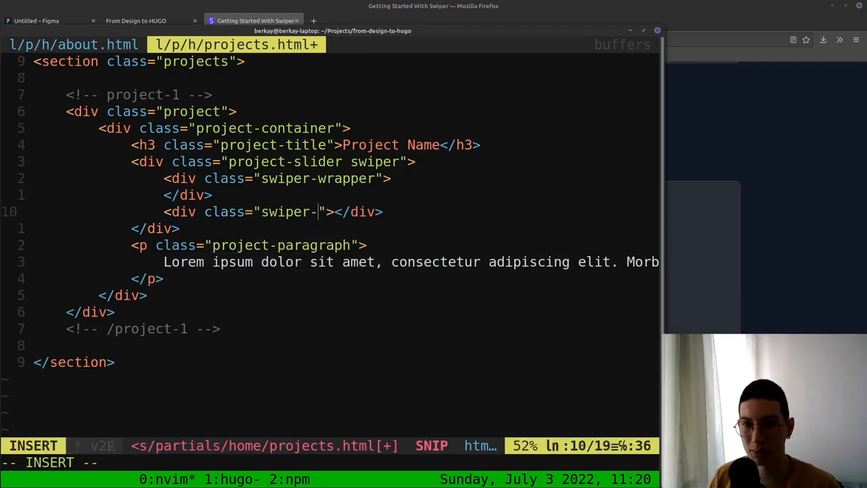
type("pagination")
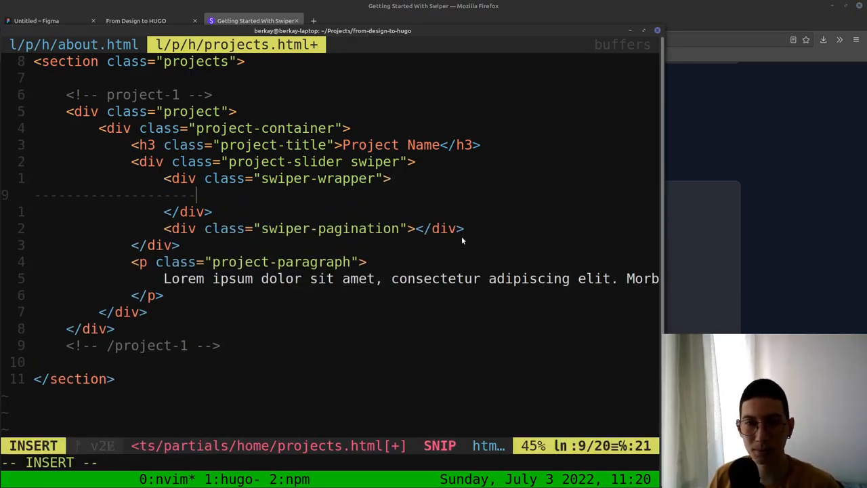
type("d")
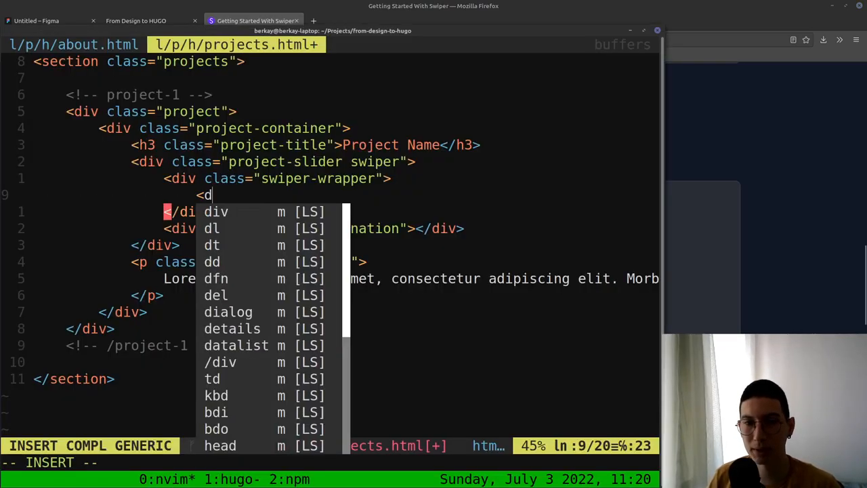
type("iv class=\"swiper-s")
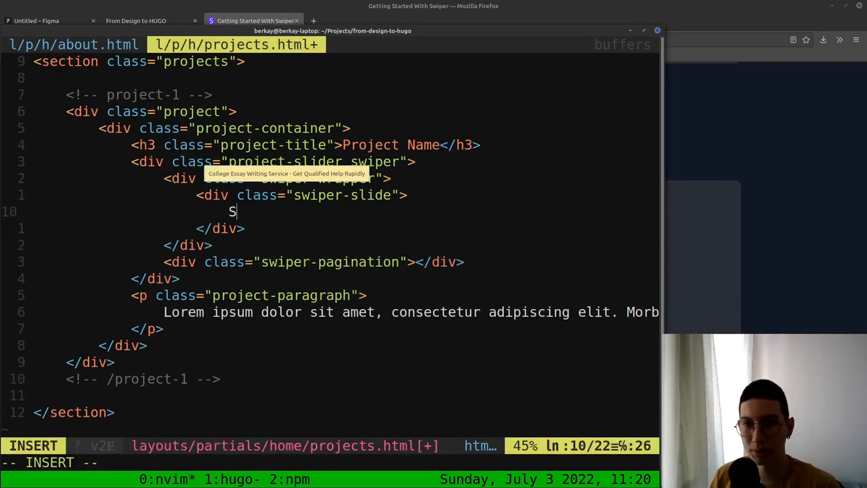
type("lide 1")
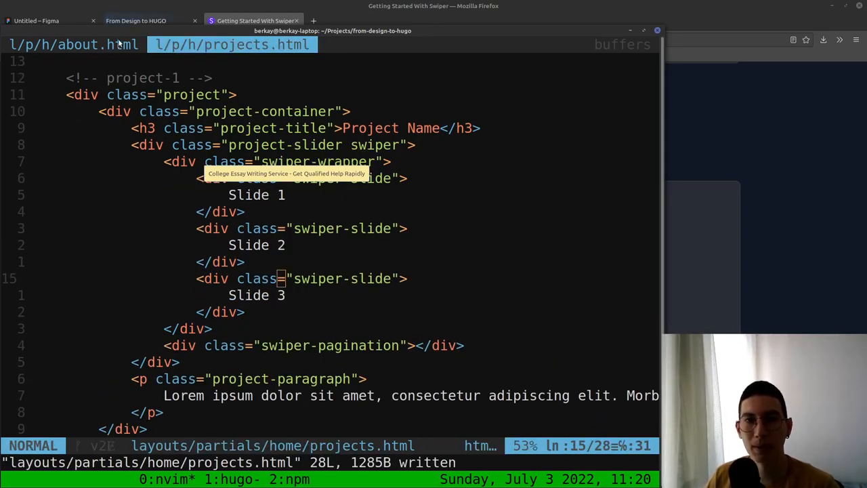
Check the localhost preview showing Project Name, Slide 1 and the paragraph, and toggle NERDTree
left_click(136, 21)
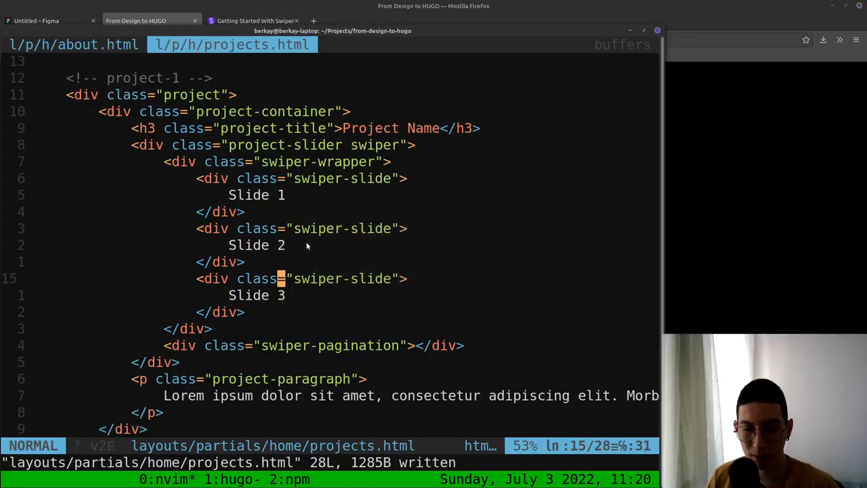
type(":NERDTreeToggle")
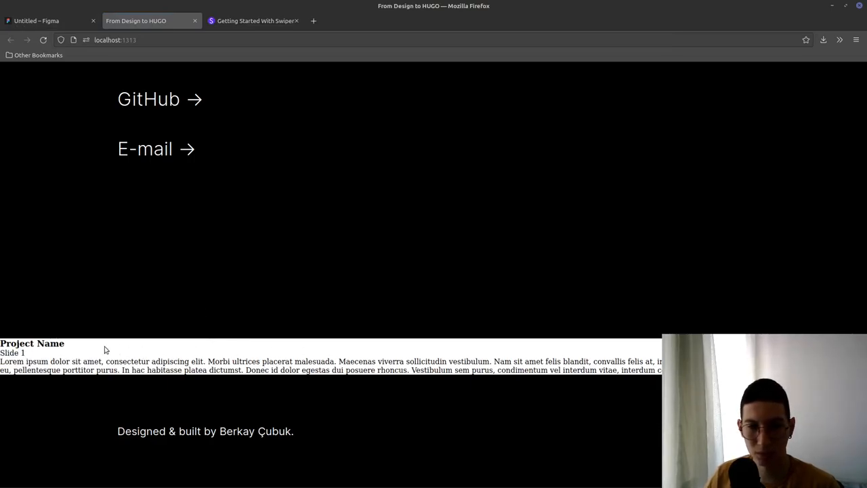
mouse_move(48, 356)
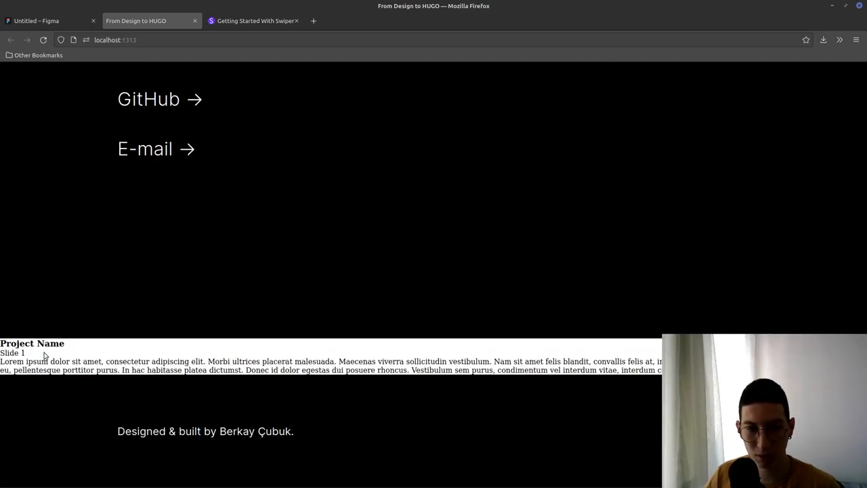
Scroll the Swiper guide to 'Initialize Swiper', copy the JS snippet, and return to Neovim
left_click(252, 20)
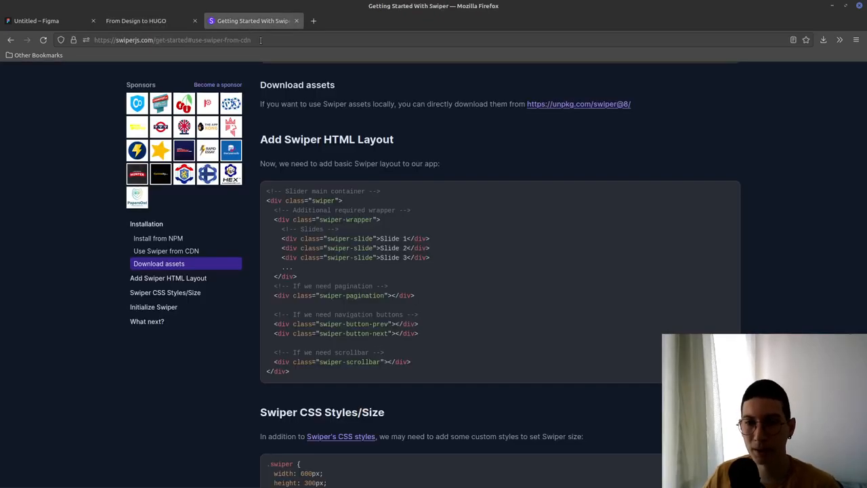
scroll("down", 3)
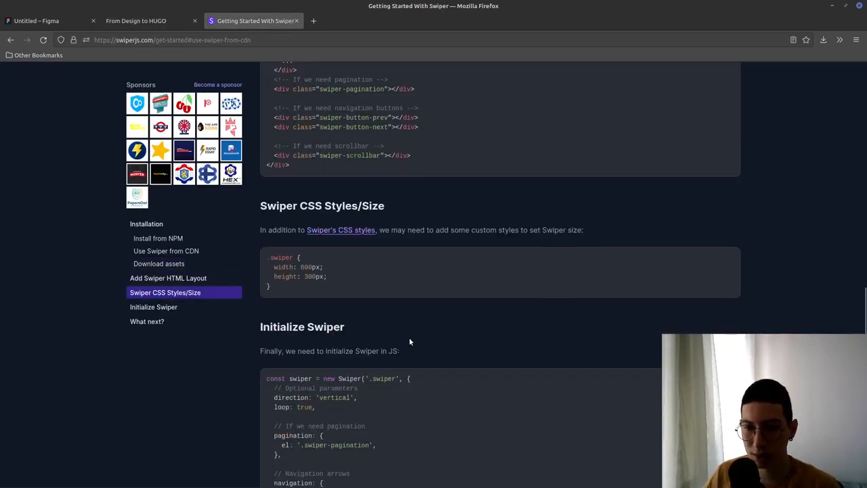
scroll("down", 3)
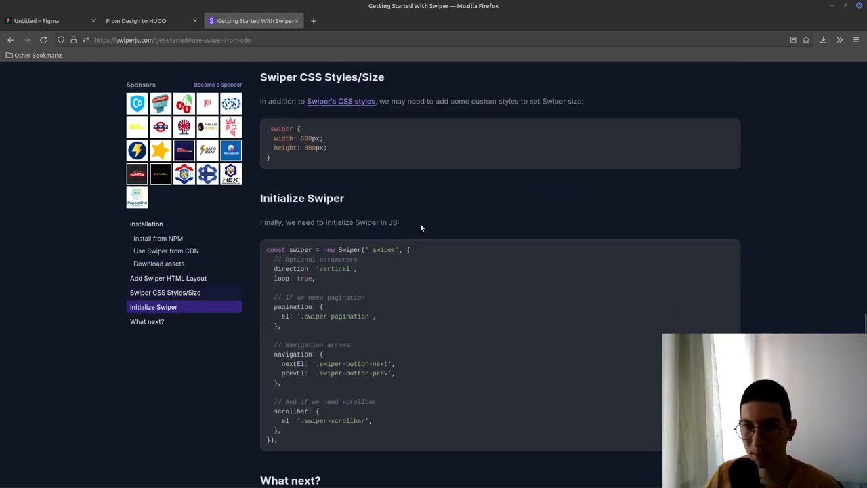
key("alt+Tab")
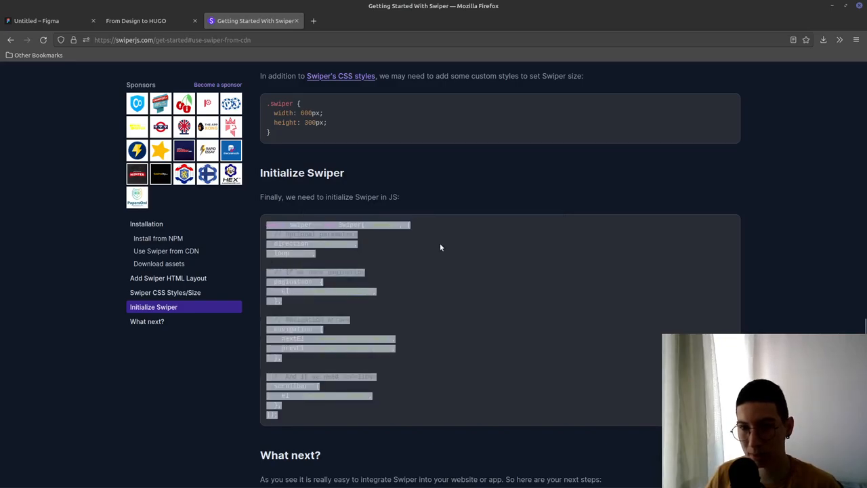
scroll("down", 3)
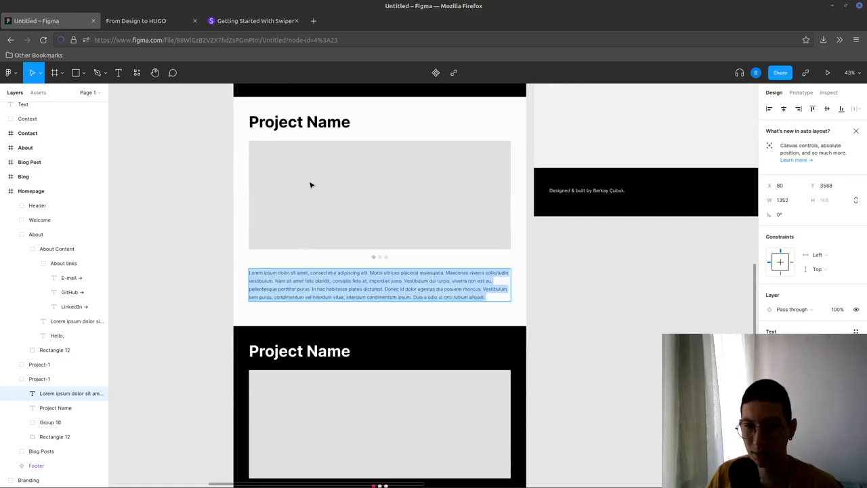
left_click(254, 20)
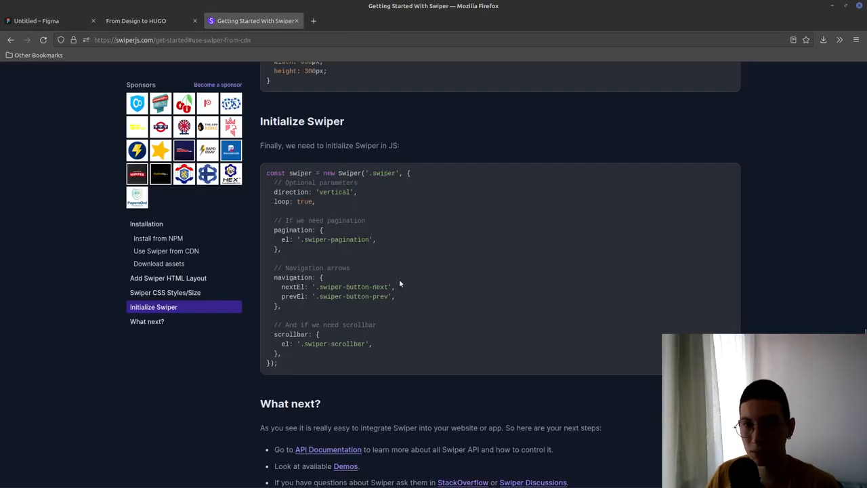
key("alt+Tab")
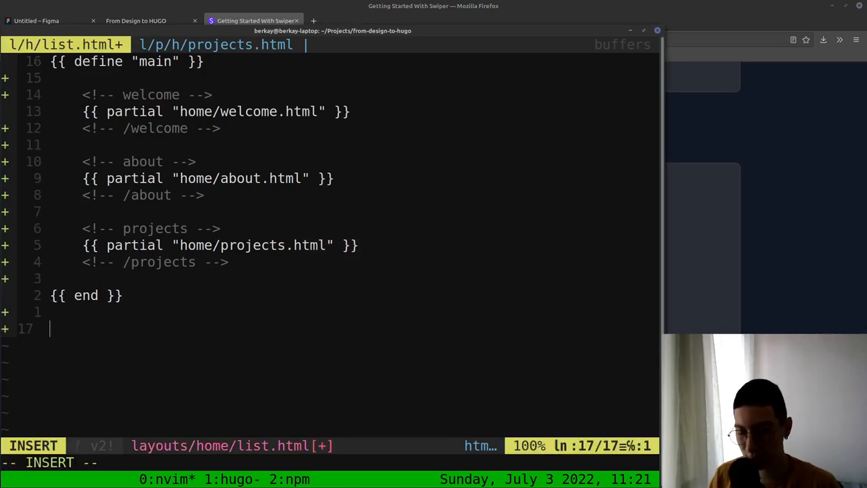
Define a "scripts" block with a script initializing Swiper on .swiper with loop and pagination
type("{{ define")
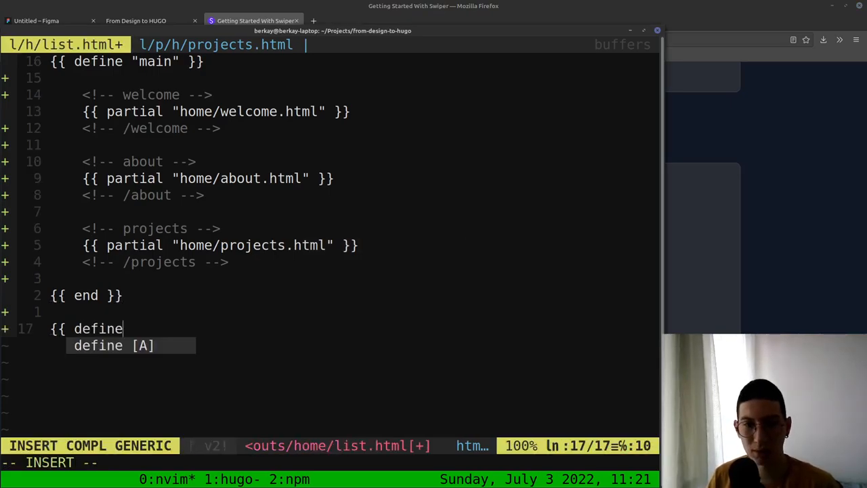
type("\"scripts\"")
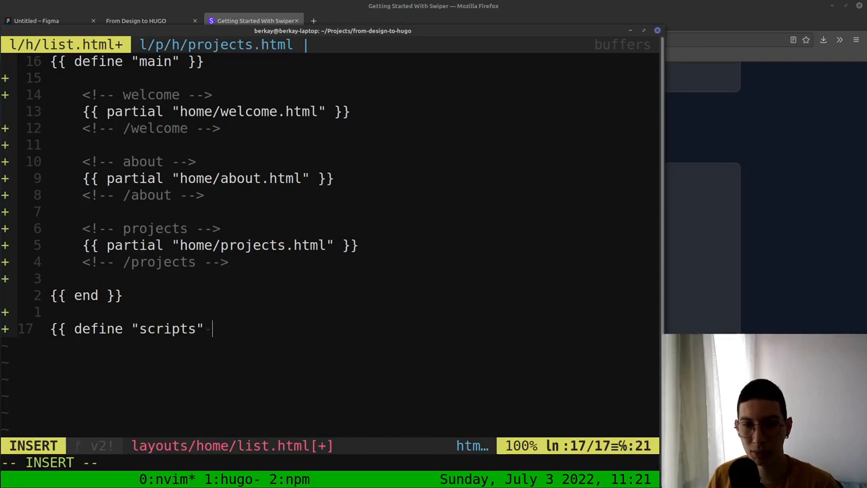
type("}}")
type("<")
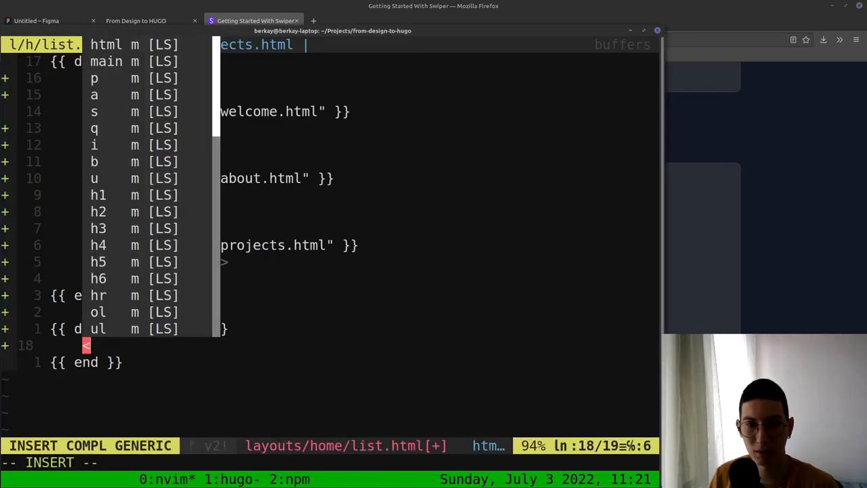
type("scr")
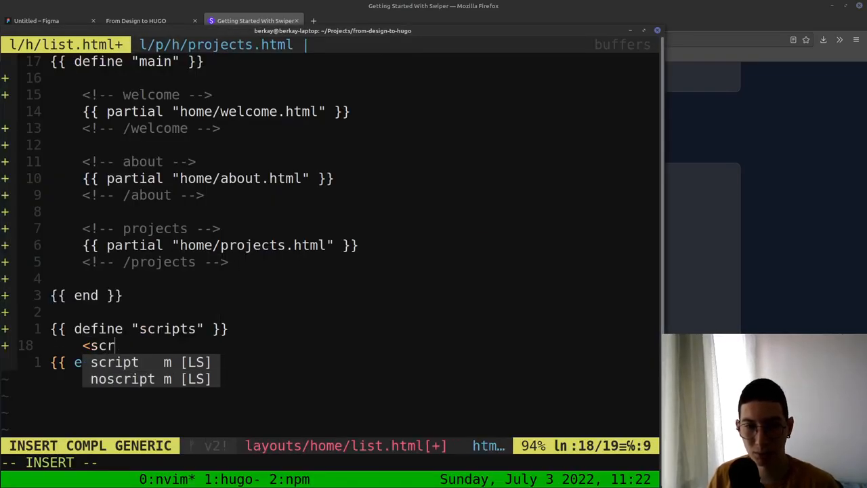
key("Escape")
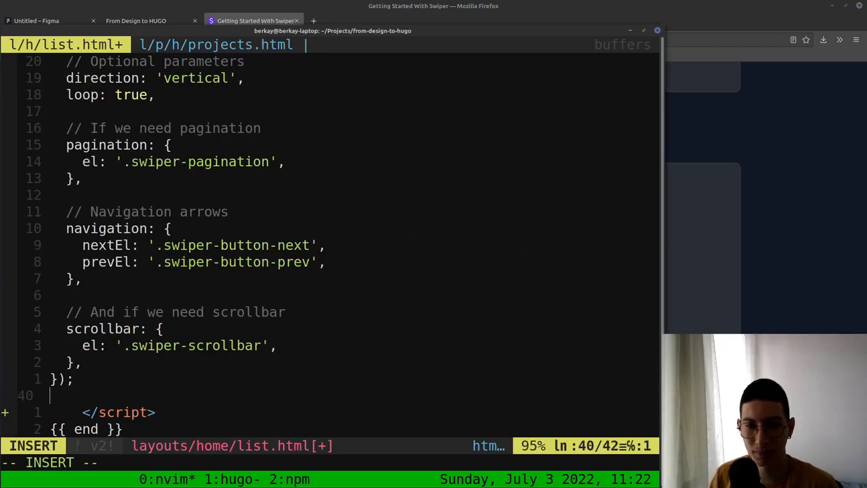
key("Escape")
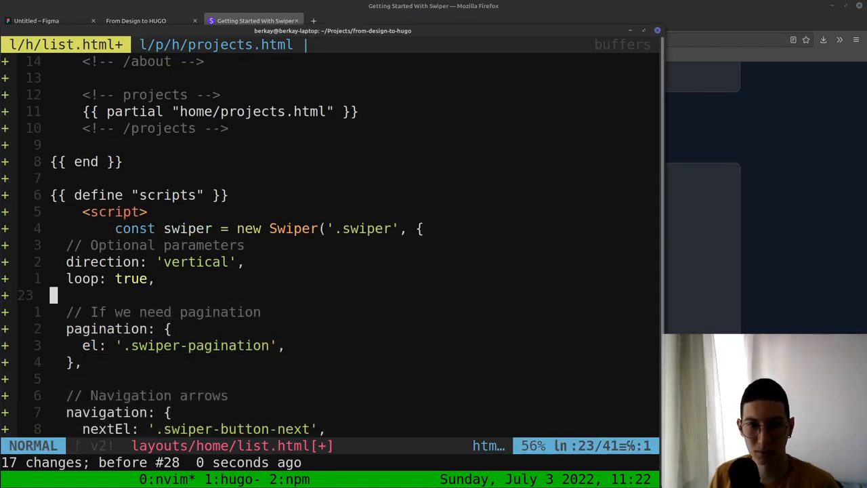
scroll("down", 3)
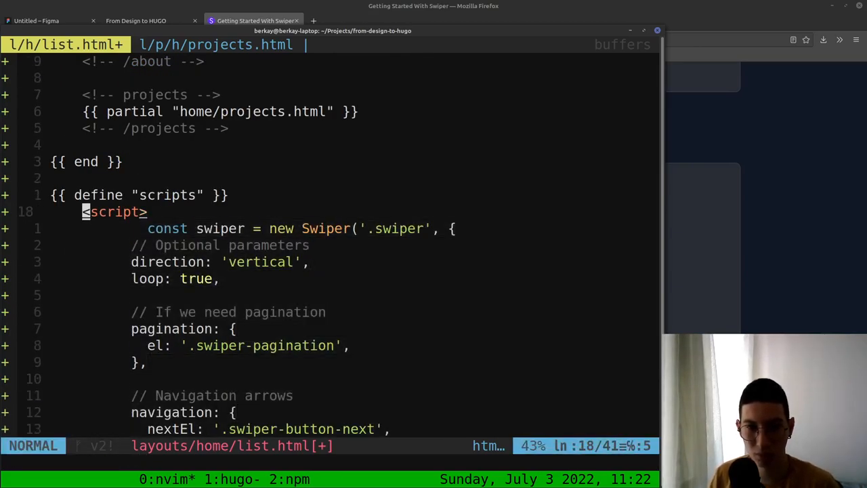
key("i")
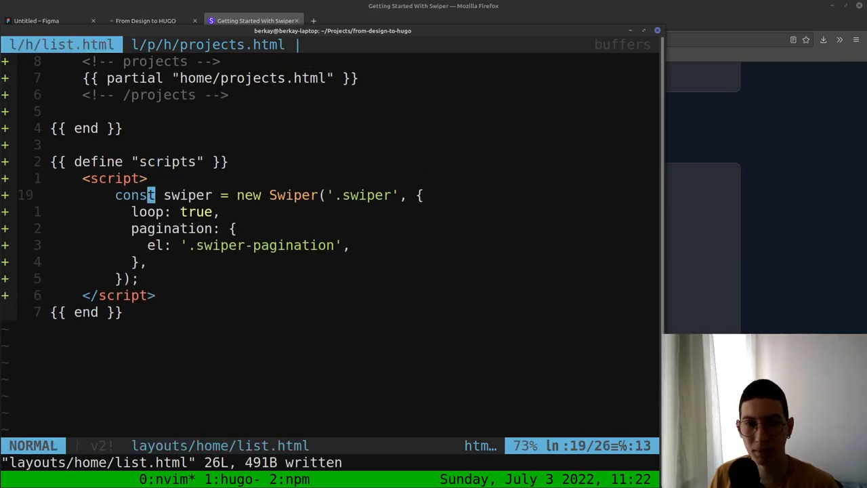
key("alt+Tab")
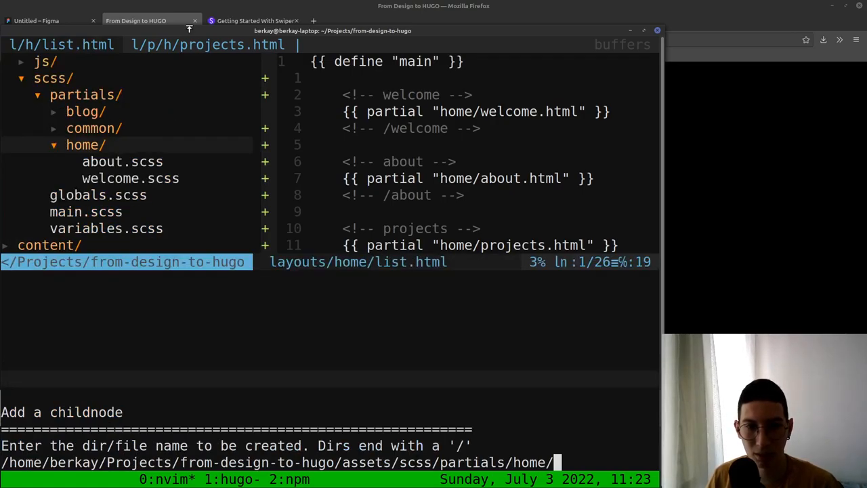
Create projects.scss in assets/scss/partials/home and start a .projects rule
type("projects")
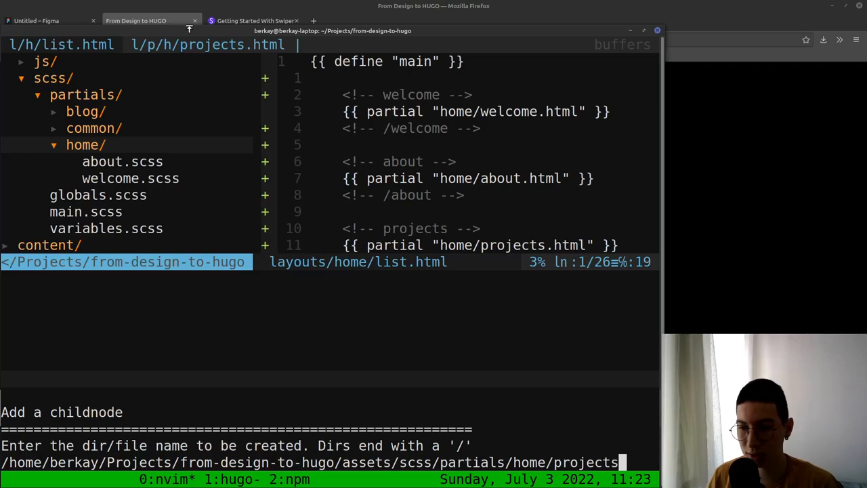
type(".scss")
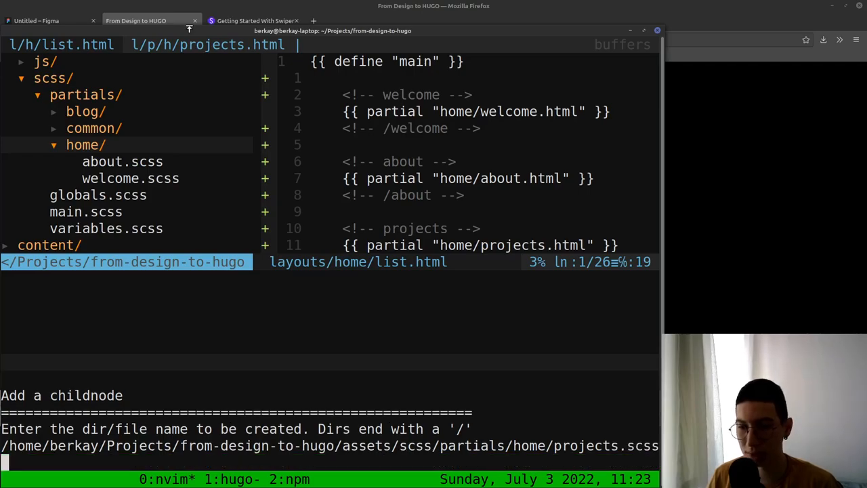
key("Return")
type(".projects {")
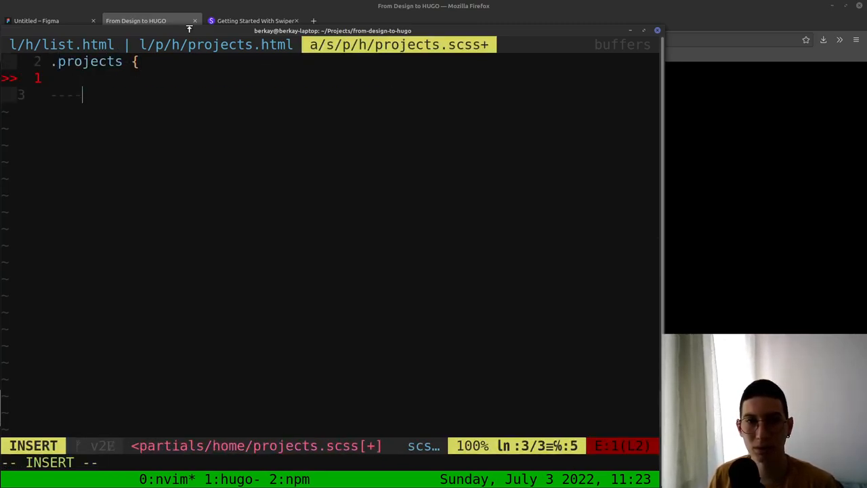
Add empty .projects, .project, .project-container, .project-title, .project-slider and .project-paragraph rules
type("}")
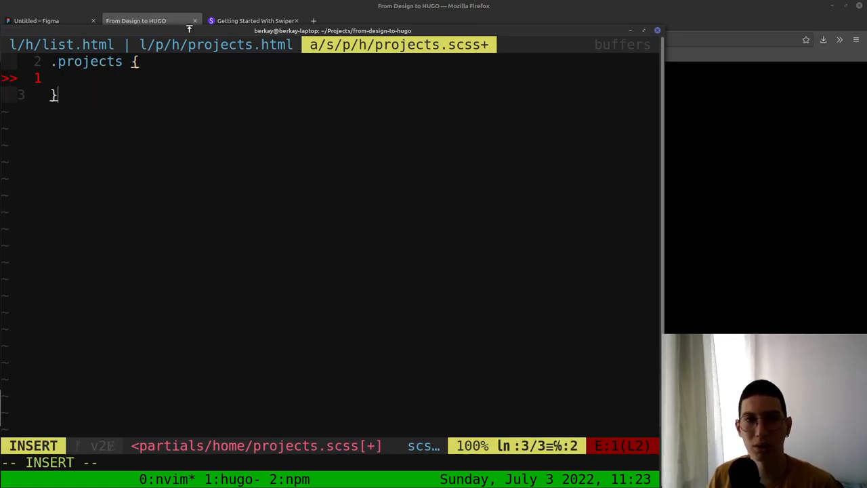
type(".project {")
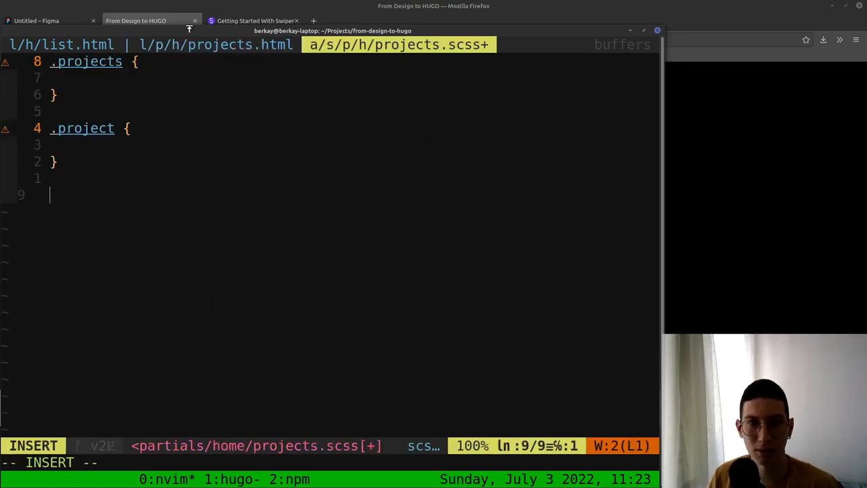
type(".project-container")
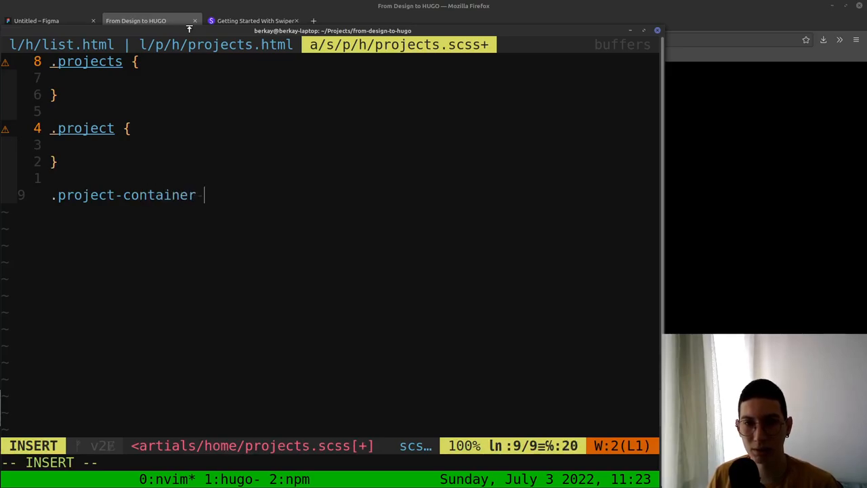
type("{")
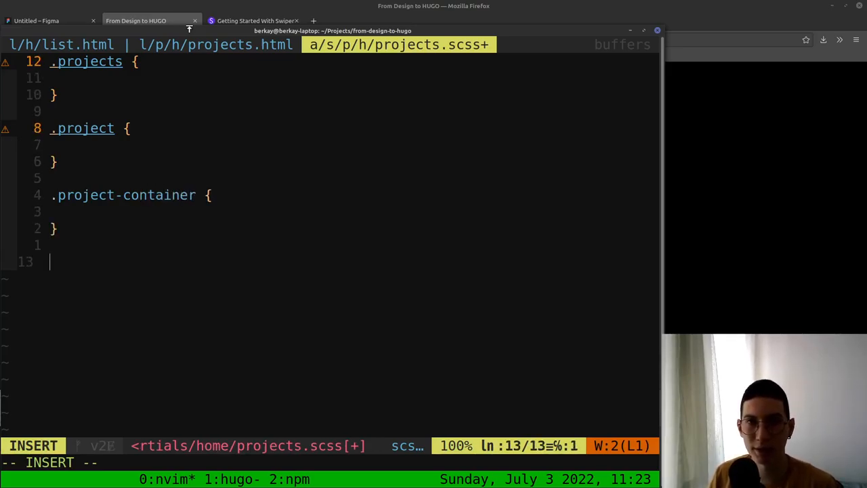
type(".project-title {")
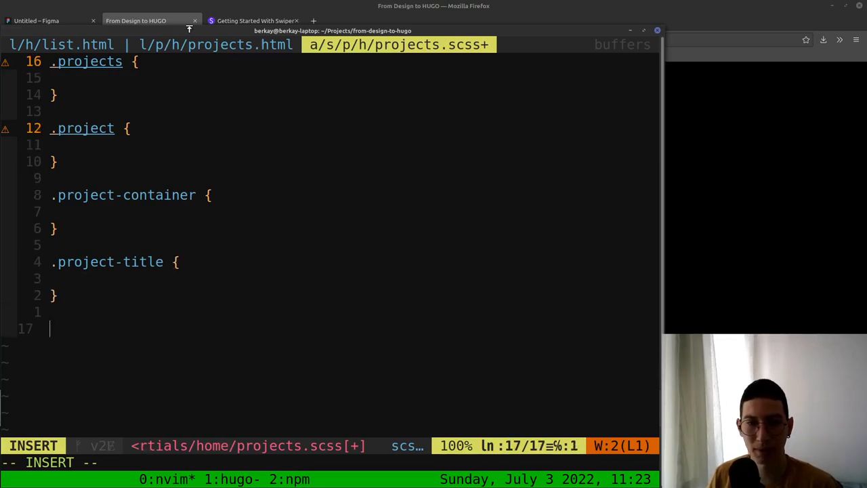
type(".pr")
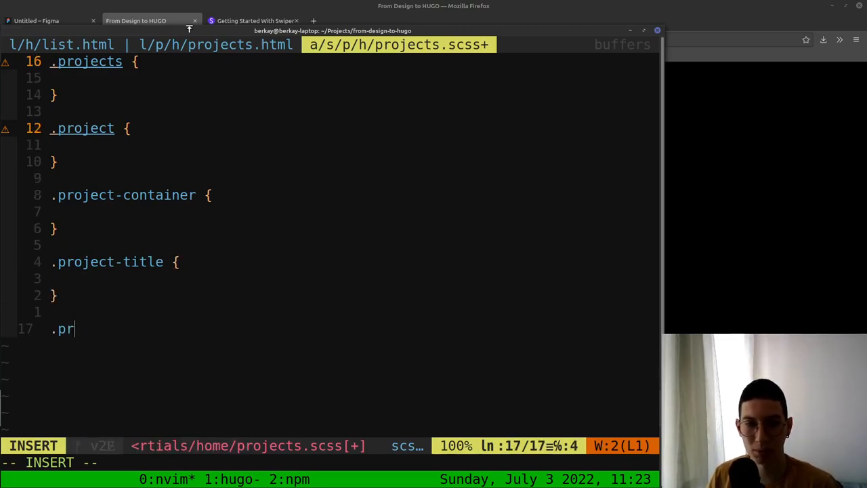
type("oject-slider {")
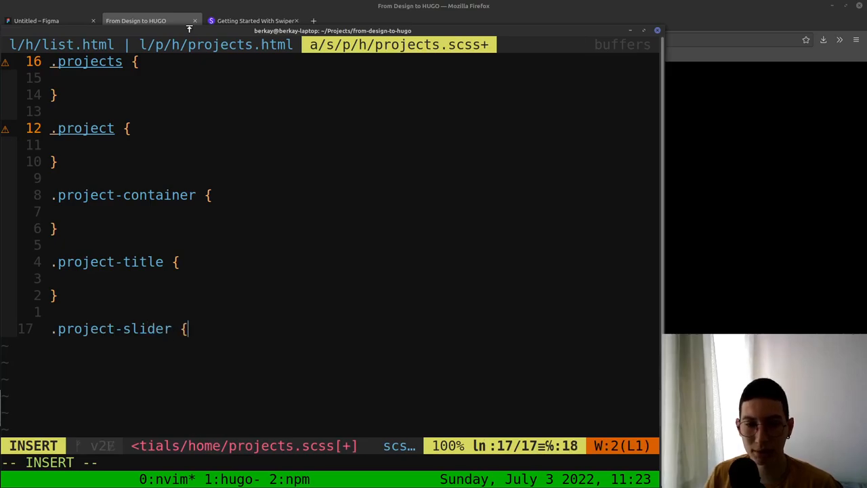
type(".pr")
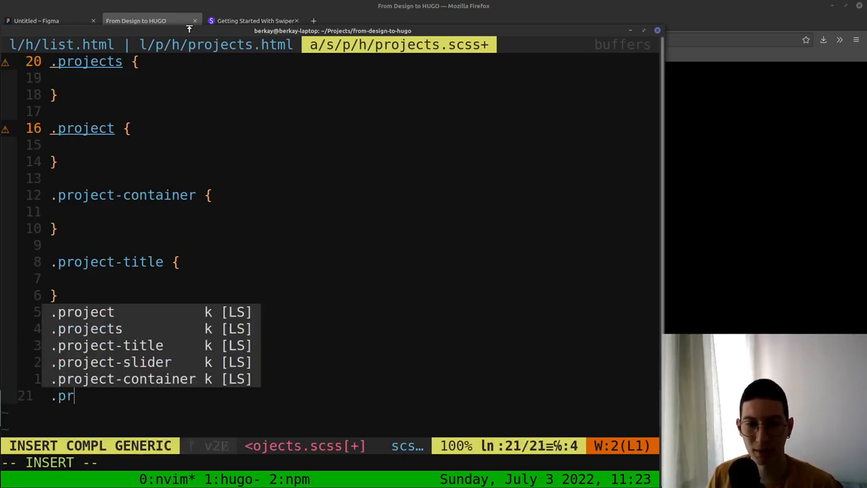
type("oject-par")
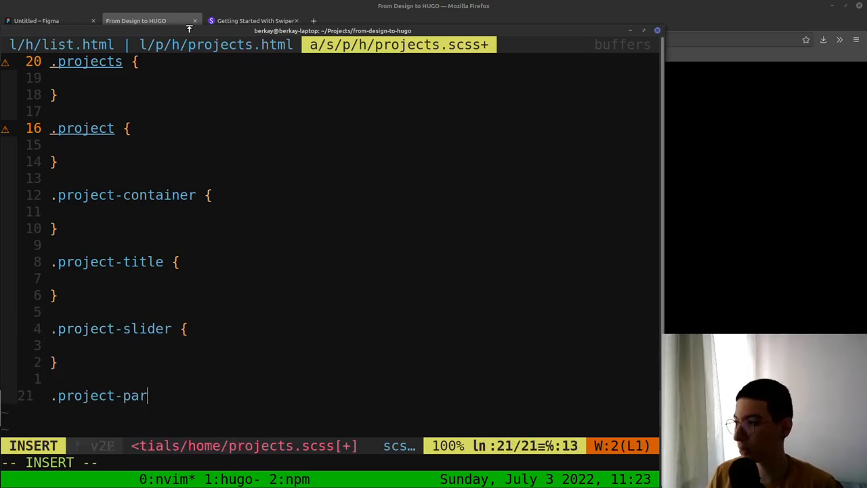
type("agprah {")
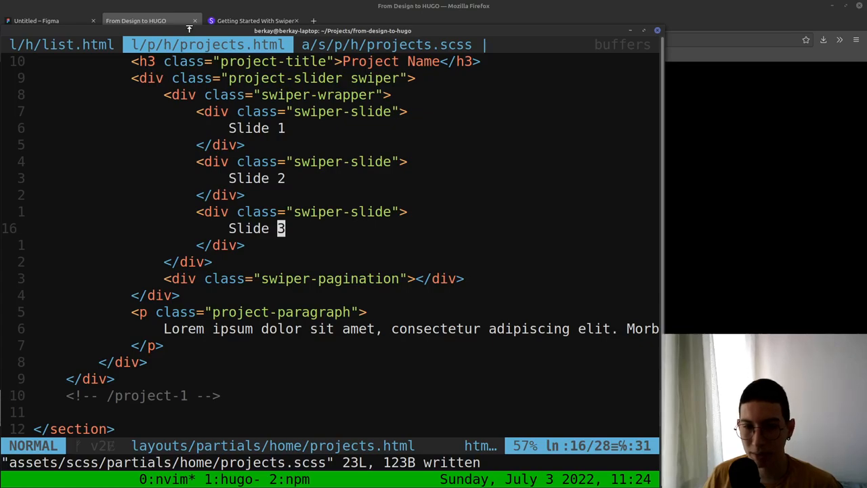
Give .project-container a $size-screen-xl max-width and 100% width
left_click(394, 44)
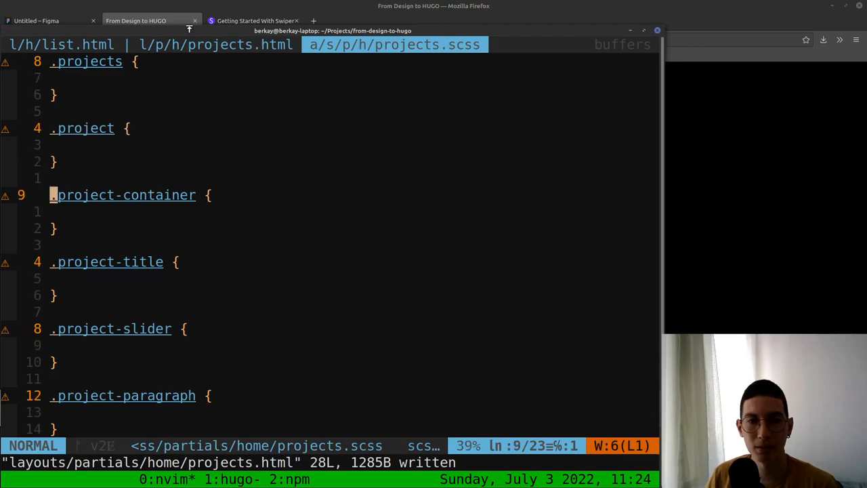
type("----")
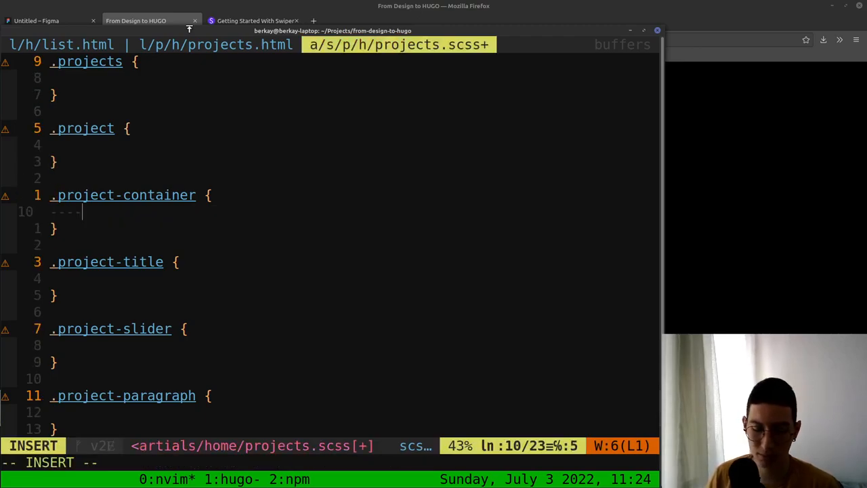
type("max-width: $size")
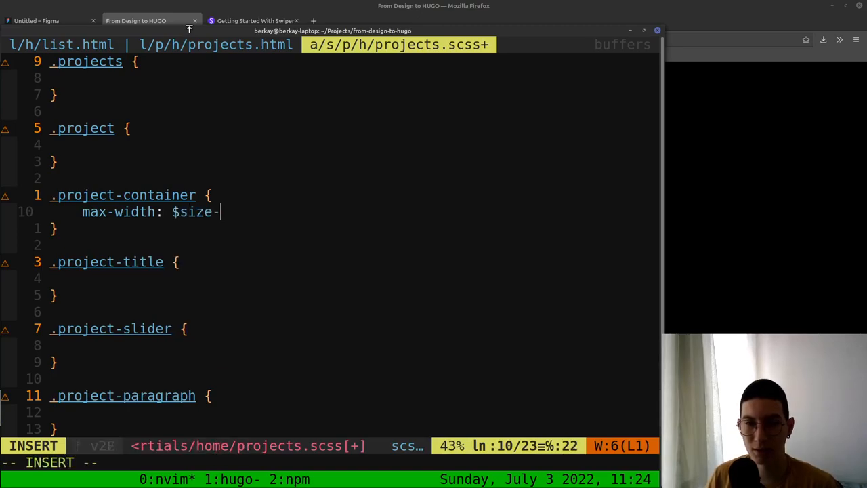
type("screen-xli")
type("w")
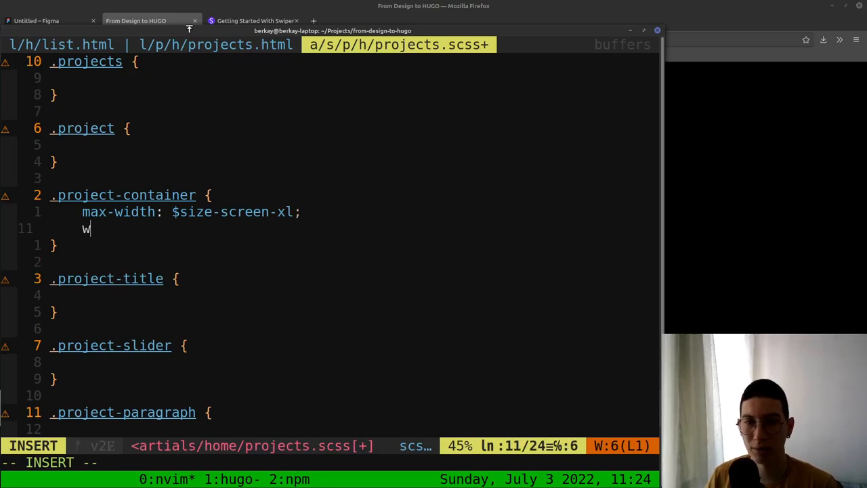
type("idth: 10")
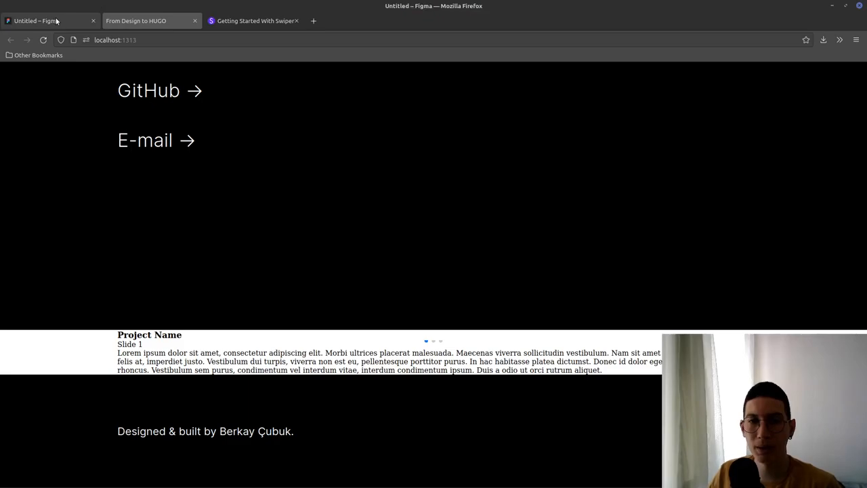
After checking Figma, give .project a #ffffff background and odd projects #000000
left_click(149, 20)
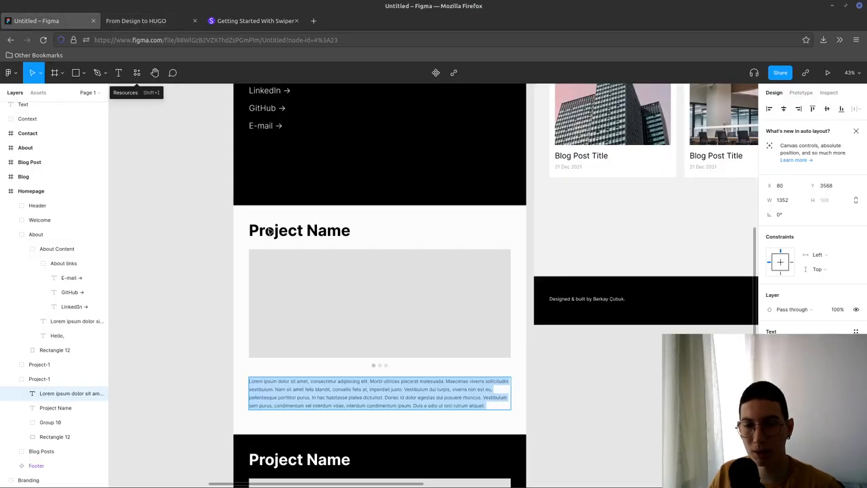
scroll("down", 3)
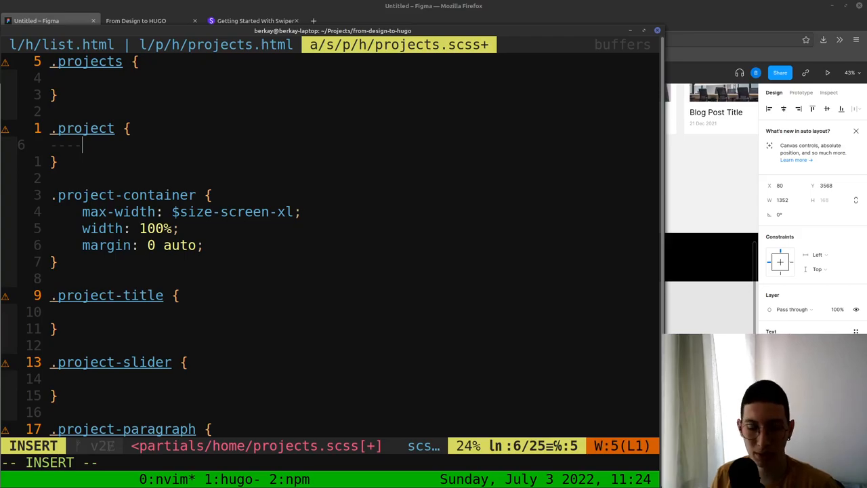
type("&:")
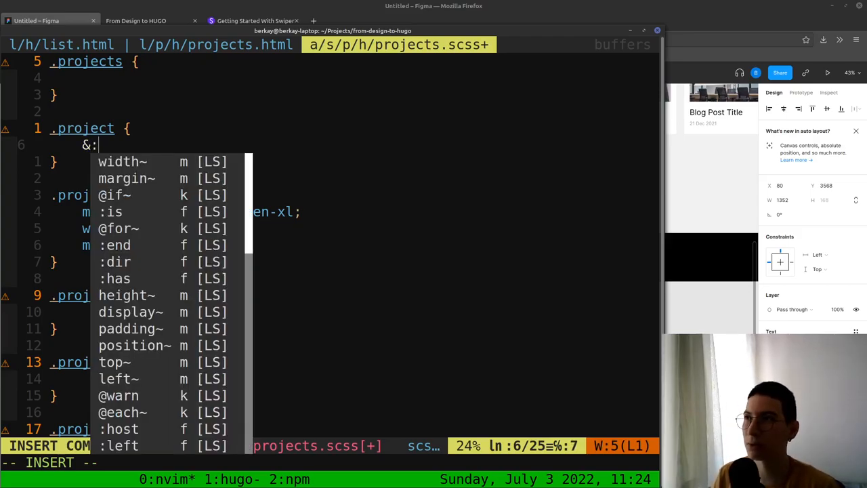
type("nth-of-type() {")
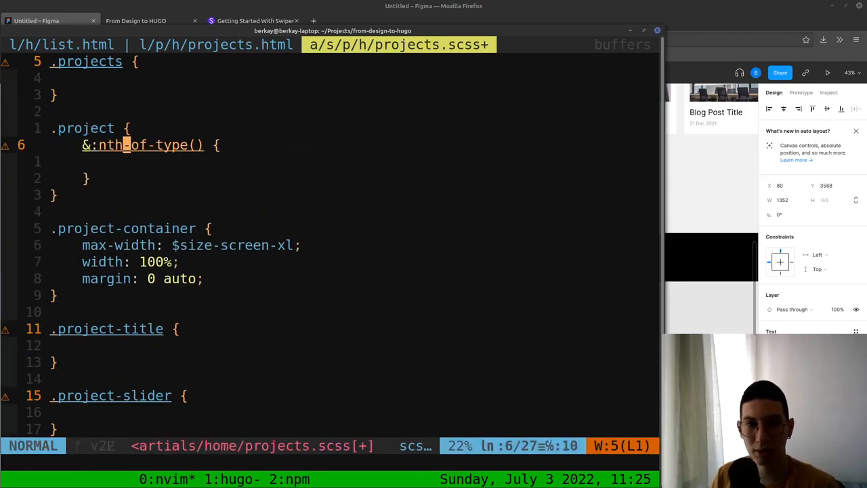
type("odd")
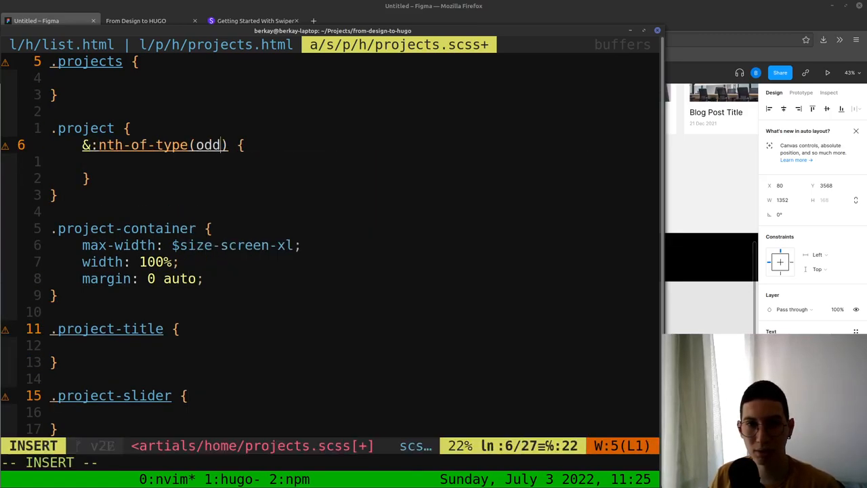
type("background-color: #")
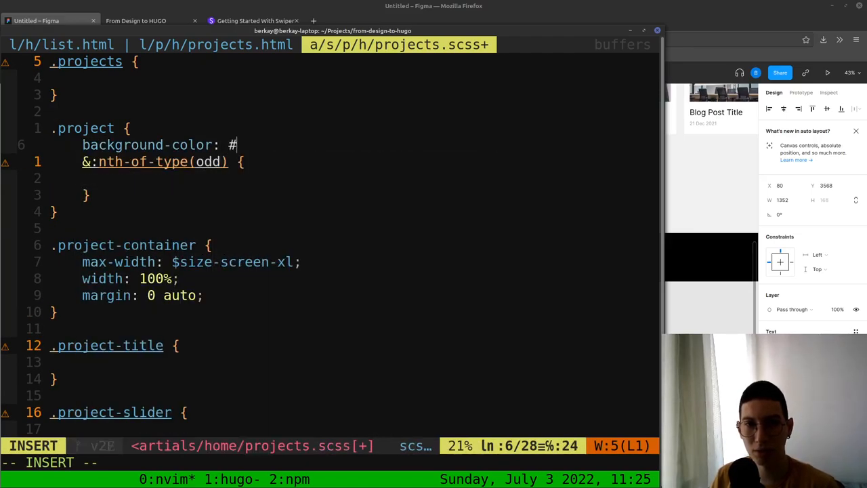
type("fff;")
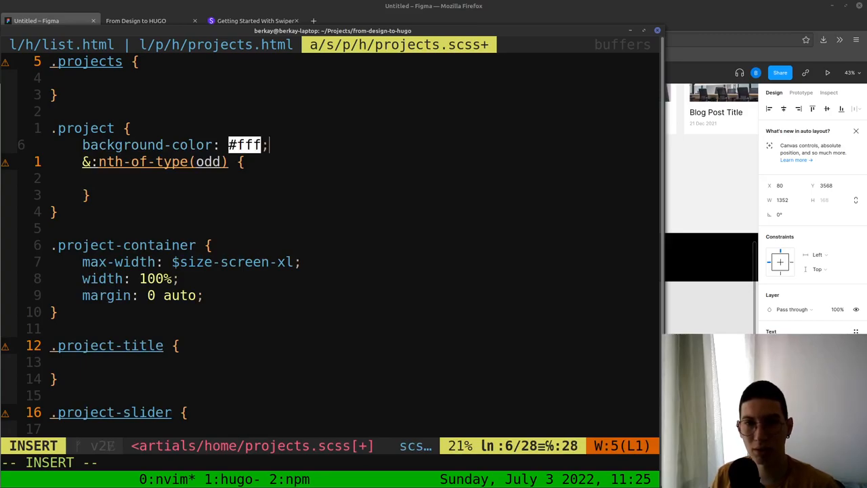
type("fff")
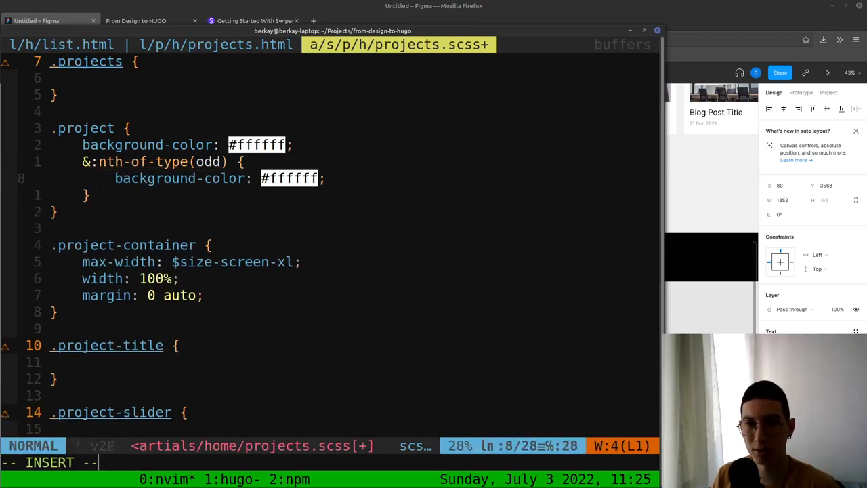
type("#000000")
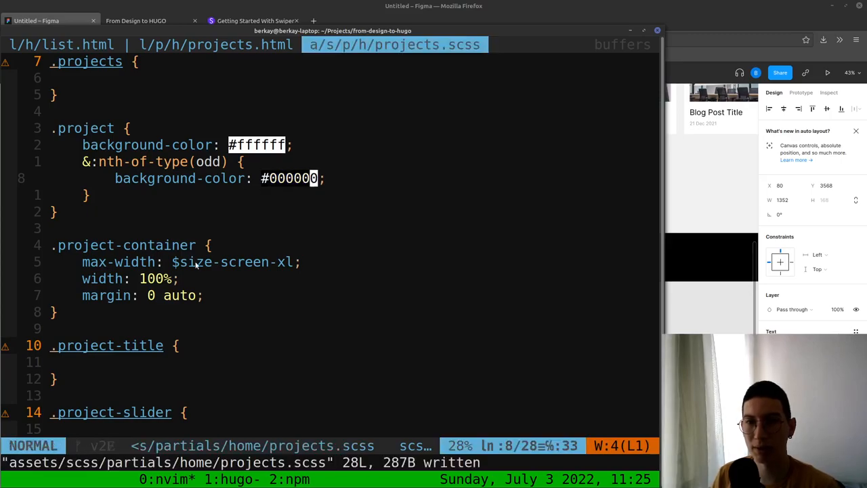
left_click(136, 20)
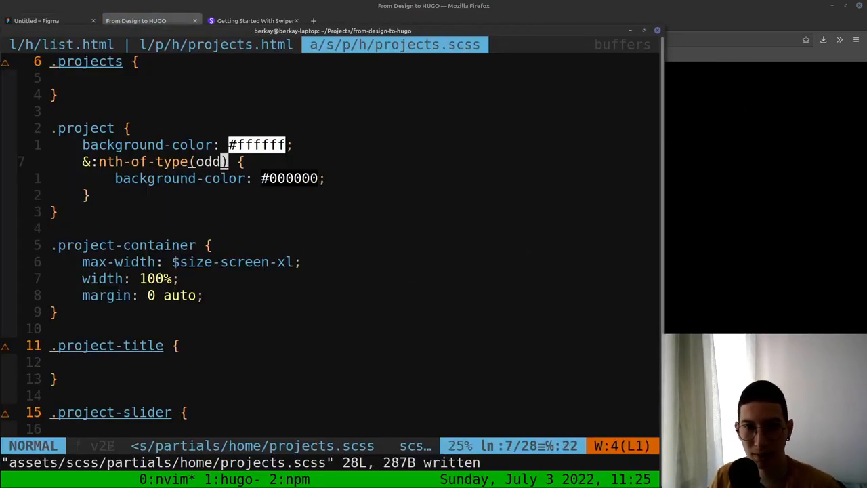
Change the black background selector to nth-of-type(even), then compare preview and Figma title
type("even")
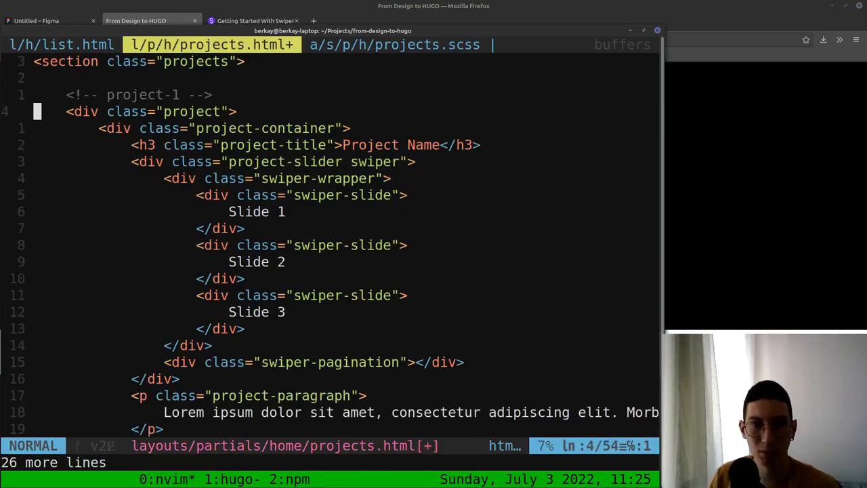
left_click(135, 20)
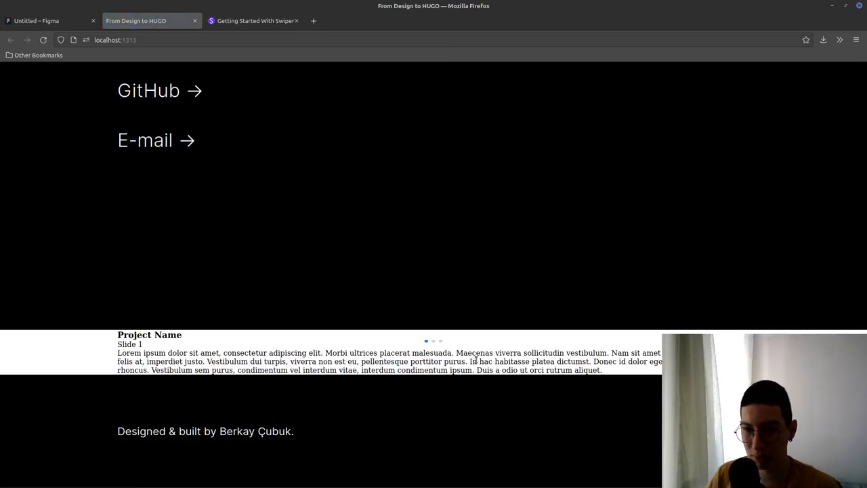
mouse_move(382, 270)
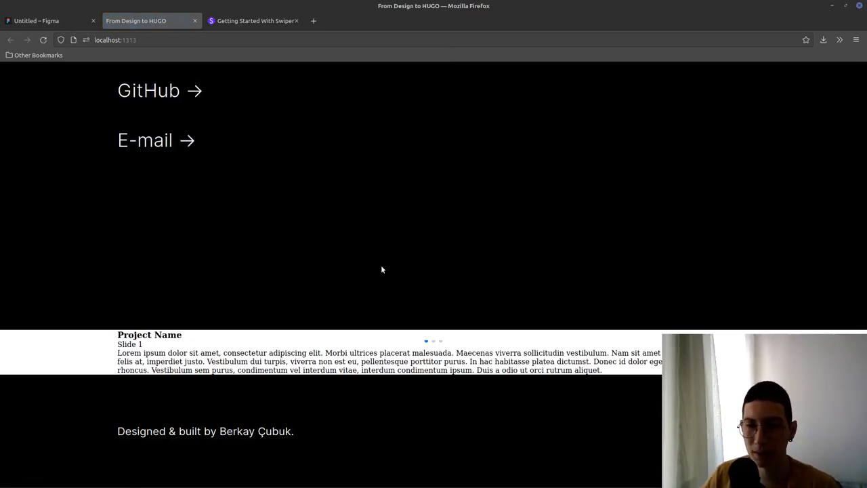
left_click(47, 20)
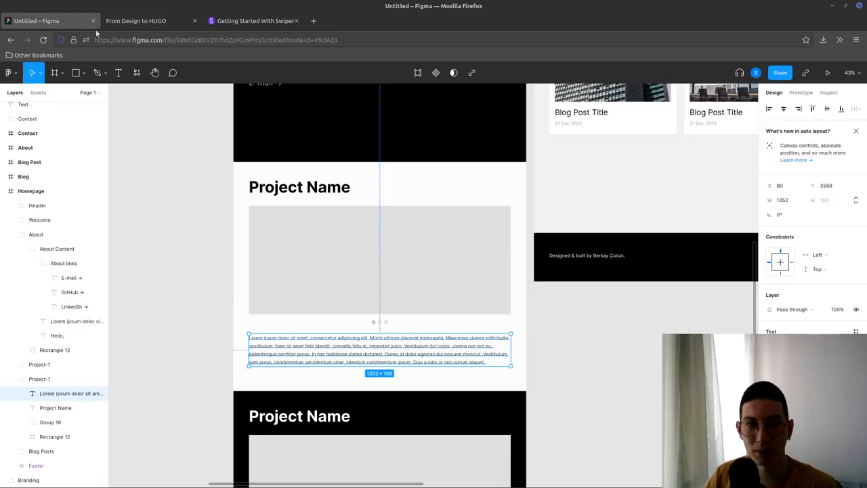
left_click(299, 187)
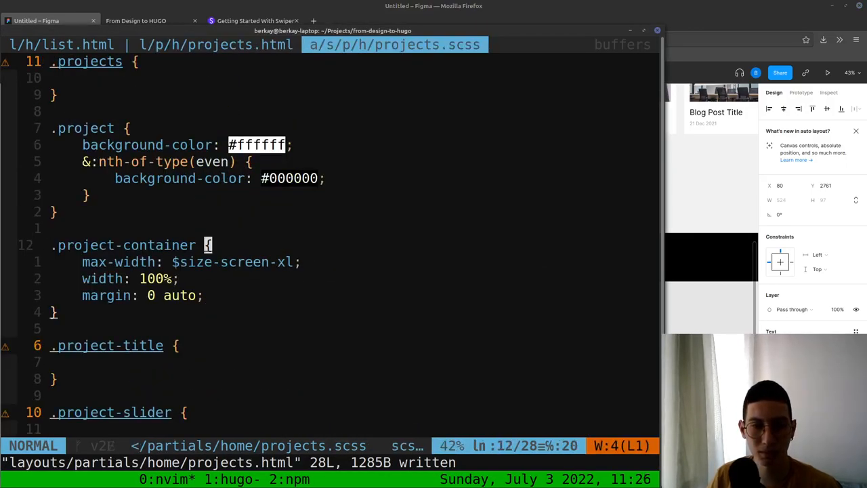
Style .project-title as Inter 80px bold black text and compare the preview with Figma
type("font-")
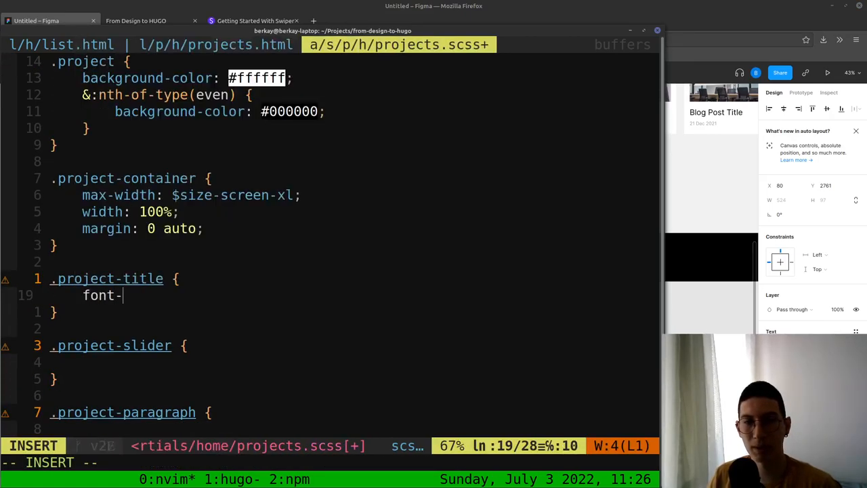
type("family:")
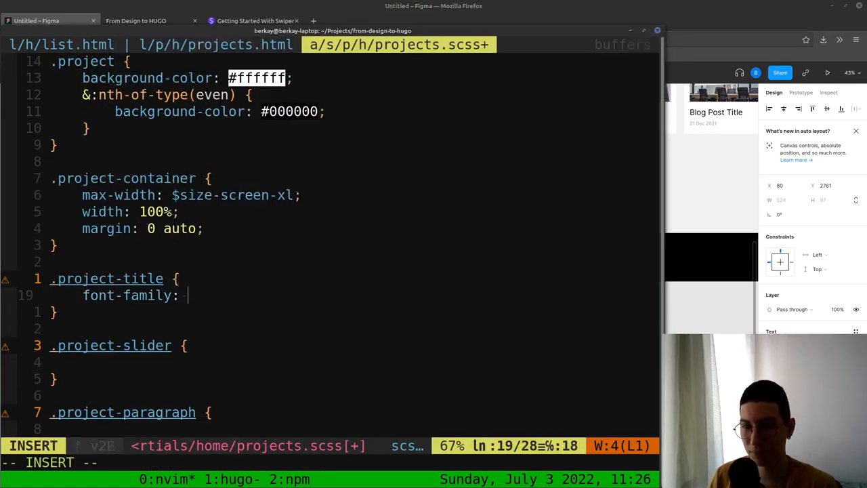
type("'Inter'")
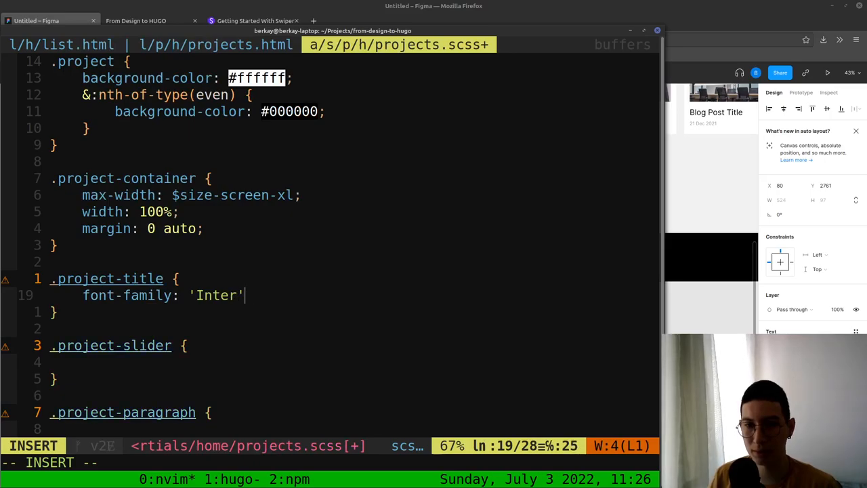
type("font-size.")
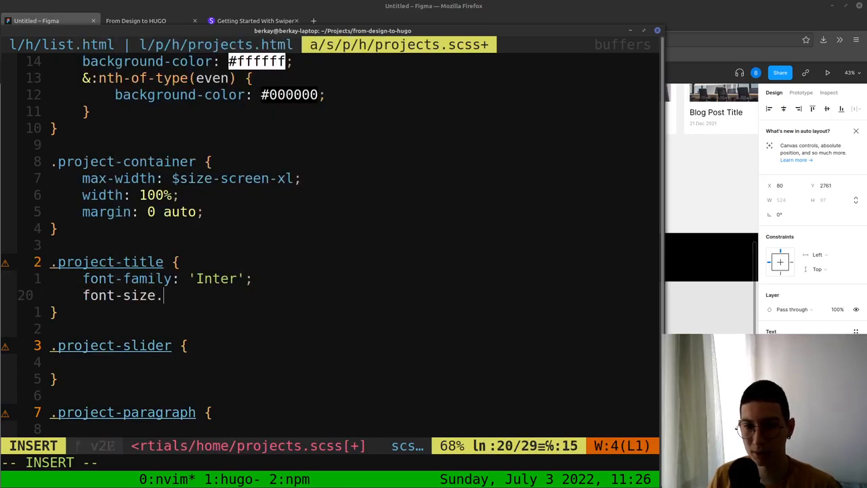
type("80px")
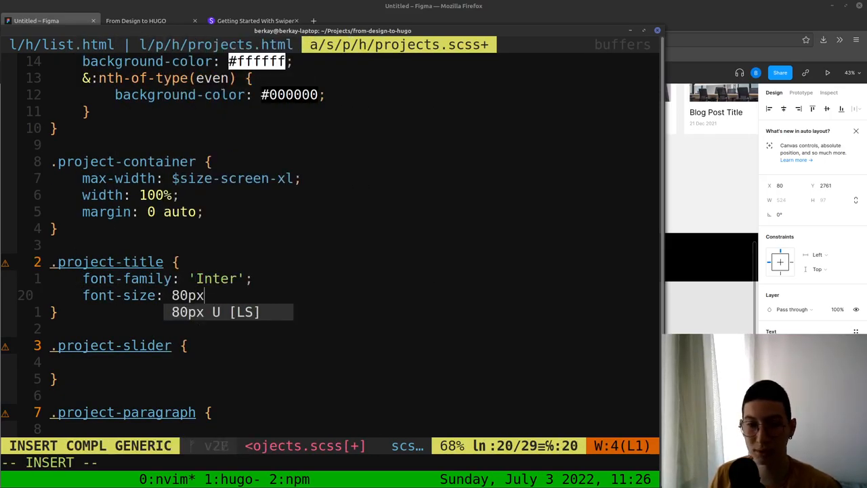
type("font-")
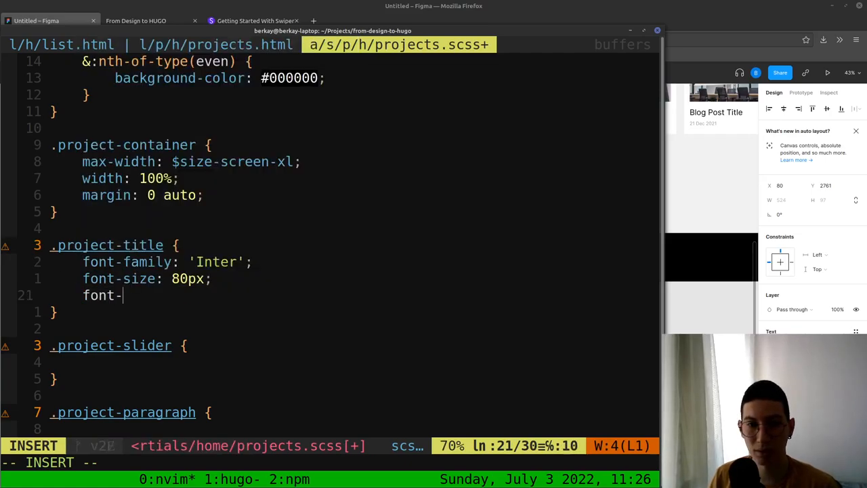
type("weight: 6")
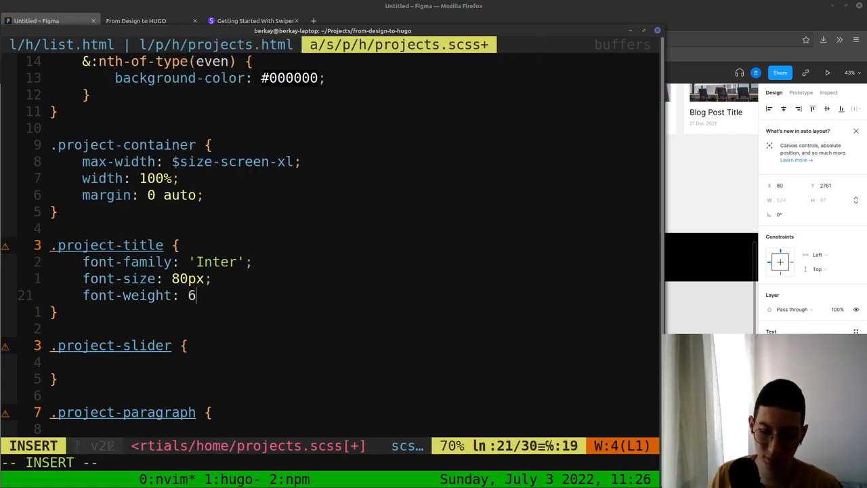
type("00;")
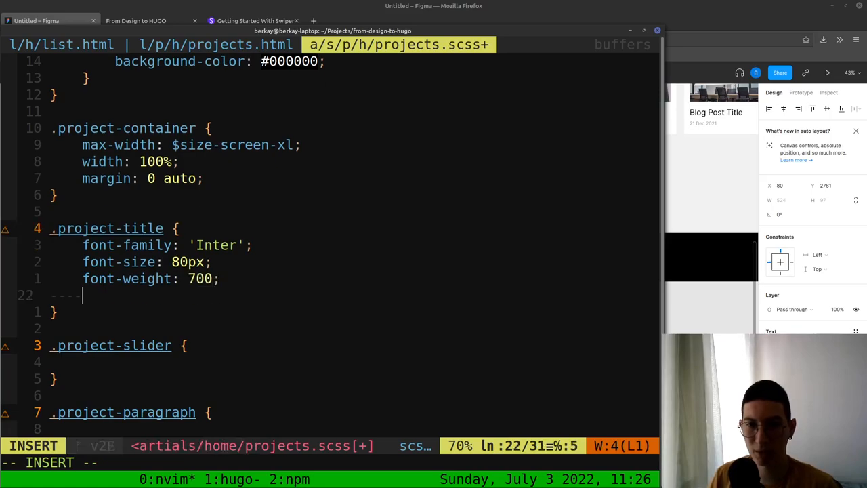
type("color: #000000;")
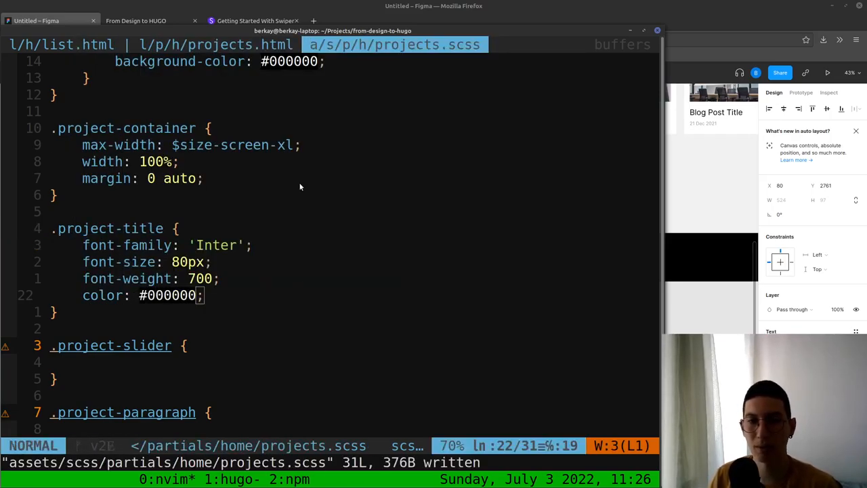
left_click(136, 20)
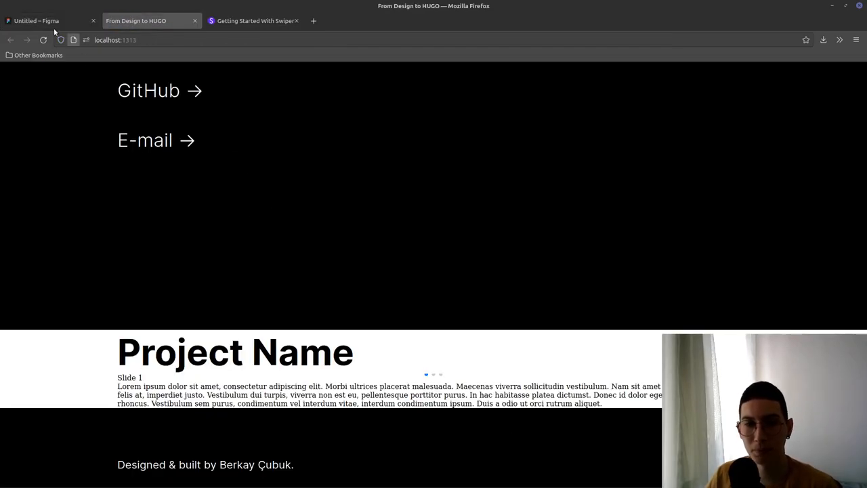
left_click(48, 20)
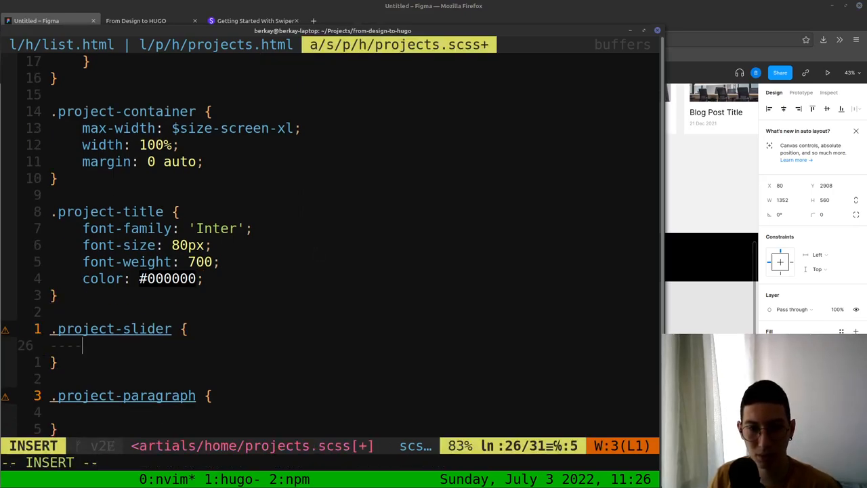
Set the slider height to 560px and compare the preview with Figma
type("height:")
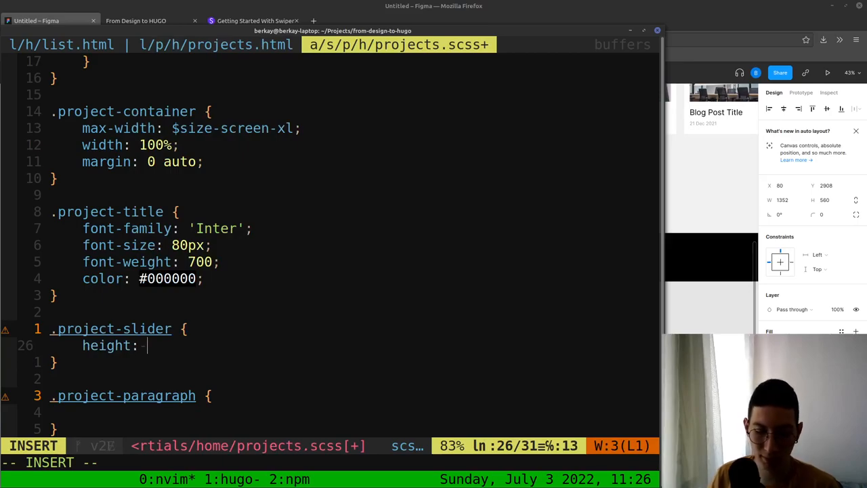
type("560px;")
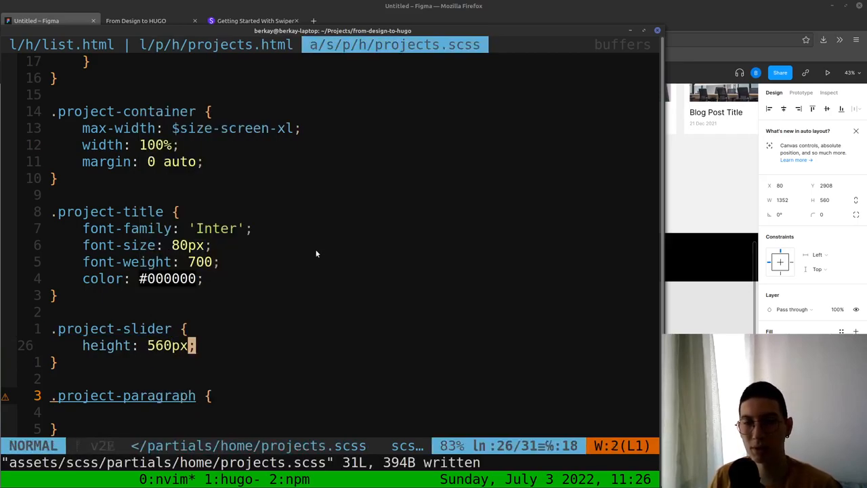
left_click(135, 20)
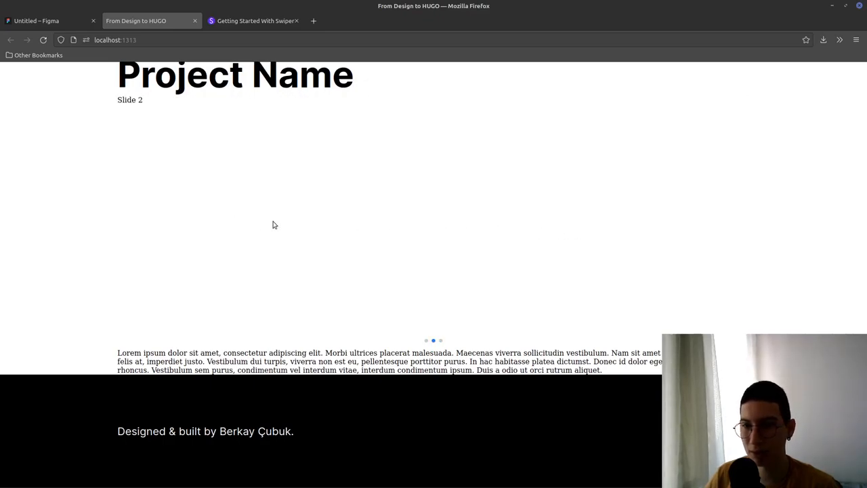
mouse_move(379, 215)
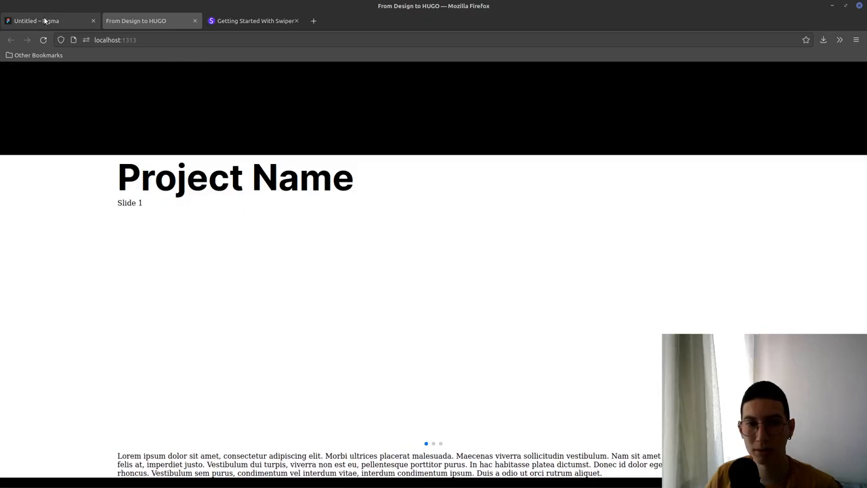
left_click(48, 20)
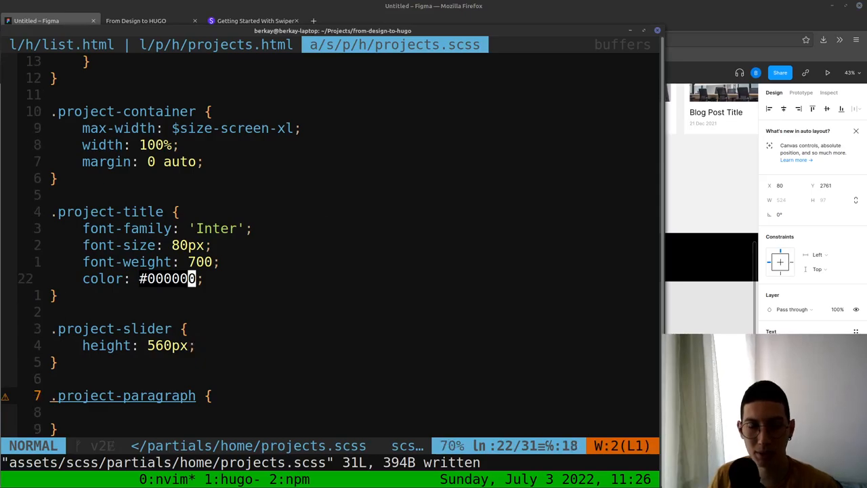
Add a 50px bottom margin to .project-title and check the spacing against Figma
type("margin-bo")
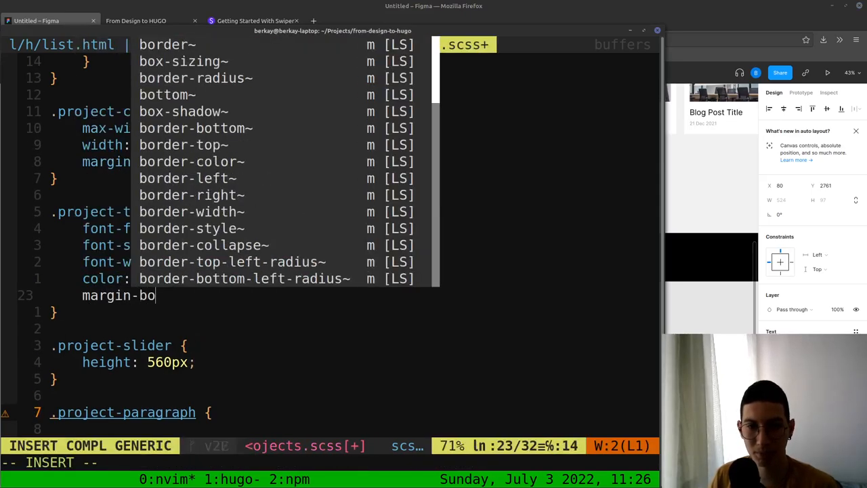
key("Escape")
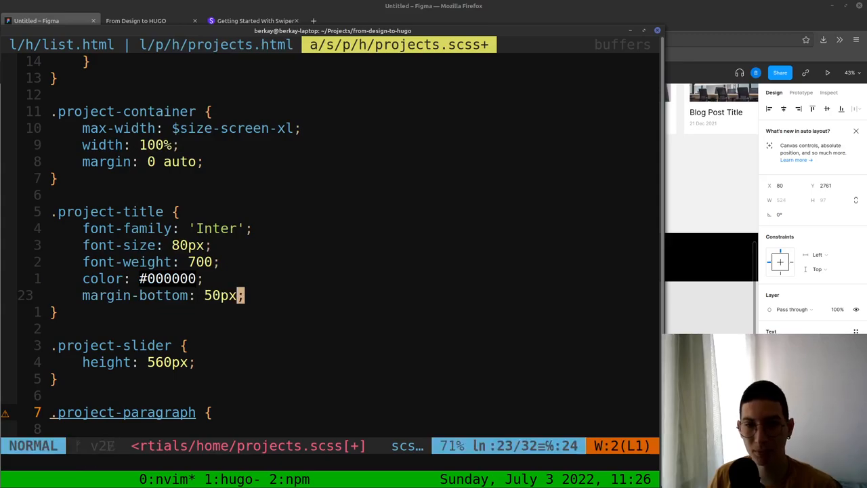
left_click(136, 20)
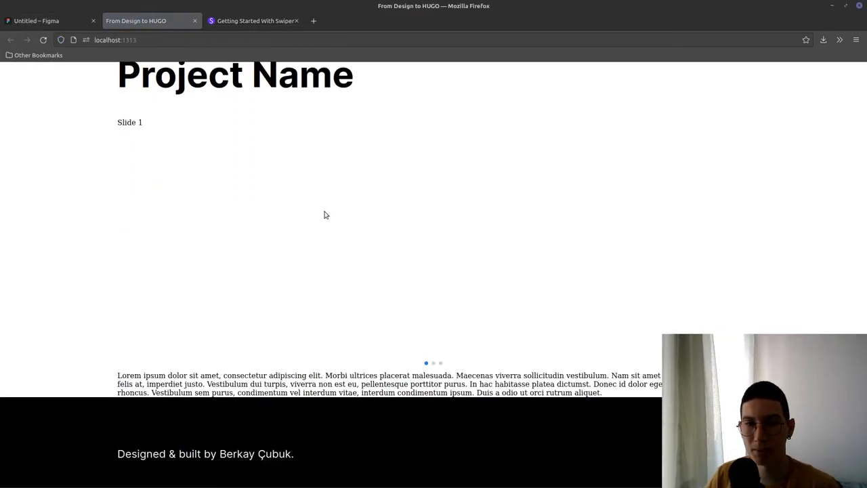
left_click(48, 20)
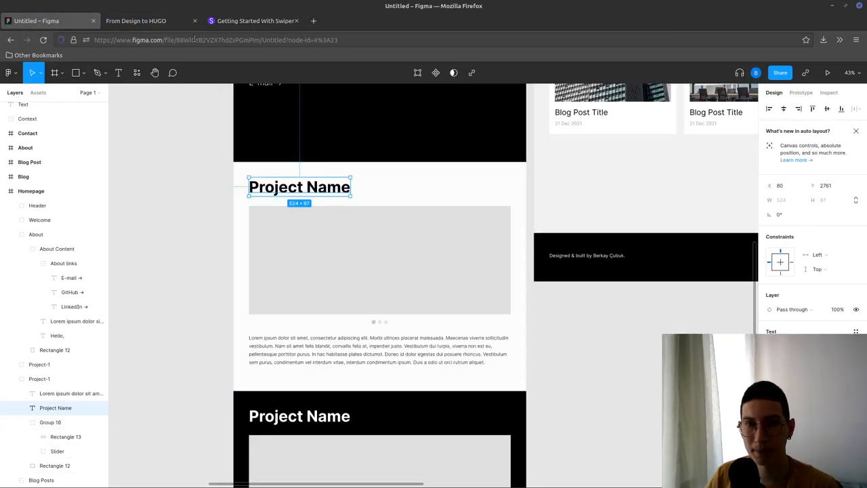
left_click(379, 349)
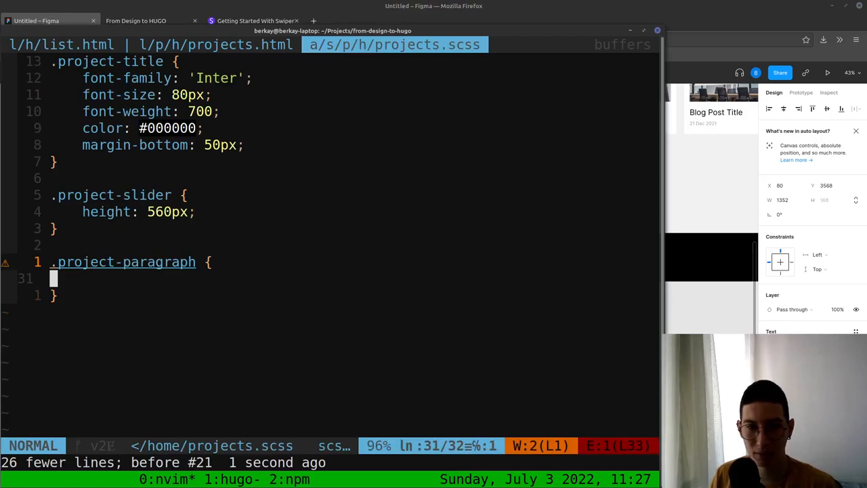
Style .project-paragraph in Inter 24px, light weight, black color
type("font-famil")
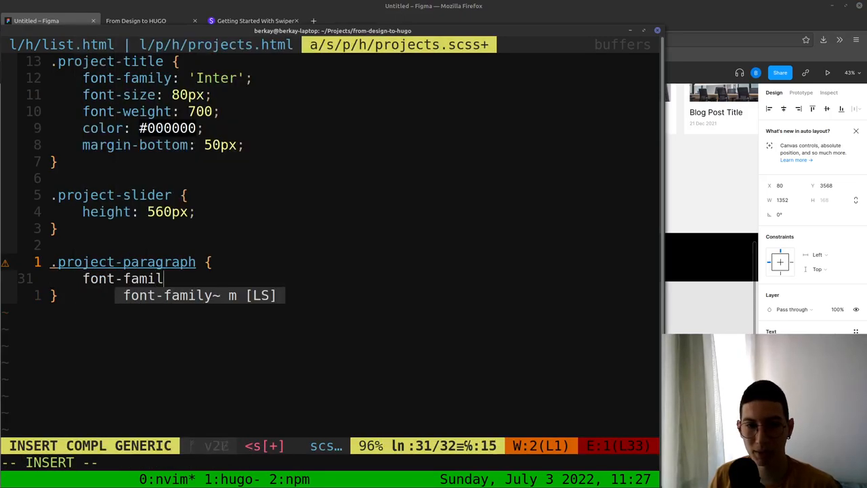
type("y: 'Inter'")
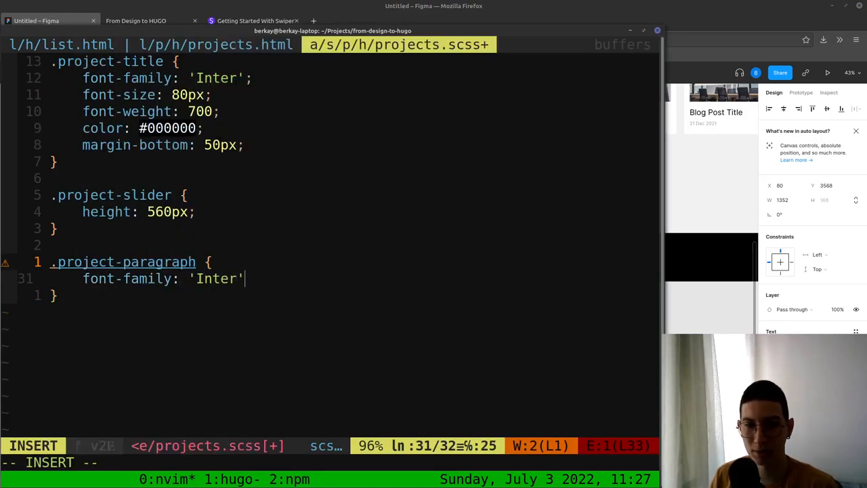
type("font-size: 2")
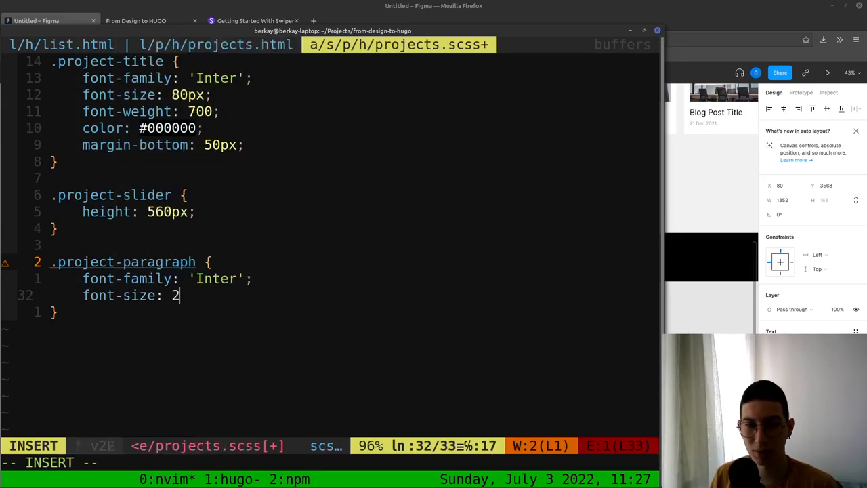
type("font-weight: 300;")
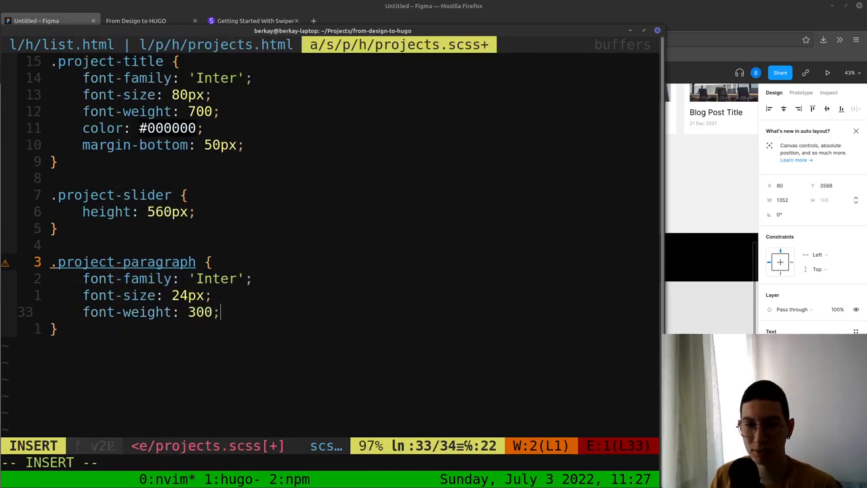
type("color:")
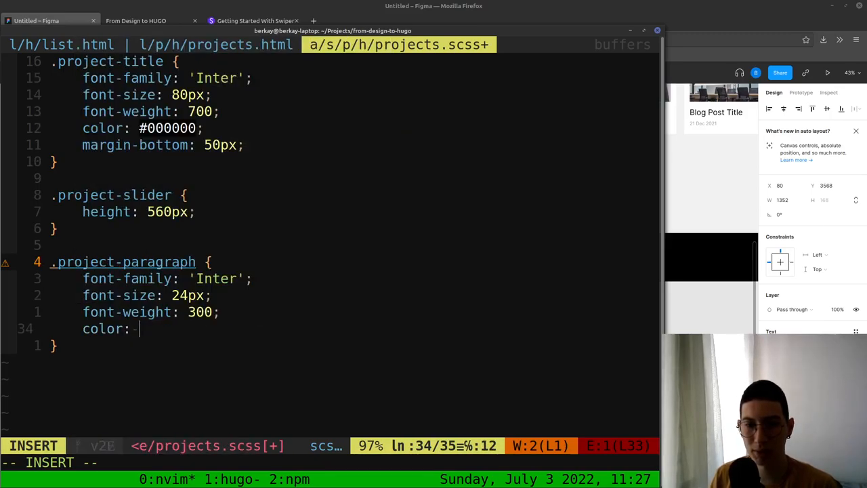
type("#")
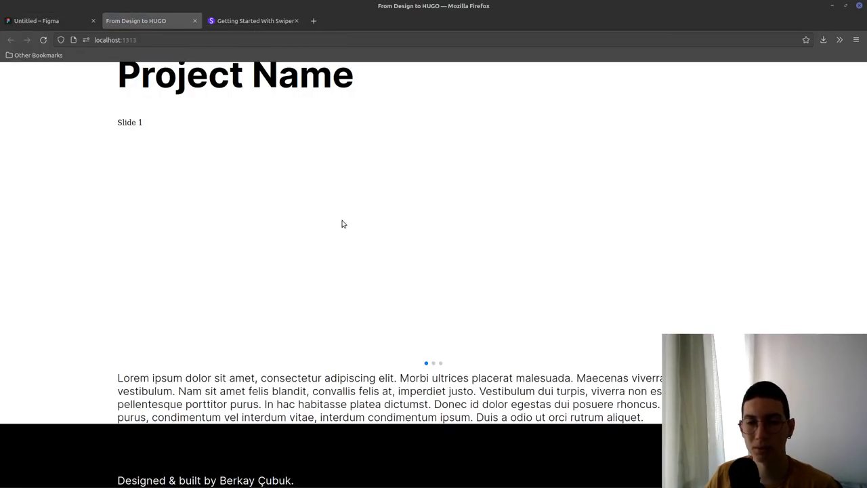
Give .project-slider a 50px bottom margin based on the Figma spacing
left_click(51, 20)
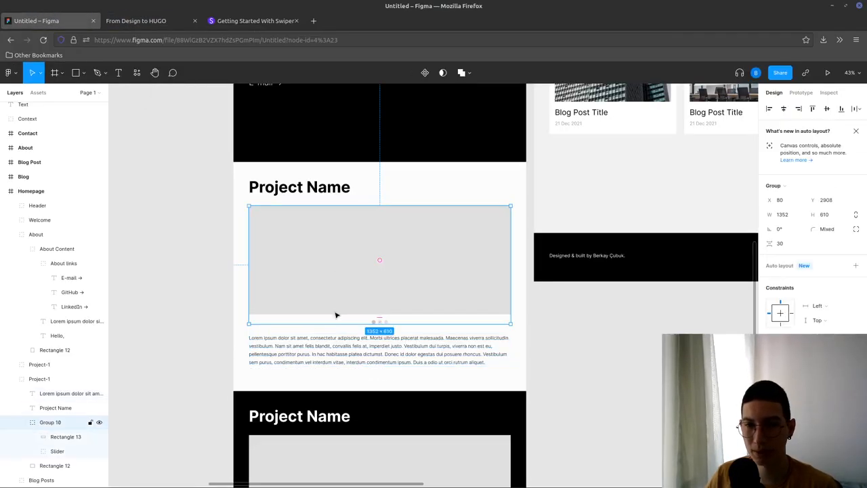
left_click(378, 349)
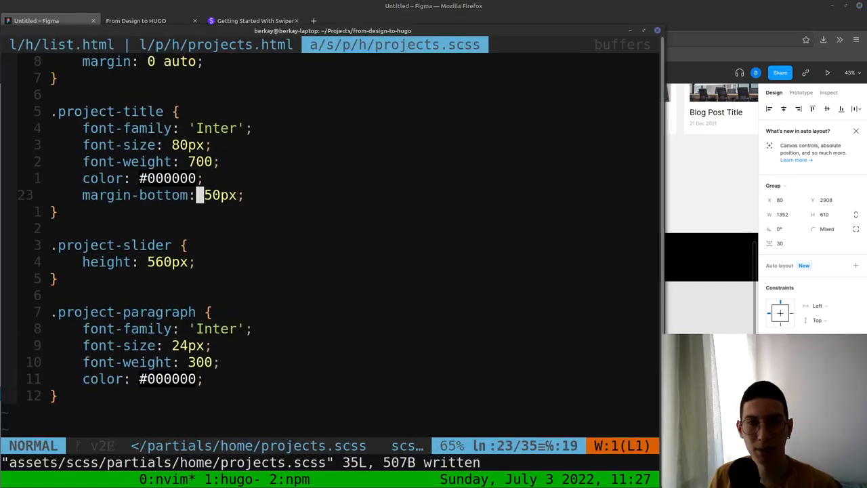
type("margin-bottom: 50px;")
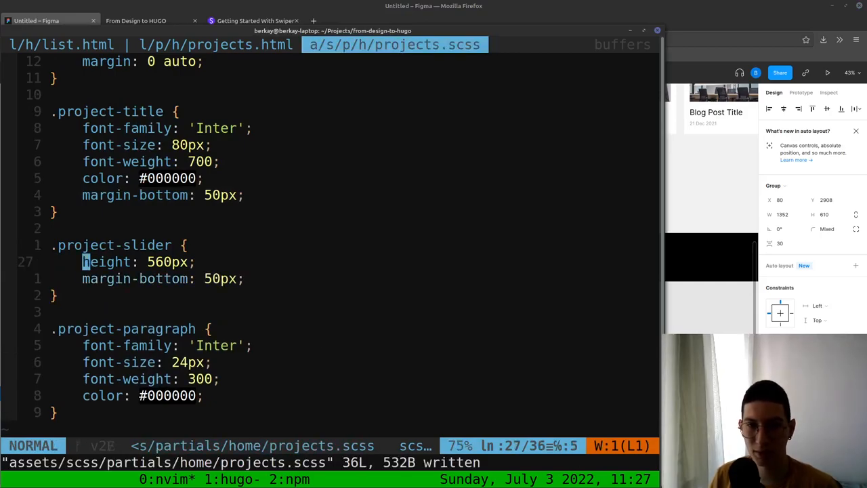
left_click(136, 20)
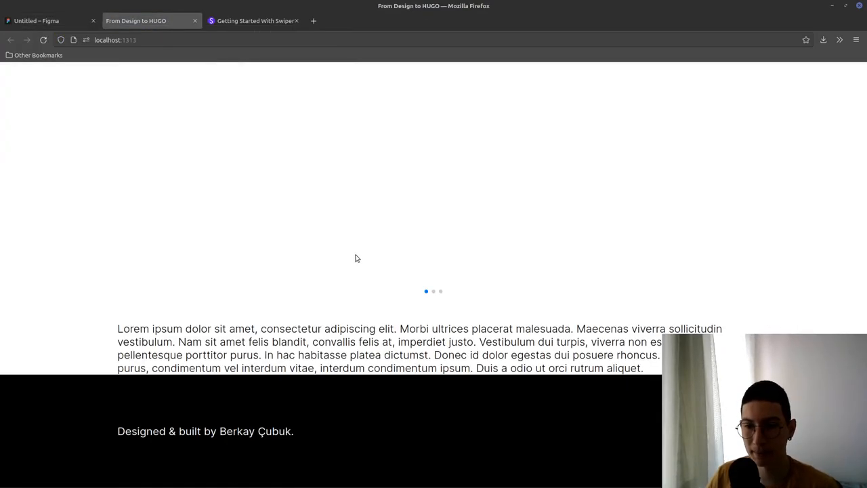
left_click(37, 21)
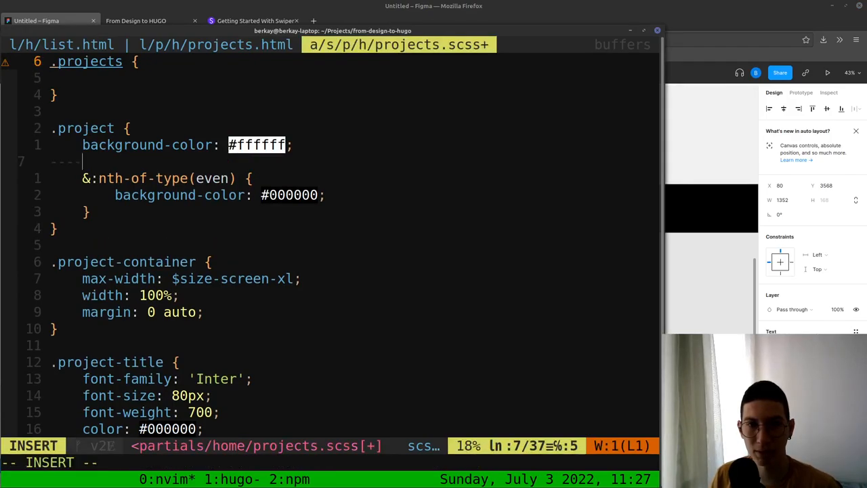
Pad .project 80px top and 128px bottom, checking the design and preview
type("padding-to")
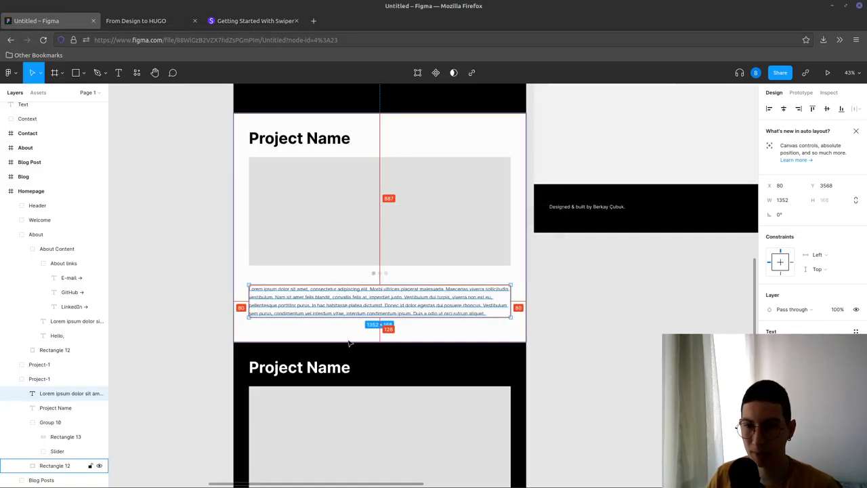
key("alt+tab")
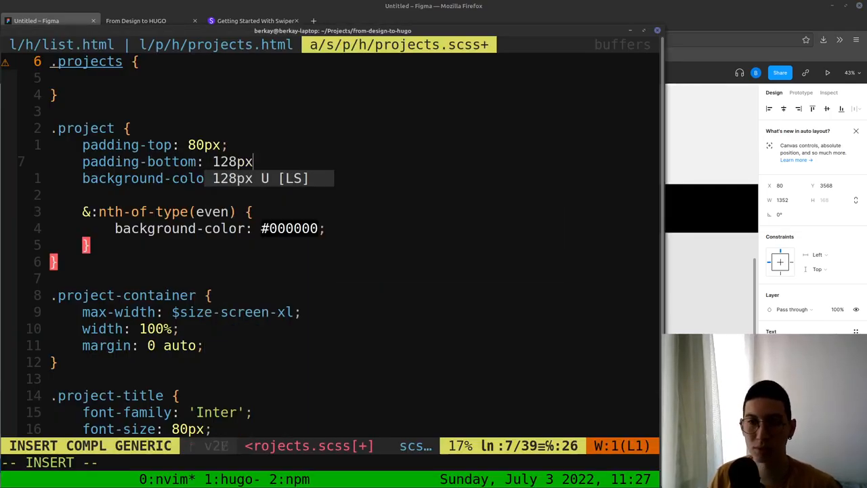
left_click(146, 21)
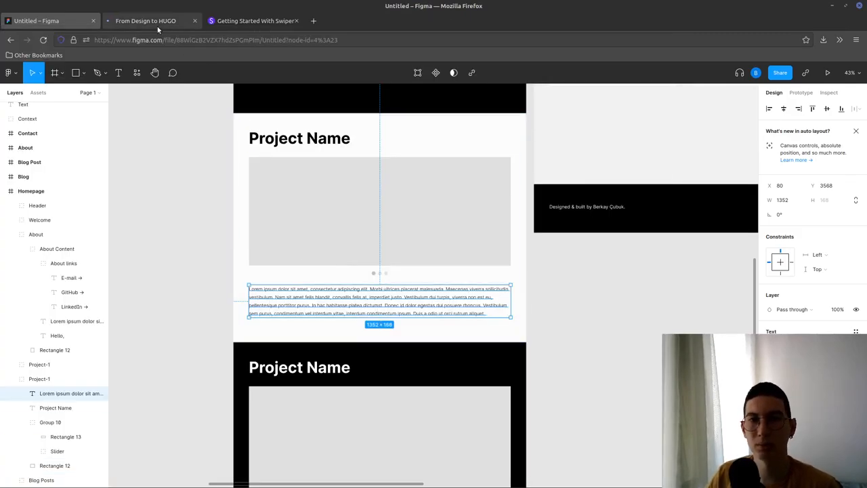
left_click(146, 21)
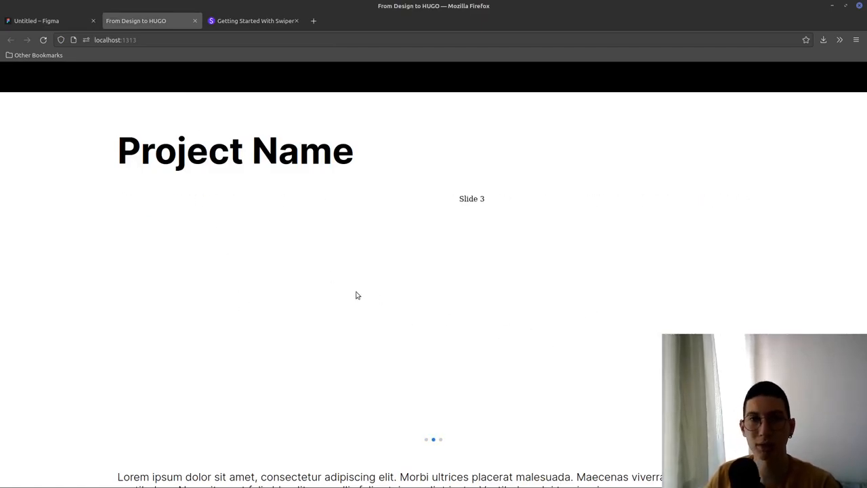
Search Unsplash for 'computer' and copy the laptop-with-code photo's image address
type("unsplash.com")
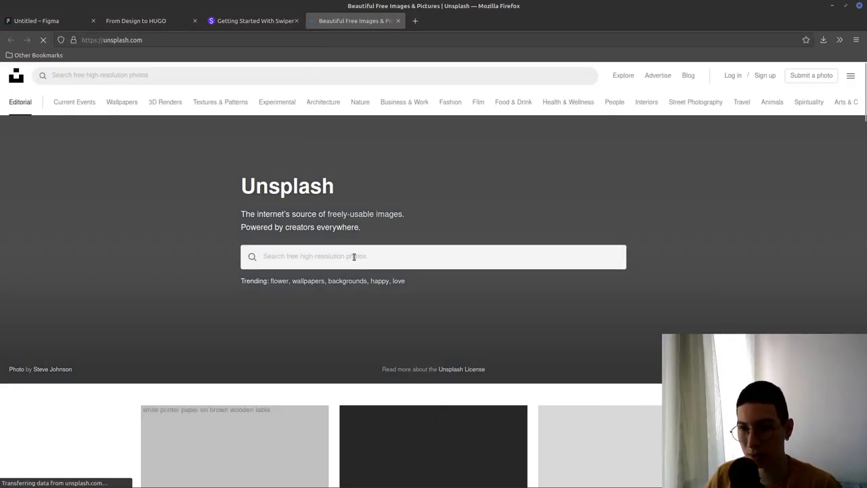
scroll("down", 3)
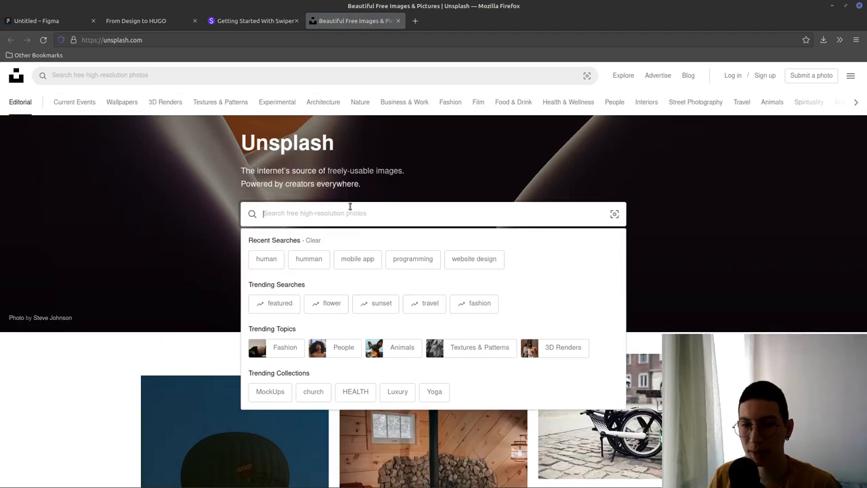
type("computer")
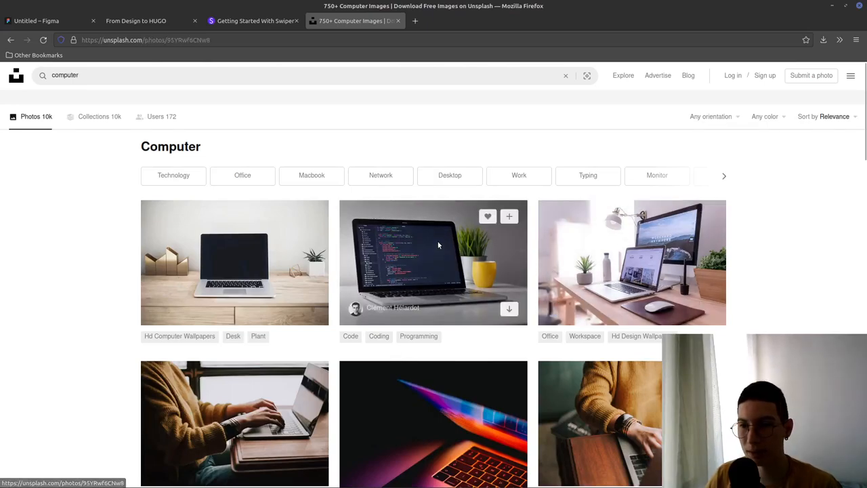
left_click(434, 262)
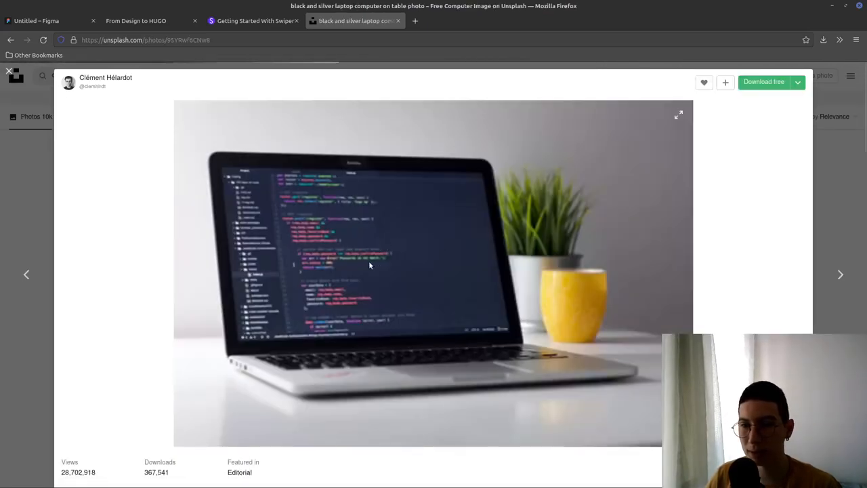
right_click(369, 265)
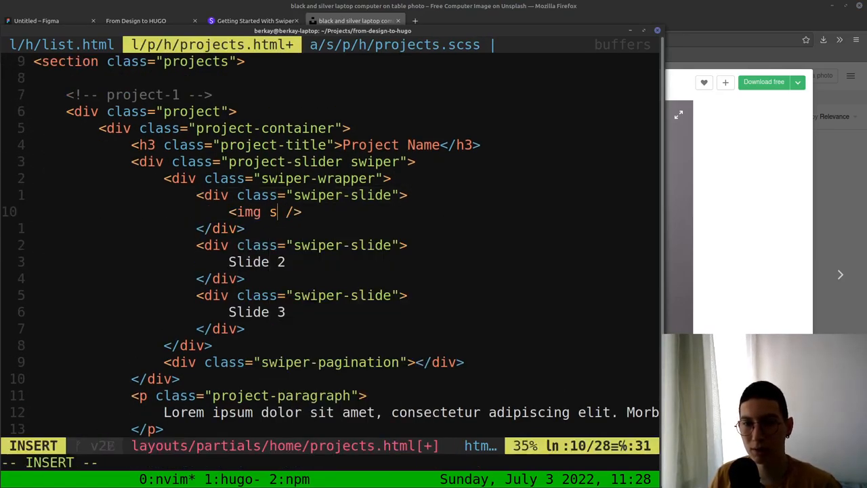
Replace 'Slide 1' with an img tag using the Unsplash URL and preview it
type("rc=\"")
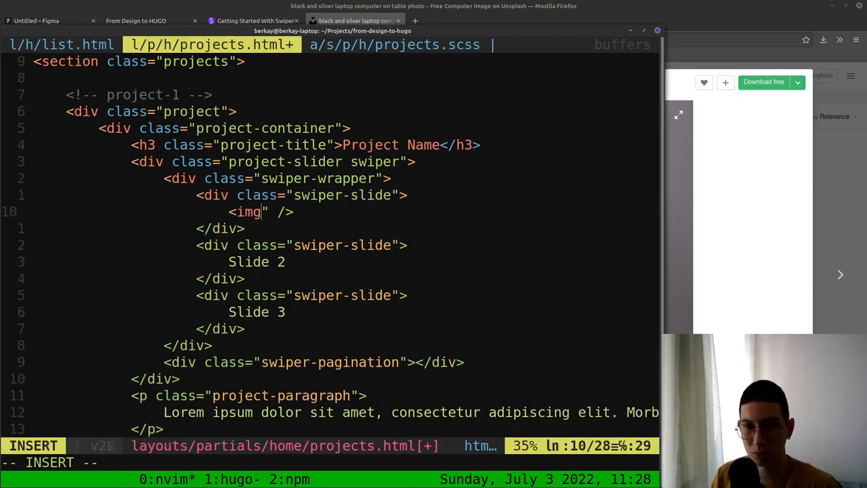
type("src=\"")
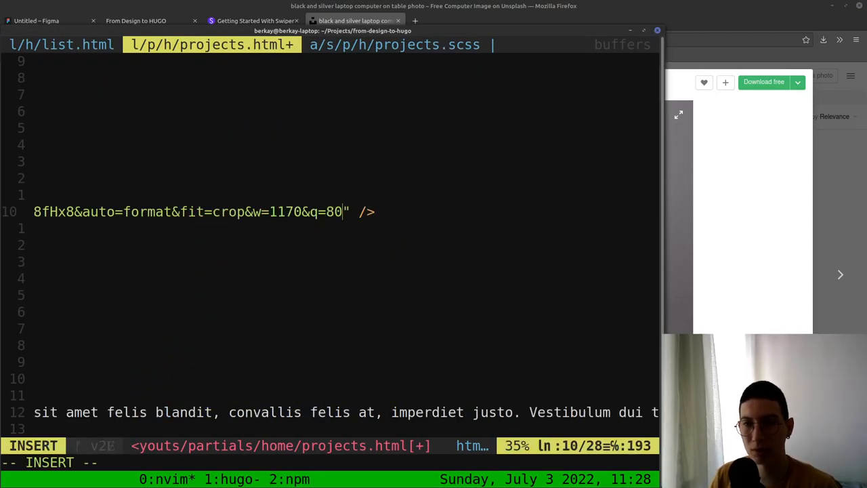
key("Escape")
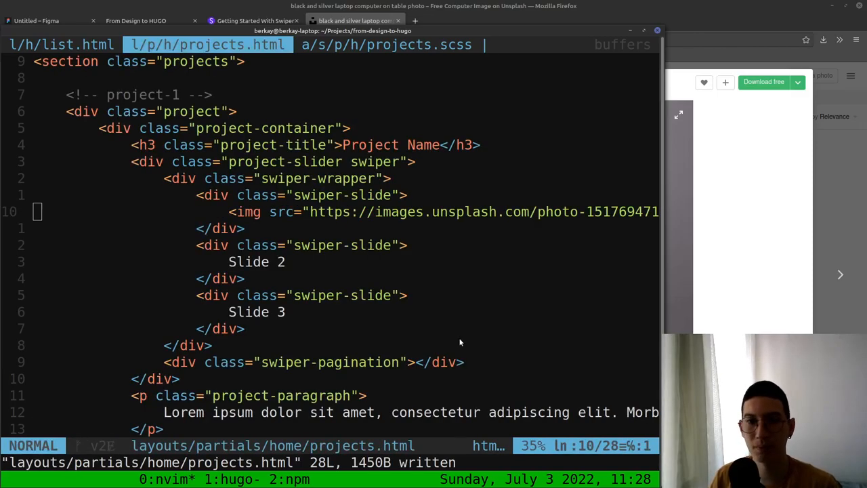
left_click(136, 20)
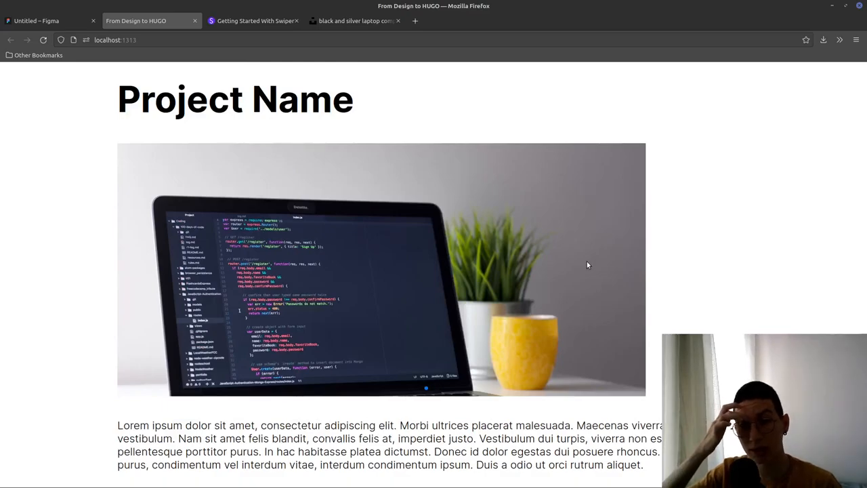
mouse_move(603, 291)
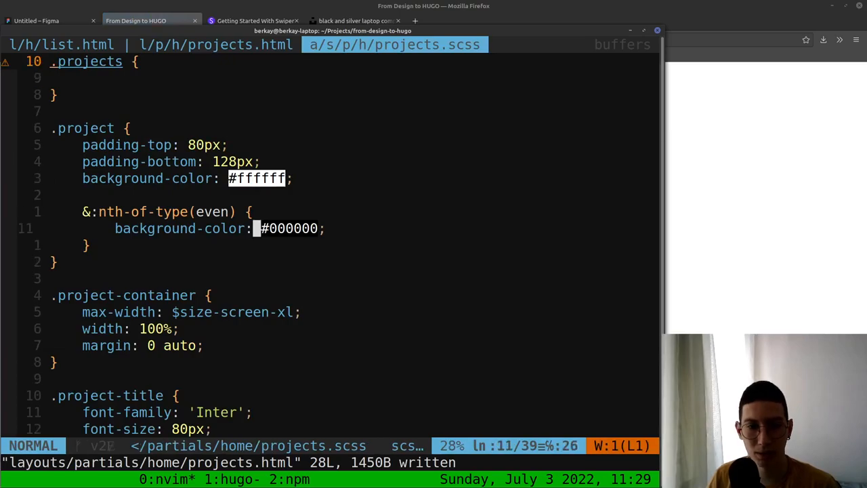
Add a .swiper-slide img rule with 100% width, 100% height and object-fit cover
scroll("down", 3)
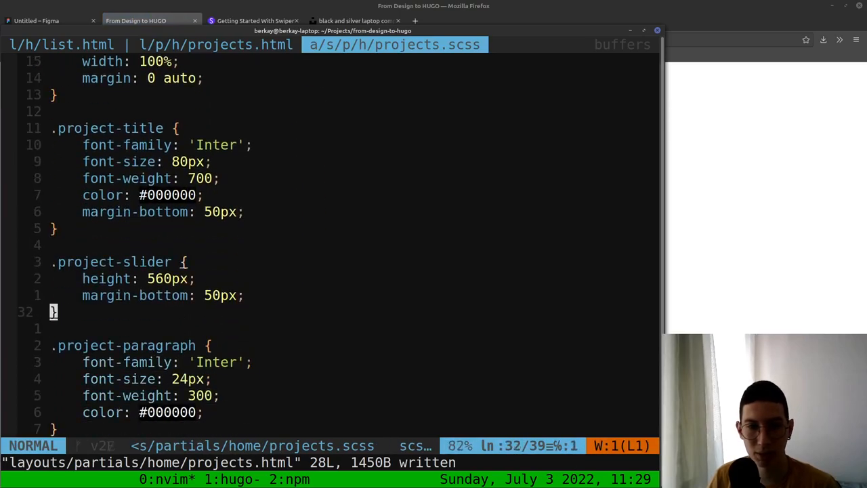
type(".swiper-")
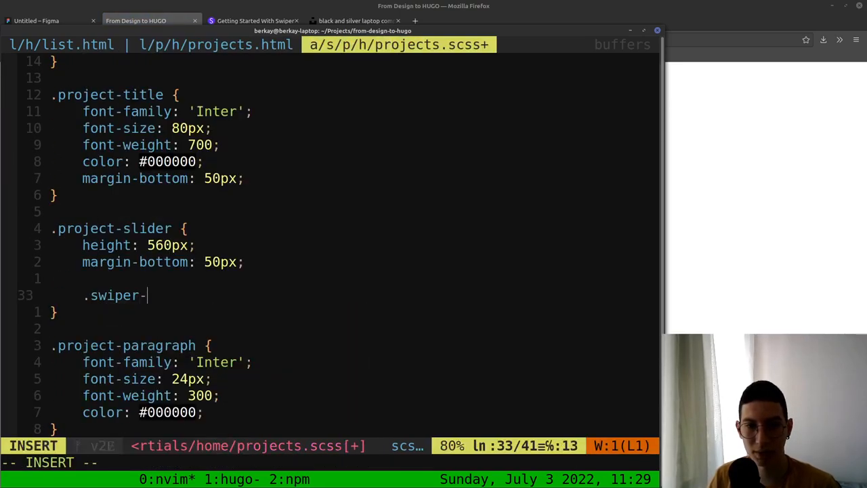
type("slide")
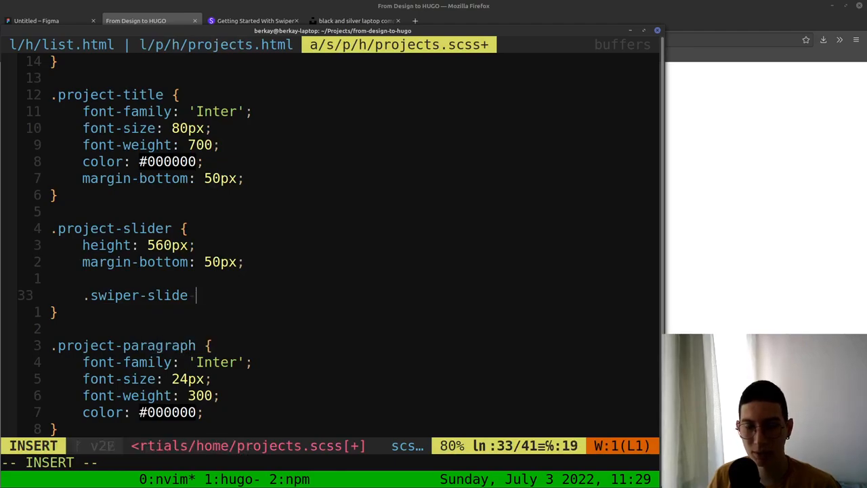
type("{")
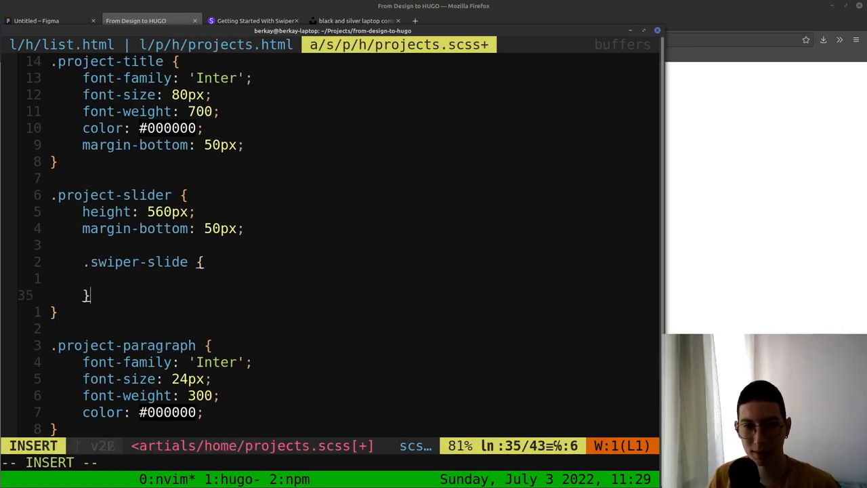
type("img {")
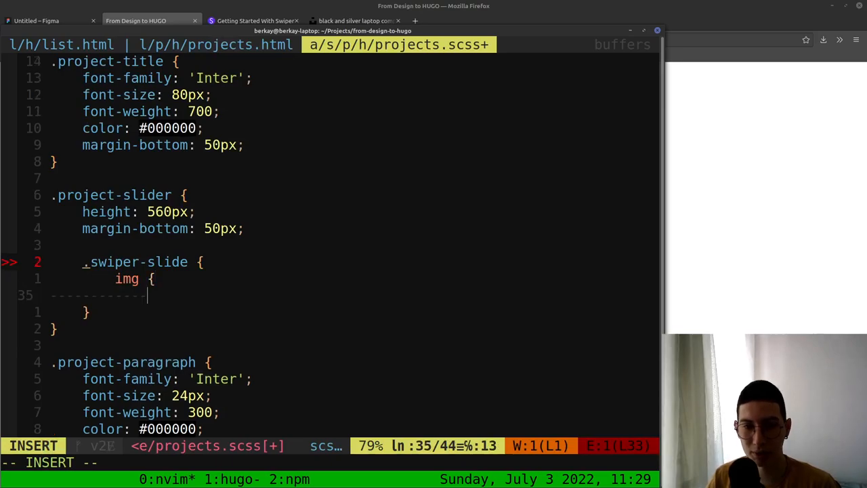
type("width: 100%;")
type("he")
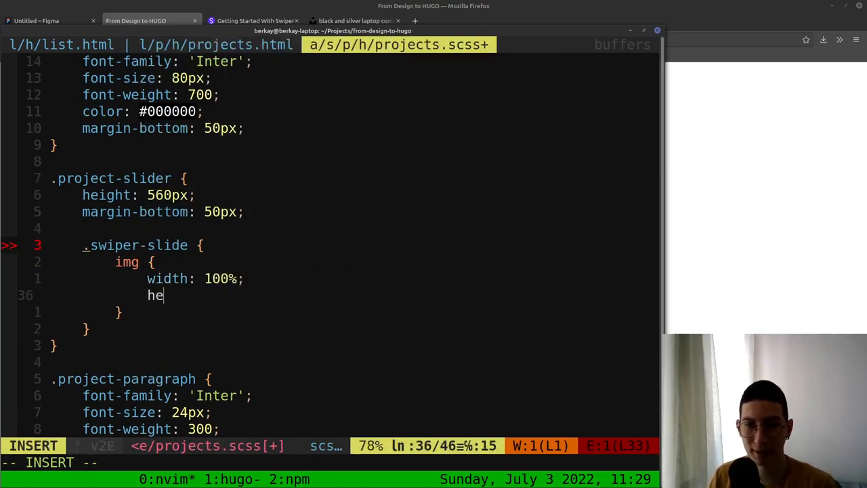
type("ight: 100%;")
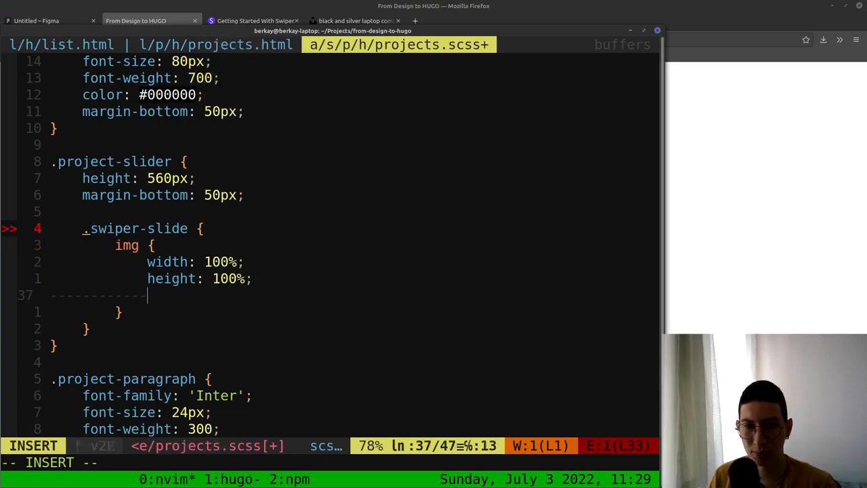
type("objec")
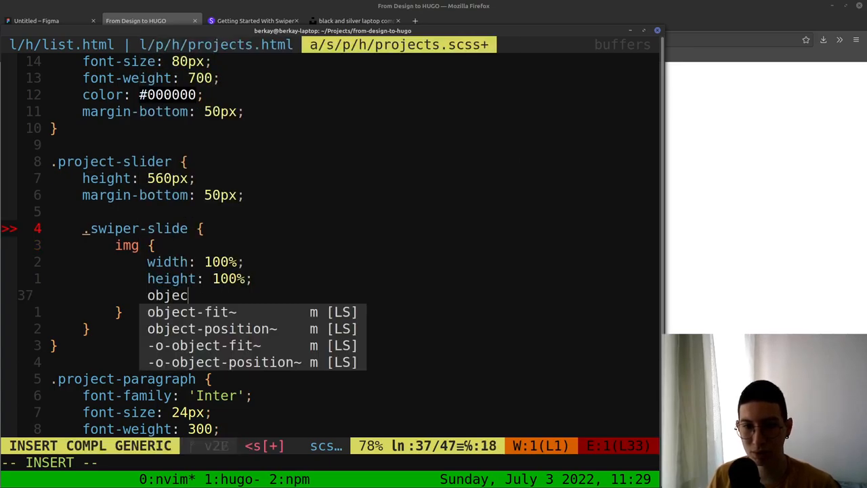
type("t-fit: cover;")
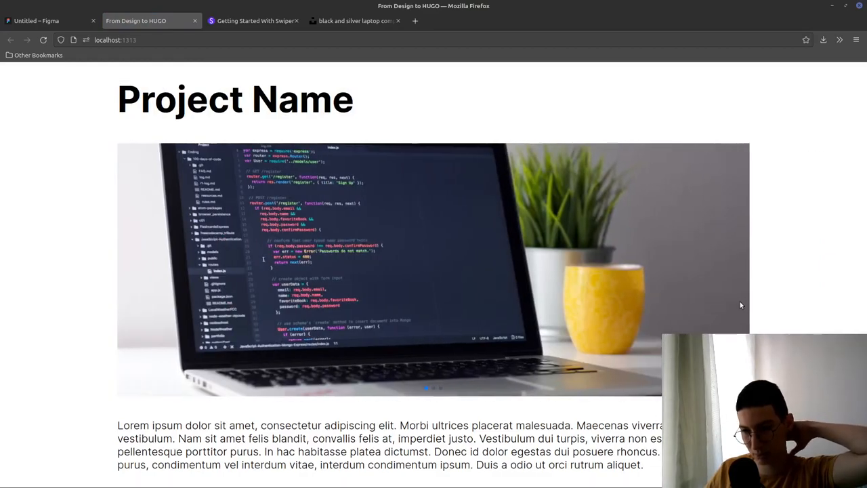
mouse_move(644, 308)
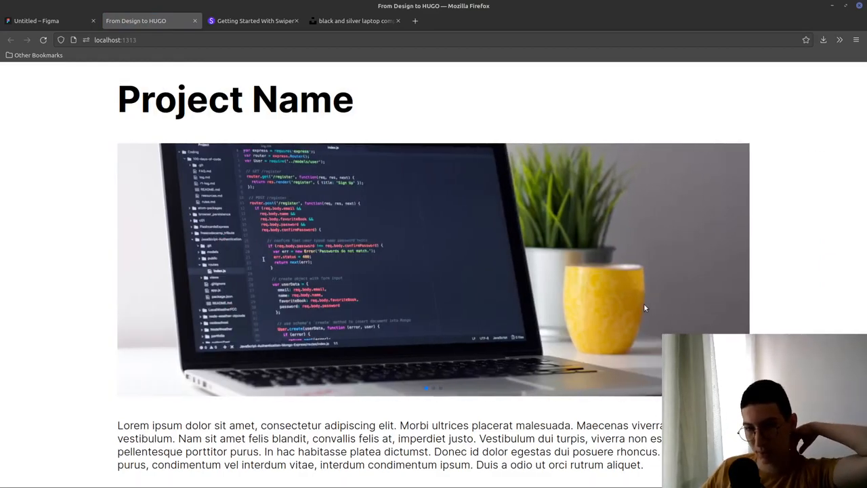
left_click(47, 21)
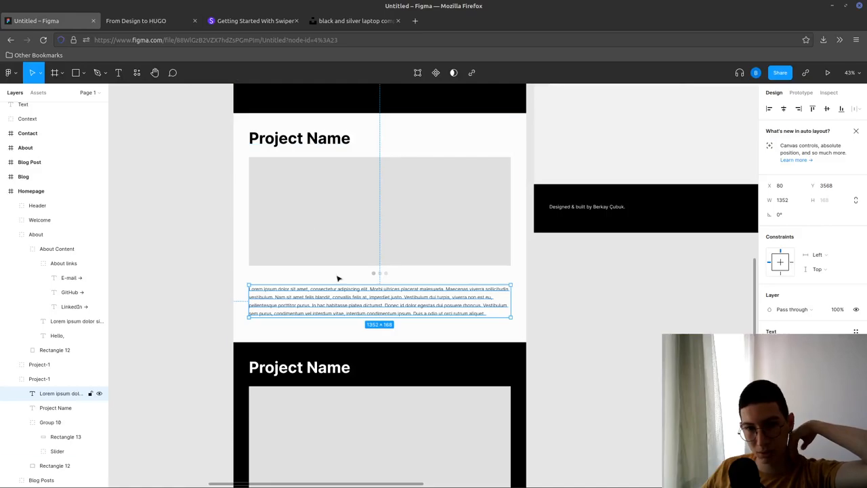
left_click(379, 211)
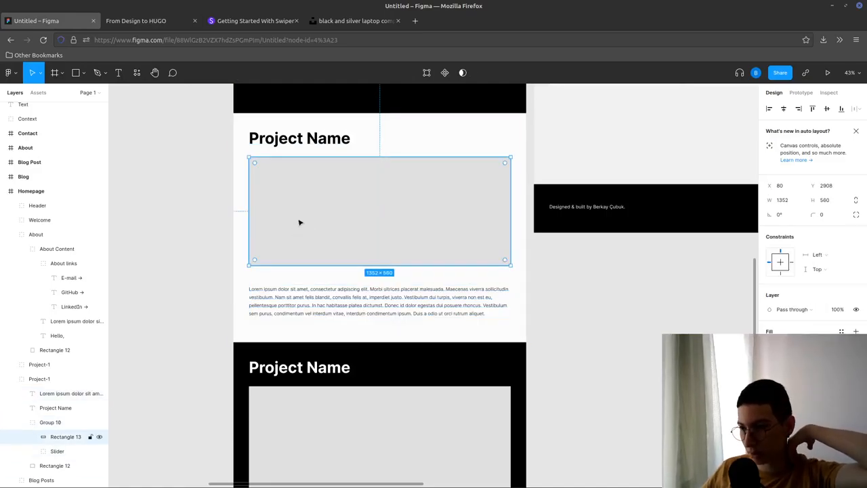
left_click(136, 21)
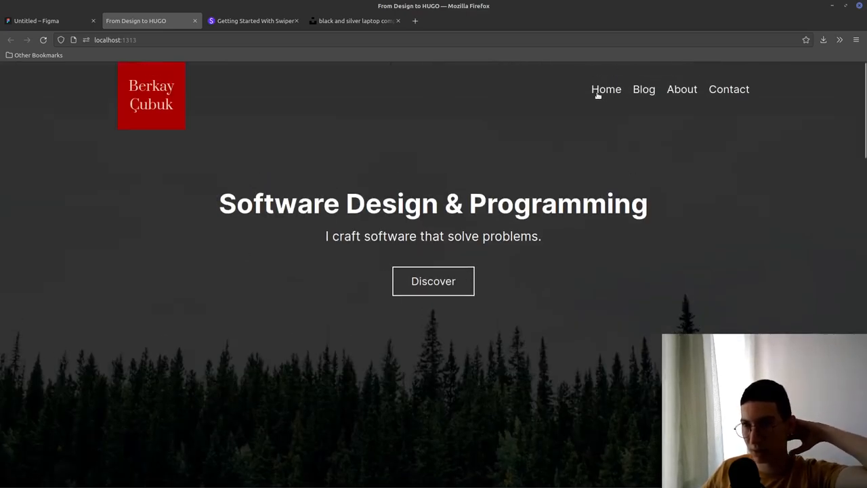
scroll("down", 3)
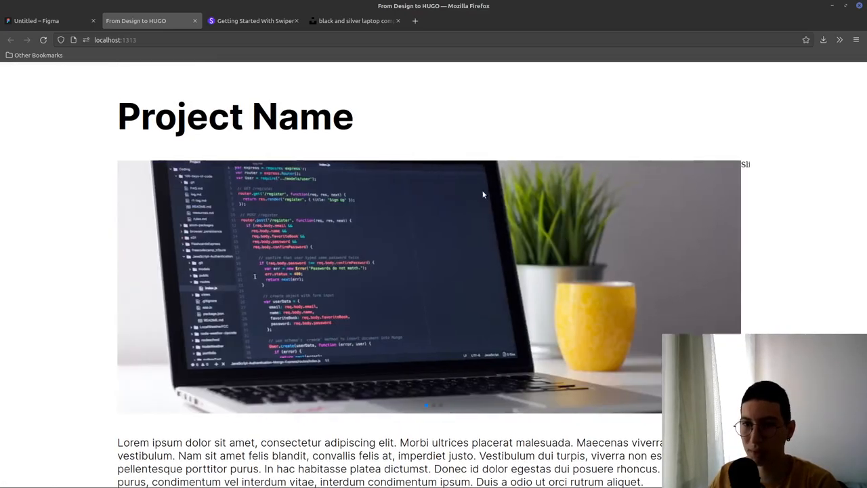
left_click(352, 20)
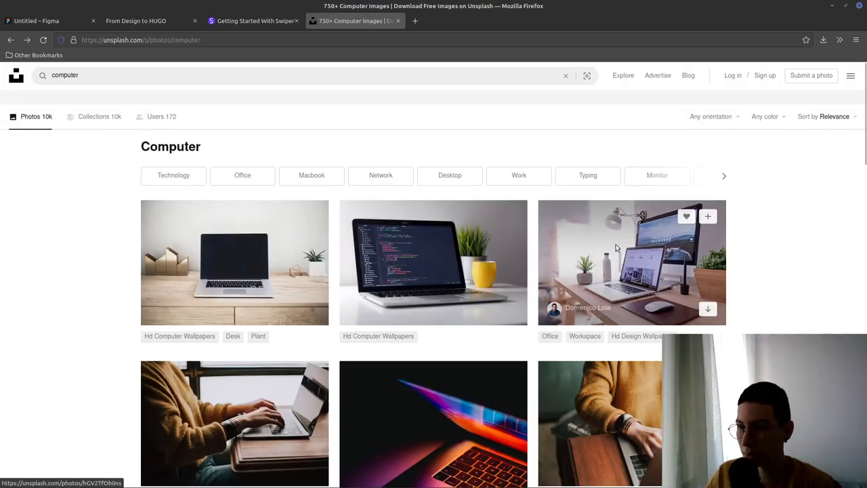
Open the Unsplash photo of someone typing in a sweater and compare it with the preview slider
scroll("down", 3)
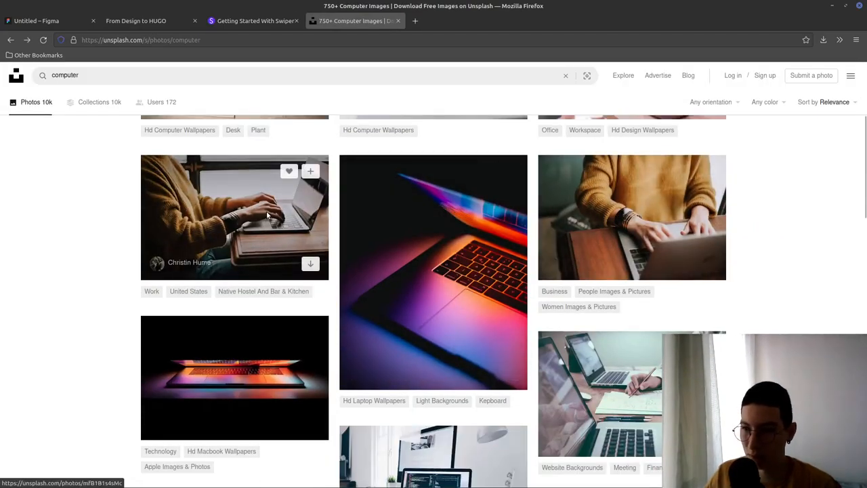
left_click(235, 217)
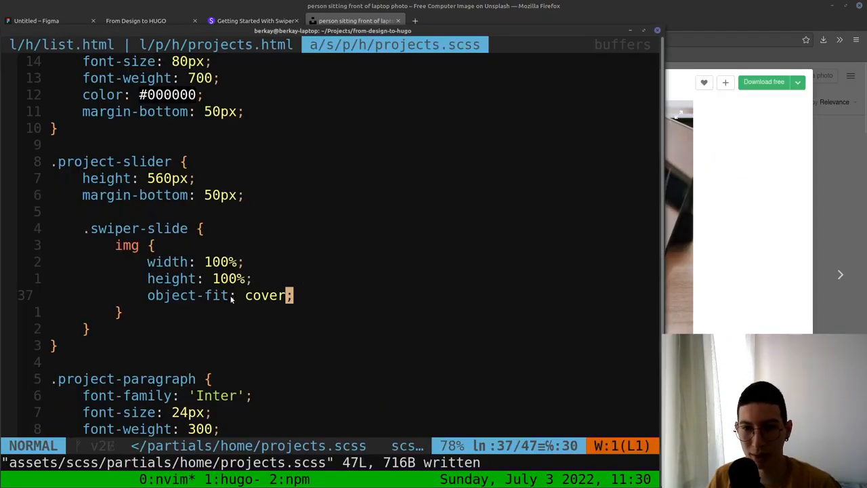
left_click(208, 44)
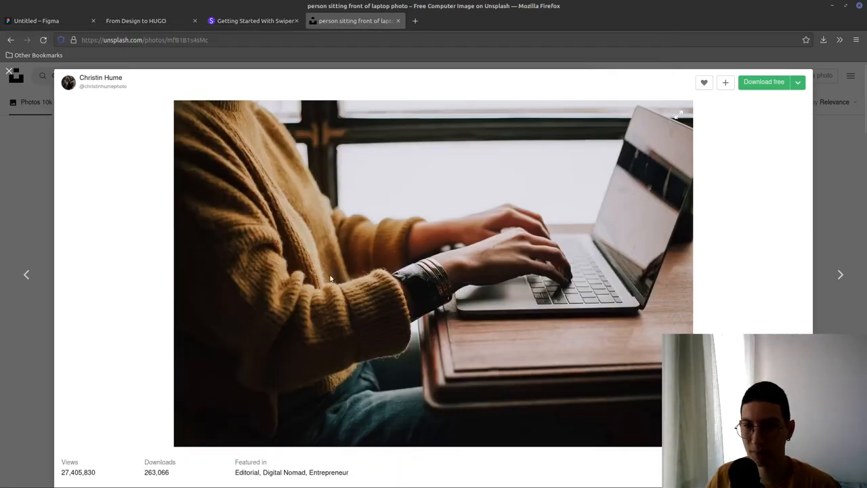
key("alt+Tab")
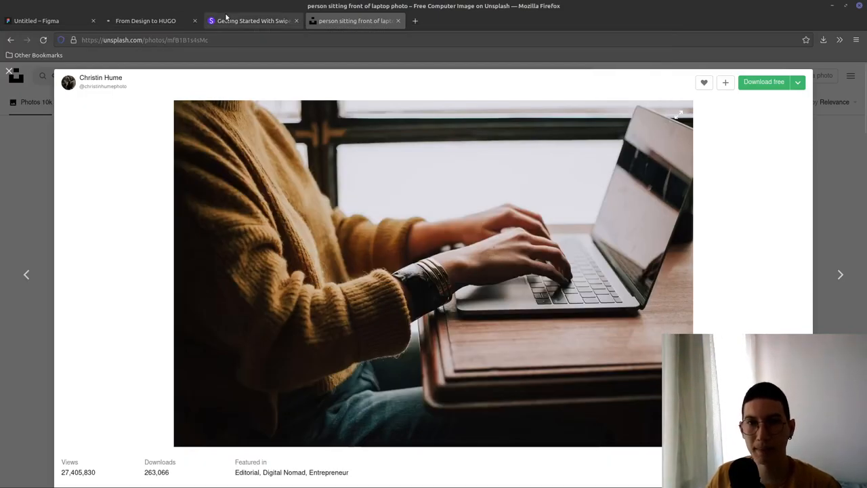
left_click(145, 20)
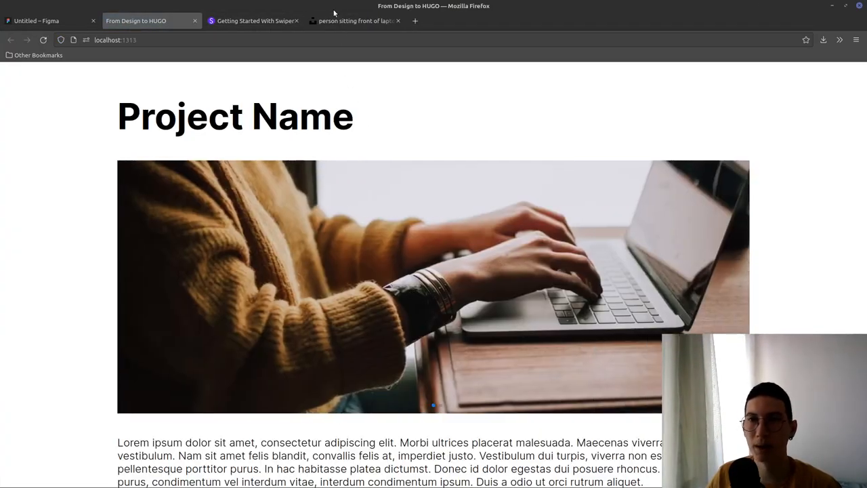
left_click(352, 20)
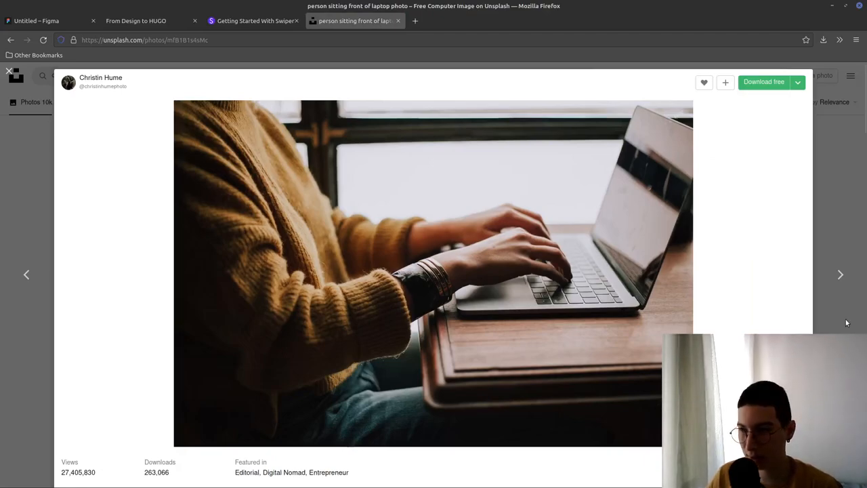
Browse further results and open NordWood Themes' top-down photo of hands typing on a laptop
left_click(840, 275)
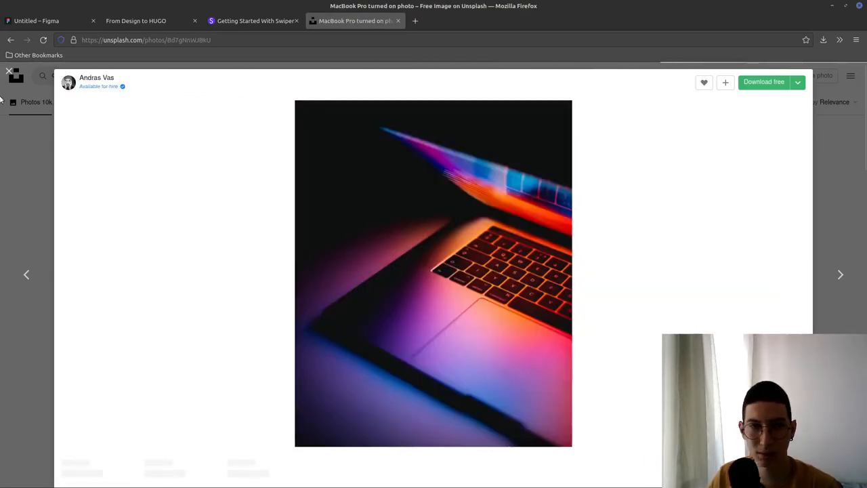
left_click(9, 71)
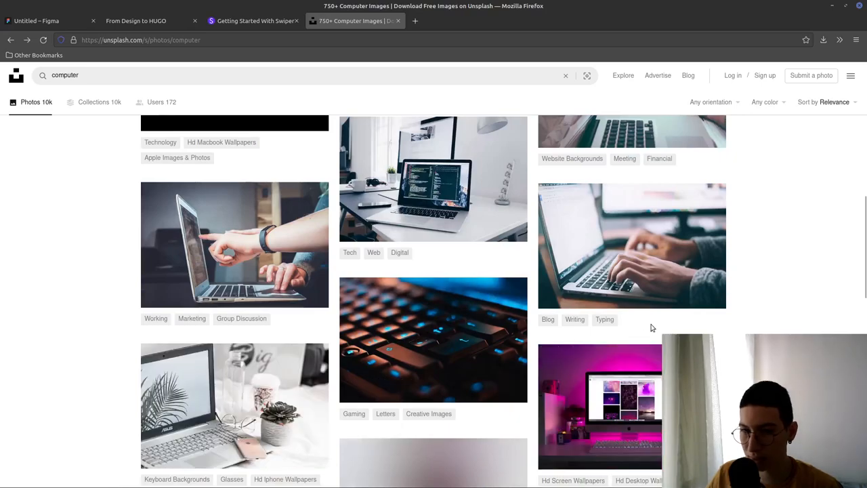
scroll("down", 3)
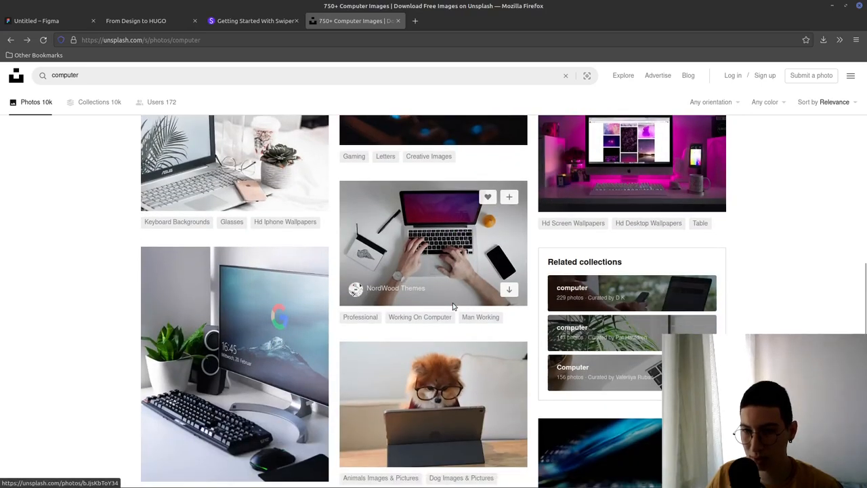
scroll("down", 3)
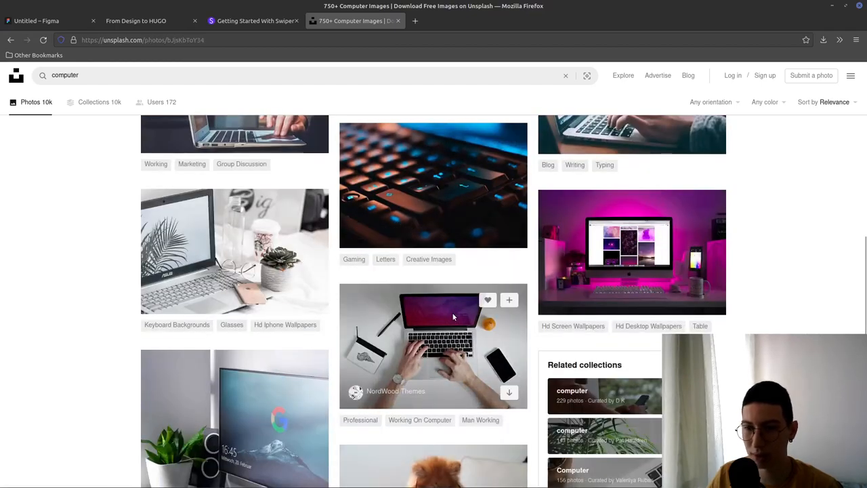
left_click(433, 345)
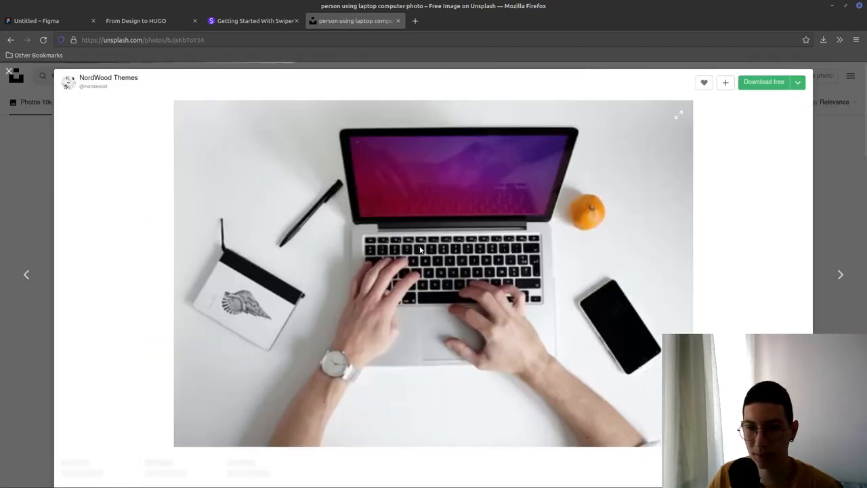
right_click(420, 251)
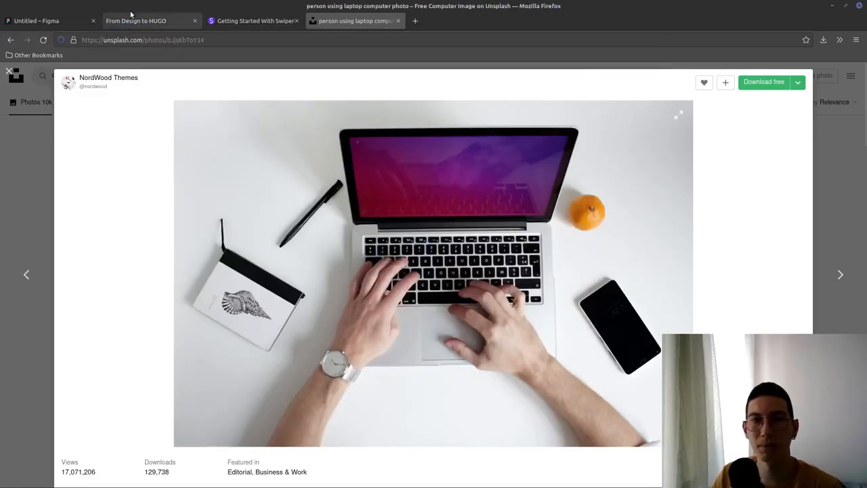
left_click(136, 21)
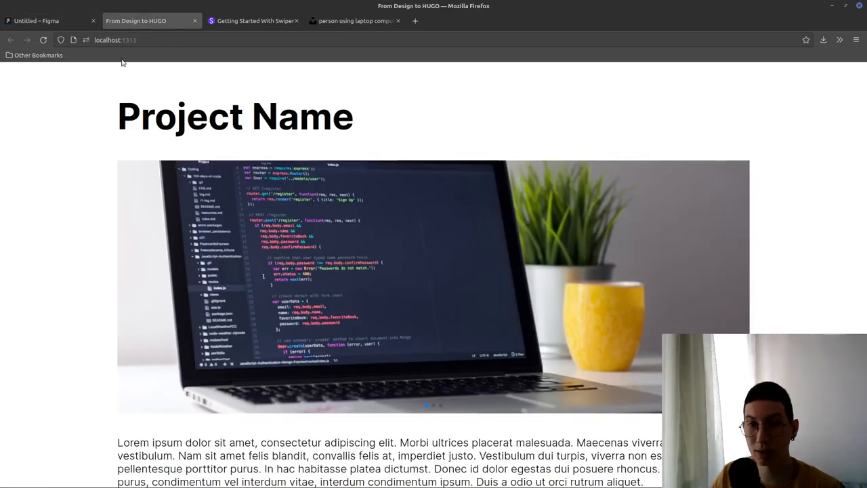
Review the Pagination module parameters table in the Swiper API documentation
left_click(47, 21)
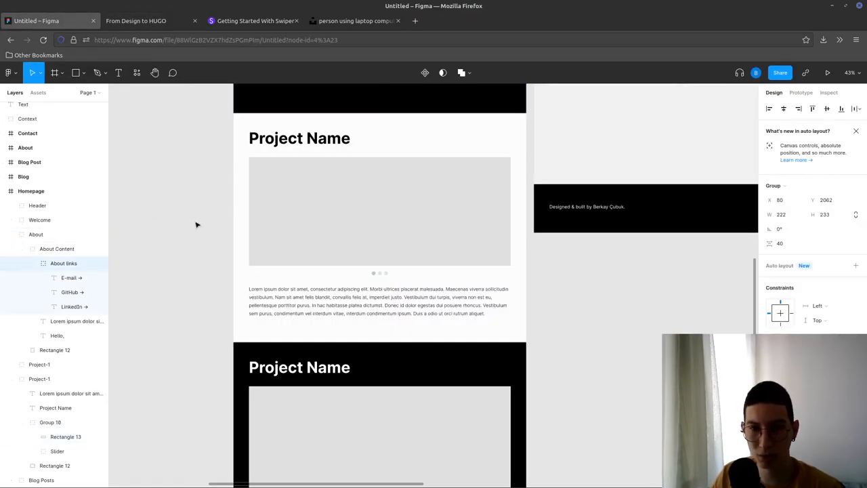
left_click(136, 20)
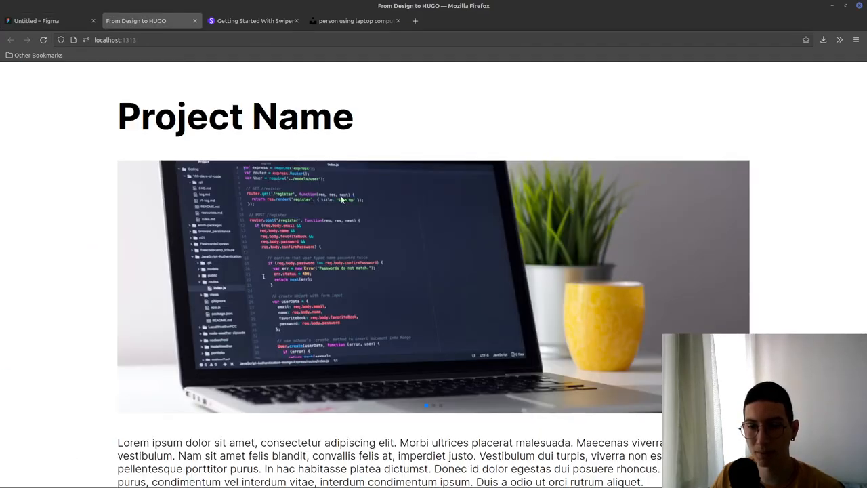
scroll("down", 3)
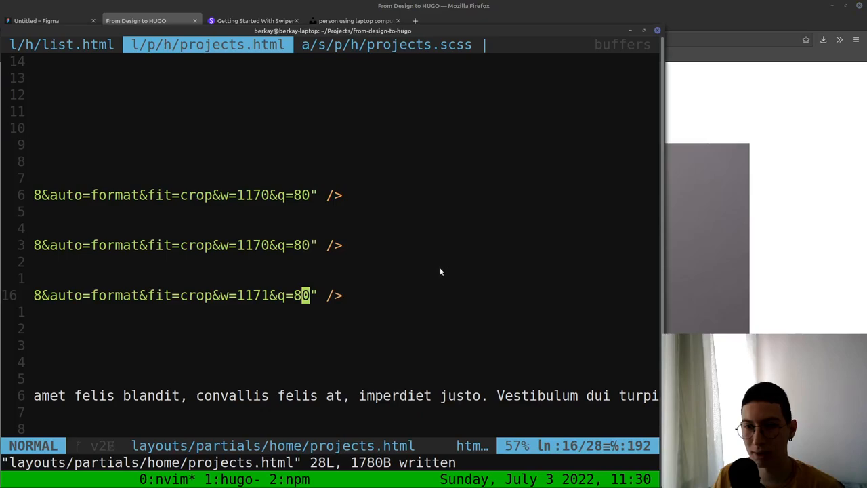
left_click(395, 45)
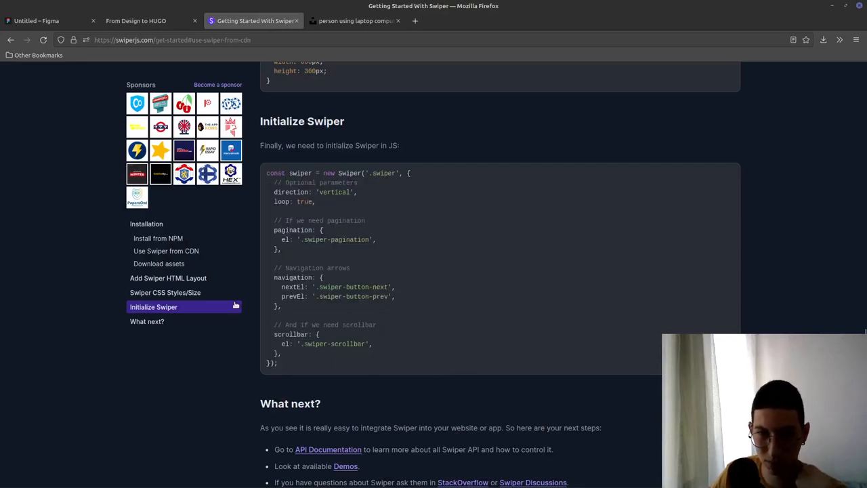
scroll("down", 3)
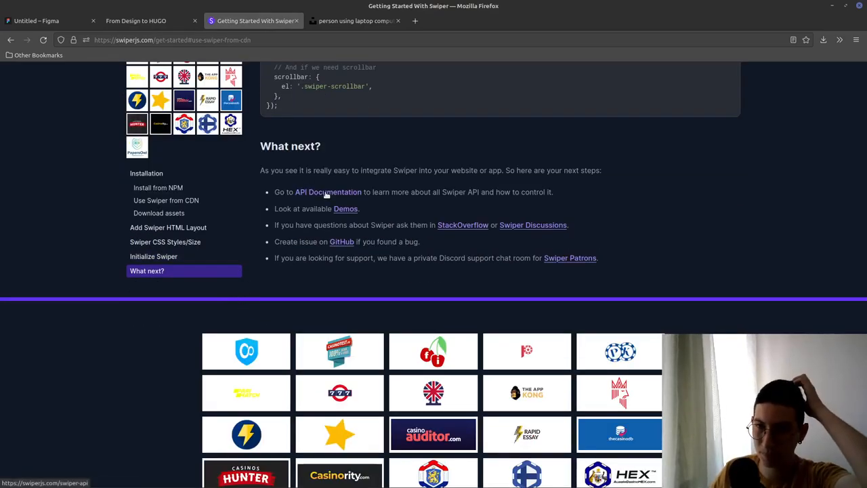
mouse_move(339, 201)
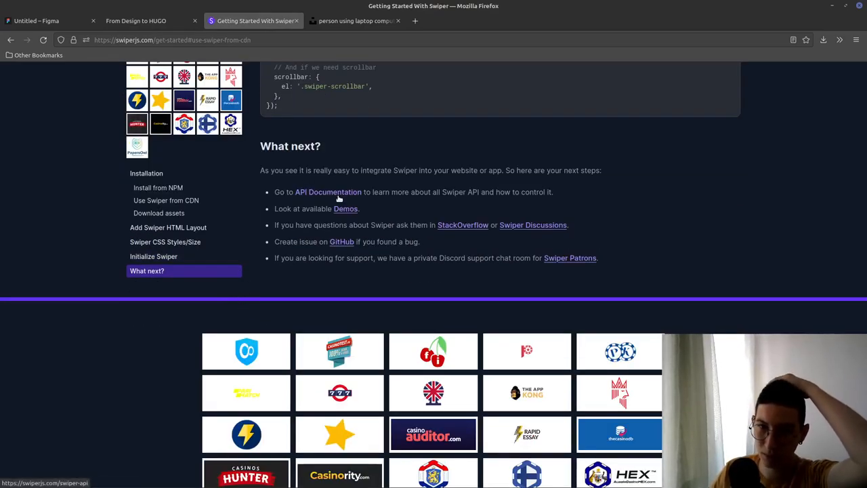
left_click(328, 191)
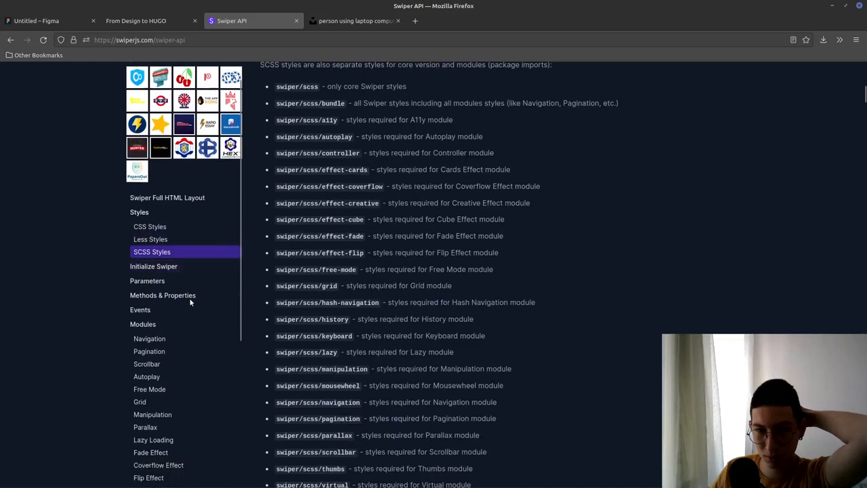
left_click(149, 351)
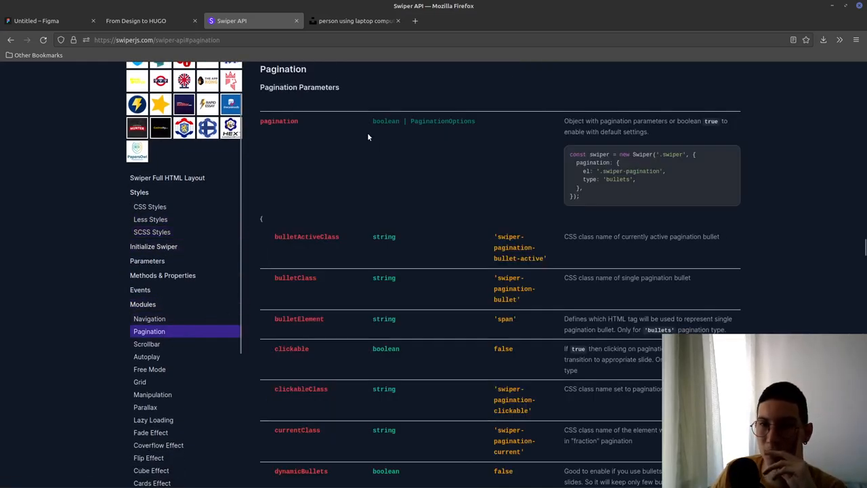
mouse_move(557, 197)
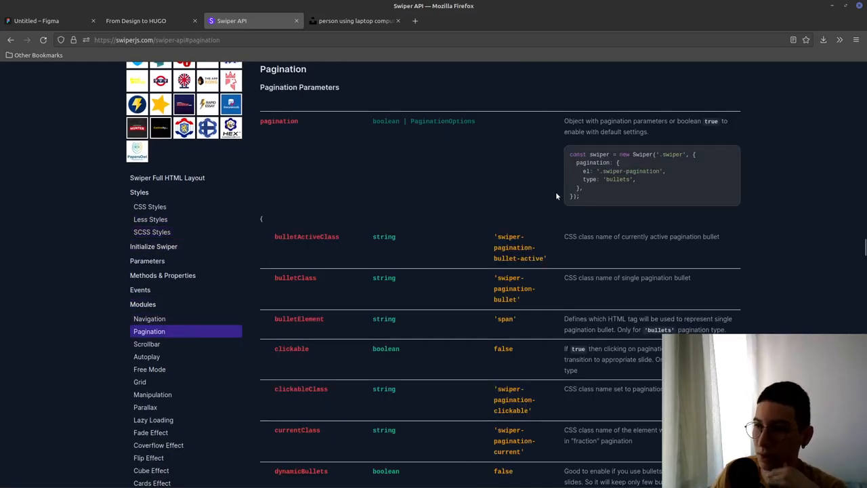
mouse_move(364, 275)
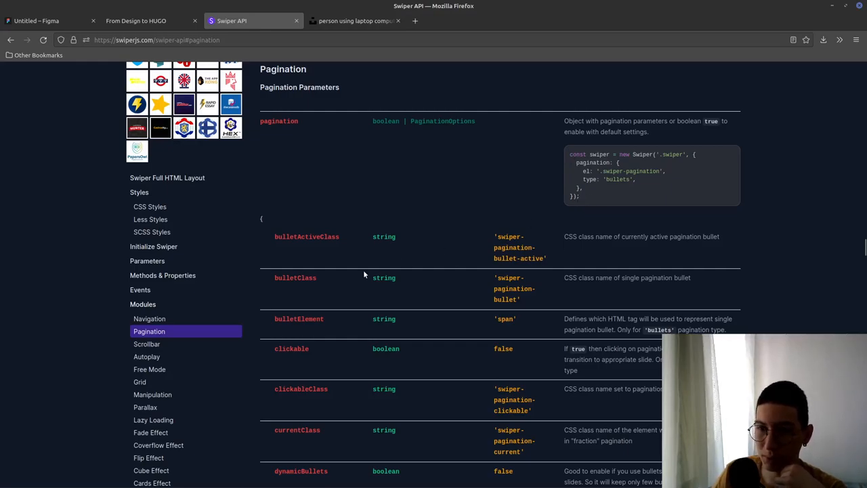
scroll("down", 3)
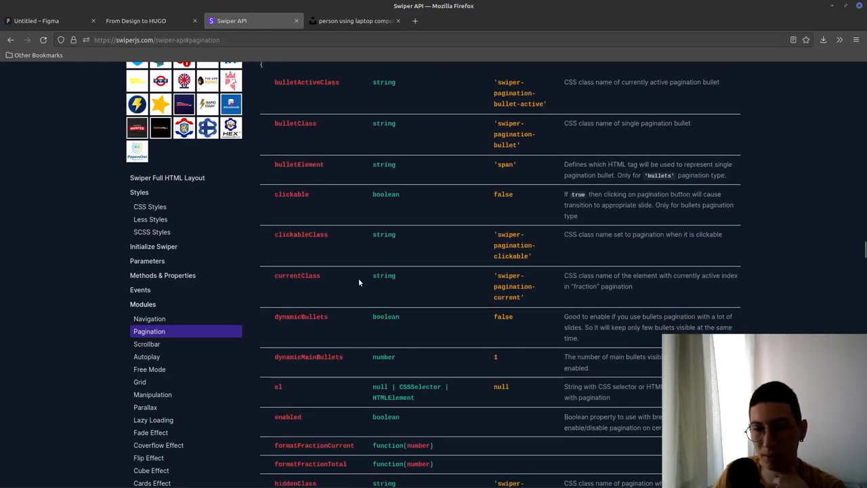
left_click(136, 21)
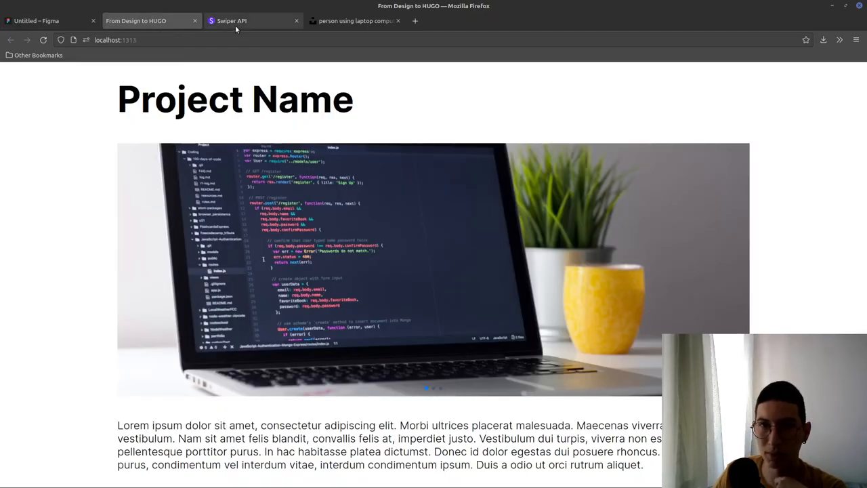
Add 'clickable: true' to the Swiper pagination options in list.html and test the dots
left_click(231, 20)
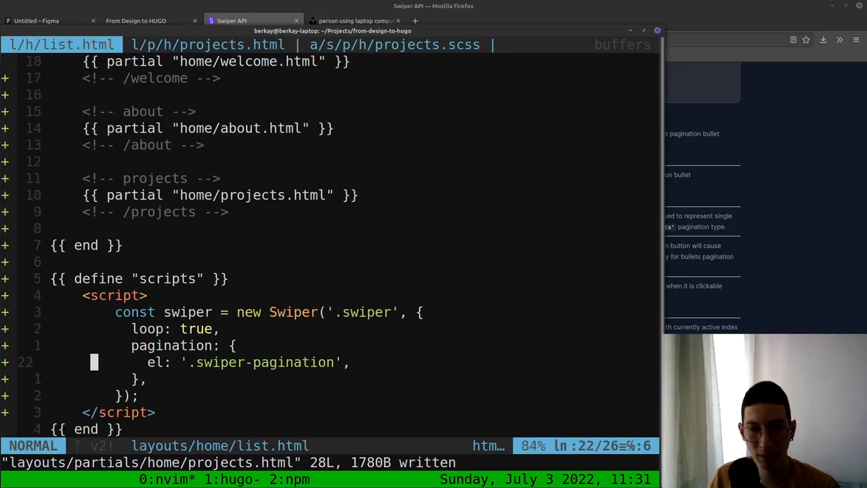
type("click")
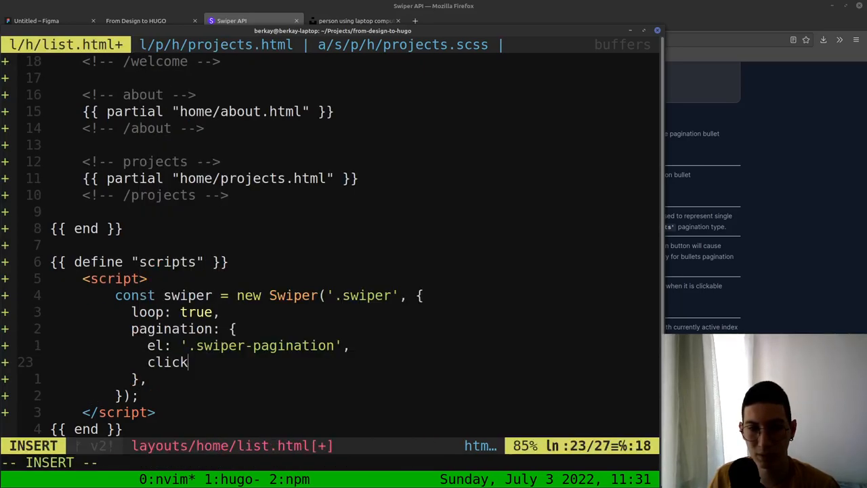
type("able: true")
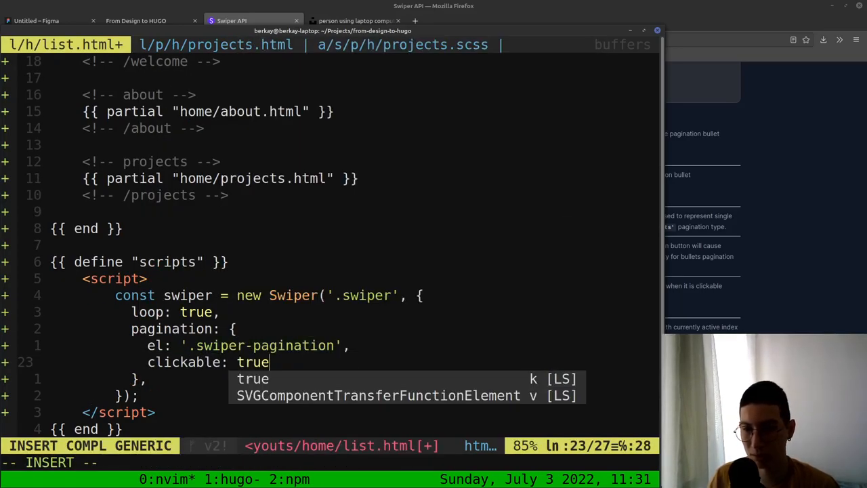
left_click(232, 21)
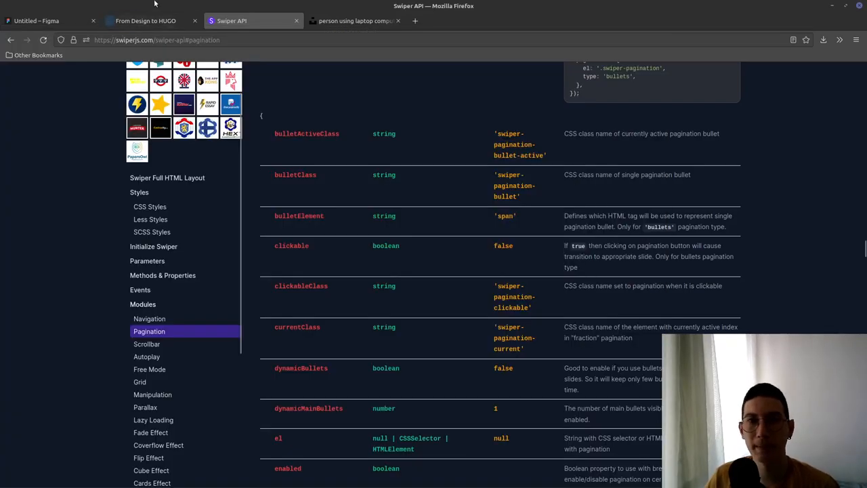
left_click(146, 20)
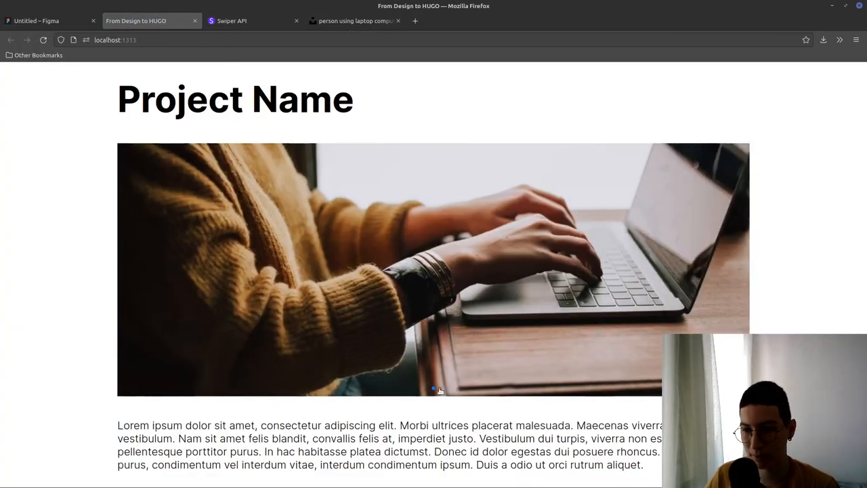
left_click(250, 21)
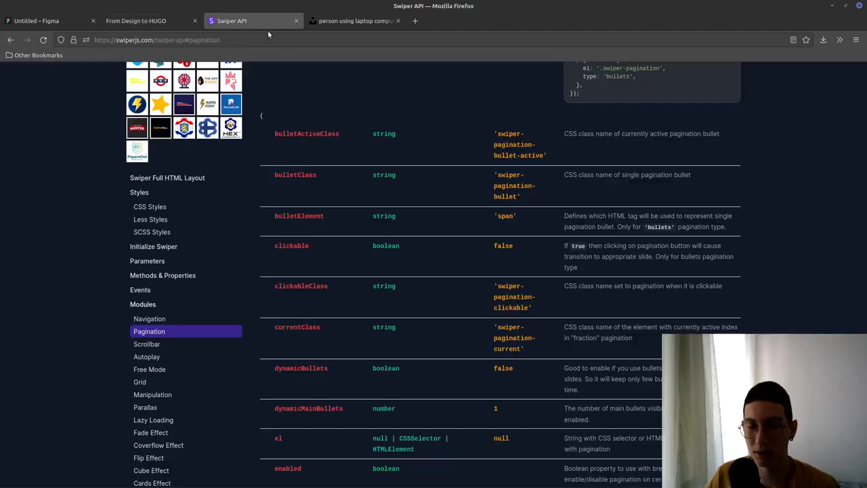
scroll("down", 3)
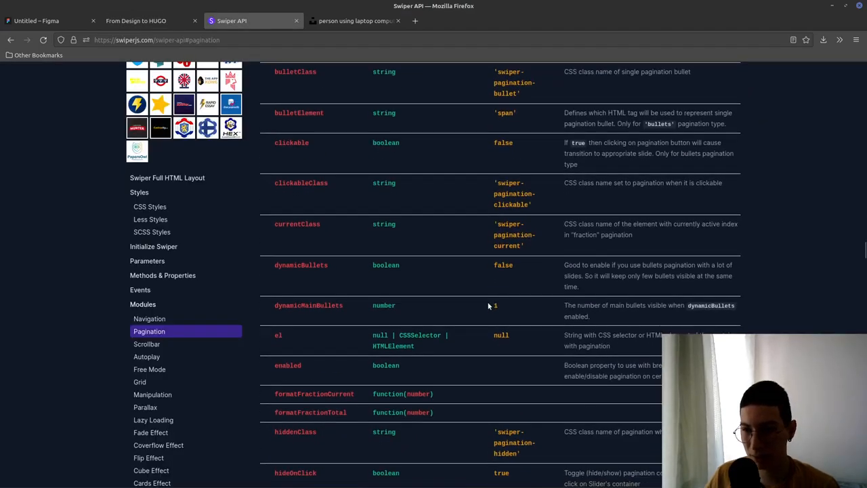
scroll("down", 3)
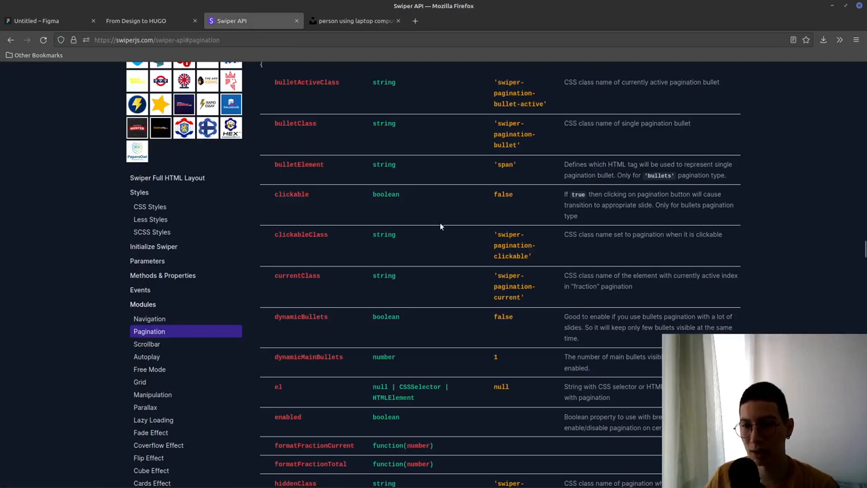
mouse_move(446, 221)
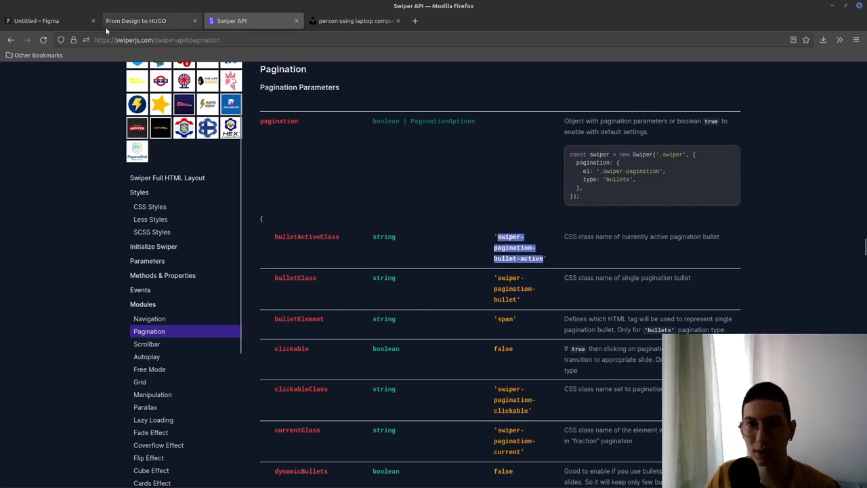
Start a nested .swiper-pagination selector in .project-slider and open Firefox developer tools
left_click(51, 20)
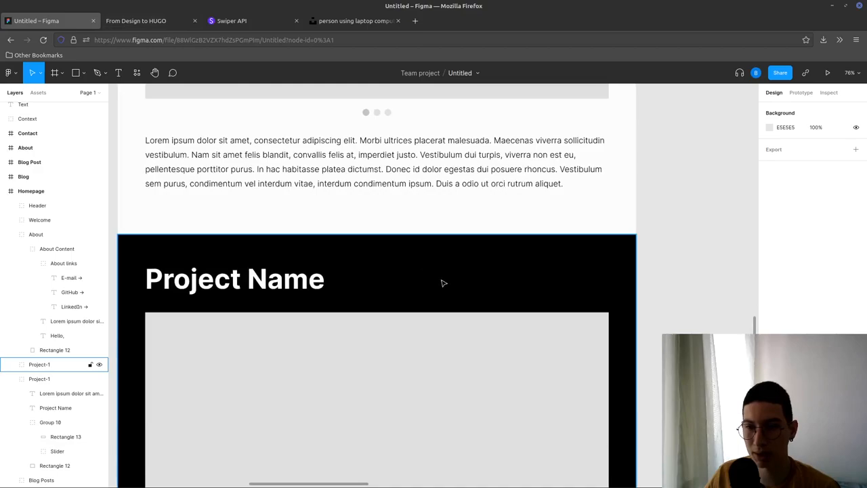
scroll("down", 3)
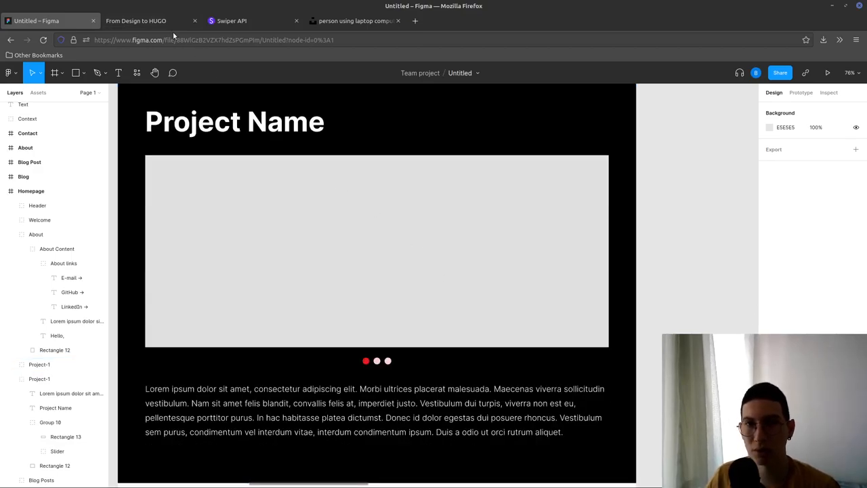
left_click(136, 21)
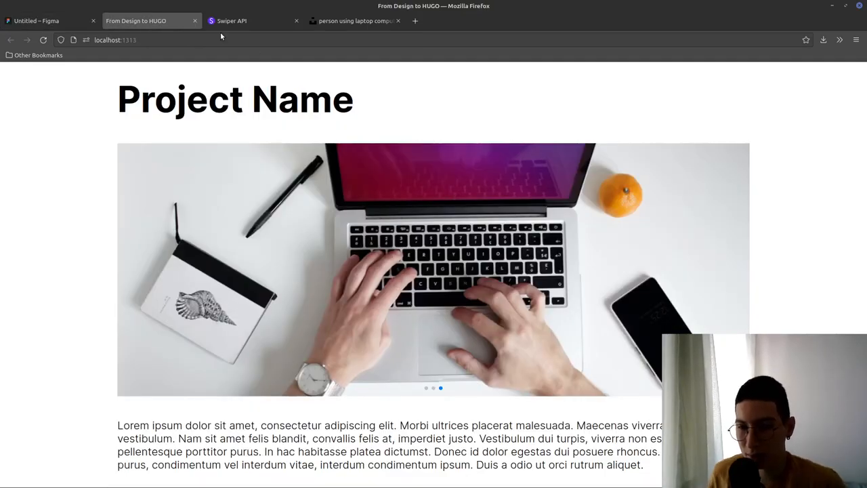
key("alt+Tab")
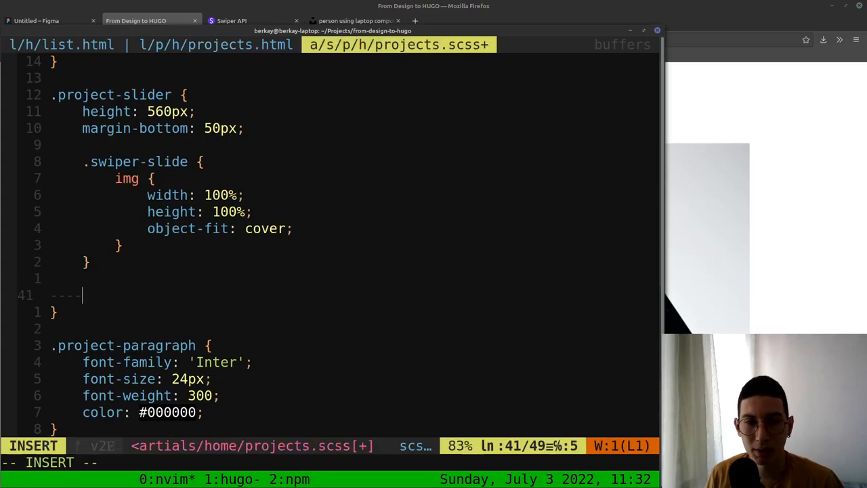
type(".swiper-pagi")
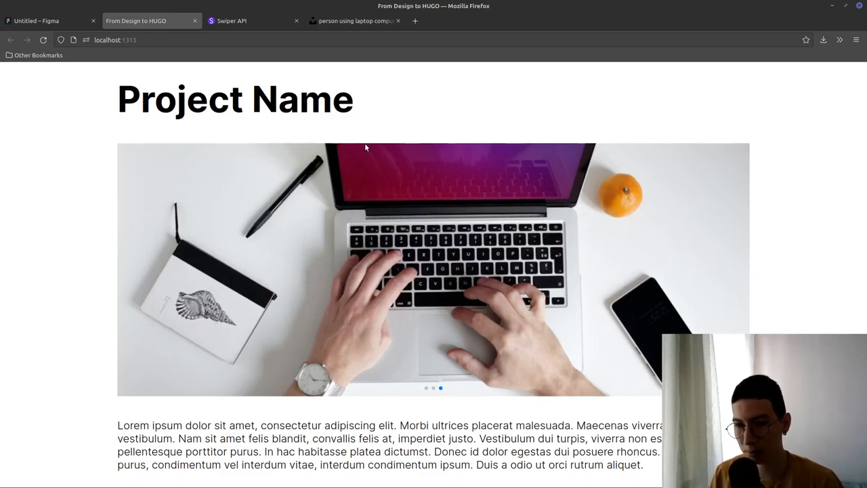
key("F12")
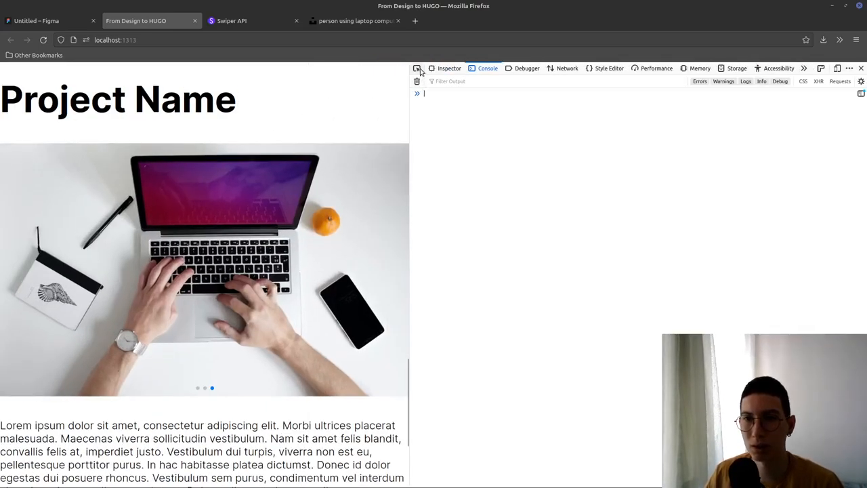
Give the swiper-wrapper div height: 90% in DevTools and inspect the pagination div
left_click(449, 68)
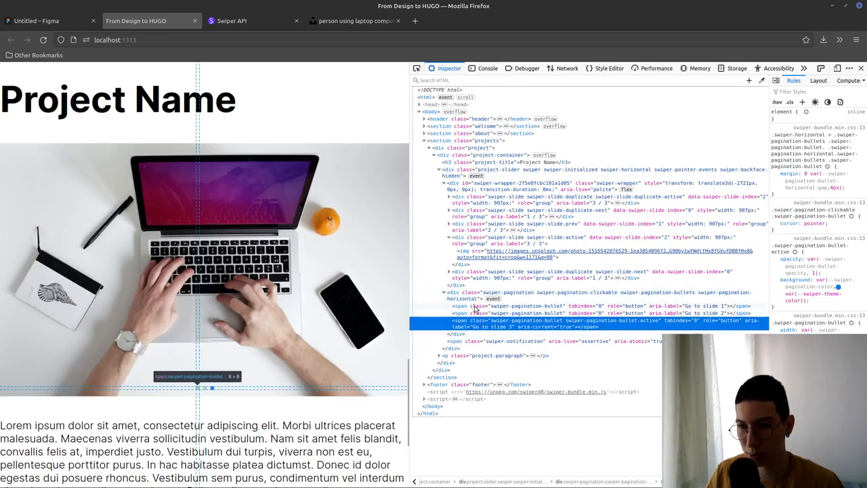
left_click(495, 295)
type("height")
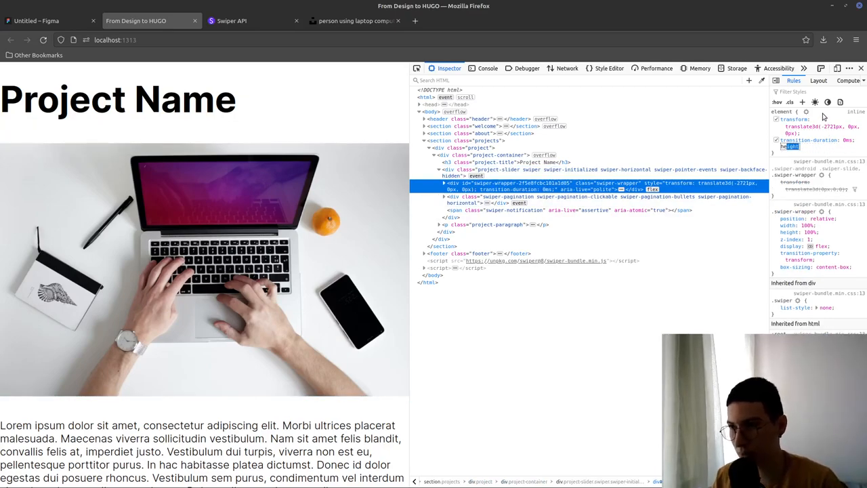
type("90%;")
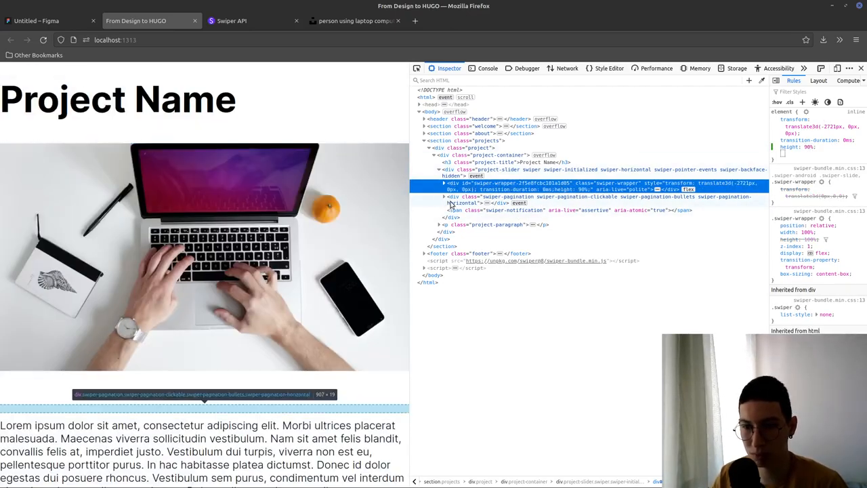
left_click(597, 200)
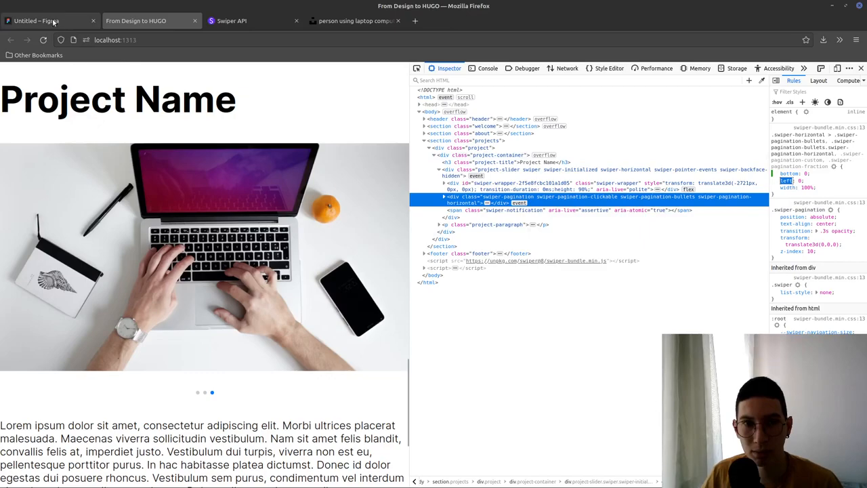
Nest '.swiper-wrapper { height: 560px }' inside .project-slider in projects.scss
left_click(38, 20)
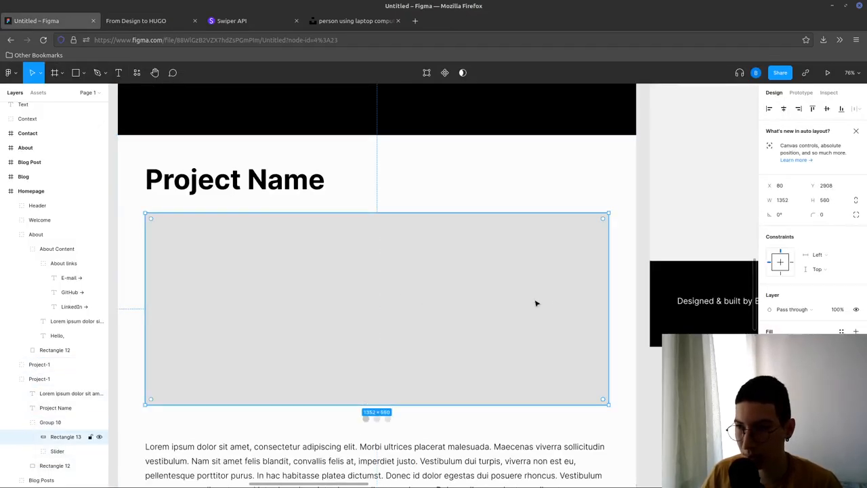
mouse_move(363, 267)
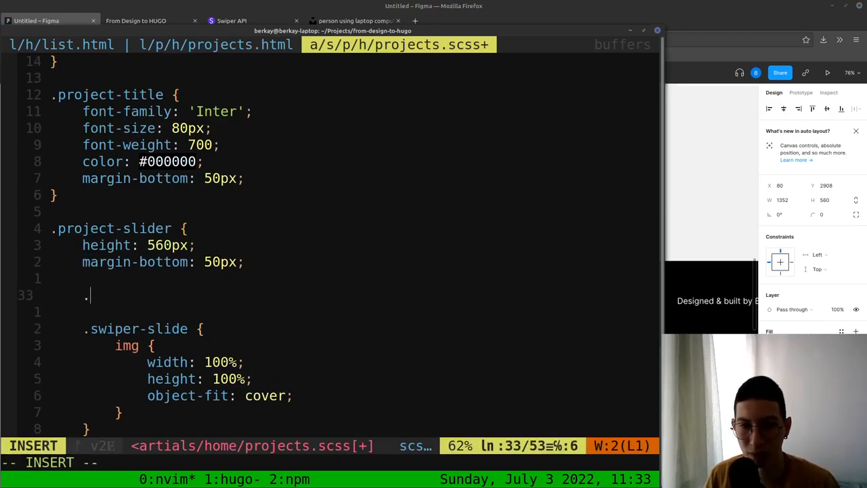
type("swiper-wrapper {")
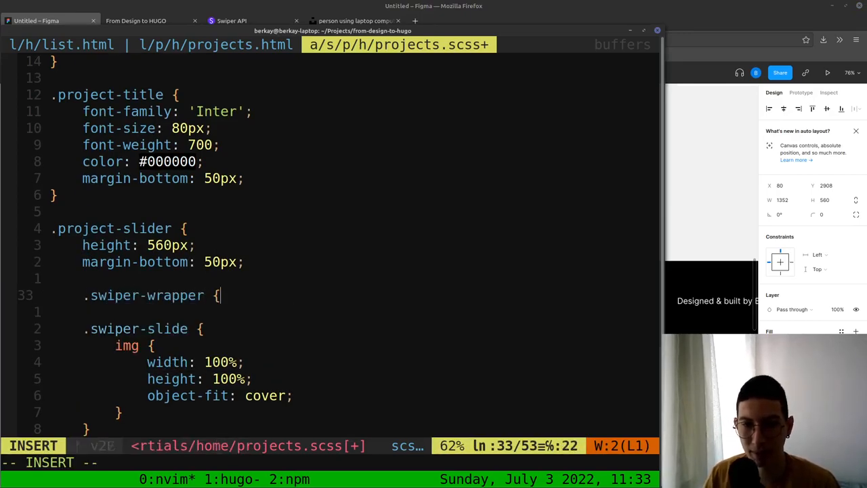
type("height")
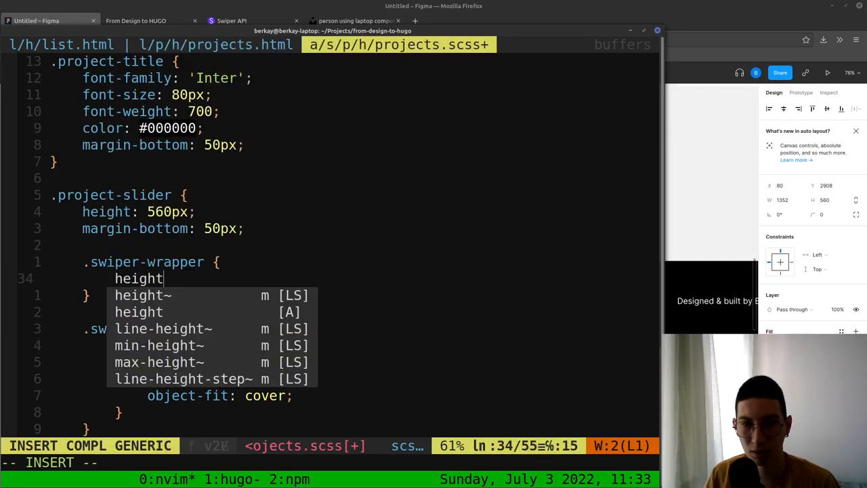
type(": 560px")
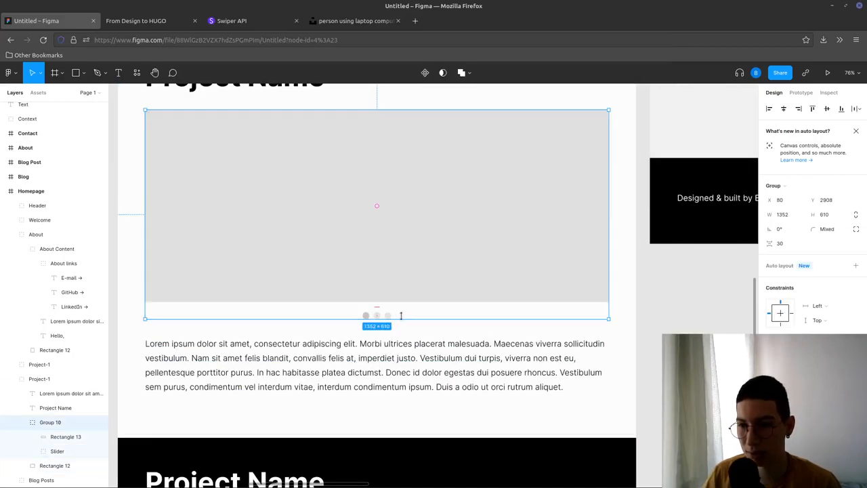
key("alt+Tab")
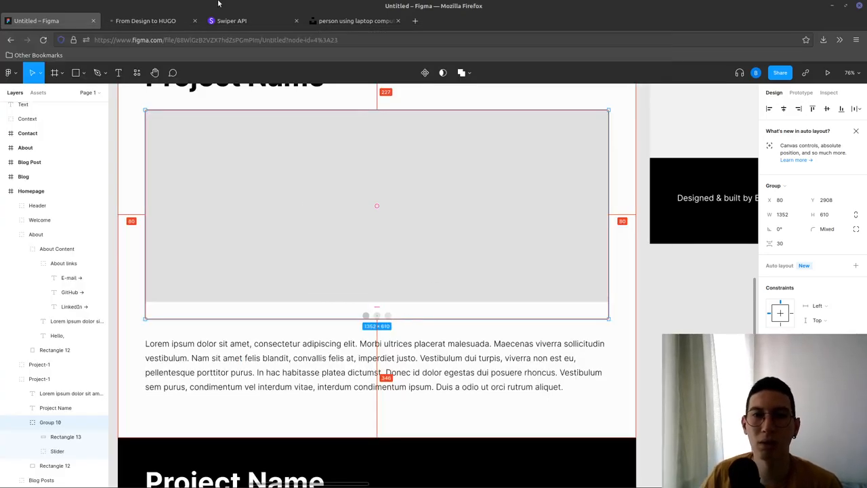
left_click(145, 21)
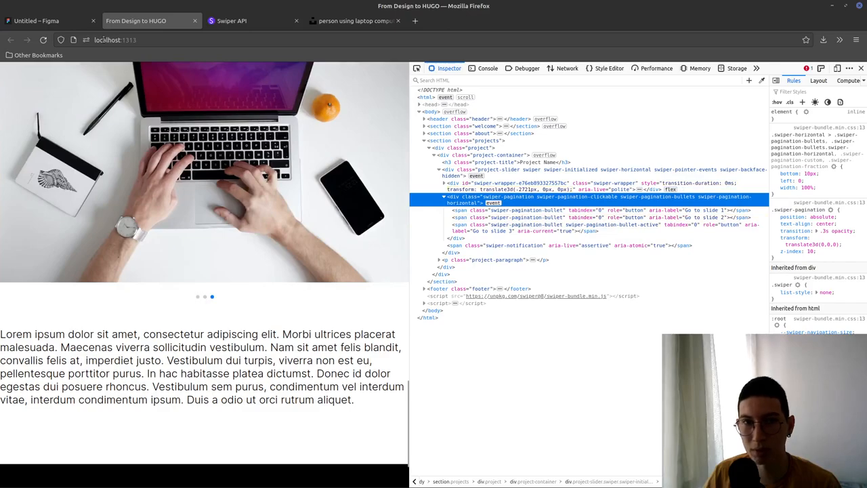
Check the pagination dot size in Figma and begin a -bullet selector in projects.scss
left_click(47, 20)
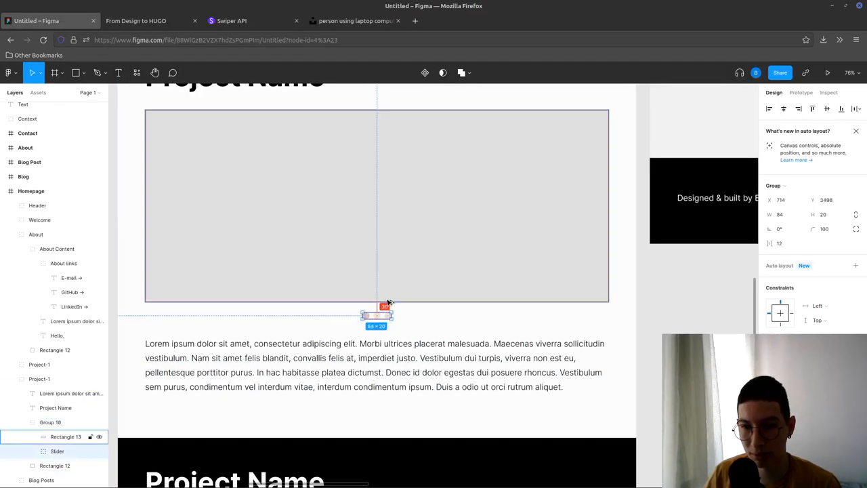
left_click(135, 21)
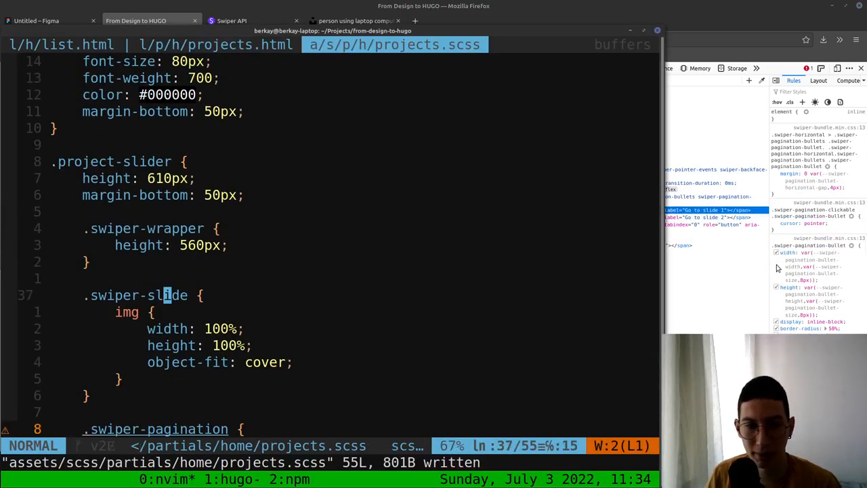
scroll("down", 3)
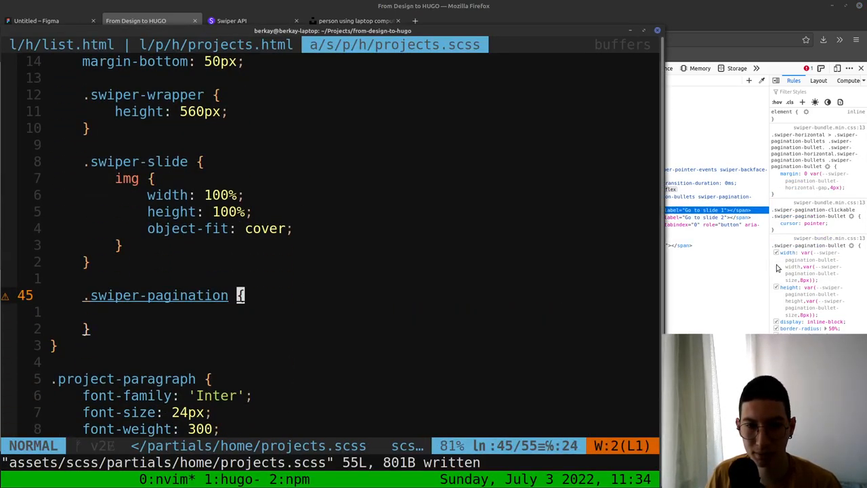
type("-bullet")
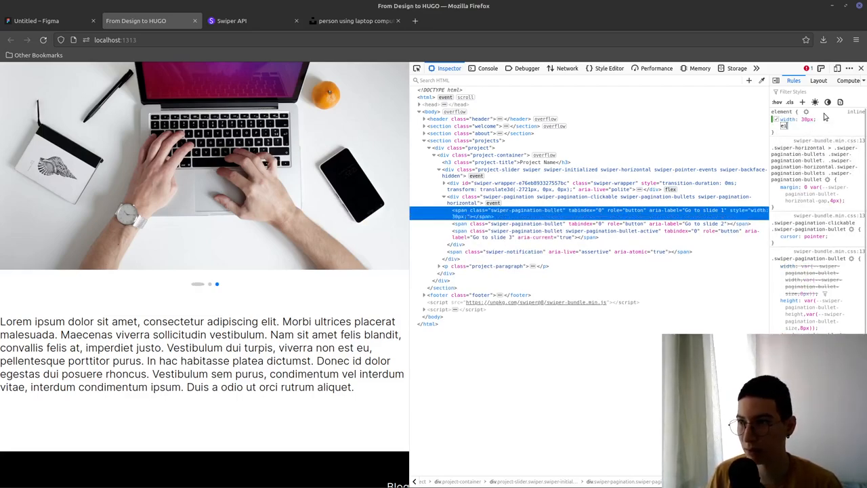
Set .swiper-pagination bottom: 30px and add a nested &-bullet rule
left_click(48, 20)
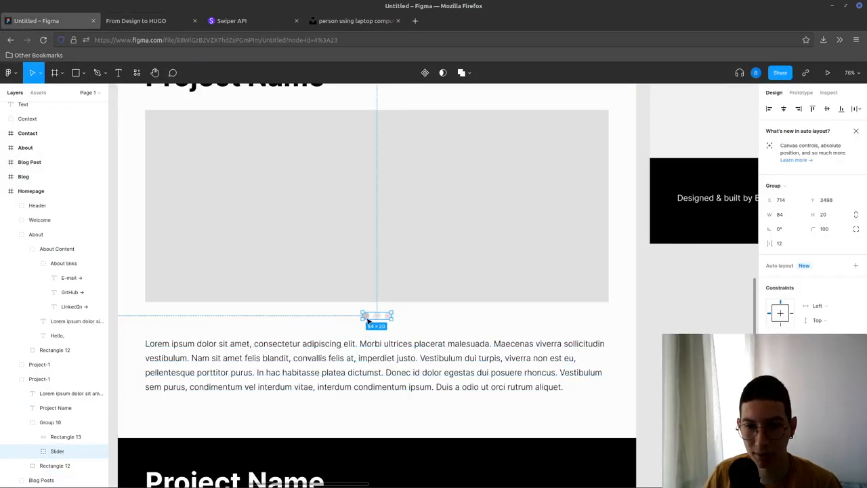
left_click(135, 20)
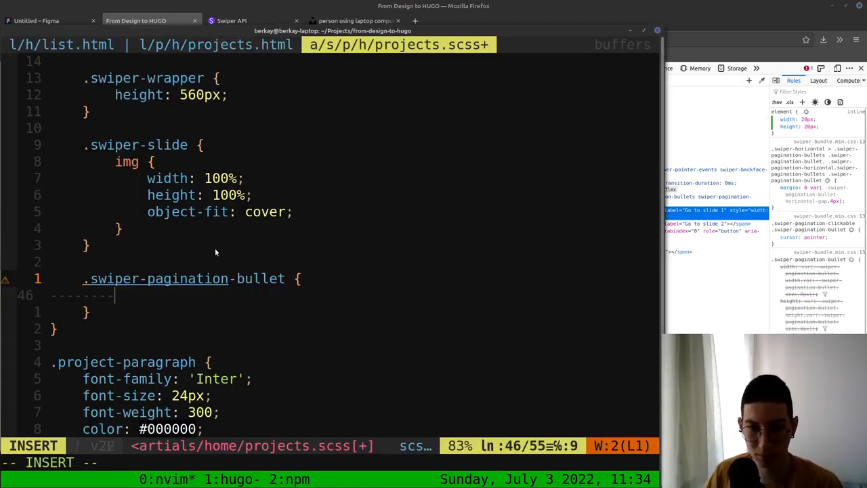
key("Escape")
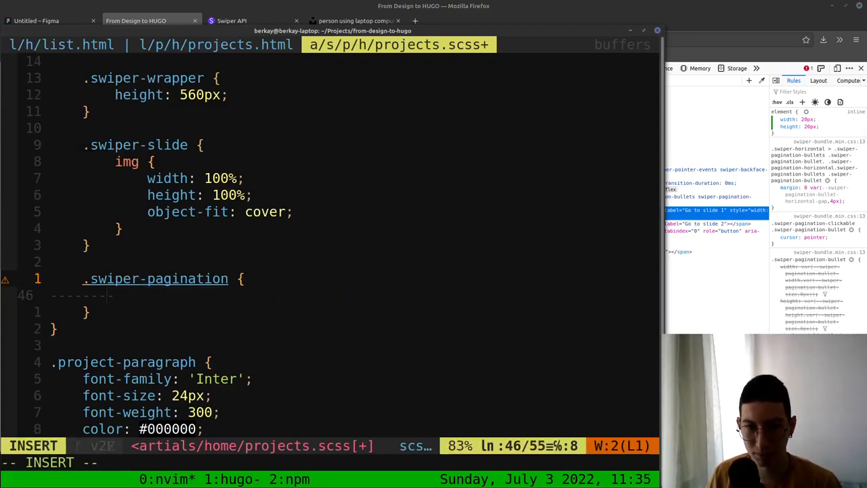
type("tp")
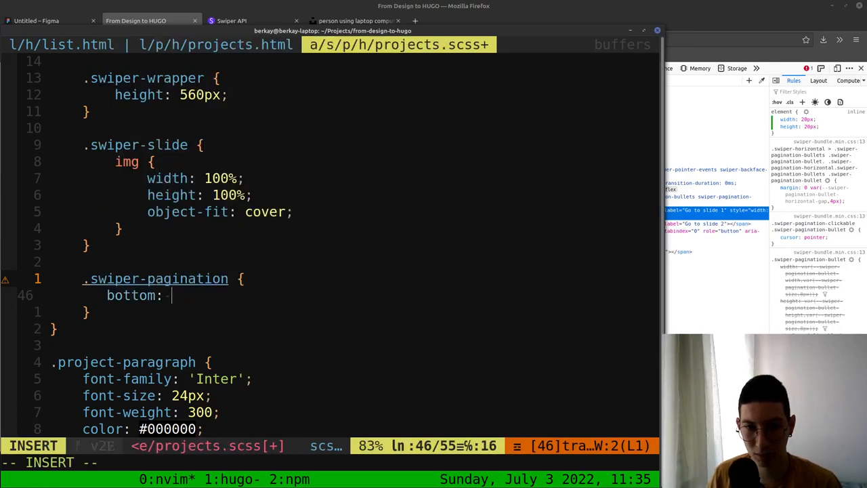
type("30px;")
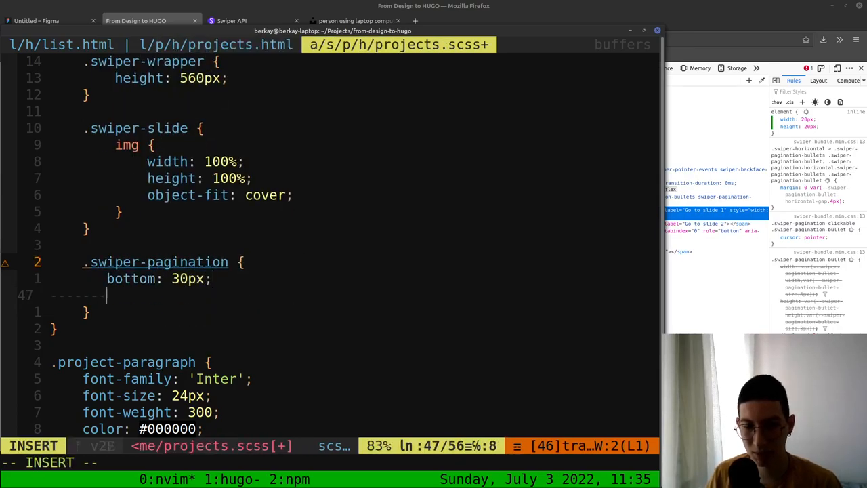
type("&- bu")
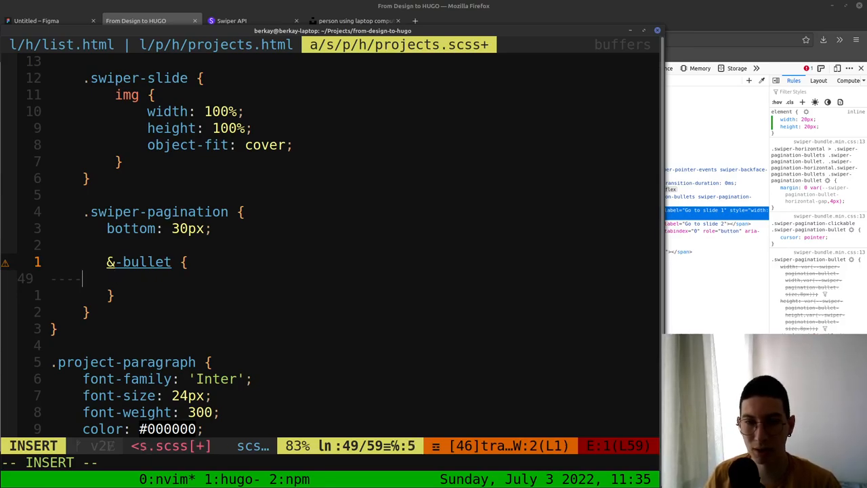
type("----")
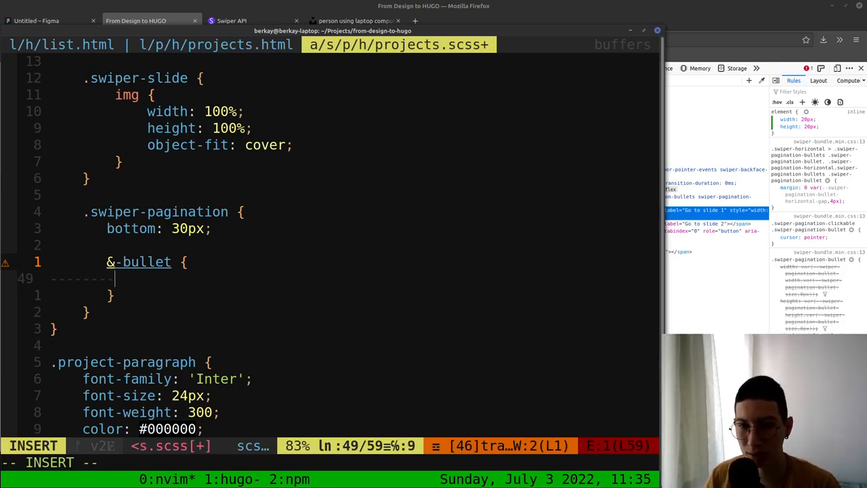
type("width:")
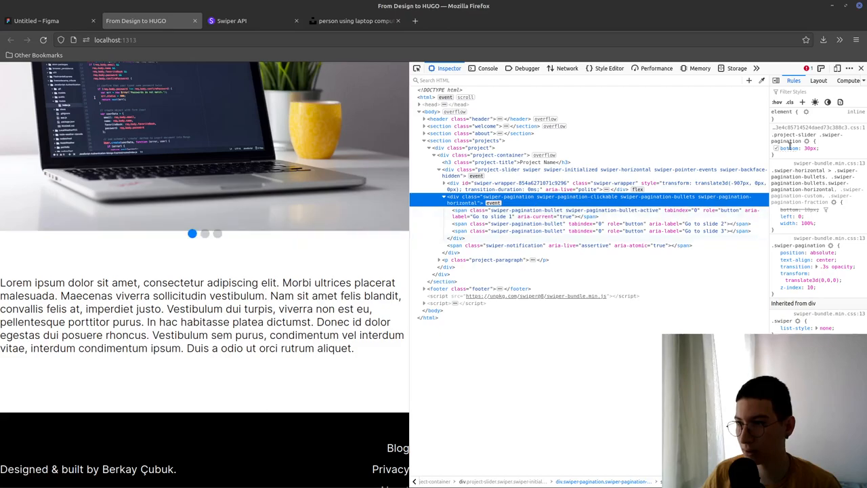
Set the pagination bottom offset to 0px and make the bullets 20px wide and tall
left_click(812, 148)
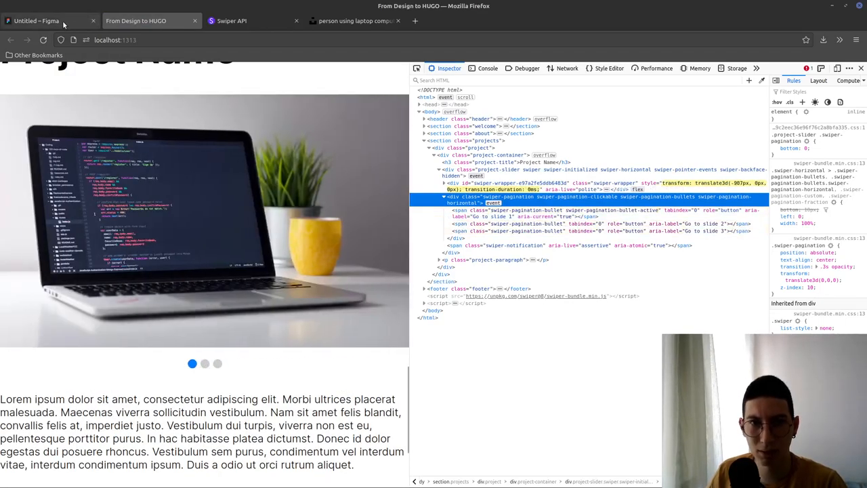
left_click(48, 20)
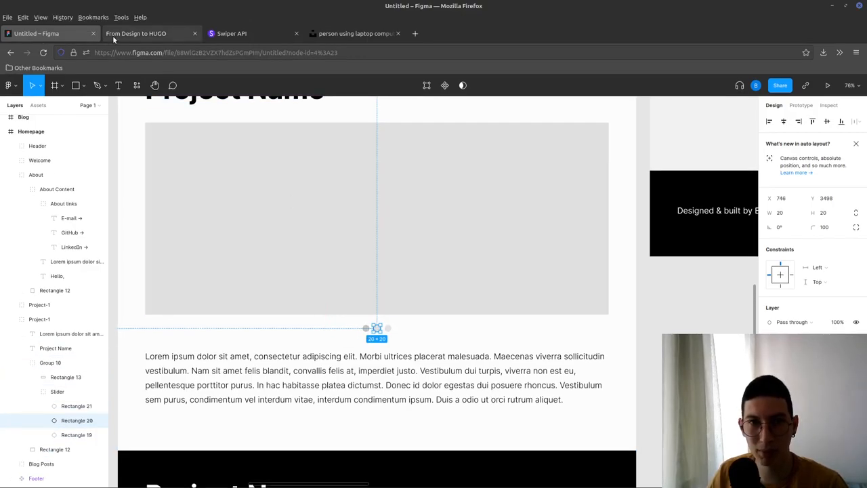
left_click(135, 21)
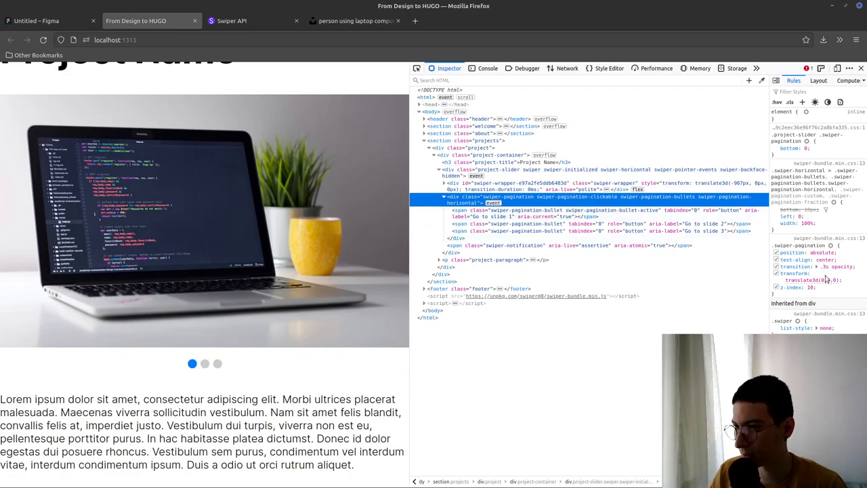
left_click(502, 214)
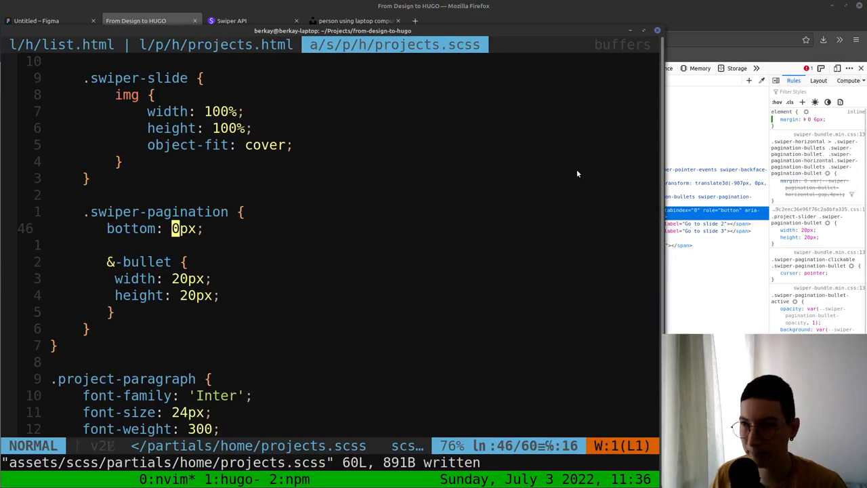
Add 'margin: 0 6px;' to the &-bullet rule in projects.scss
key("o")
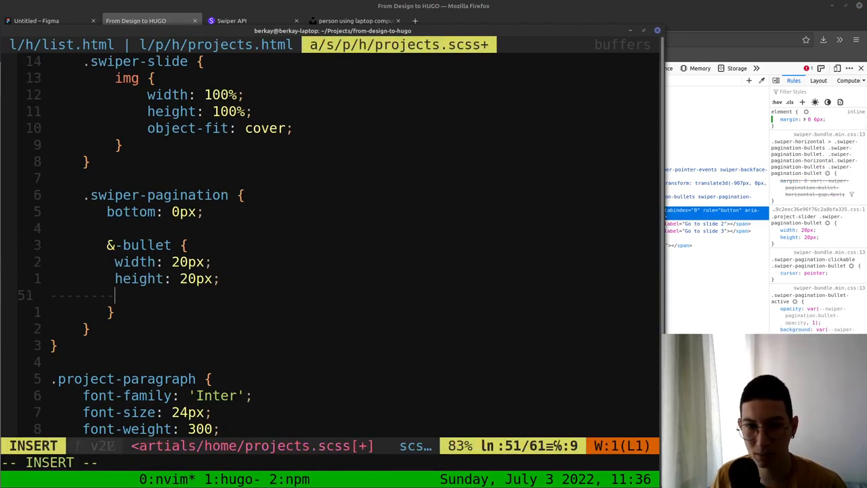
type("margin: 0")
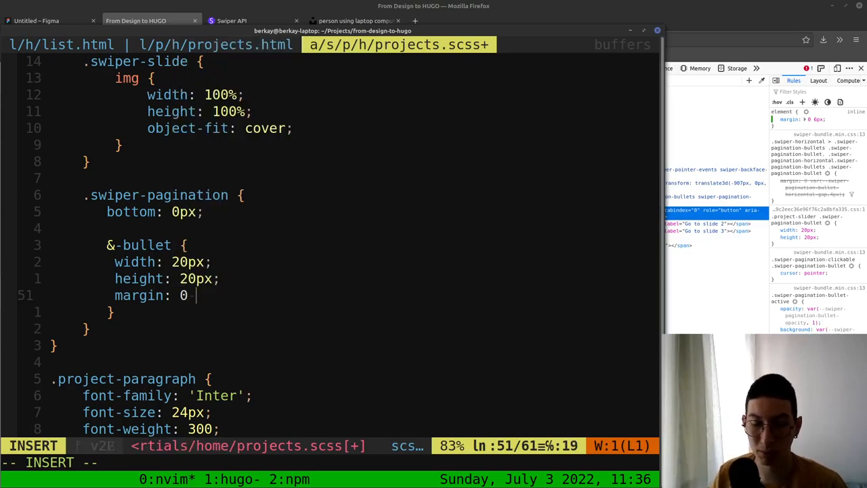
type("6px;")
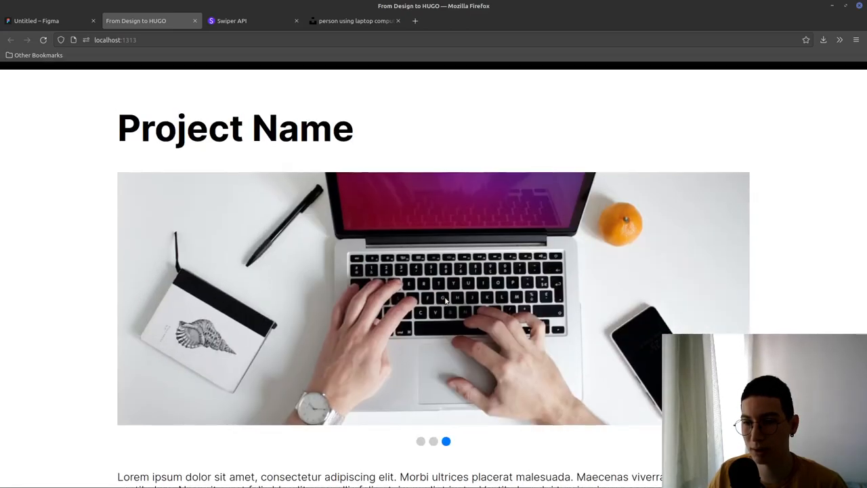
Check the slider pagination dots in Figma and the localhost preview, then return to Neovim
left_click(50, 20)
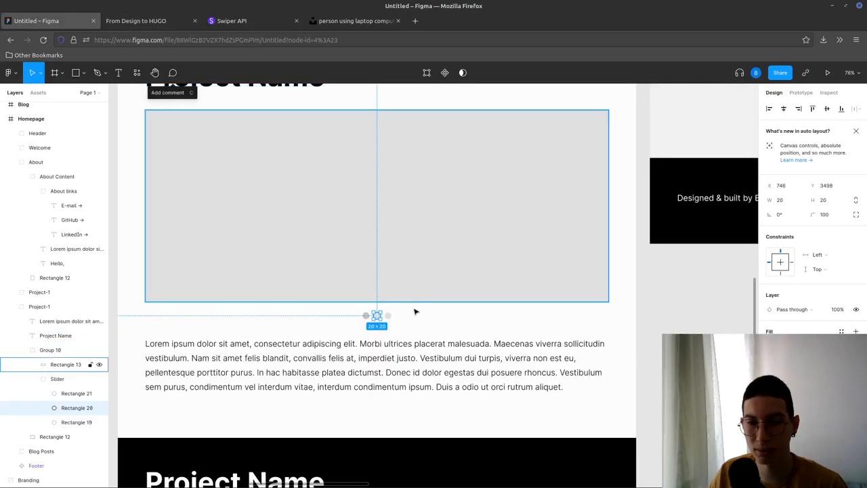
scroll("down", 3)
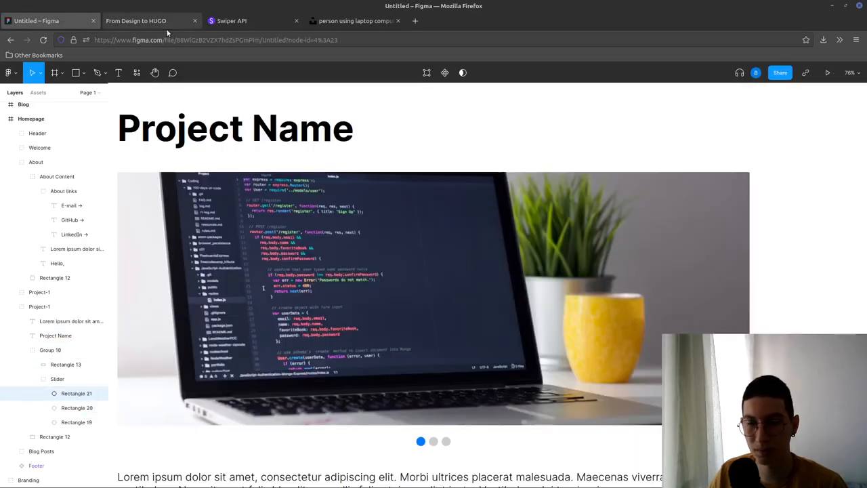
left_click(135, 20)
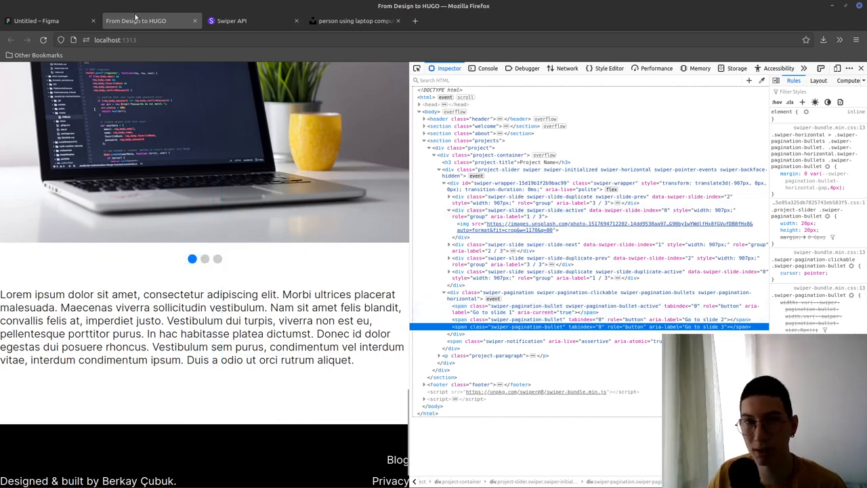
left_click(48, 21)
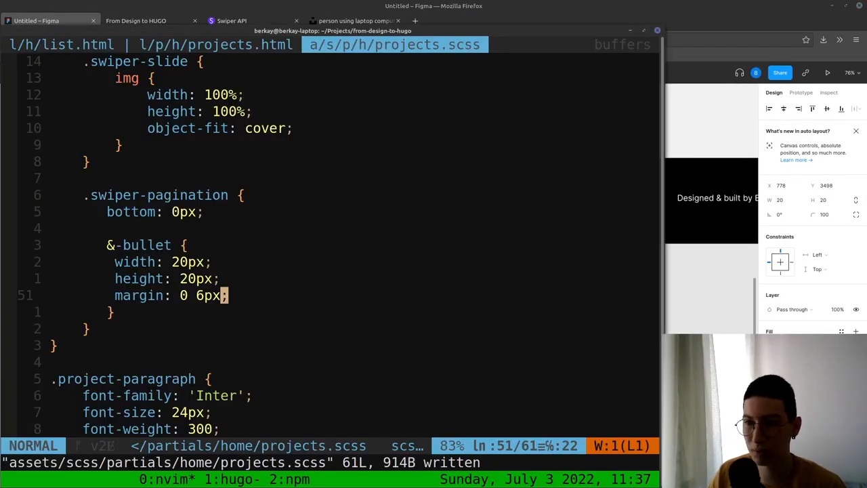
Give the bullet a nested active rule with background-color #C4C4C4 and view the preview
type("background-color: E2E2E2")
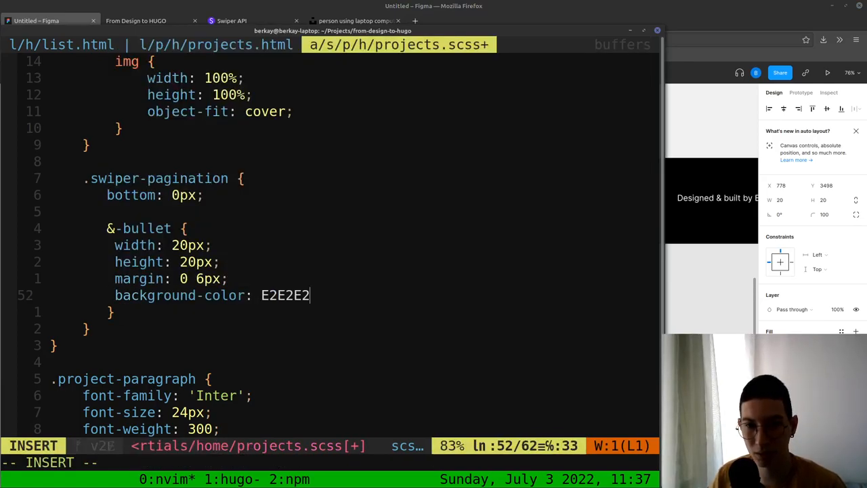
type("$")
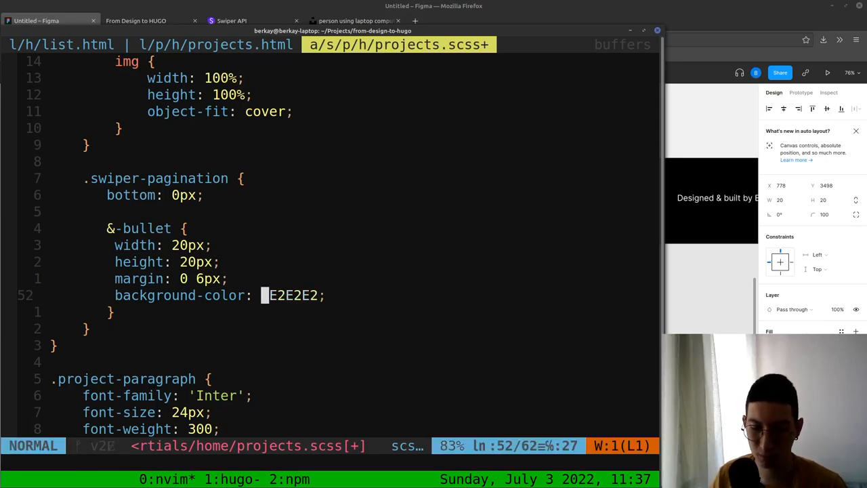
type("#")
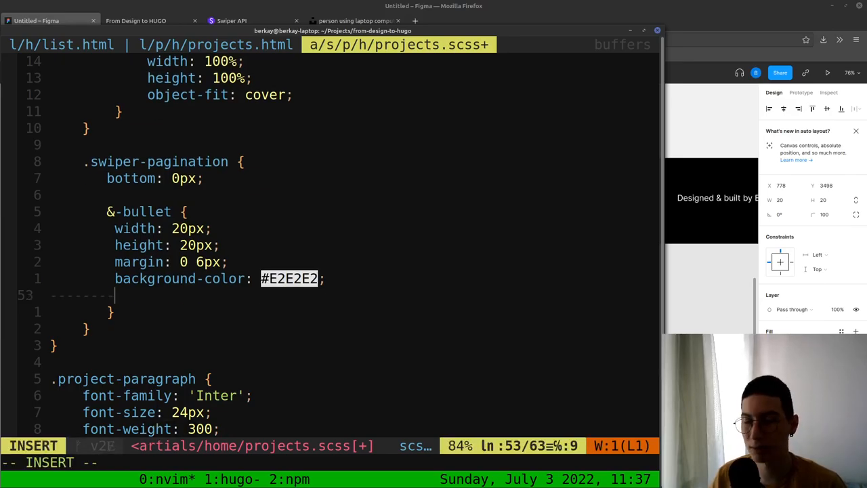
type("&--")
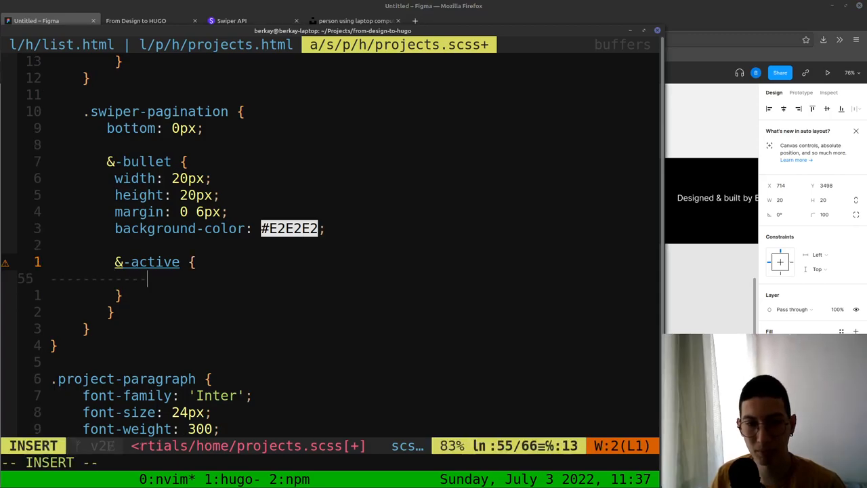
type("background-color: #C4C4C4;")
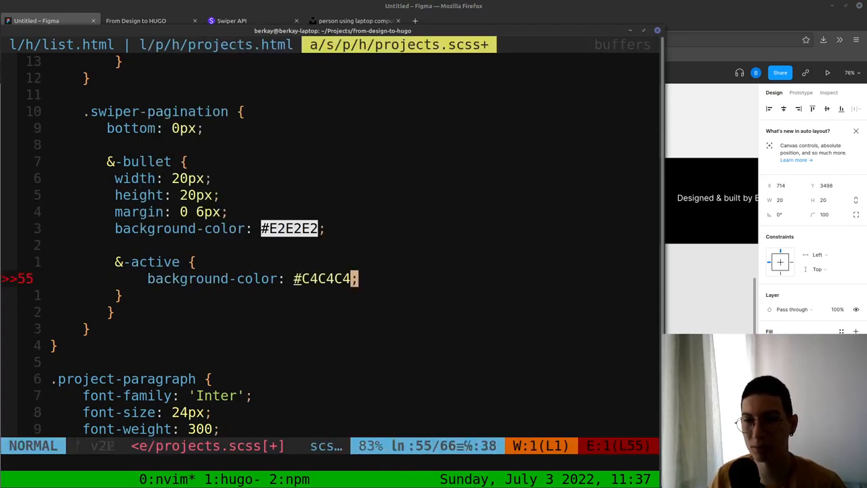
left_click(146, 20)
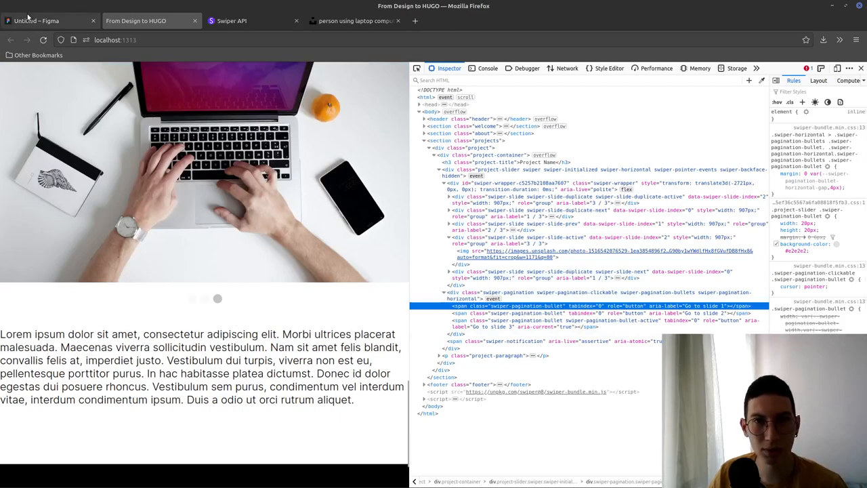
Try #D7D7D7 for the inactive bullets, comparing preview and Figma before settling on #CDCDCD
left_click(51, 20)
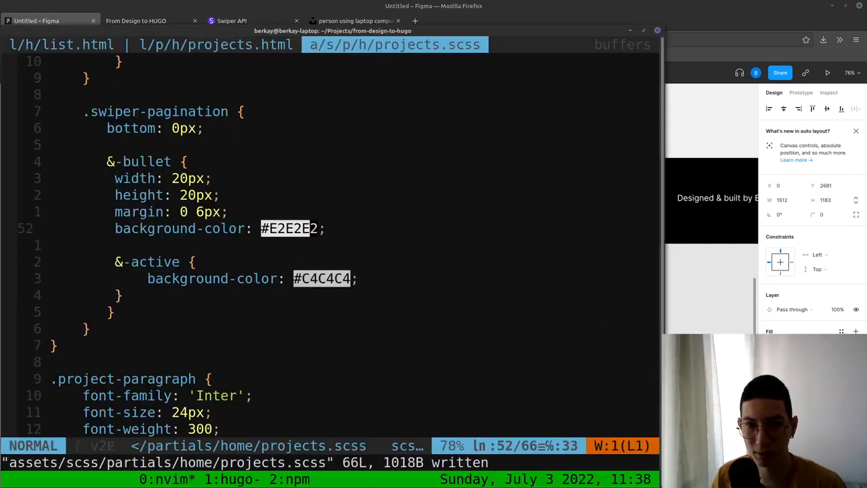
type("D7D7D7")
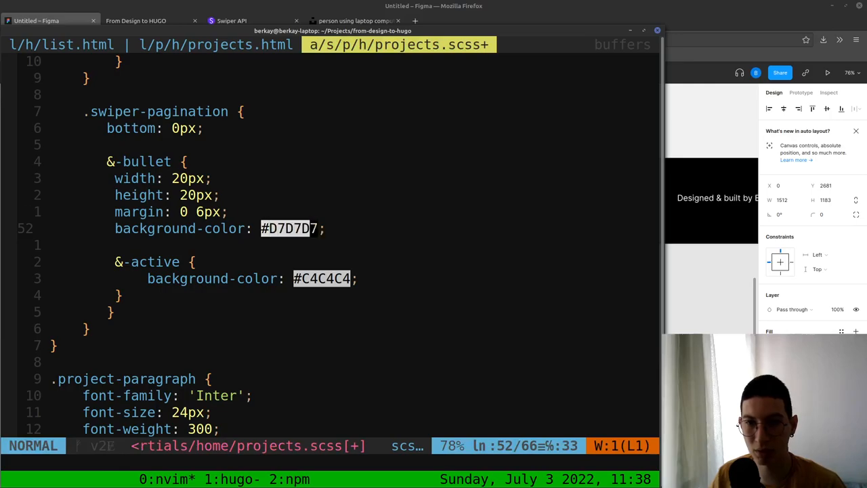
left_click(145, 20)
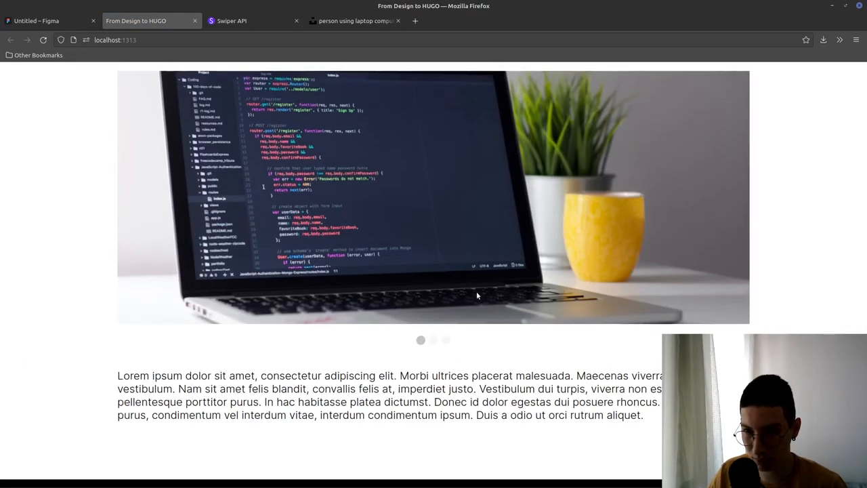
left_click(48, 21)
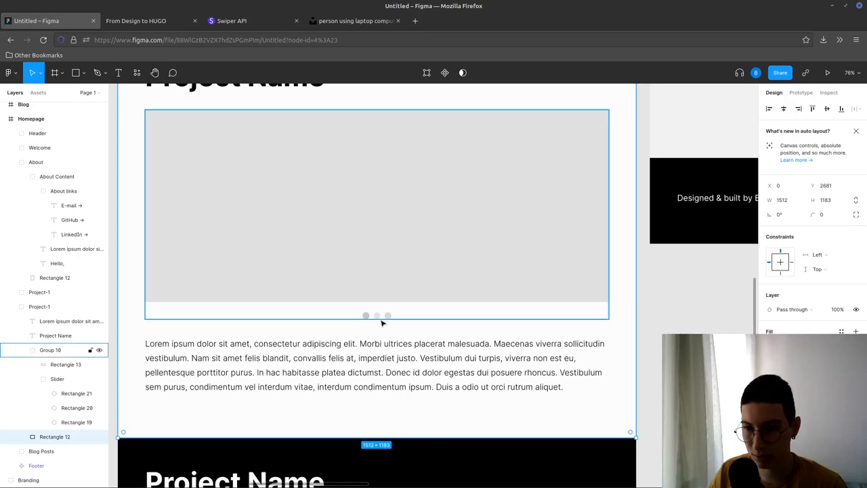
mouse_move(379, 278)
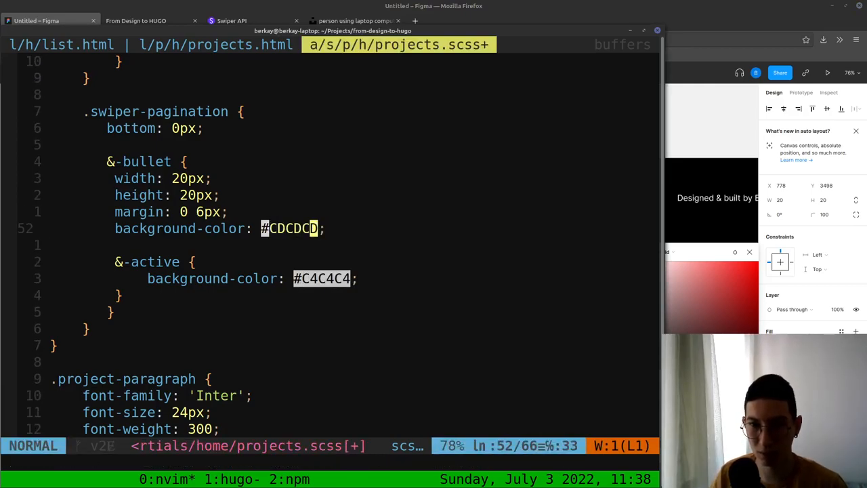
left_click(135, 21)
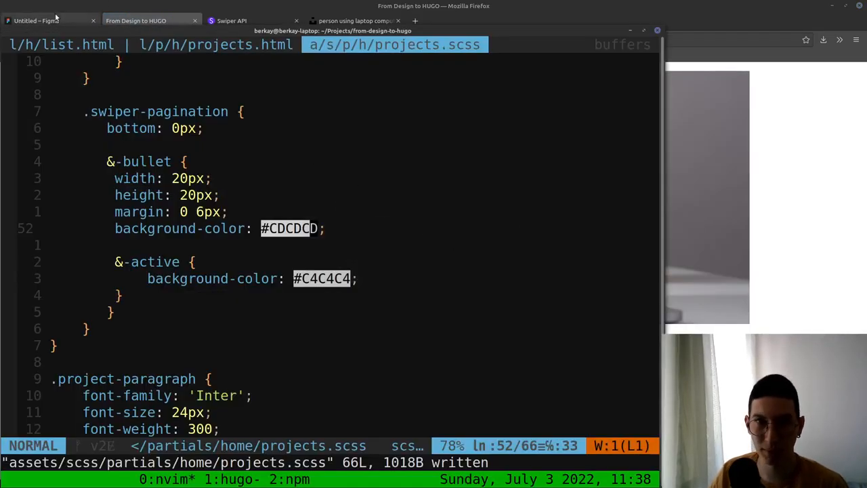
left_click(51, 20)
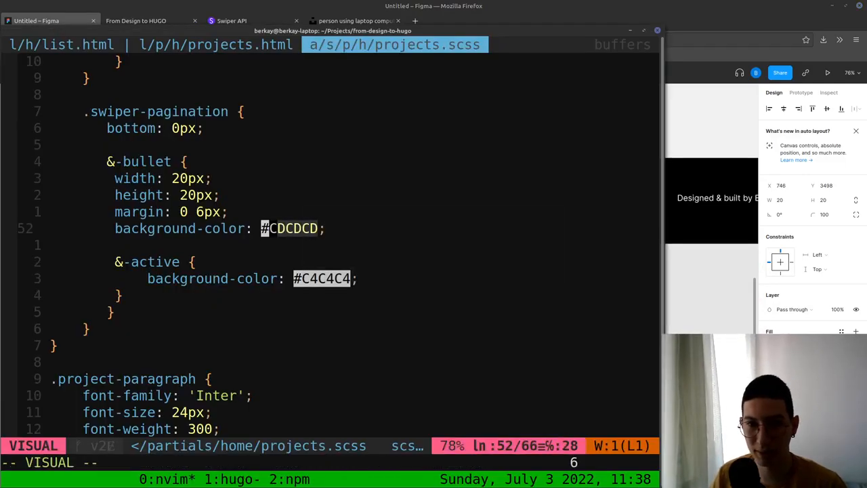
Set the &-bullet background back to #E2E2E2 with opacity: 1
type("E2E2E2")
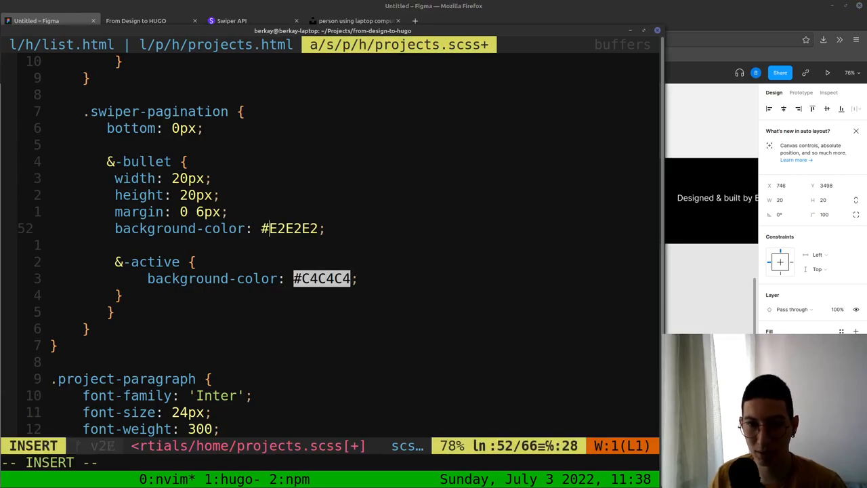
type("opacith:")
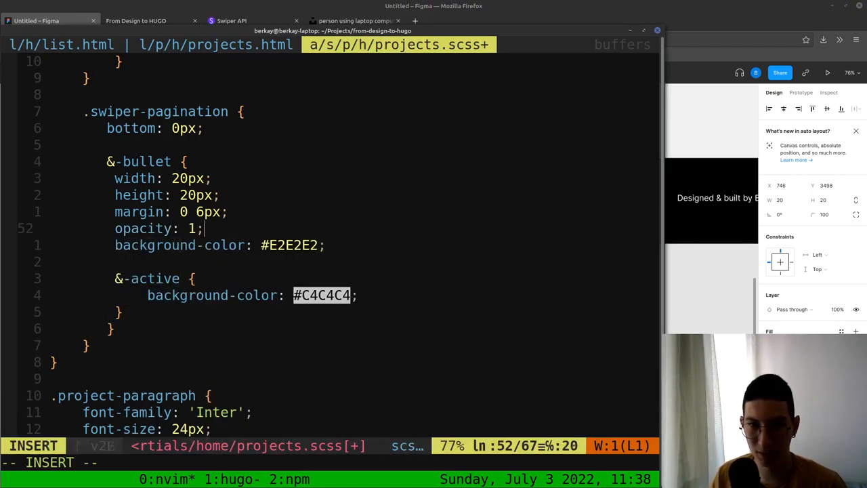
left_click(135, 20)
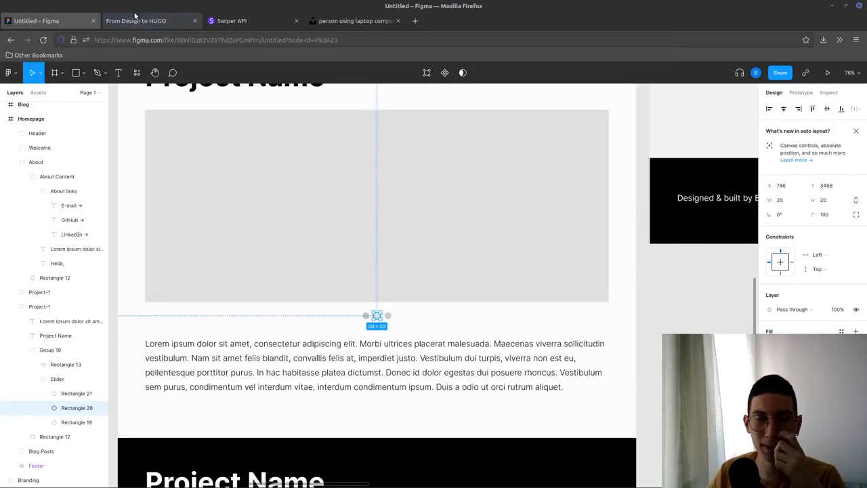
mouse_move(136, 20)
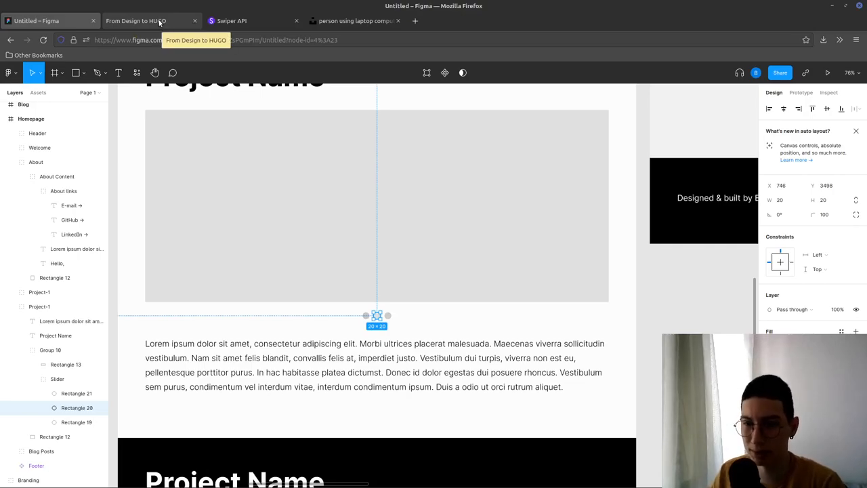
Scroll the local preview and change slides to inspect the gray pagination dots
left_click(135, 20)
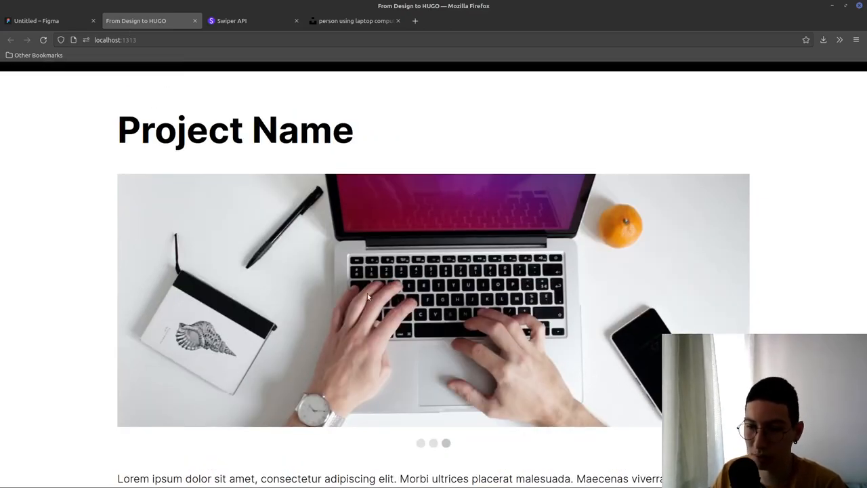
scroll("down", 3)
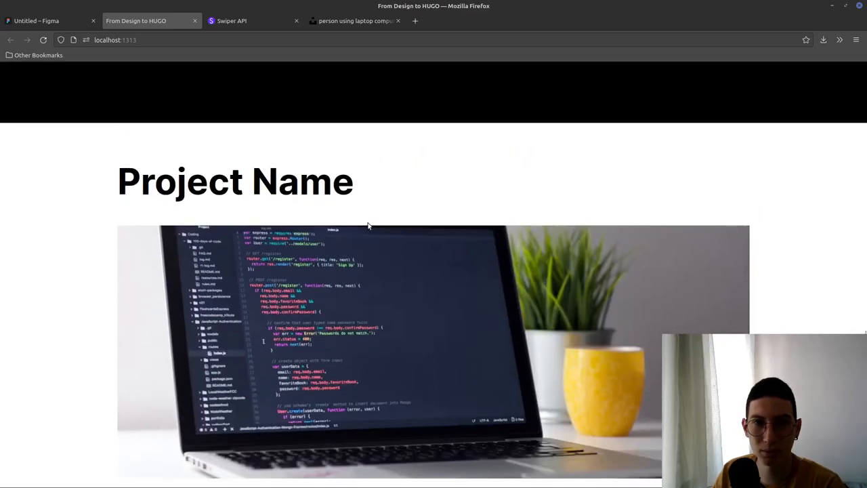
scroll("down", 3)
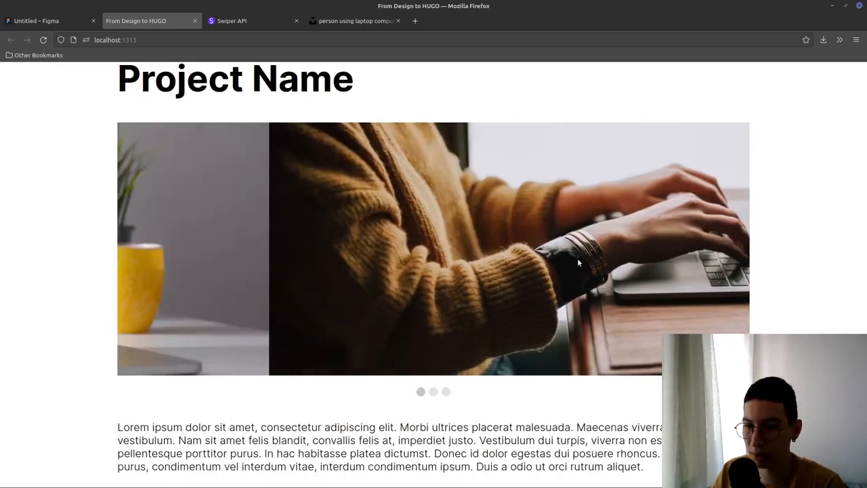
left_click(47, 21)
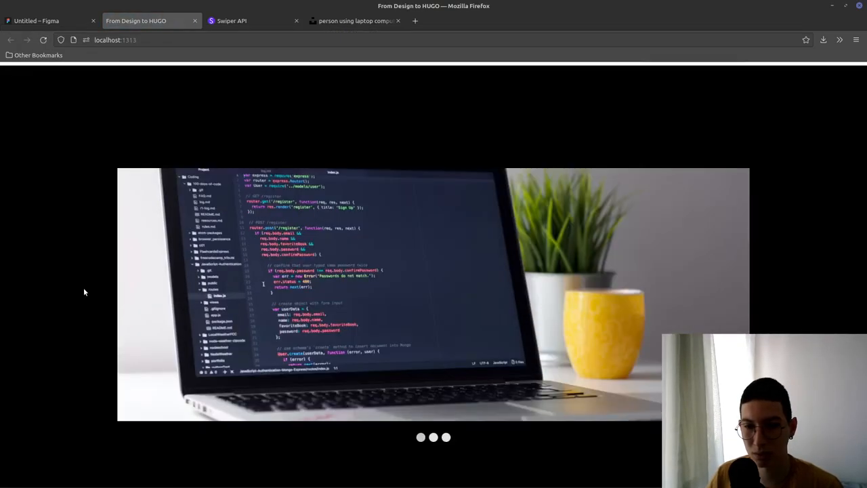
scroll("down", 3)
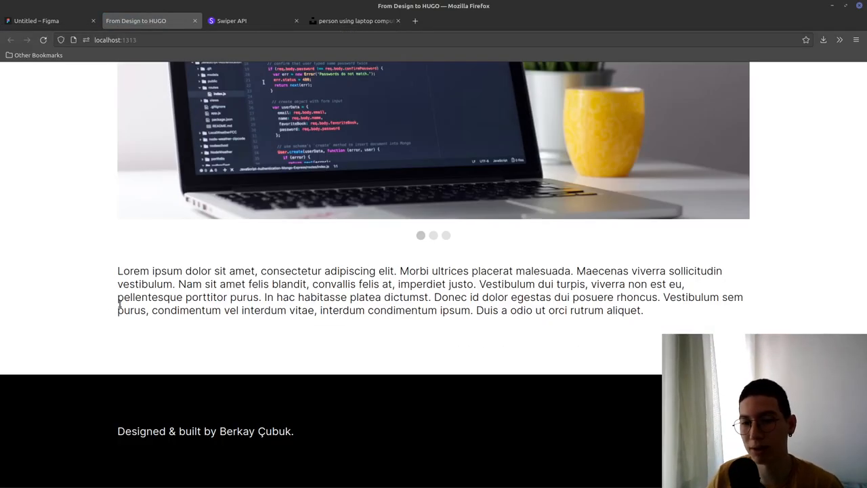
scroll("up", 3)
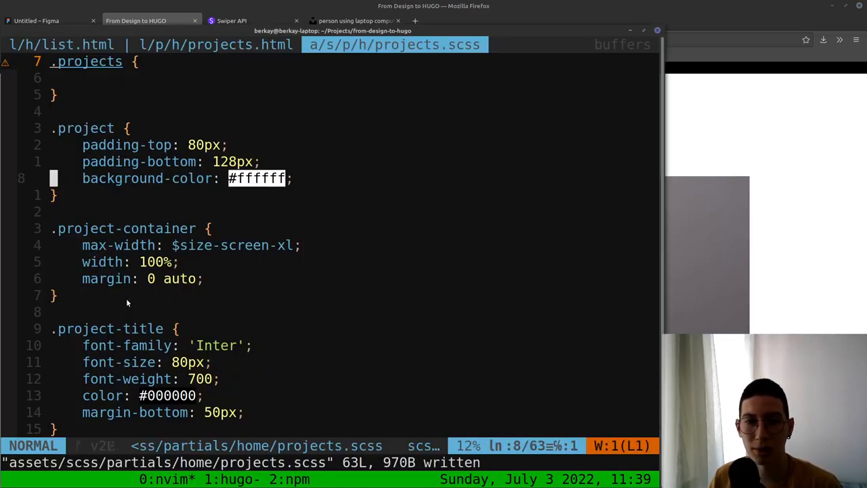
Nest an &--dark rule with background-color #000000 inside .project
type("&")
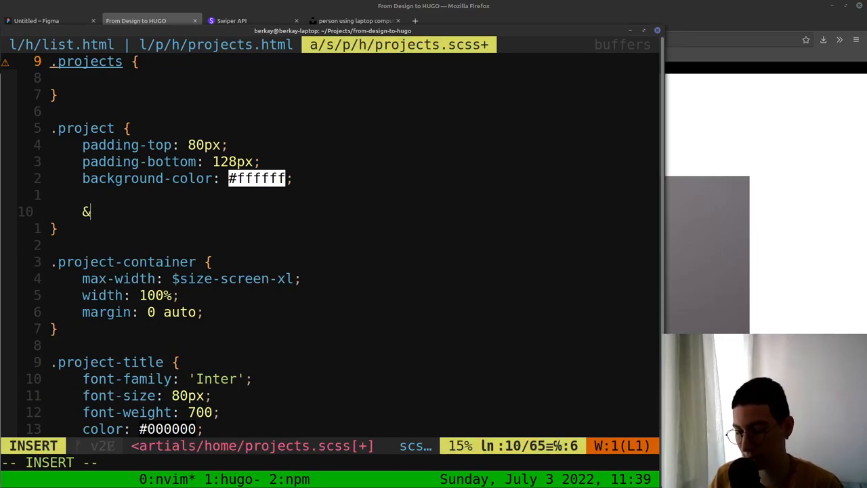
type("-")
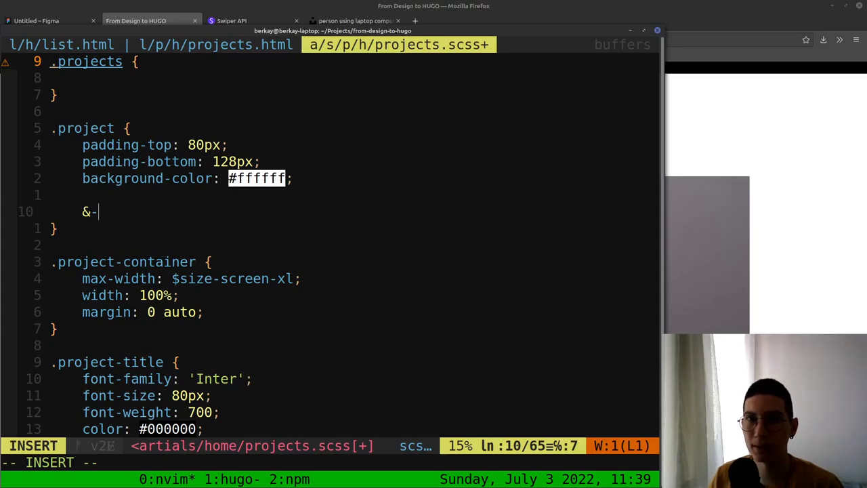
type("-dark")
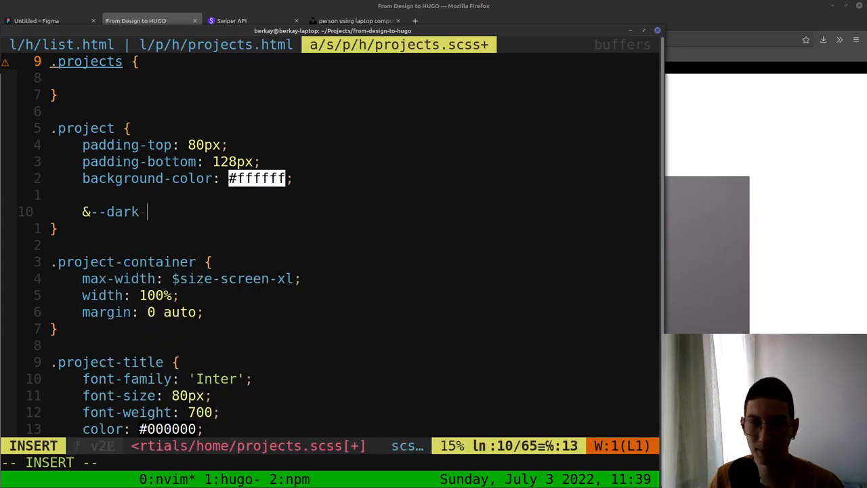
type("{")
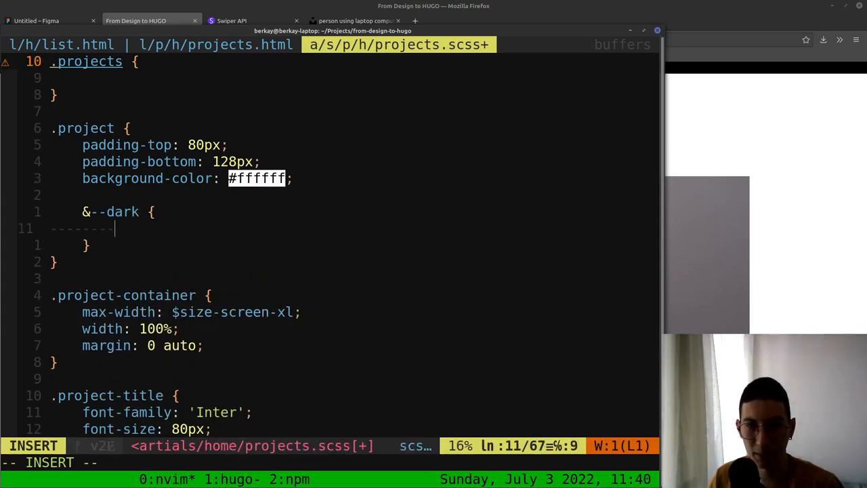
type("background-color: #")
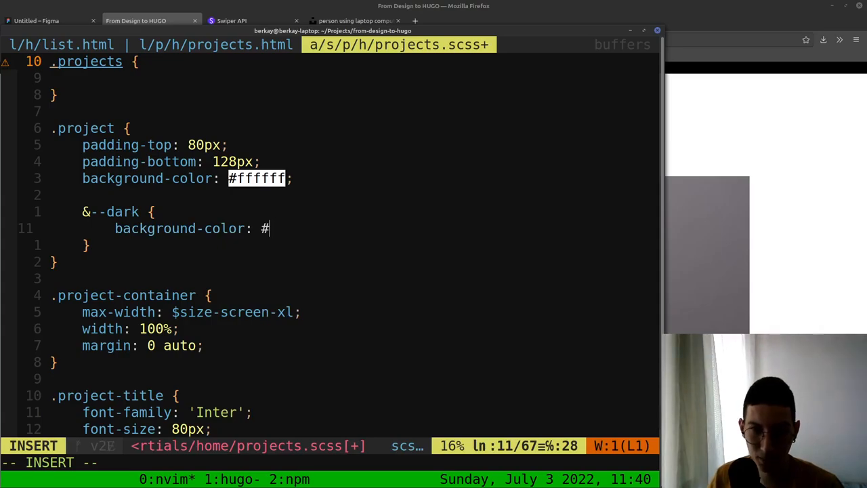
type("00000")
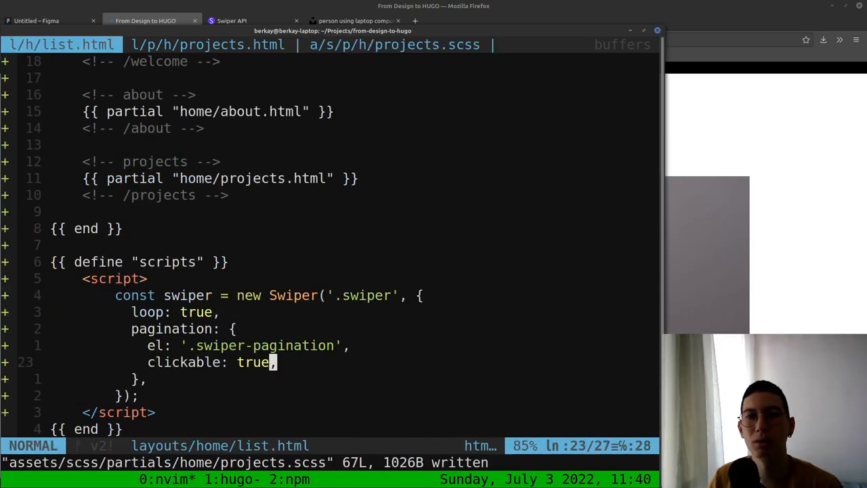
Open projects.html and start changing the second project div's class to a project- modifier
left_click(206, 45)
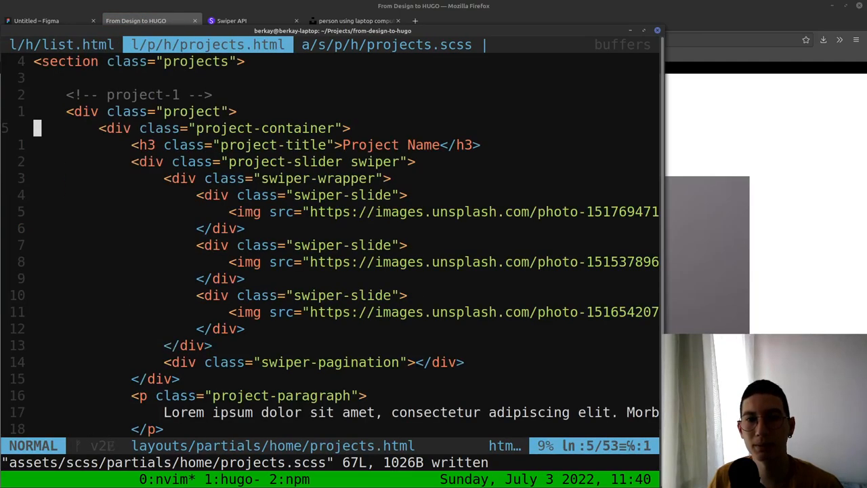
scroll("down", 3)
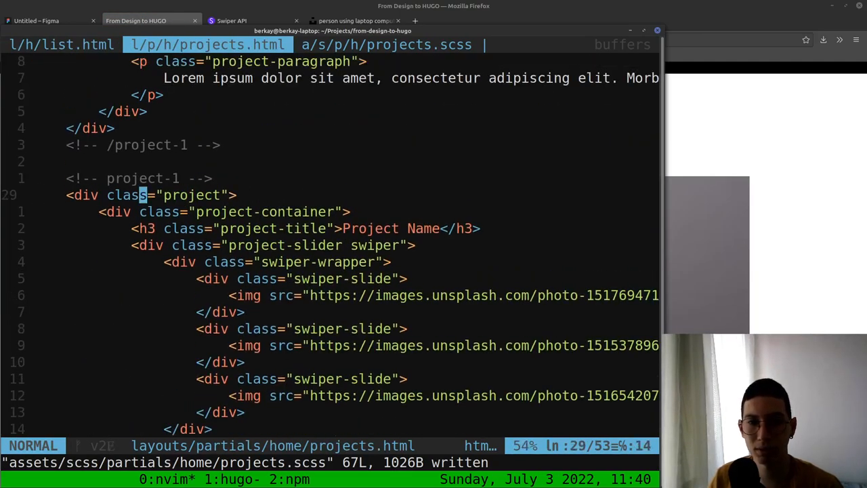
type("project-")
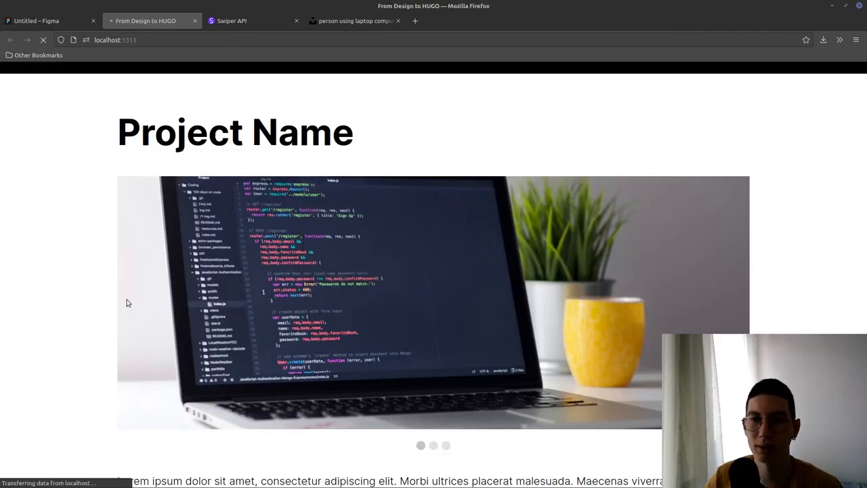
scroll("down", 3)
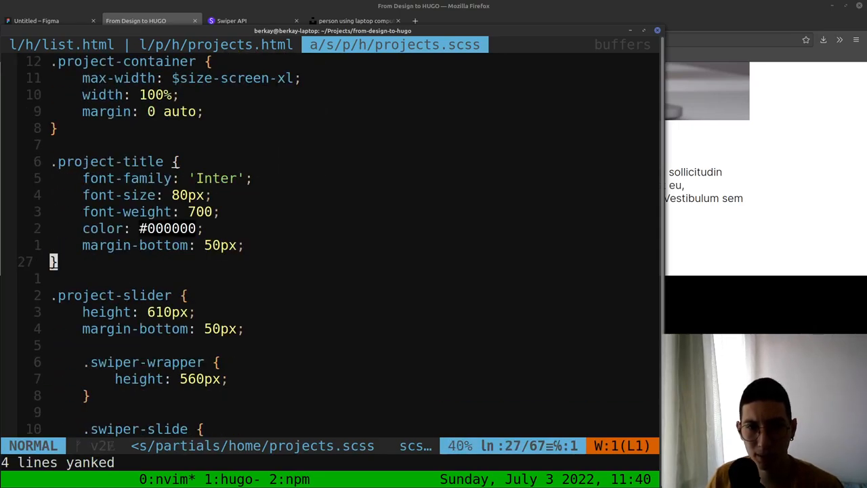
Set .project background-color to #ffffff in projects.scss, save, and view the homepage preview
scroll("down", 3)
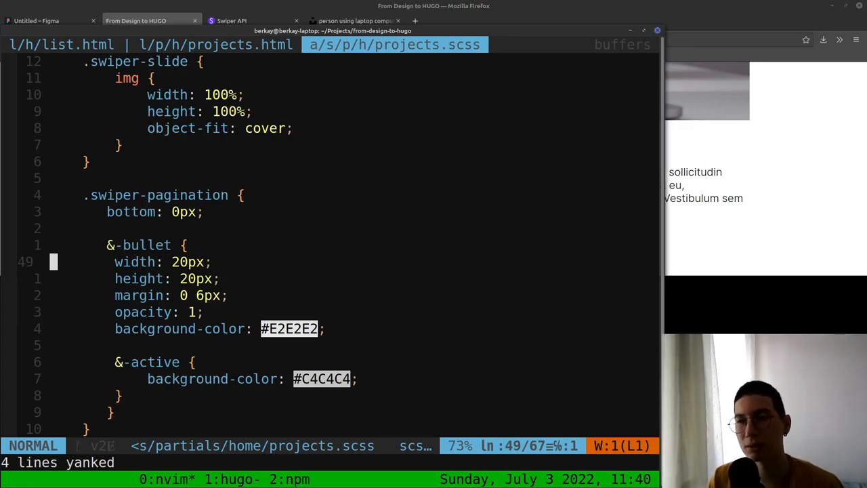
scroll("down", 3)
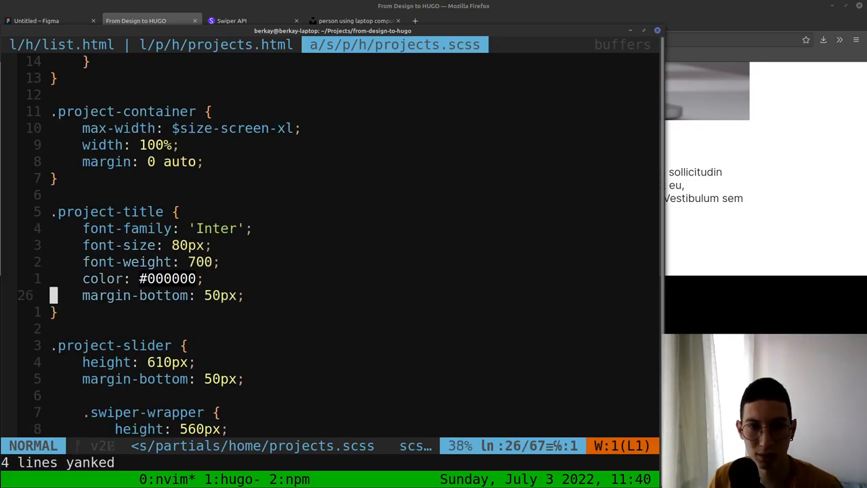
scroll("down", 3)
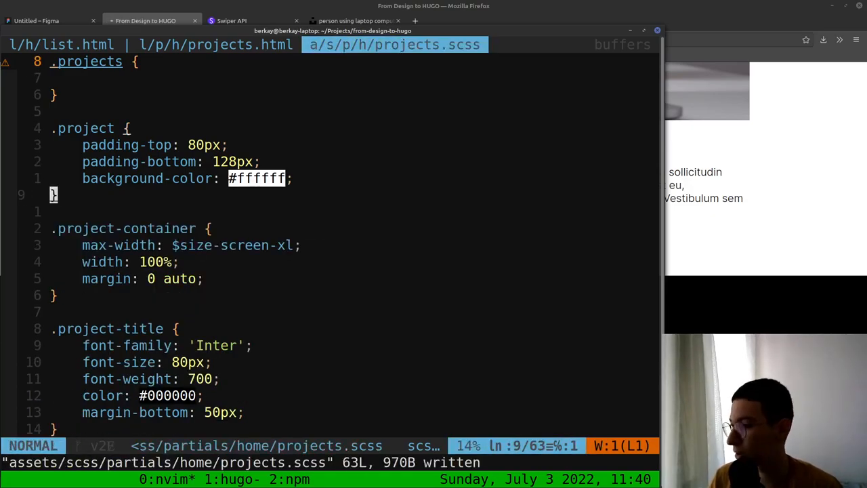
left_click(136, 21)
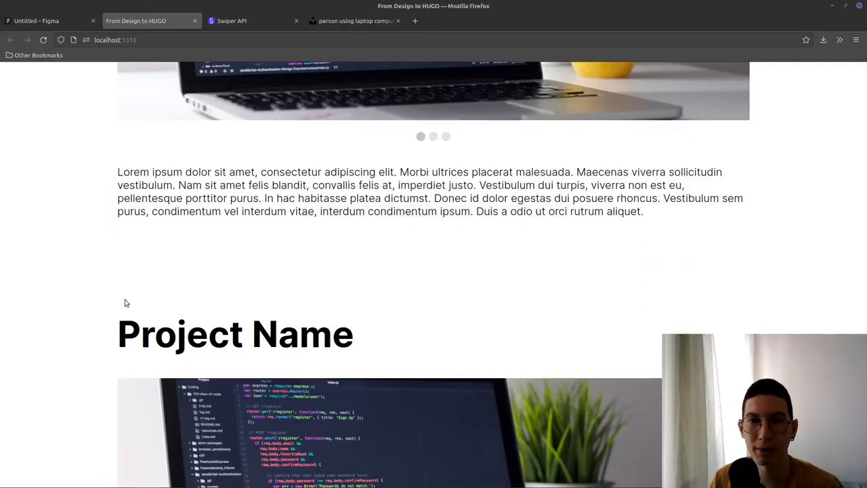
Scroll the Figma design and homepage preview to compare the project and Blog sections
scroll("down", 3)
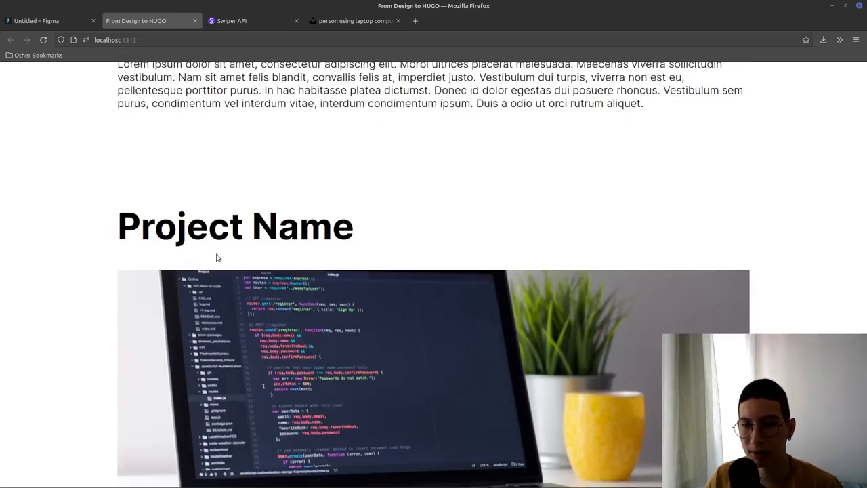
left_click(51, 20)
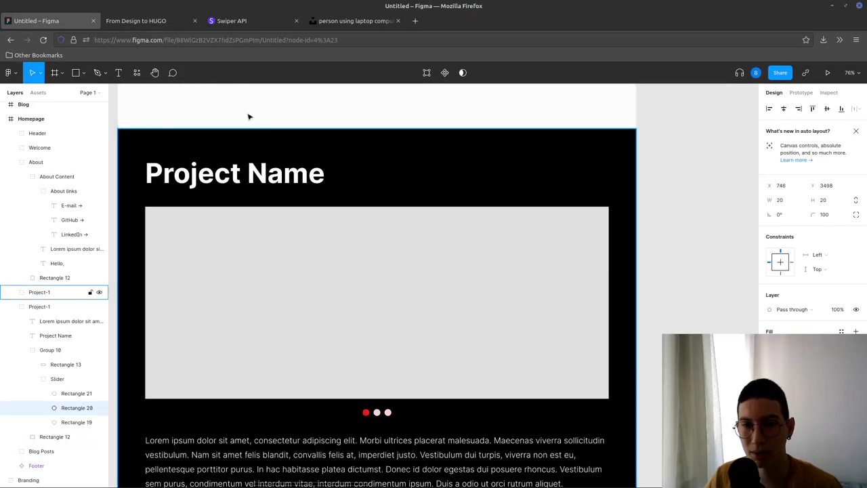
scroll("down", 3)
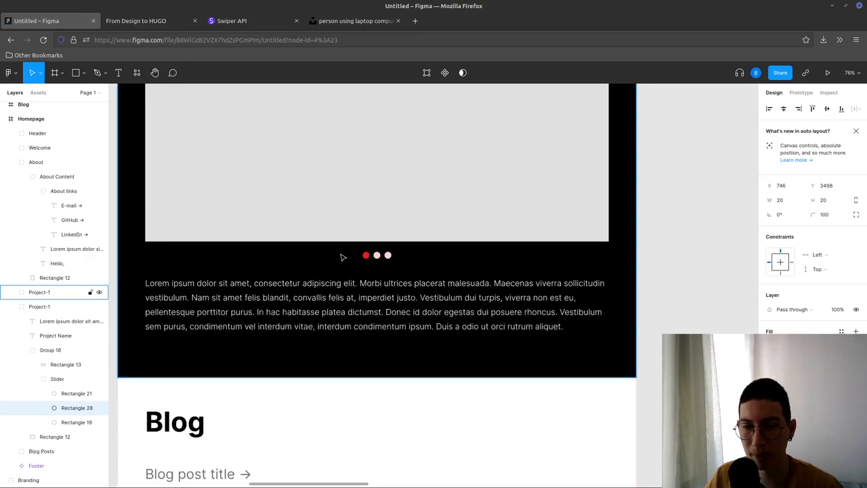
scroll("down", 3)
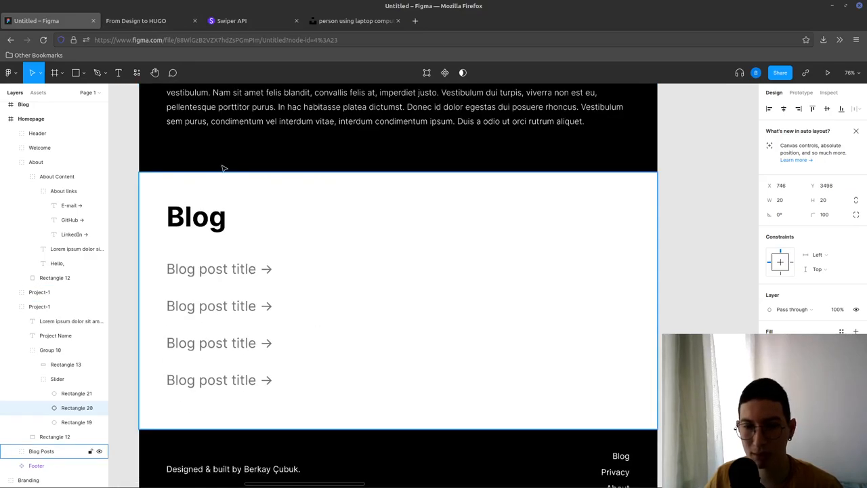
left_click(135, 20)
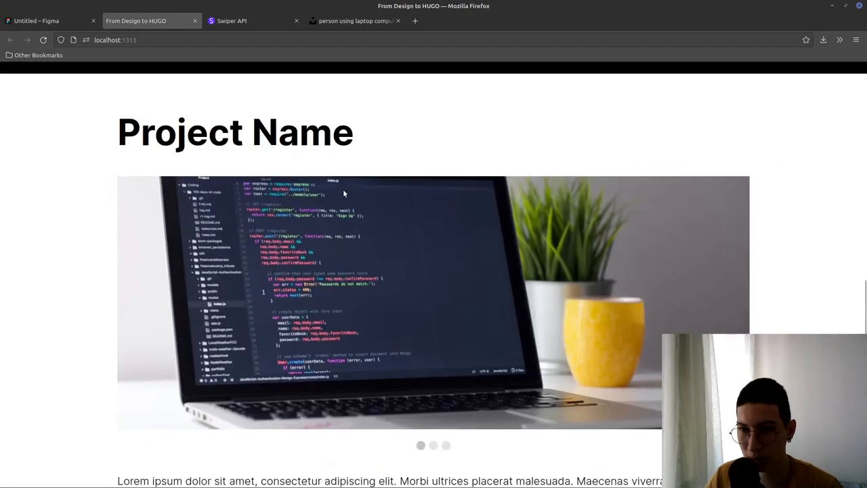
scroll("down", 3)
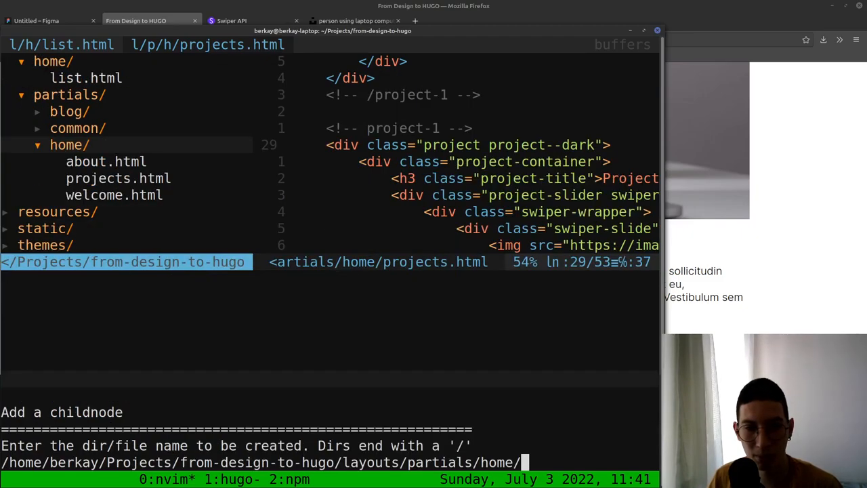
Create blog.html with a section.blog and a blog-container div, checking the Figma design
type("blog.")
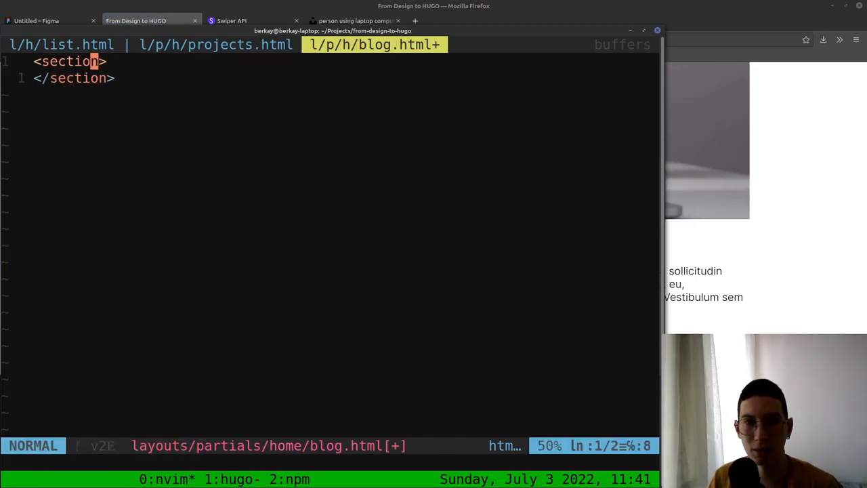
type("class=\"blog\"")
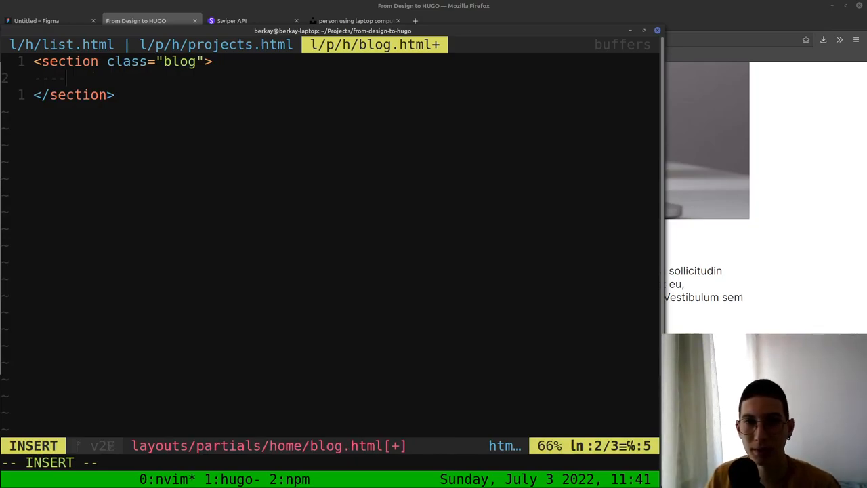
type("<div></div>")
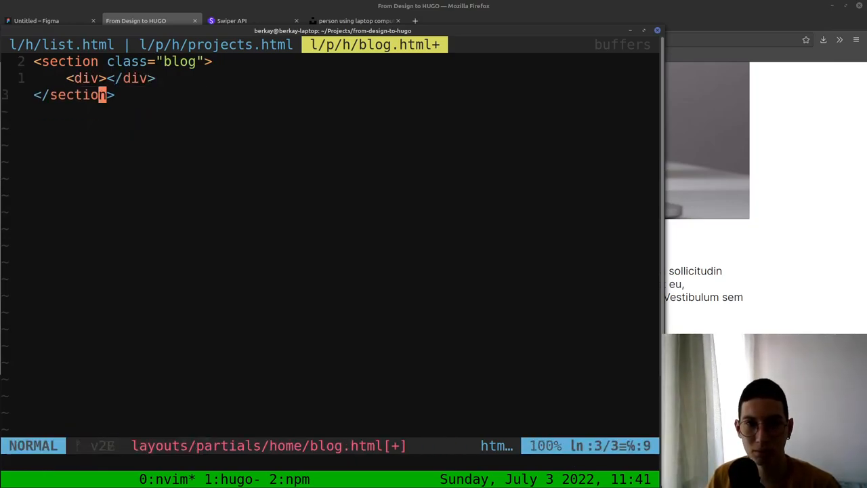
type("class=\"blog\"")
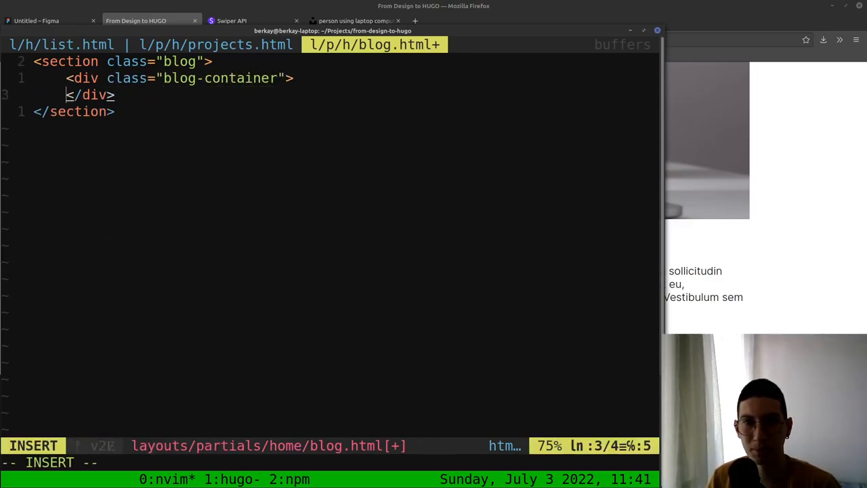
left_click(48, 21)
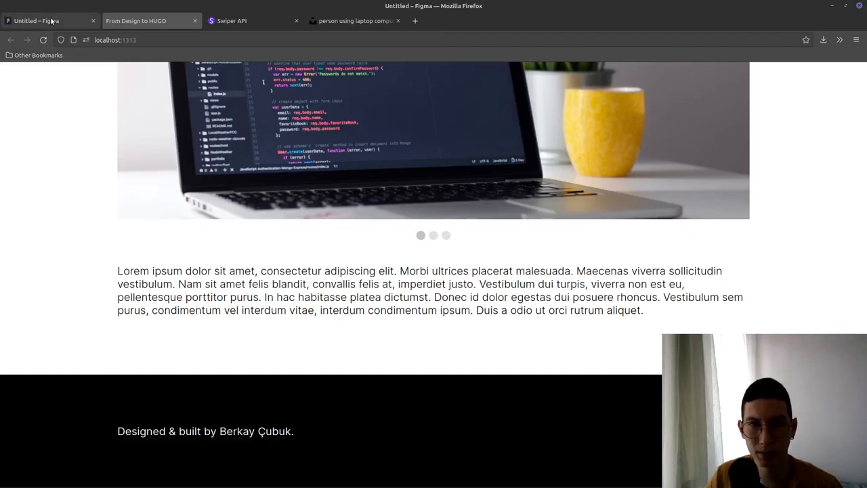
left_click(48, 20)
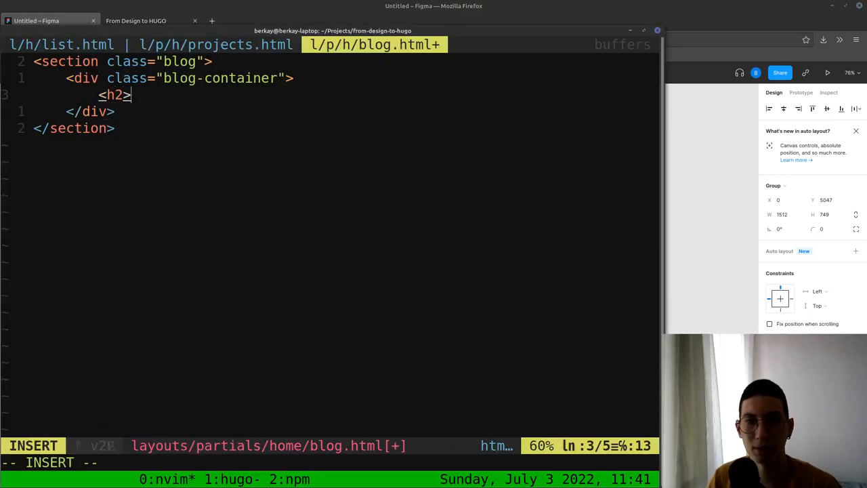
Add the 'Blog' h2, a blog-items wrapper and five blog-item post title links
type("Blog</h2>")
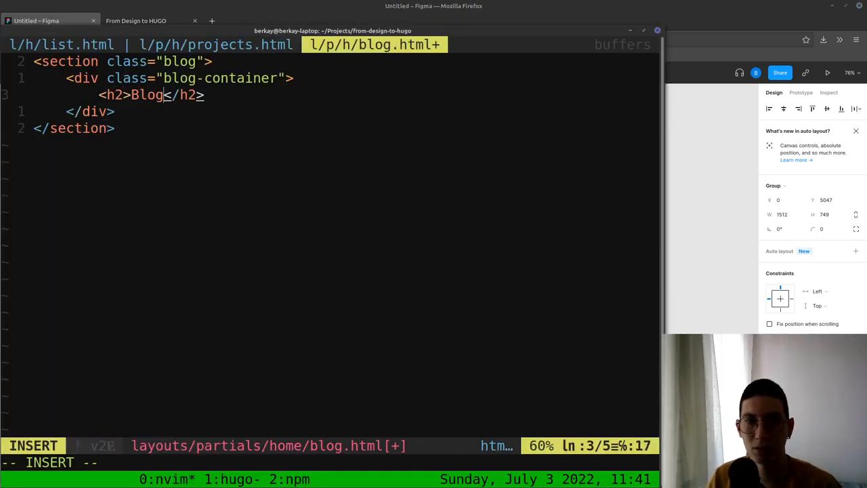
type("class=\"blog-title")
type("<div")
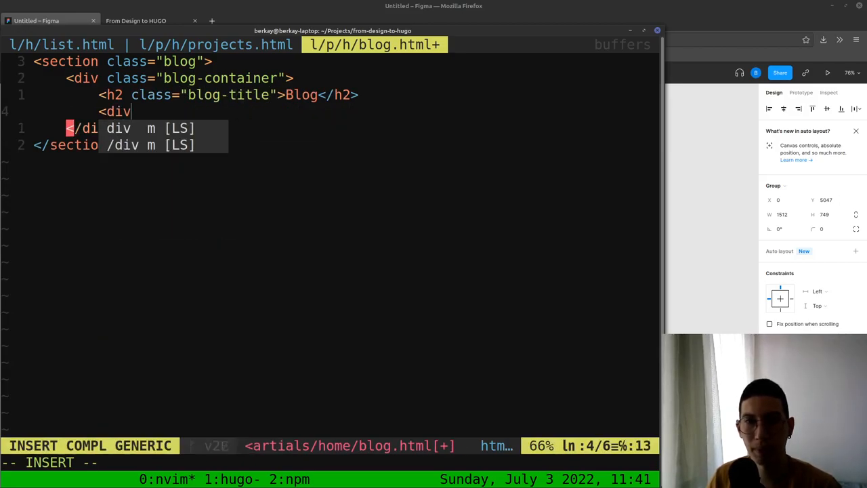
key("Escape")
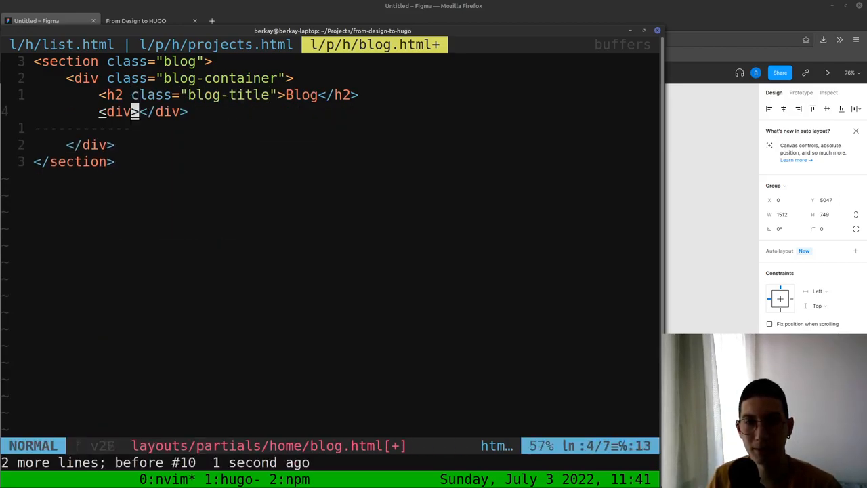
type("class=\"blog-item\"></a>")
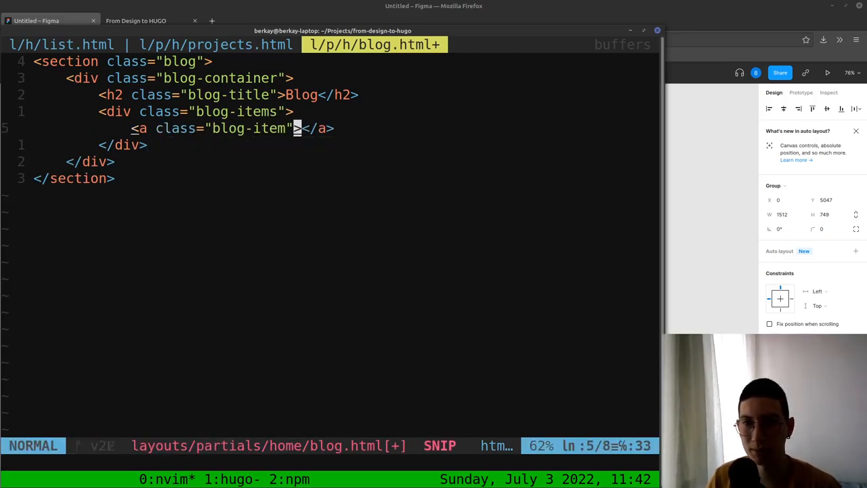
type("href=\"#")
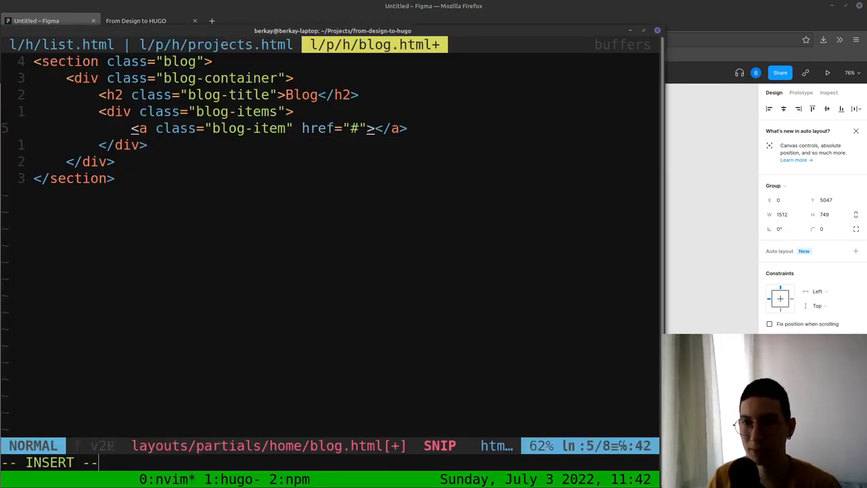
type("Blog post title ->")
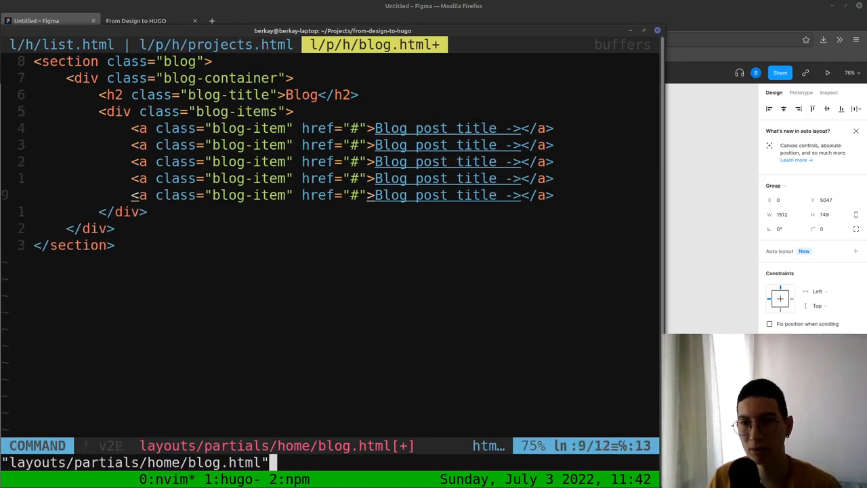
left_click(136, 20)
type(":NERDTreeToggle")
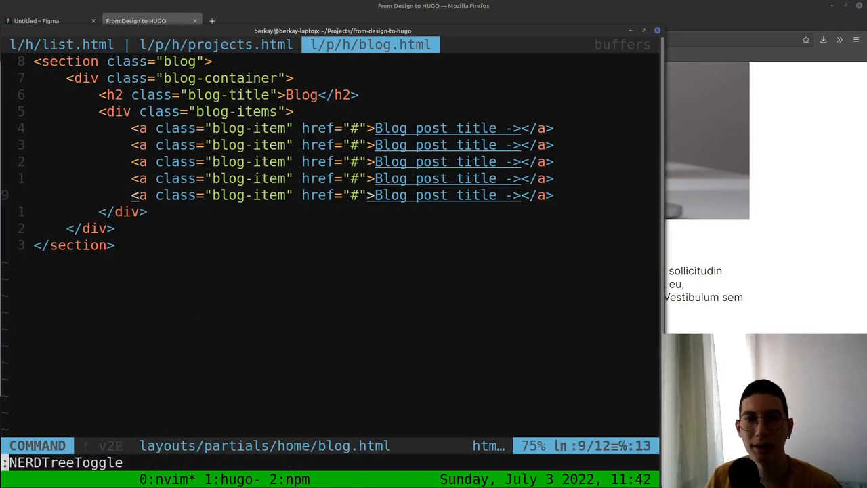
Close projects.html, toggle NERDTree and add blog.scss under assets/scss/partials/home
key("Escape")
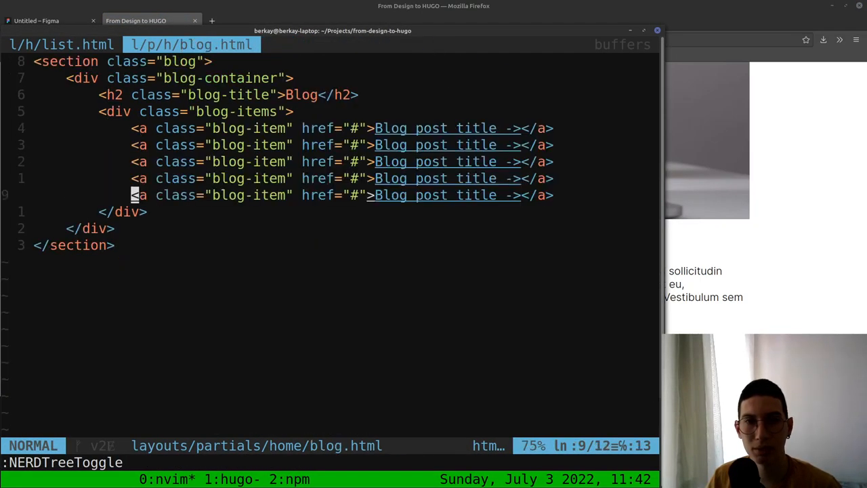
key(":NERDTreeToggle")
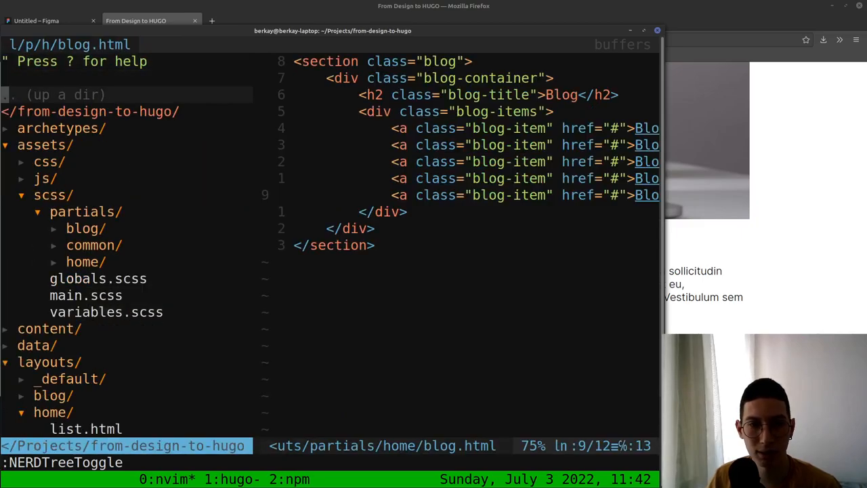
left_click(84, 261)
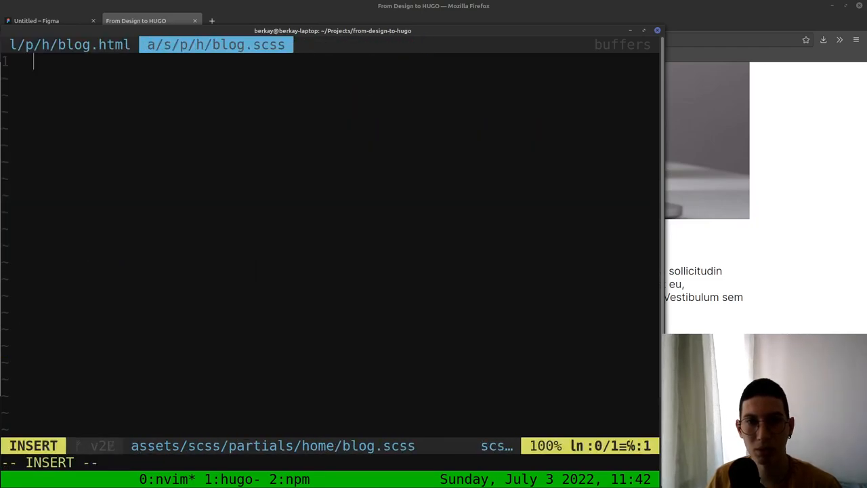
Scaffold blog.scss with .blog, .blog-container, .blog-items and .blog-item rules
type(".blog {")
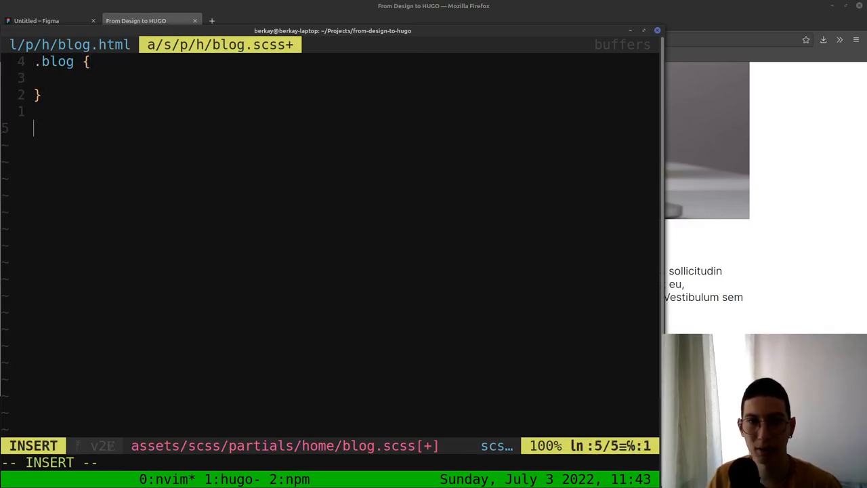
type(".blog-c")
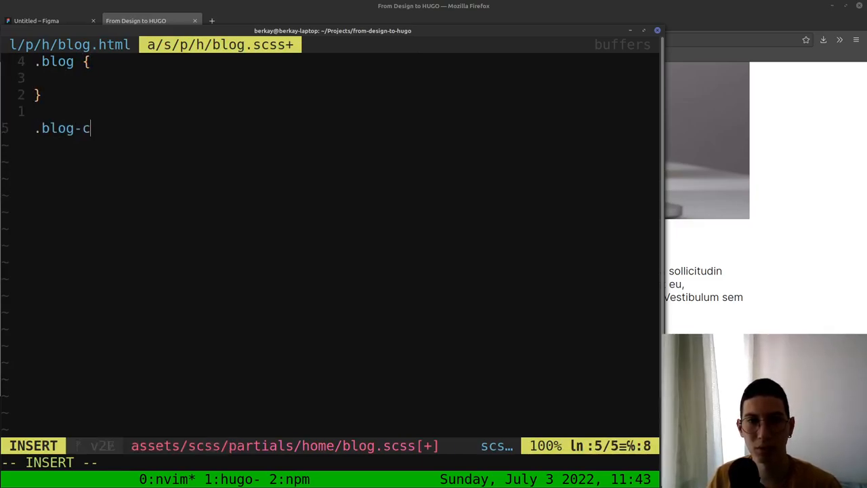
type("ontainer {")
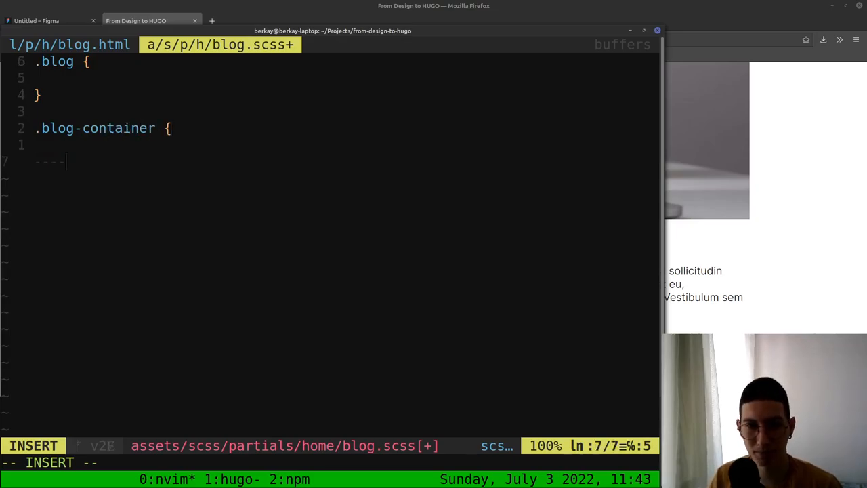
type(".blog-")
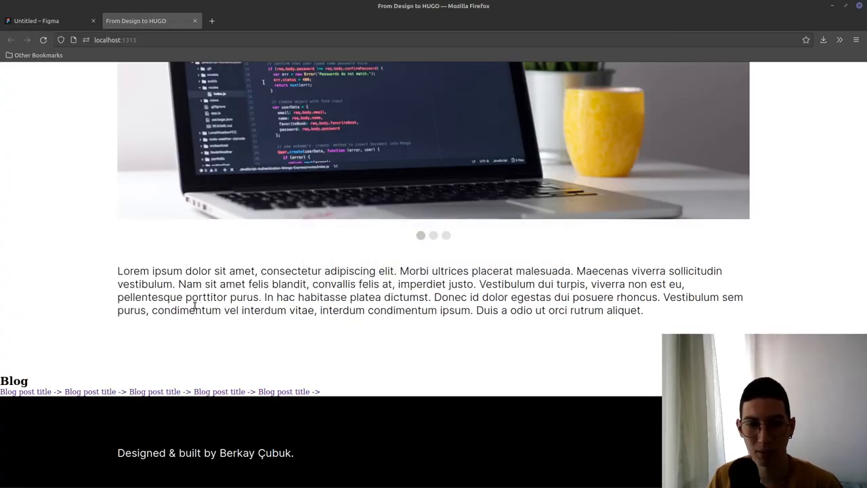
left_click(37, 20)
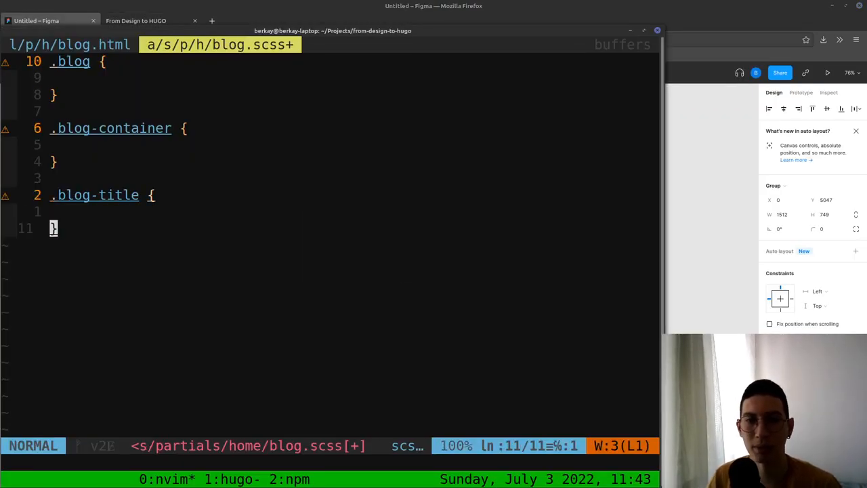
type(".blog-items")
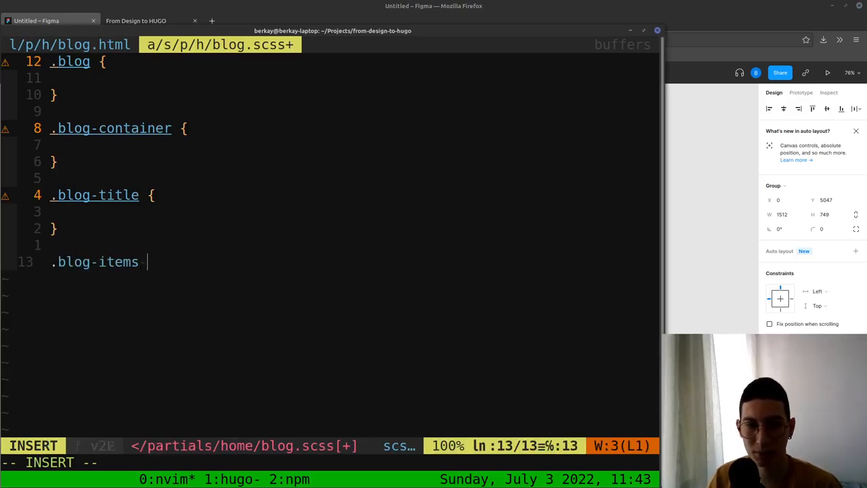
type("{")
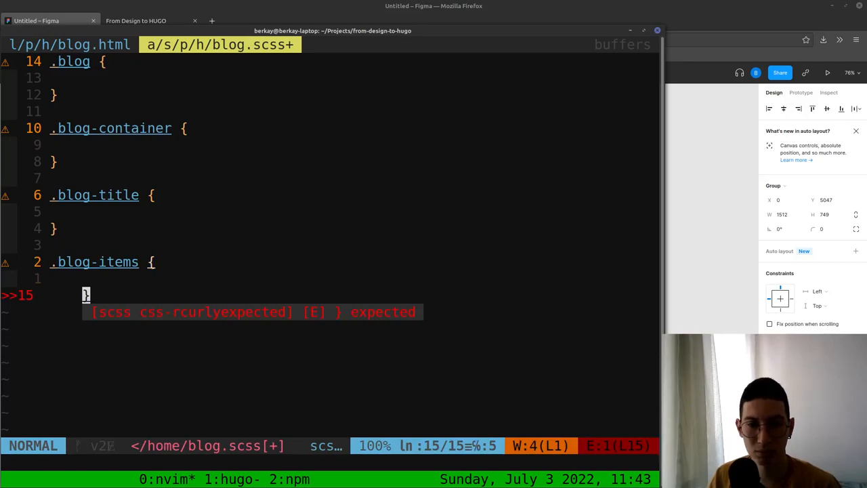
key("i")
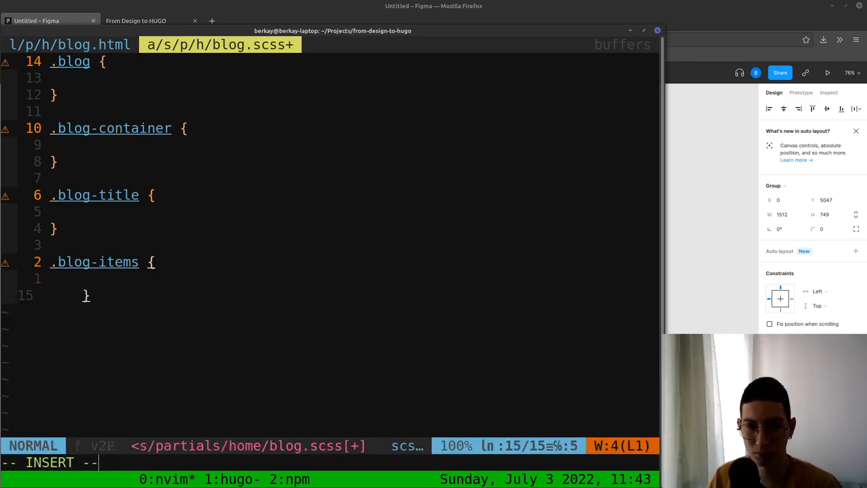
type(".")
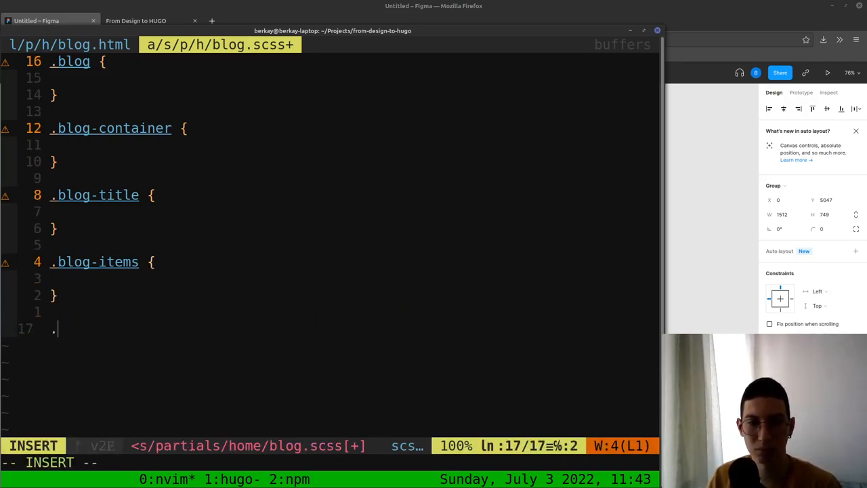
type("blog-item {")
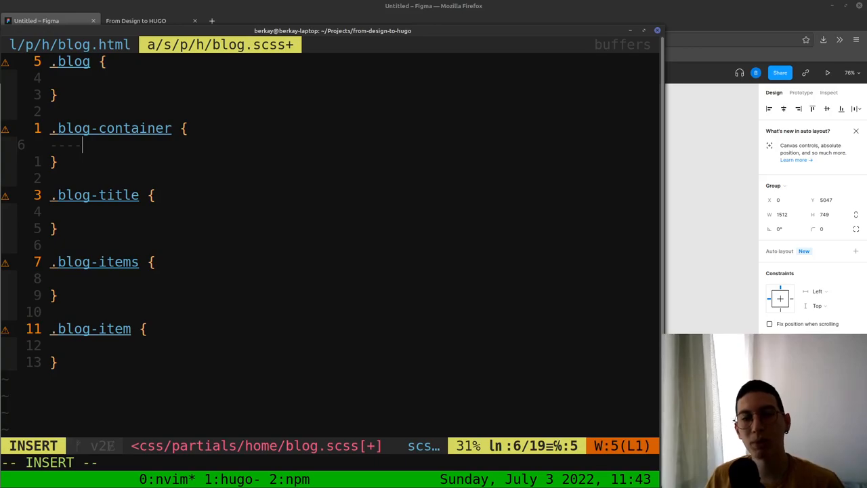
Give .blog-container max-width $size-screen-xl, width 100%, margin 0 auto, and 80px/120px vertical padding
type("max-width: $size-scr")
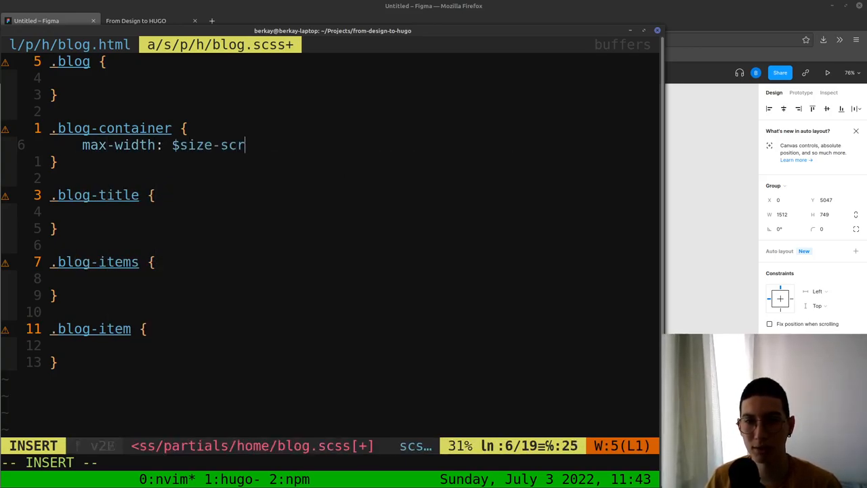
type("een-xl;")
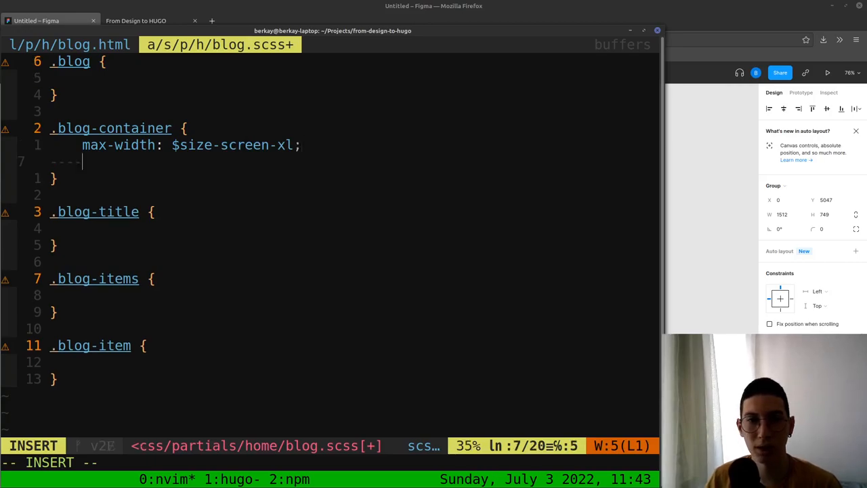
type("width: 100")
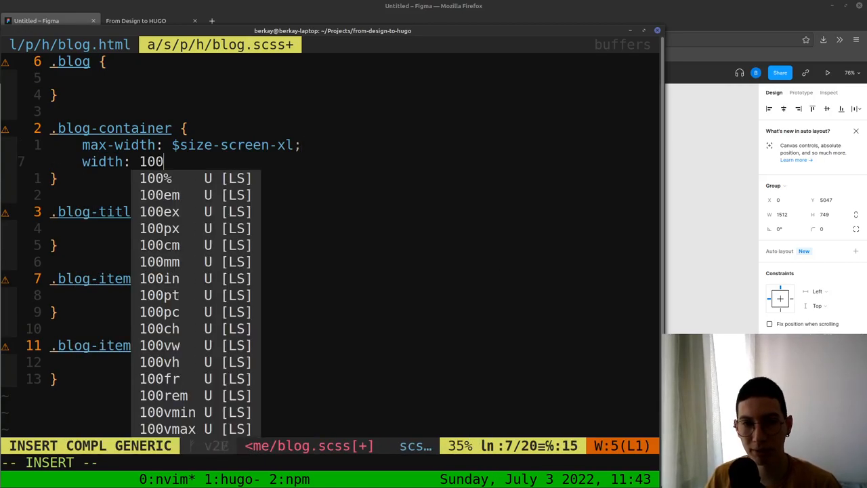
type("%;\\n\tmargin: 0")
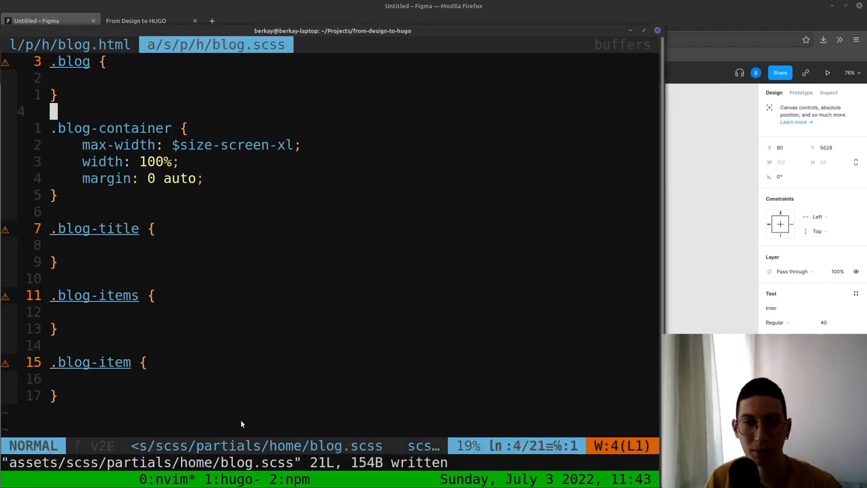
type("paddin")
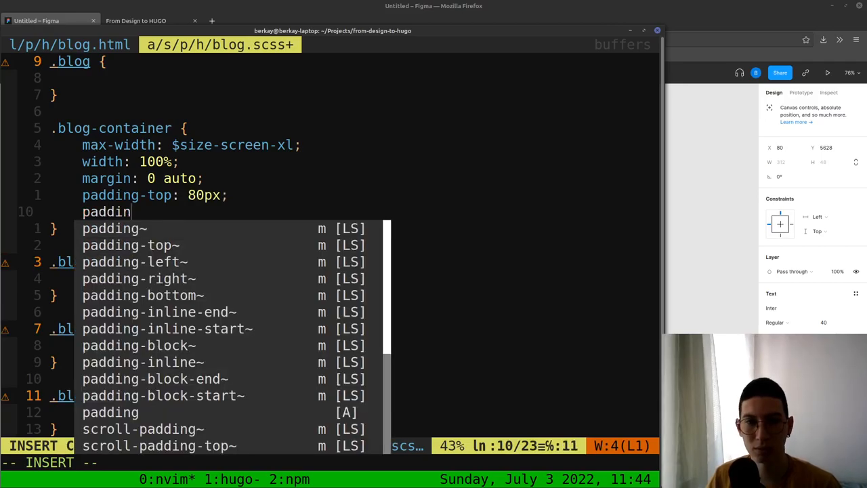
type("g-bottom: 10")
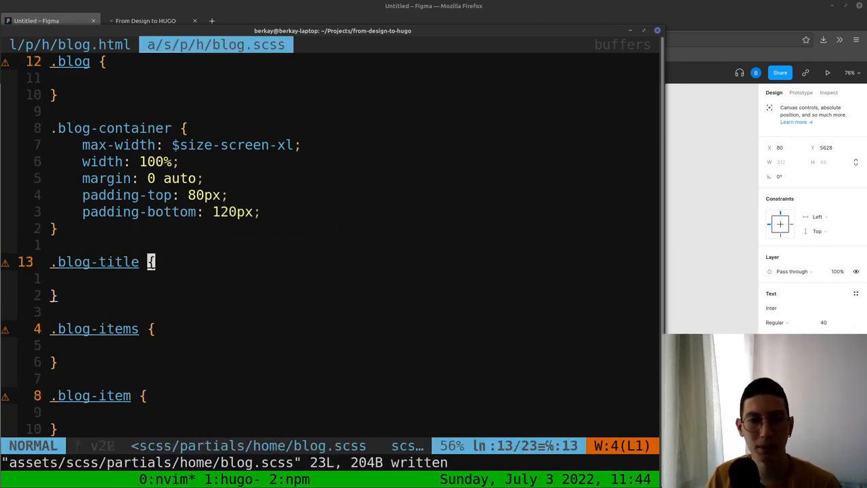
Give .blog-title Inter font at 80px, weight 700 and black colour, per the Figma Blog heading
left_click(136, 20)
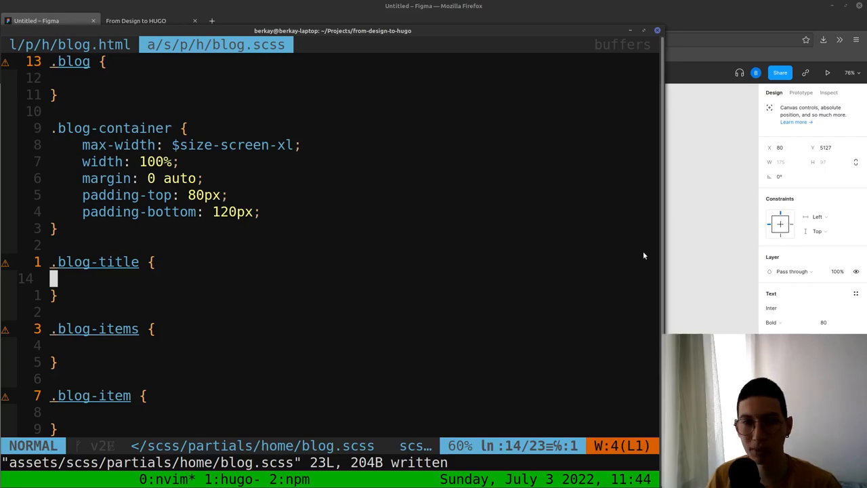
type("font-size:")
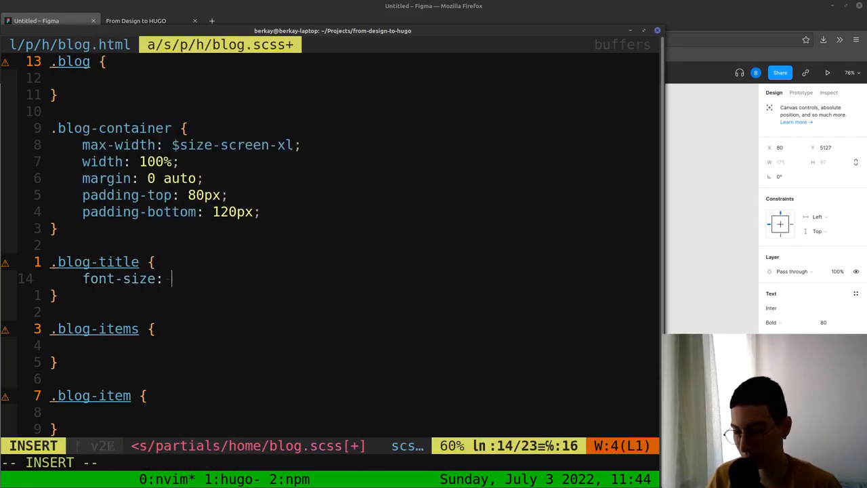
type("font-")
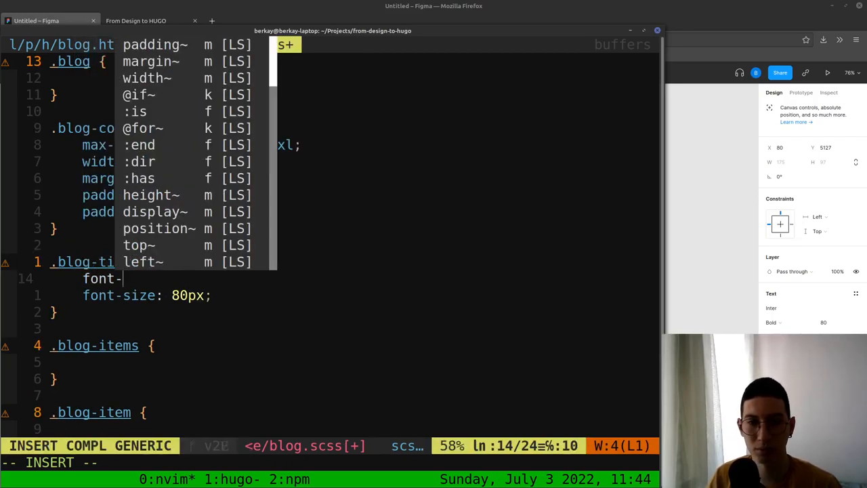
type("-weight: 'Inter';")
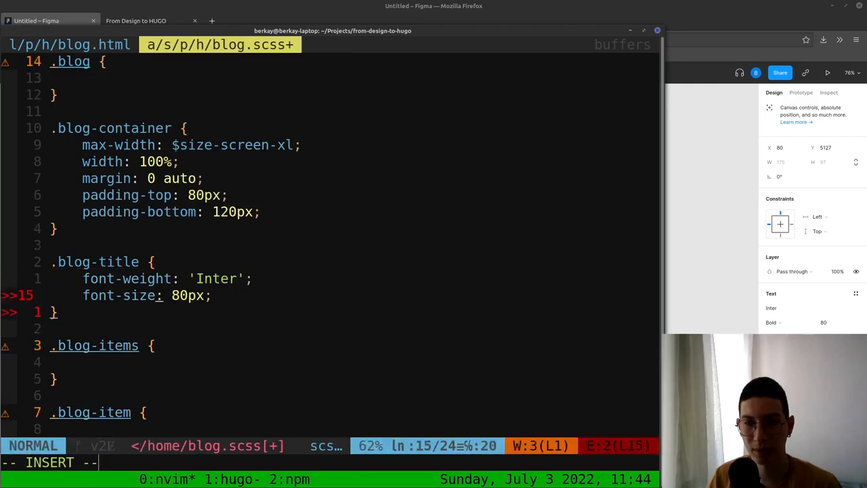
type("font-we")
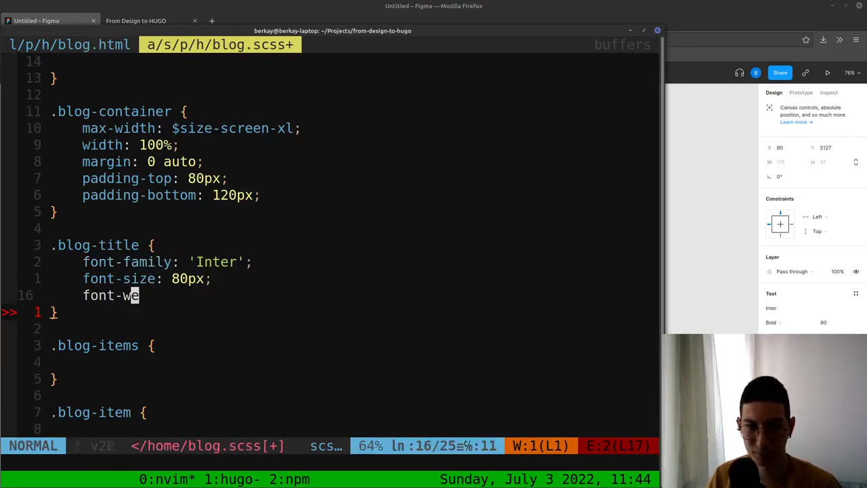
type("ight:")
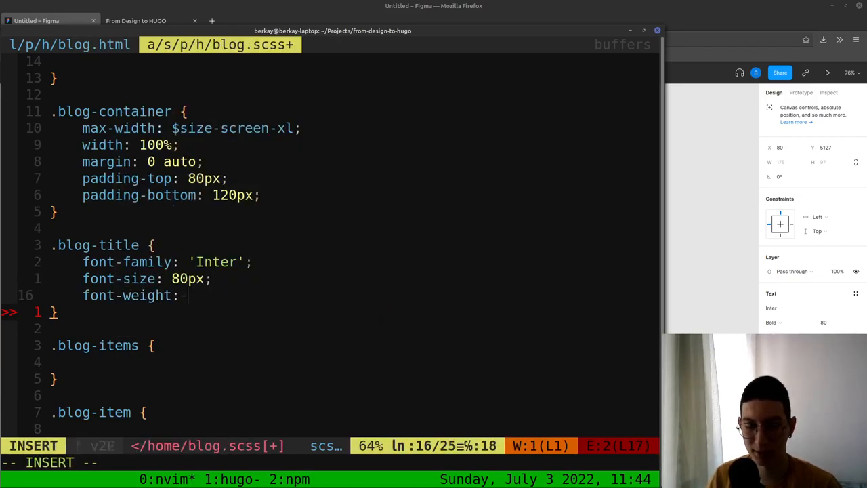
type("700;")
type("color: #000")
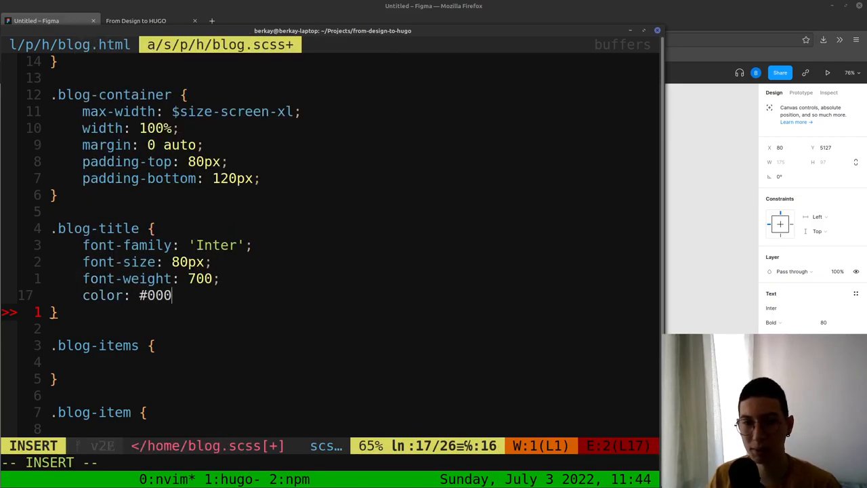
left_click(146, 21)
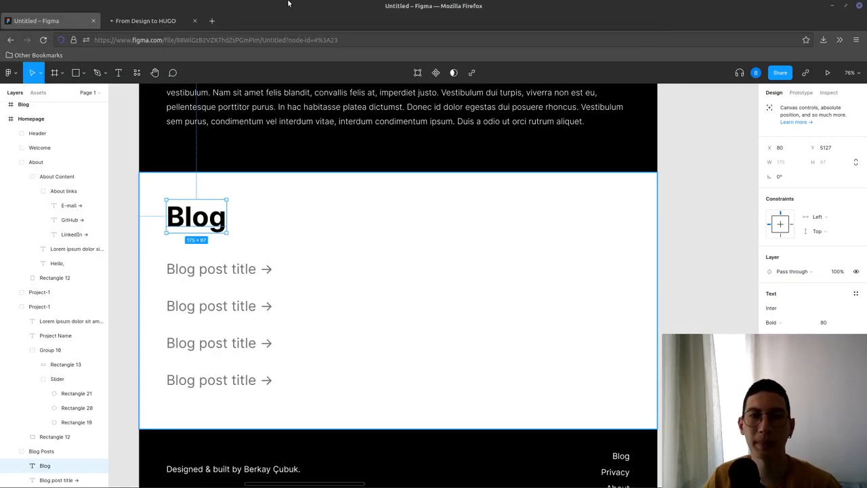
Compare the bold Blog heading on localhost:1313 with the Figma design
left_click(135, 21)
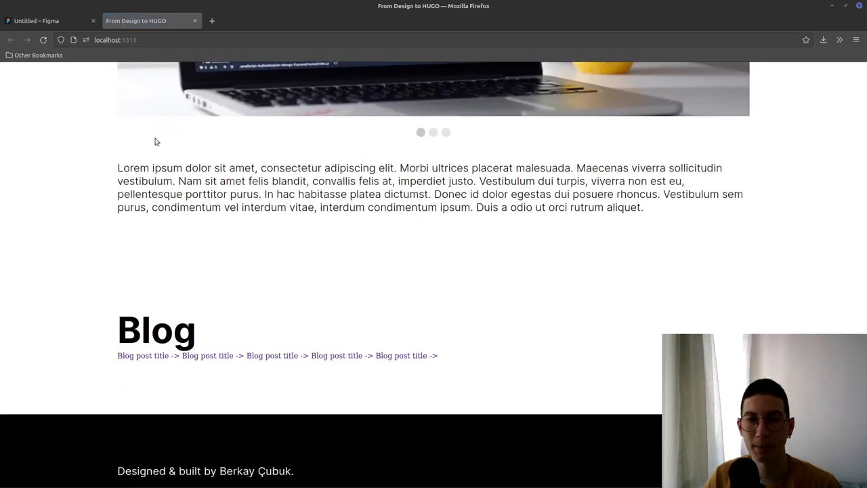
left_click(48, 21)
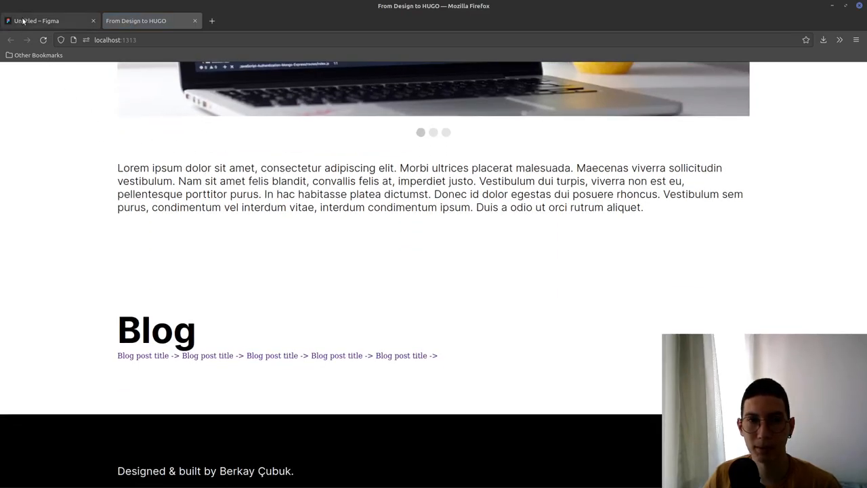
left_click(47, 21)
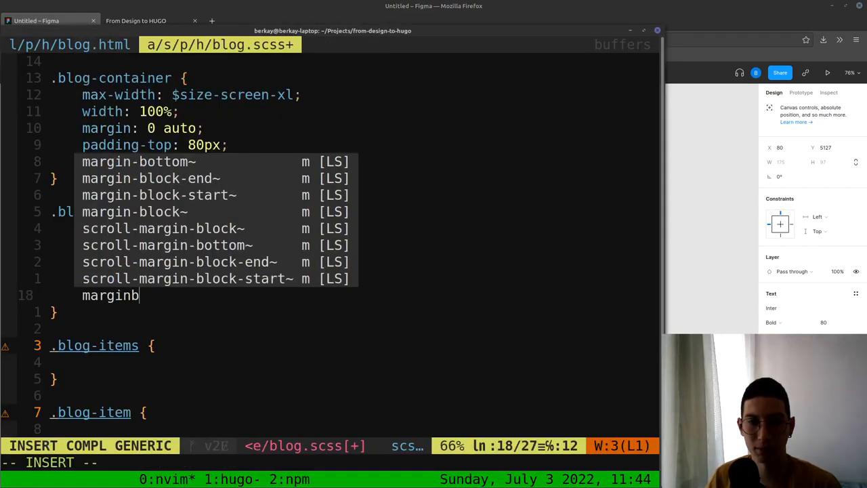
Add an 80px bottom margin to .blog-title and make .blog-items a 60px-gap flex column
type("-bo")
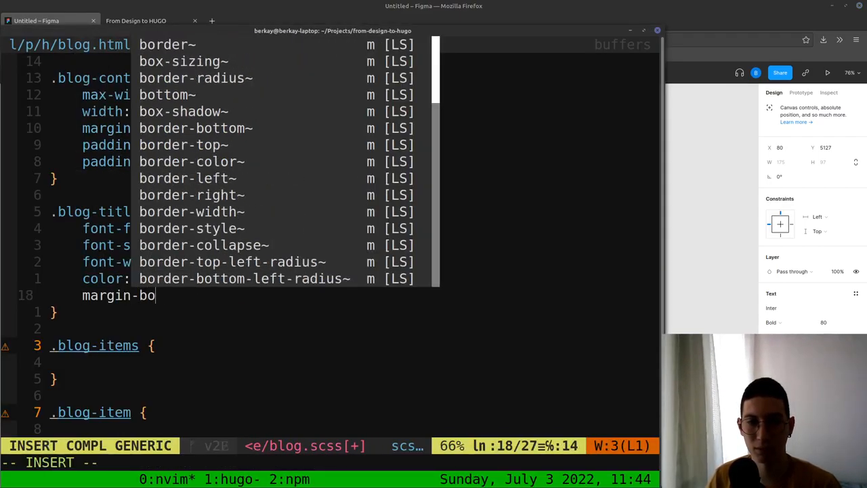
type("ttom: 80px;")
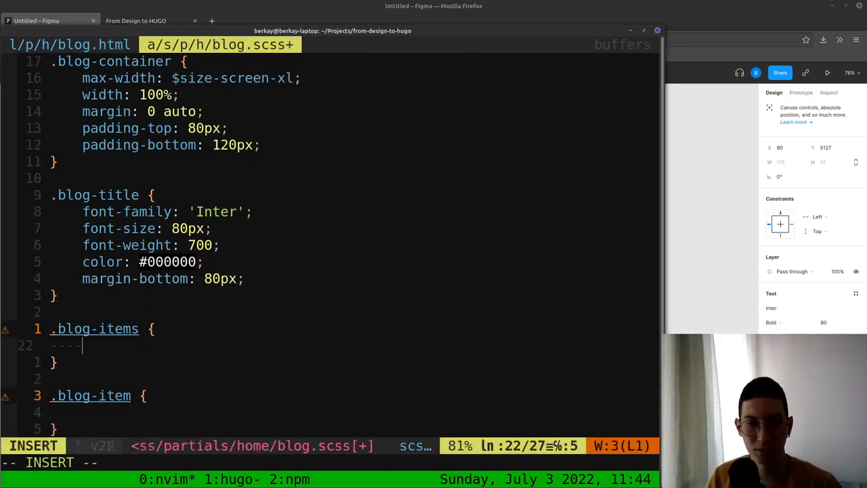
type("display: flex;")
type("gap:")
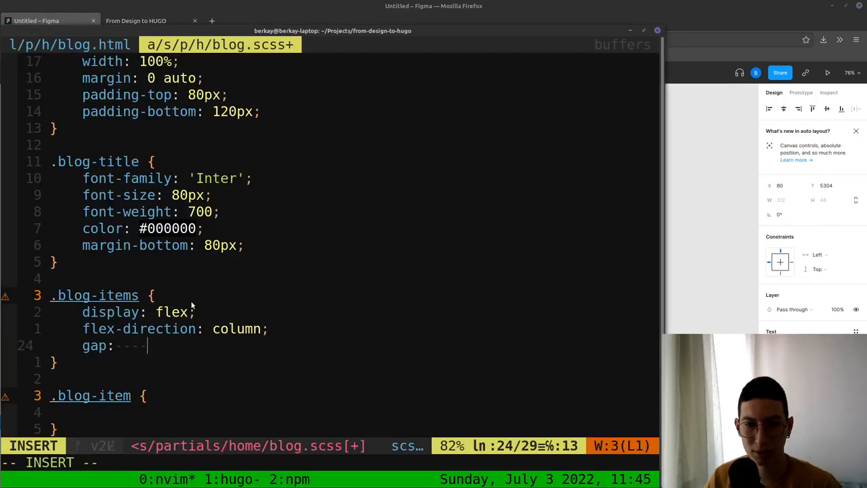
type("60px")
type("f")
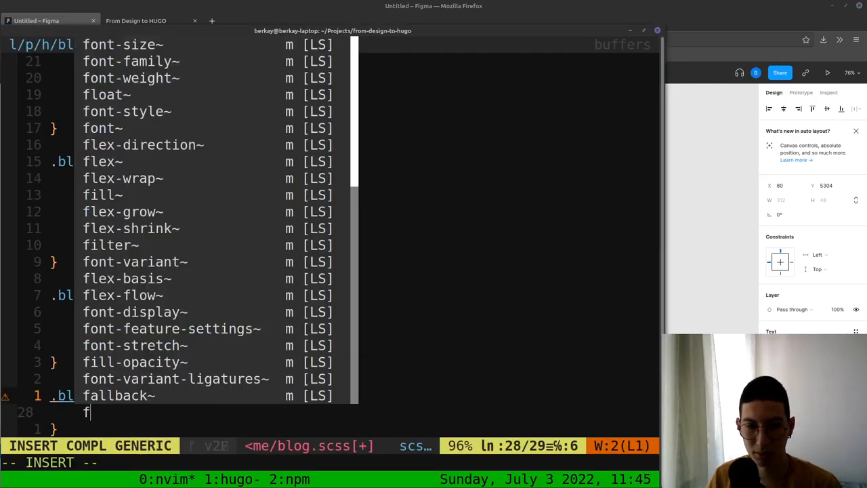
Set the .blog-item font-family to 'Inter'
type("ont-family")
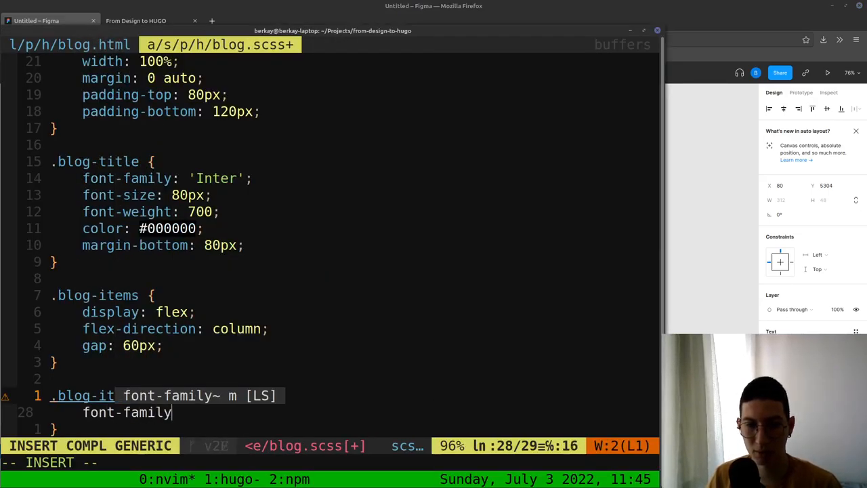
type("'Inter")
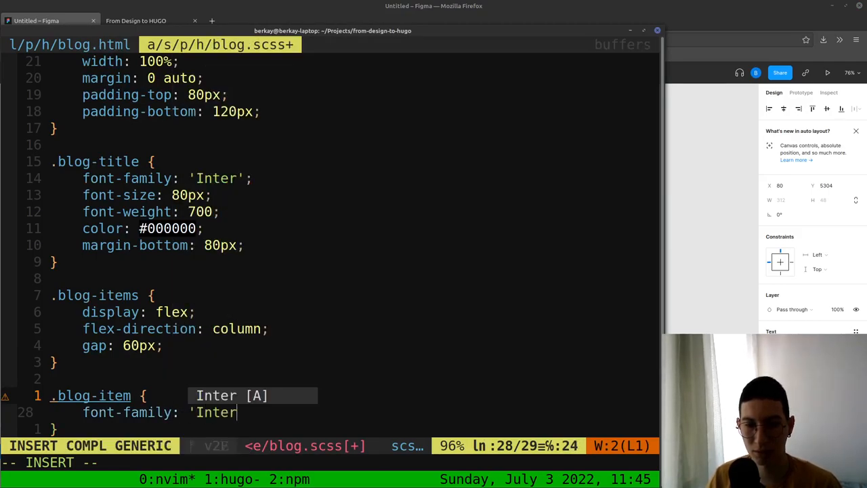
type("font")
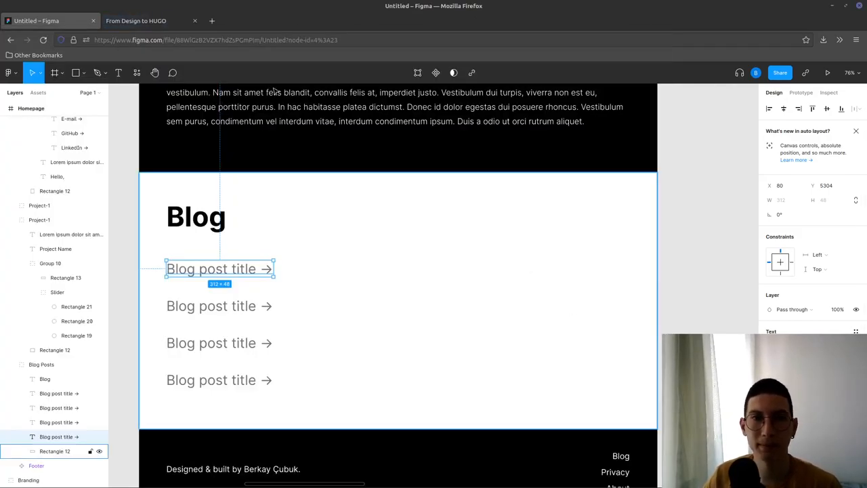
Compare the spaced blog post title column on localhost:1313 against the Figma post titles
left_click(135, 20)
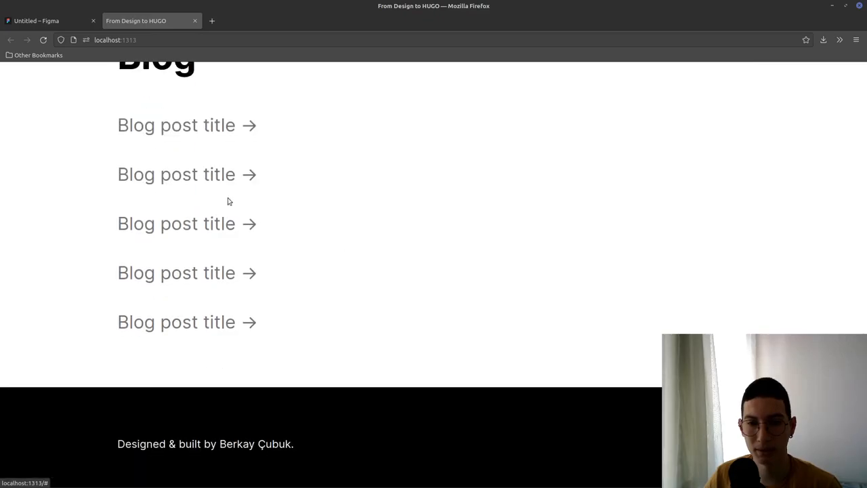
scroll("up", 3)
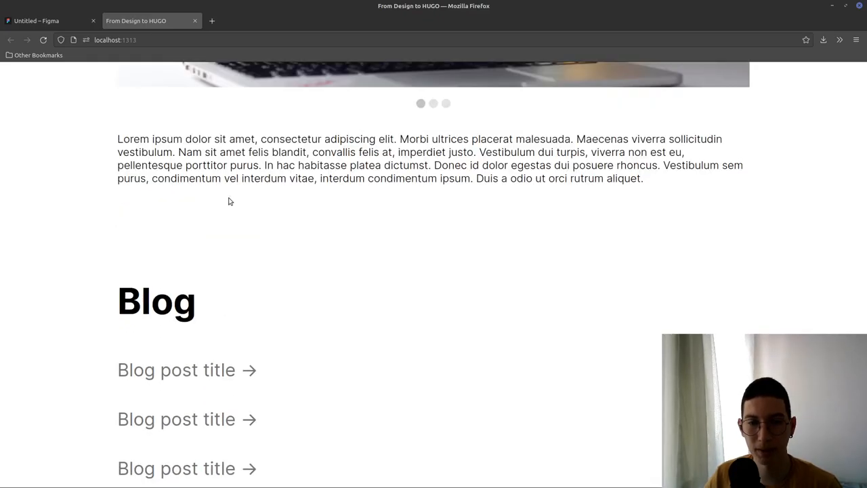
scroll("down", 3)
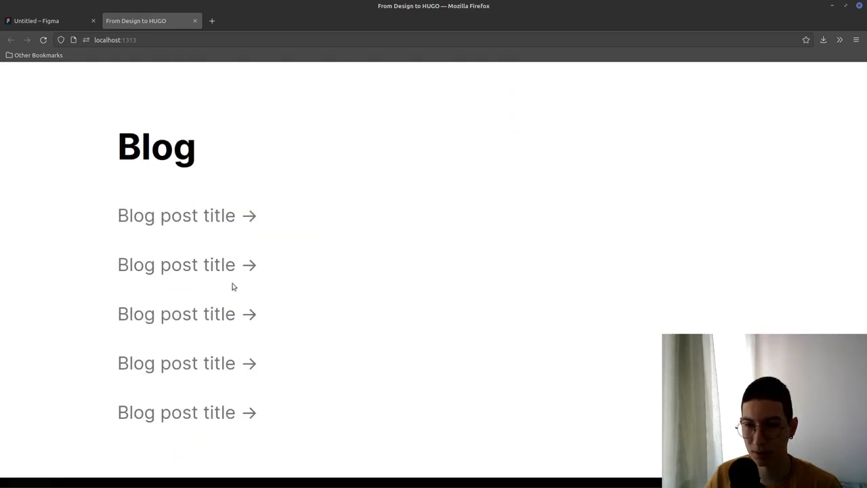
left_click(51, 21)
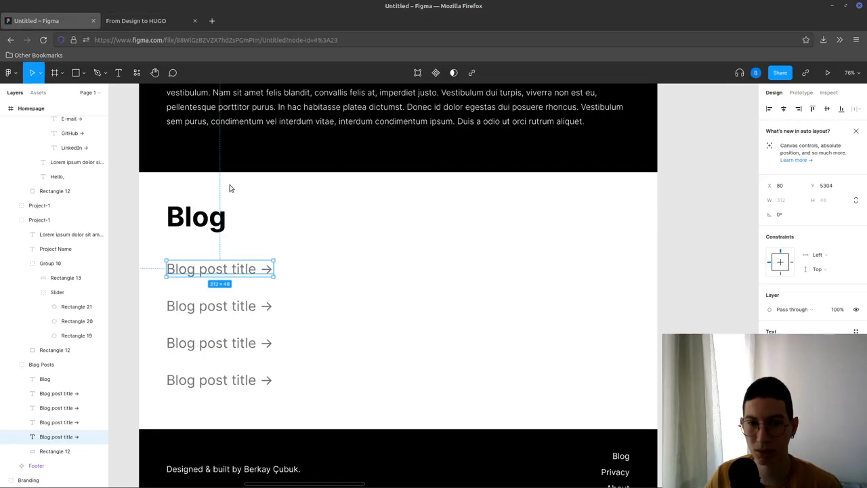
left_click(135, 20)
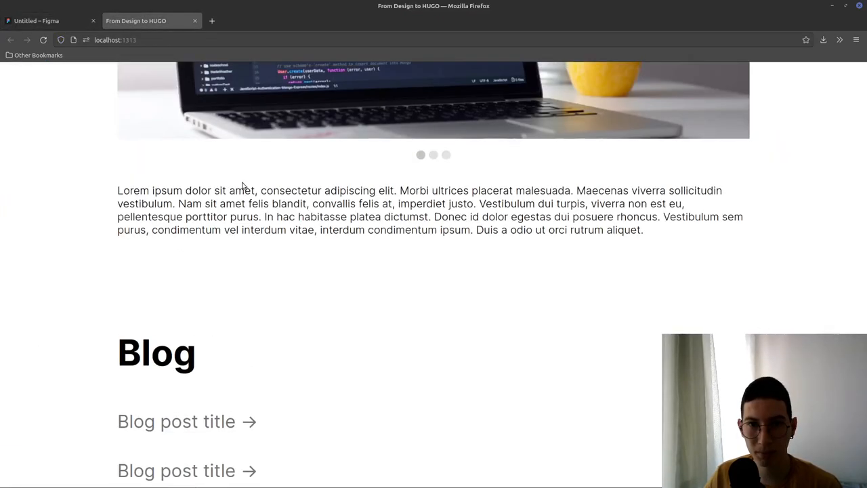
left_click(51, 20)
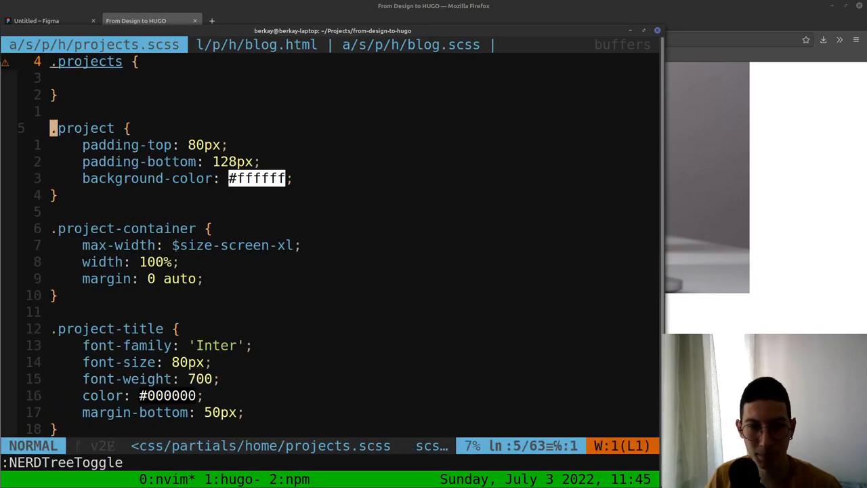
Add line-height: 42 to .project-paragraph, checking the paragraph spacing in Figma
scroll("down", 3)
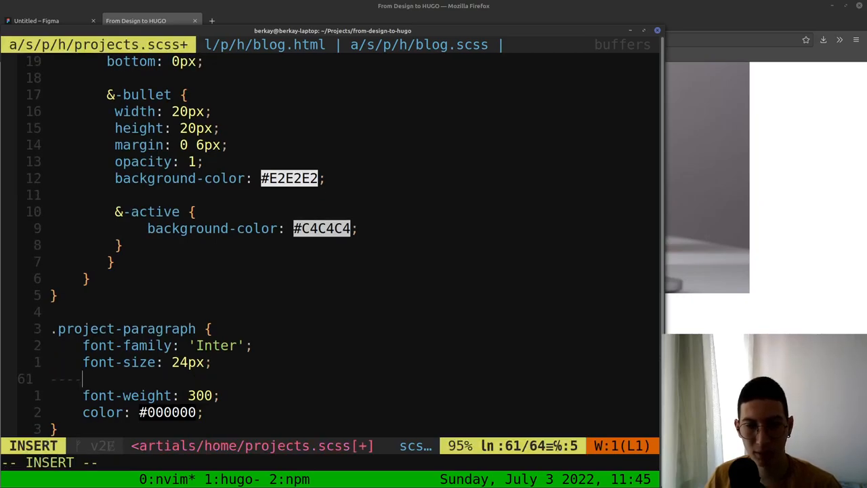
type("line-")
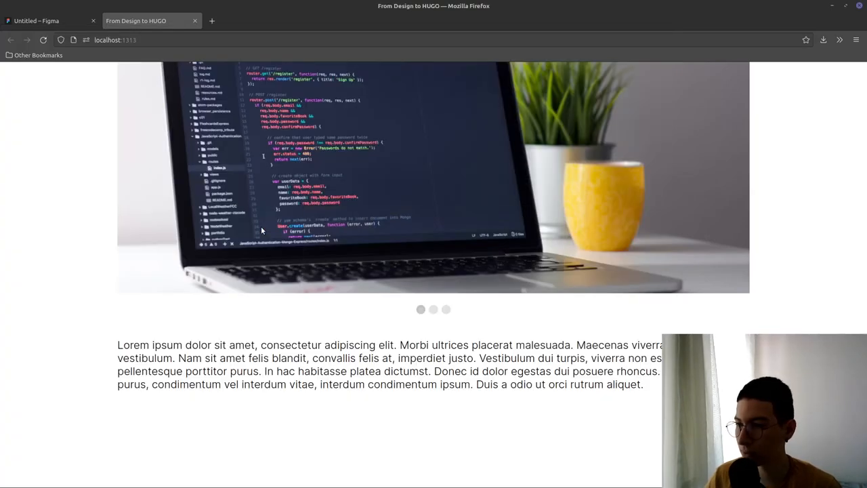
left_click(51, 20)
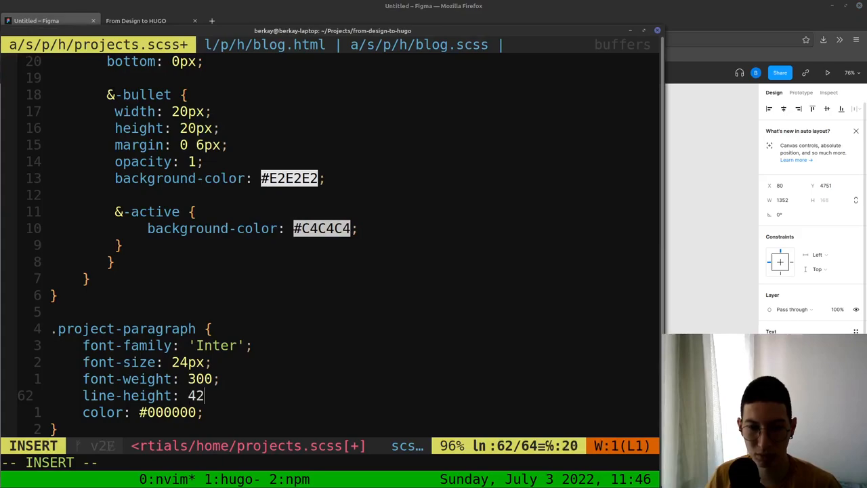
left_click(145, 20)
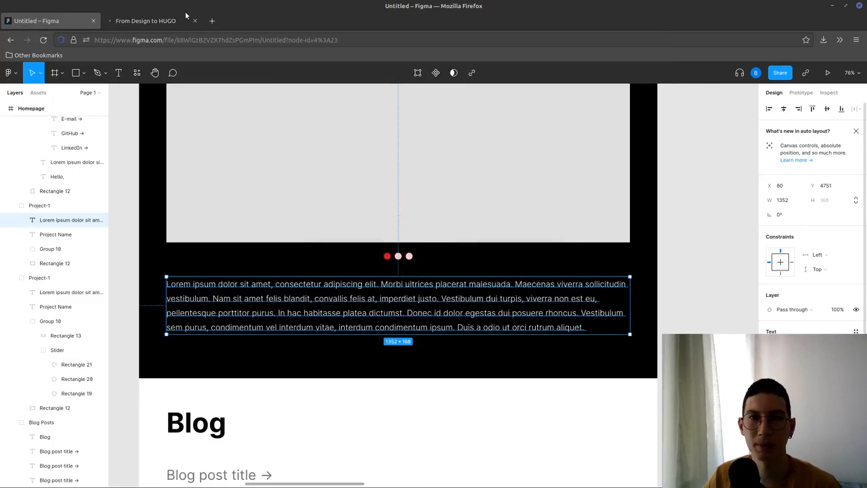
Scroll the local preview through the project paragraphs and Blog list, comparing against Figma
left_click(146, 20)
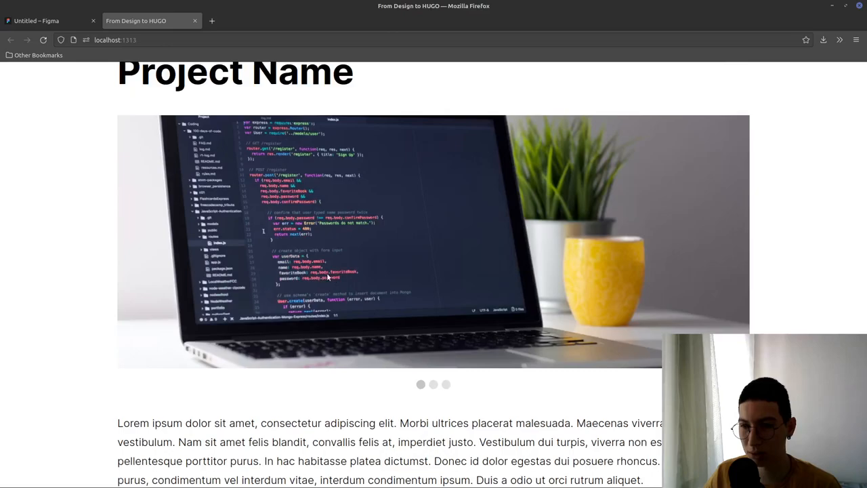
scroll("down", 3)
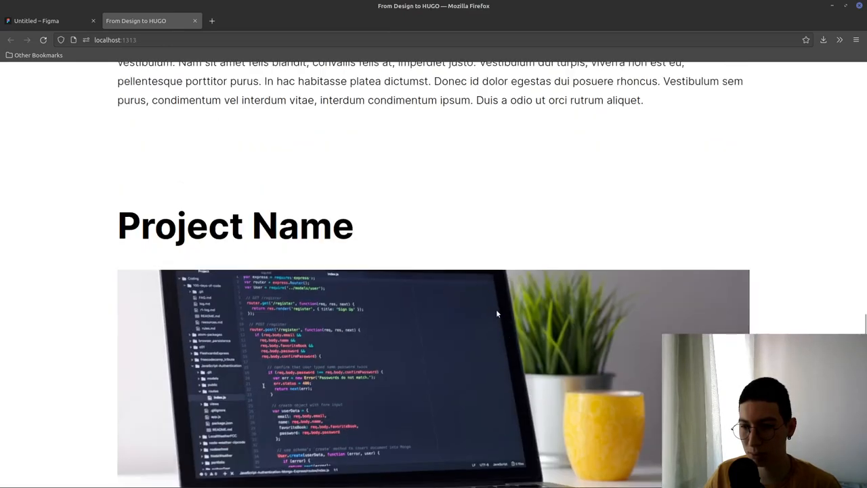
scroll("down", 3)
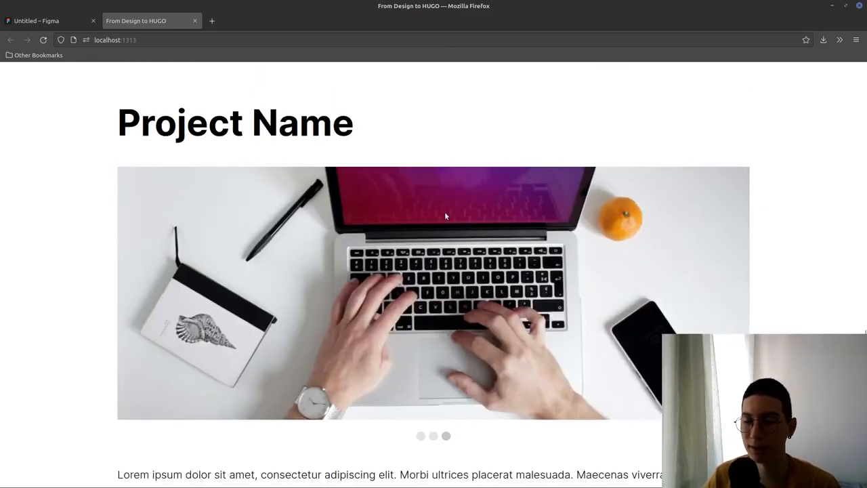
scroll("down", 3)
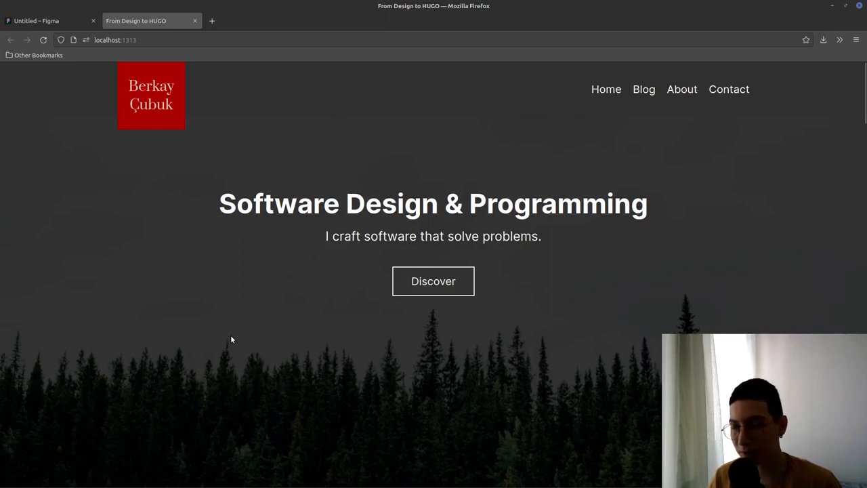
scroll("down", 3)
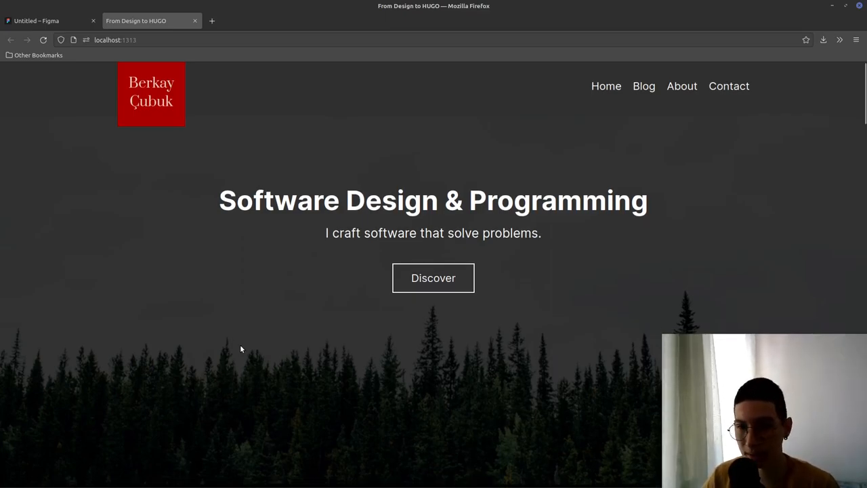
left_click(51, 20)
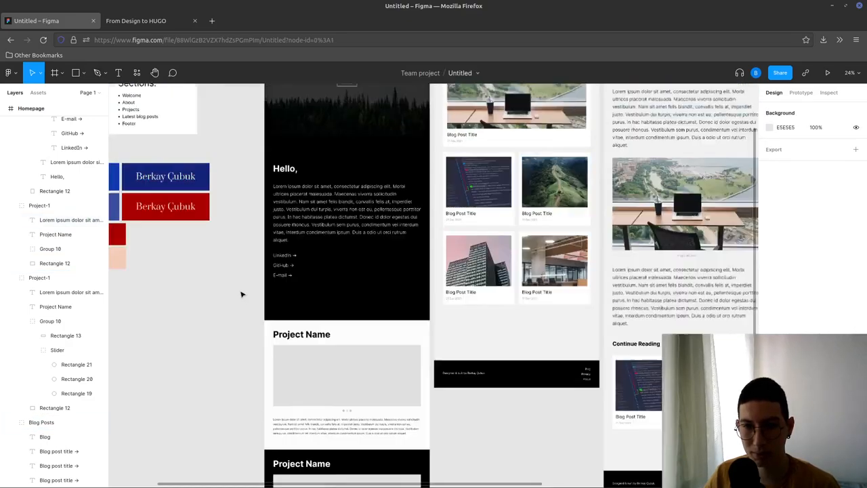
left_click(136, 21)
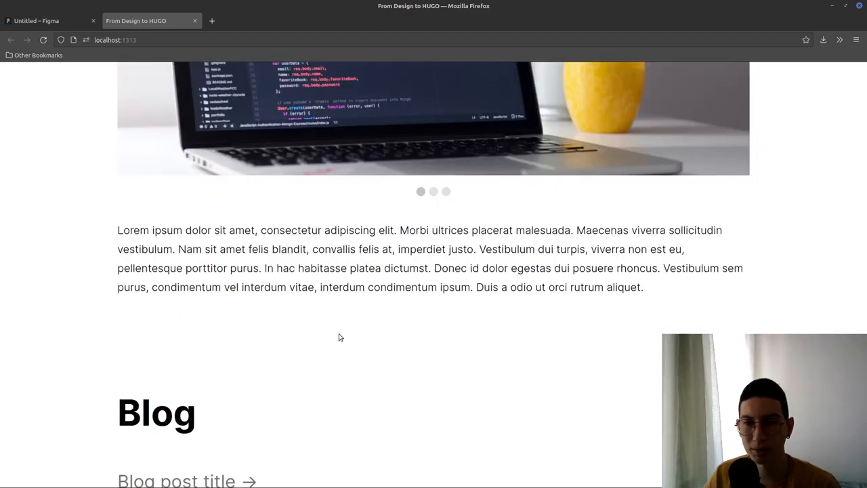
scroll("down", 3)
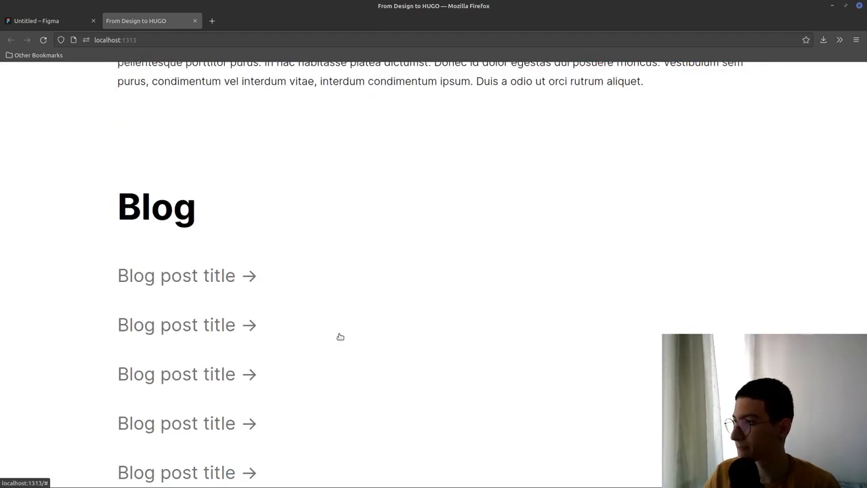
mouse_move(636, 263)
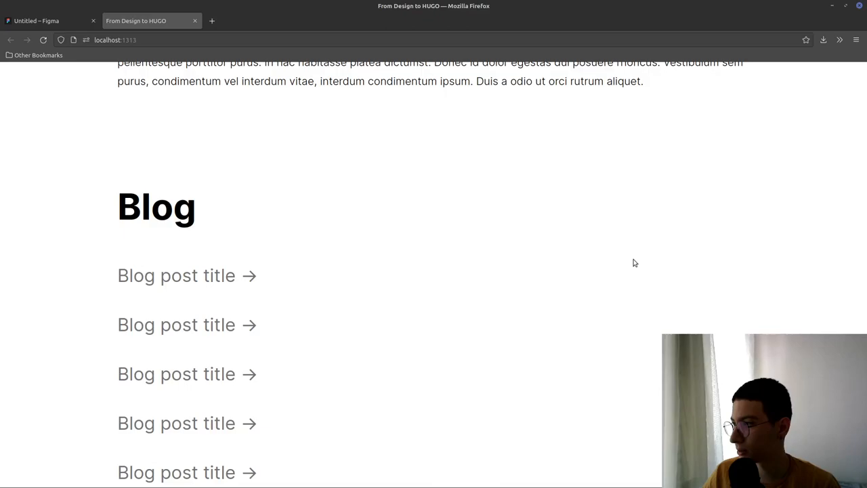
left_click(48, 20)
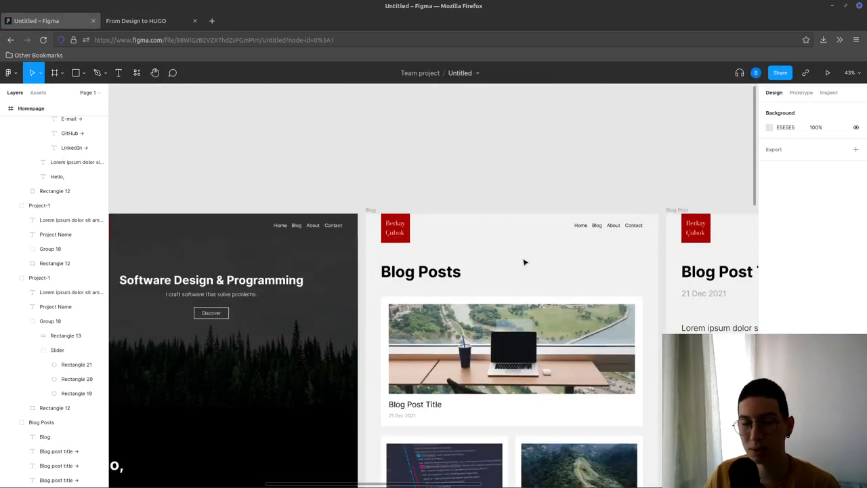
left_click(136, 21)
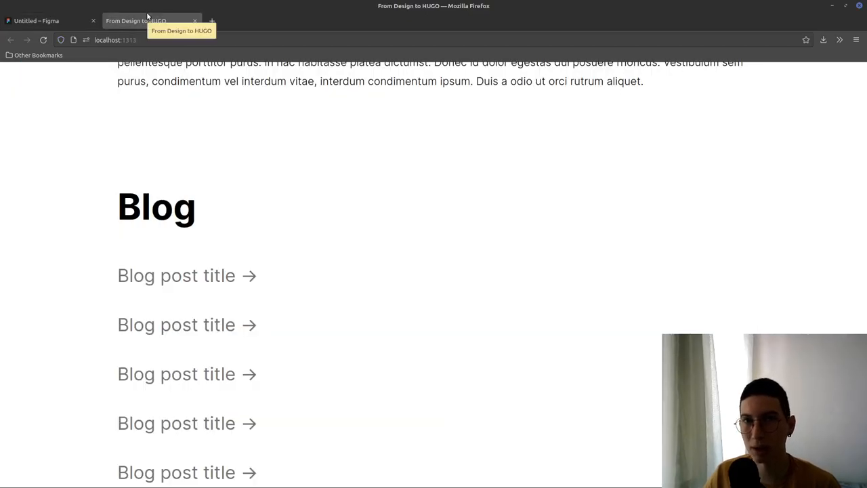